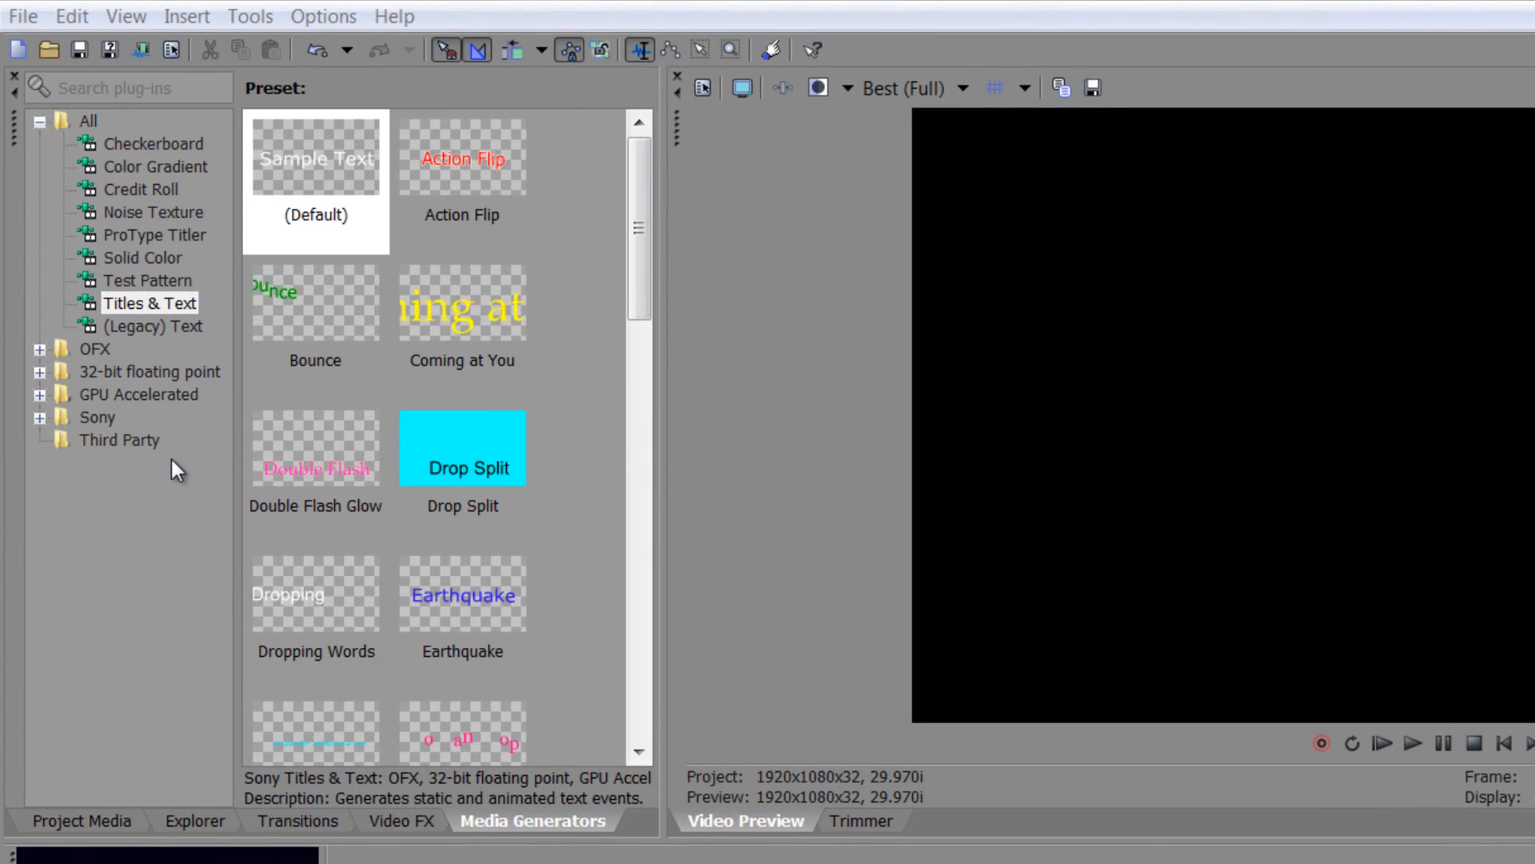
mouse_move(158, 340)
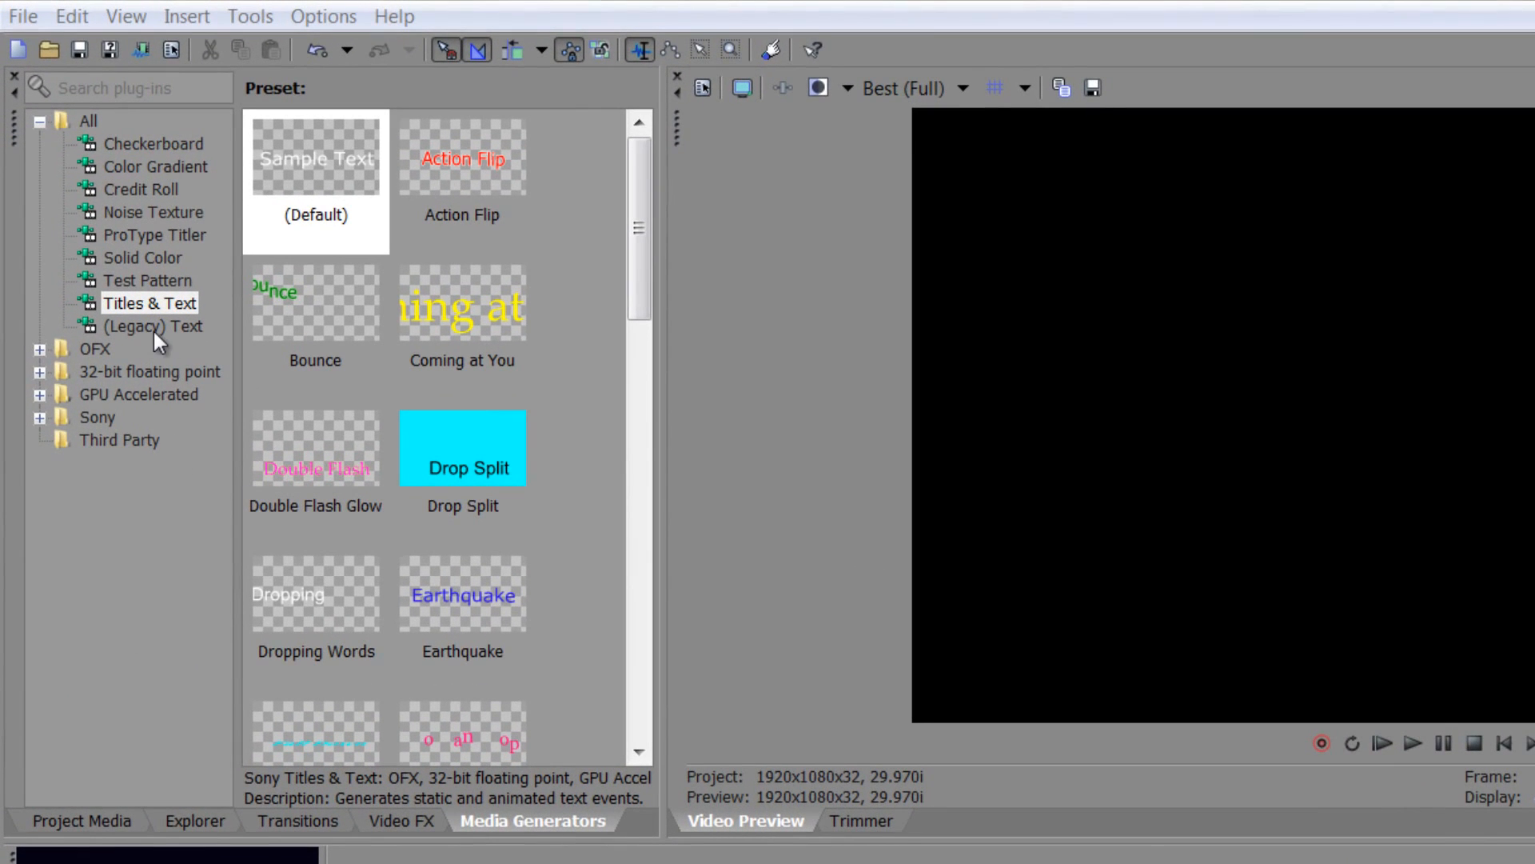
mouse_move(142, 323)
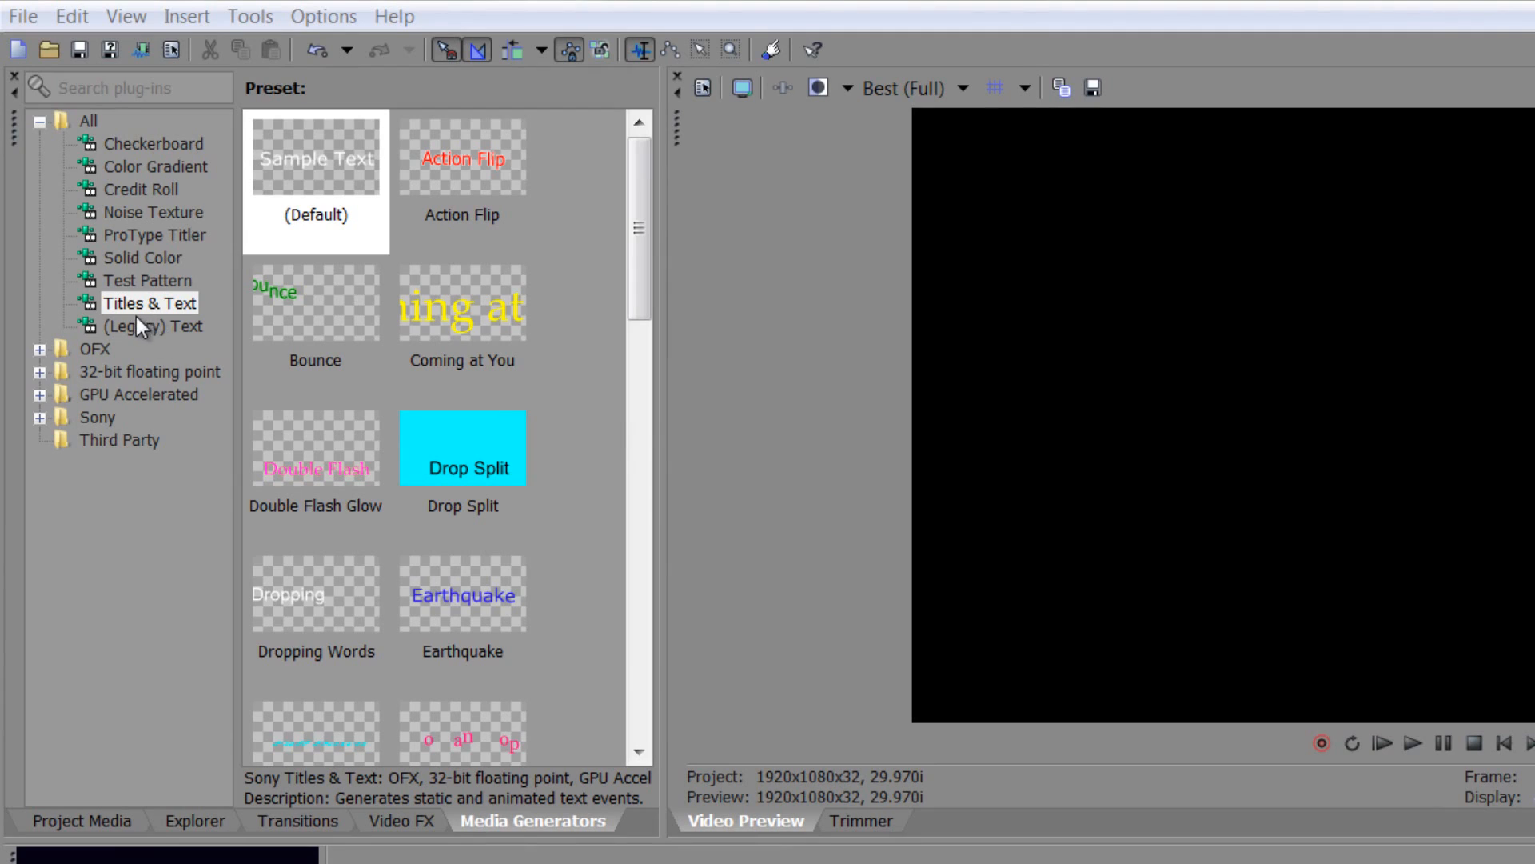
mouse_move(123, 313)
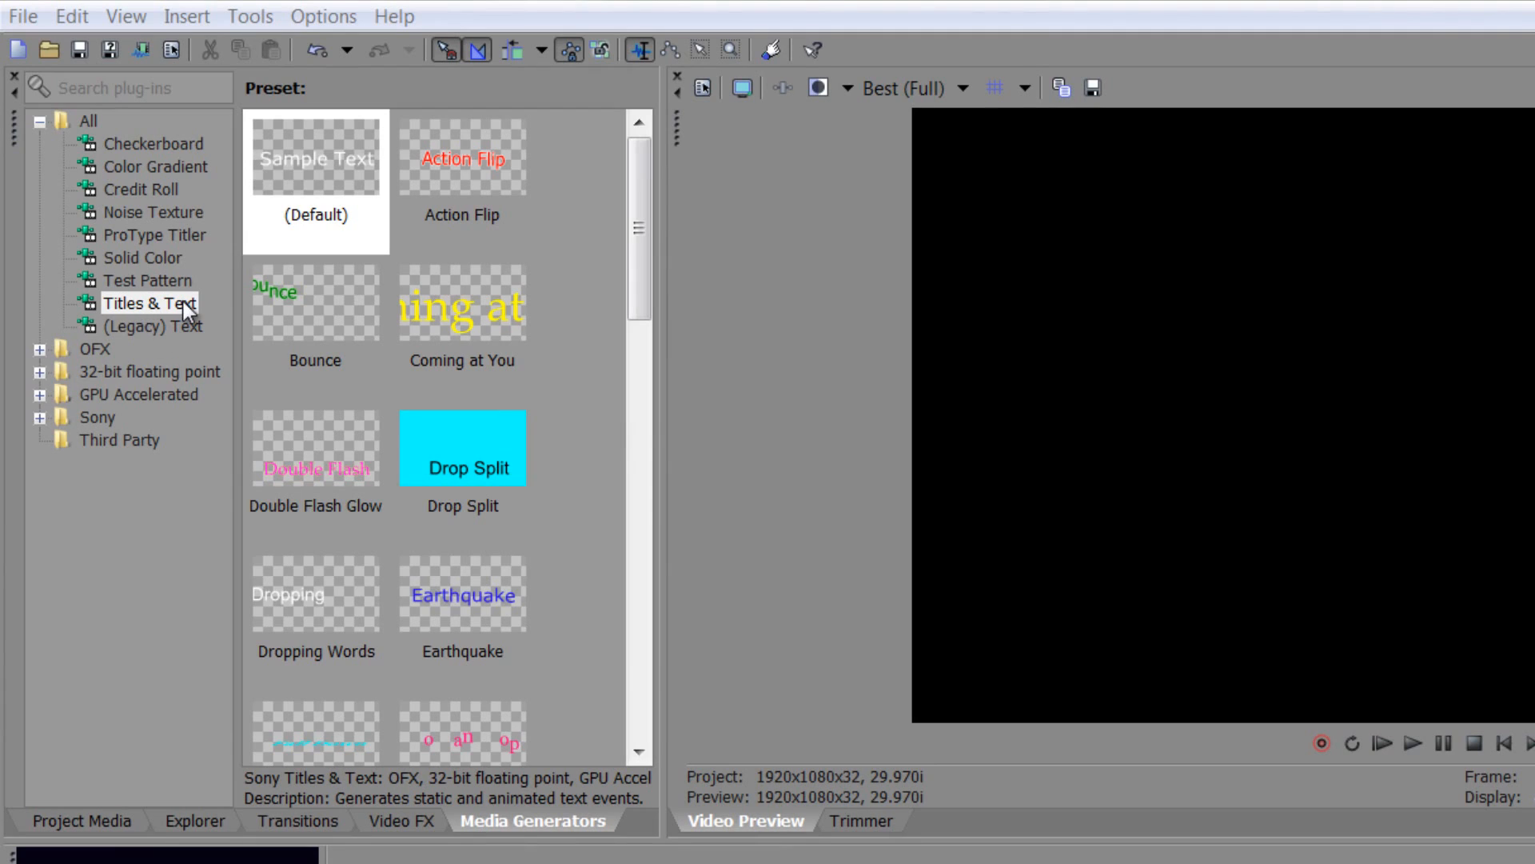
mouse_move(117, 245)
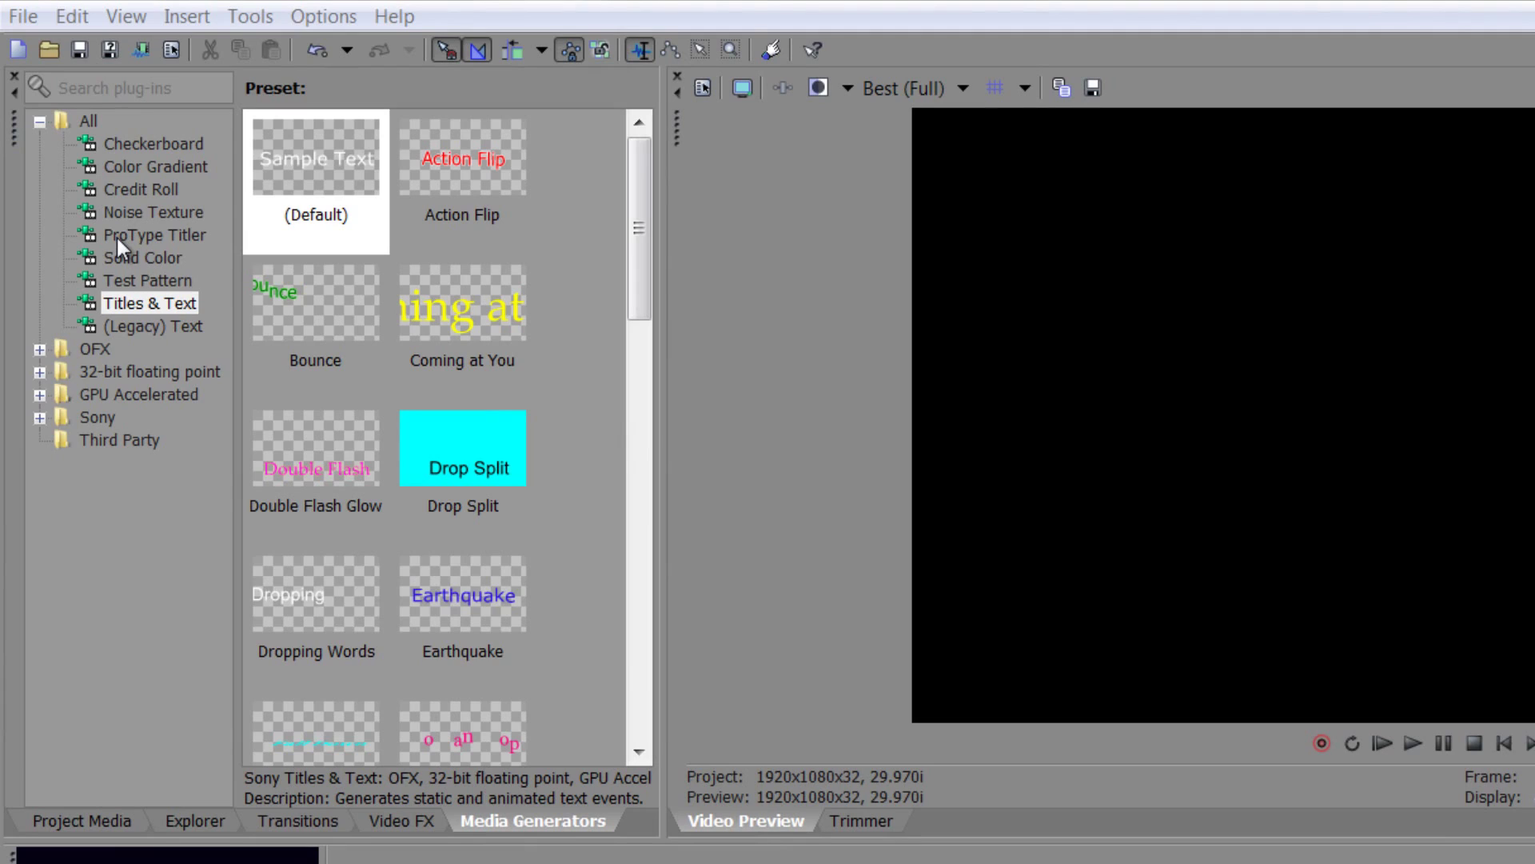
mouse_move(147, 198)
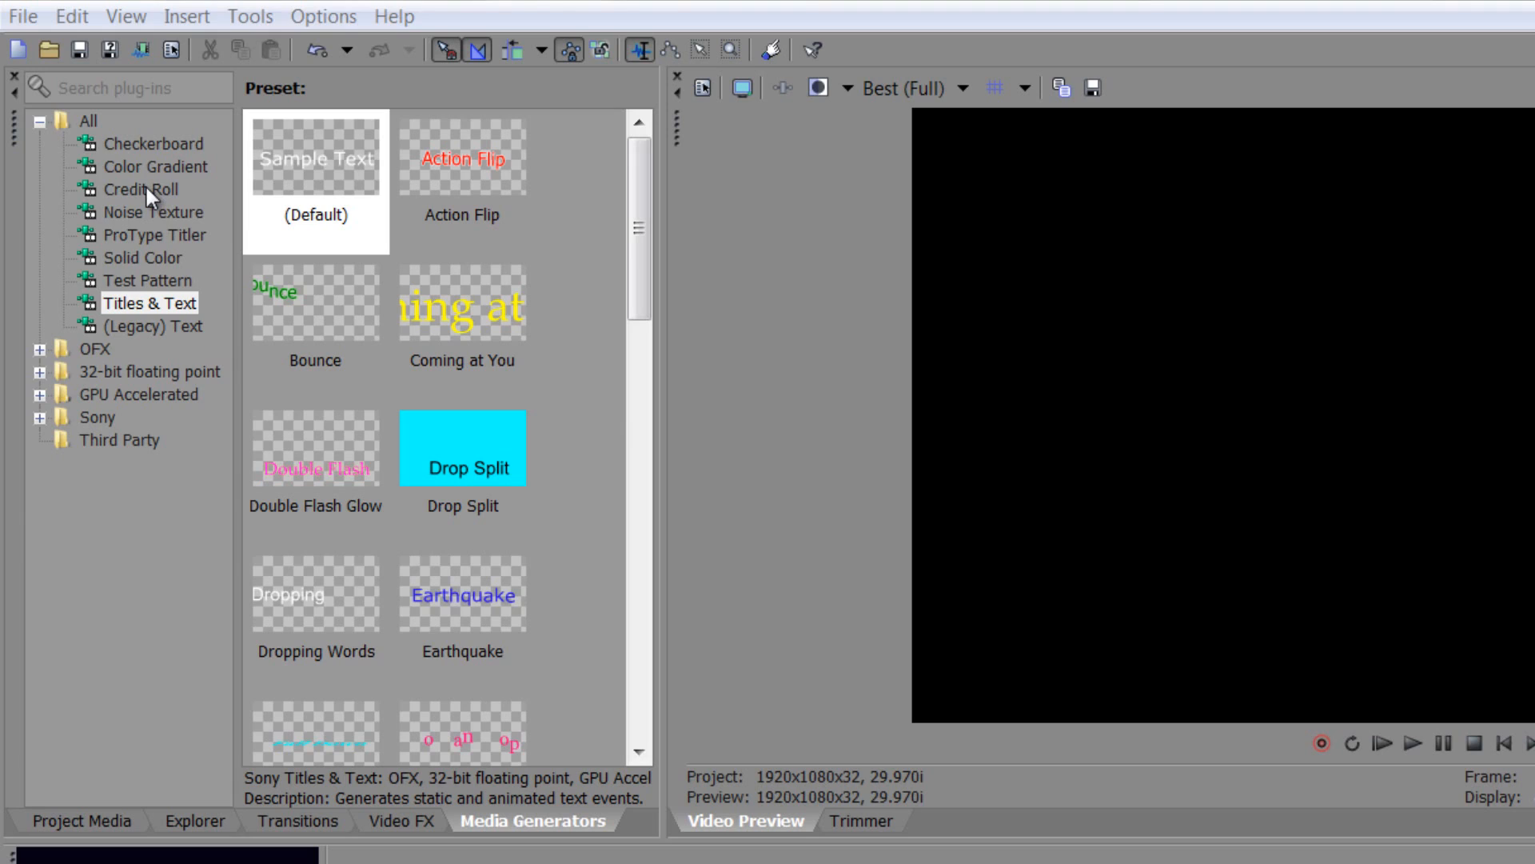
mouse_move(157, 195)
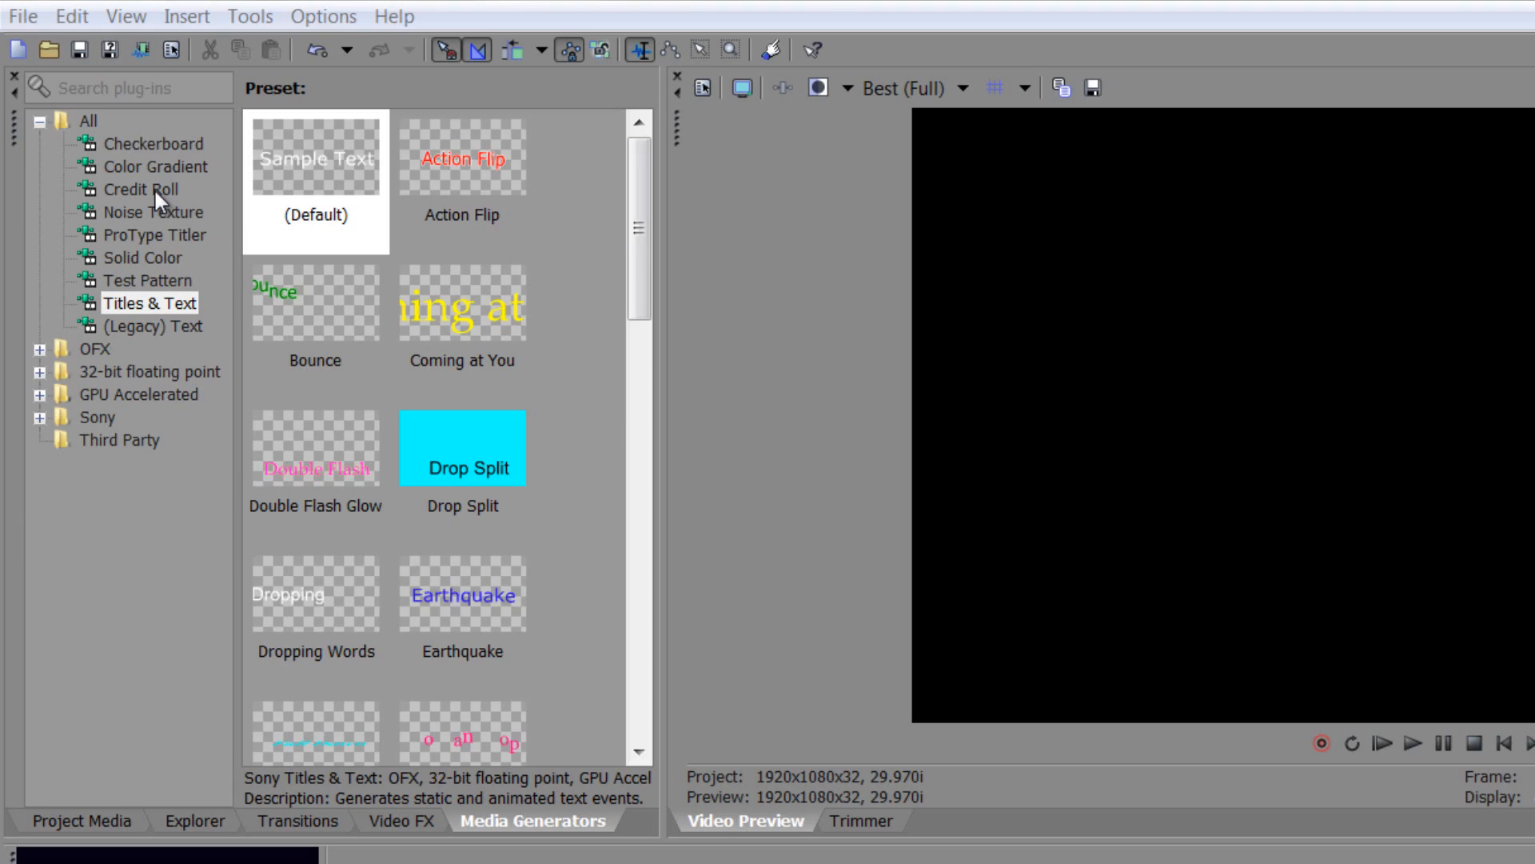
mouse_move(142, 319)
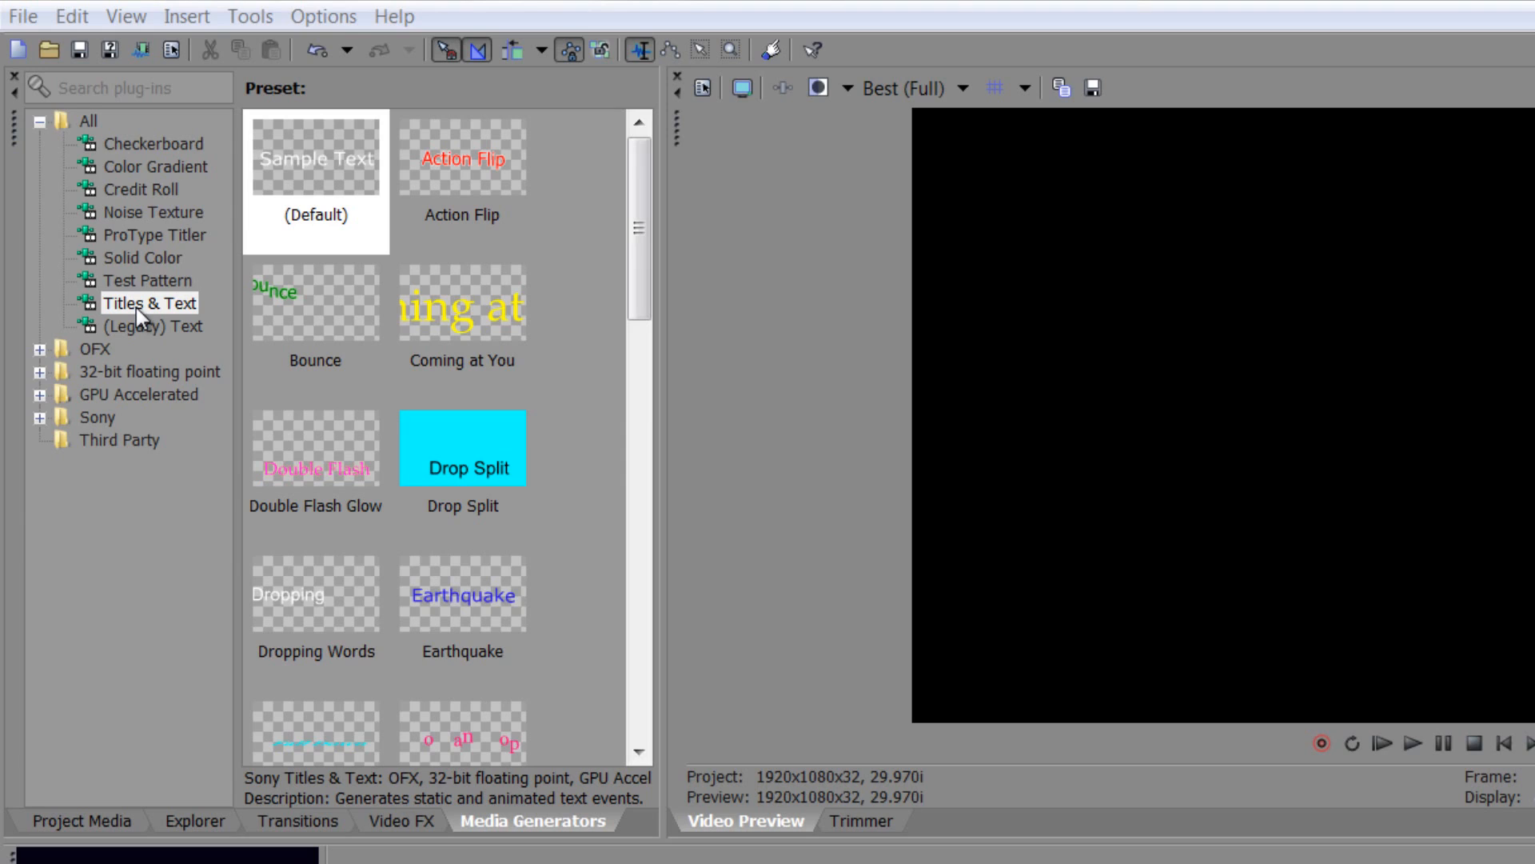
mouse_move(463, 180)
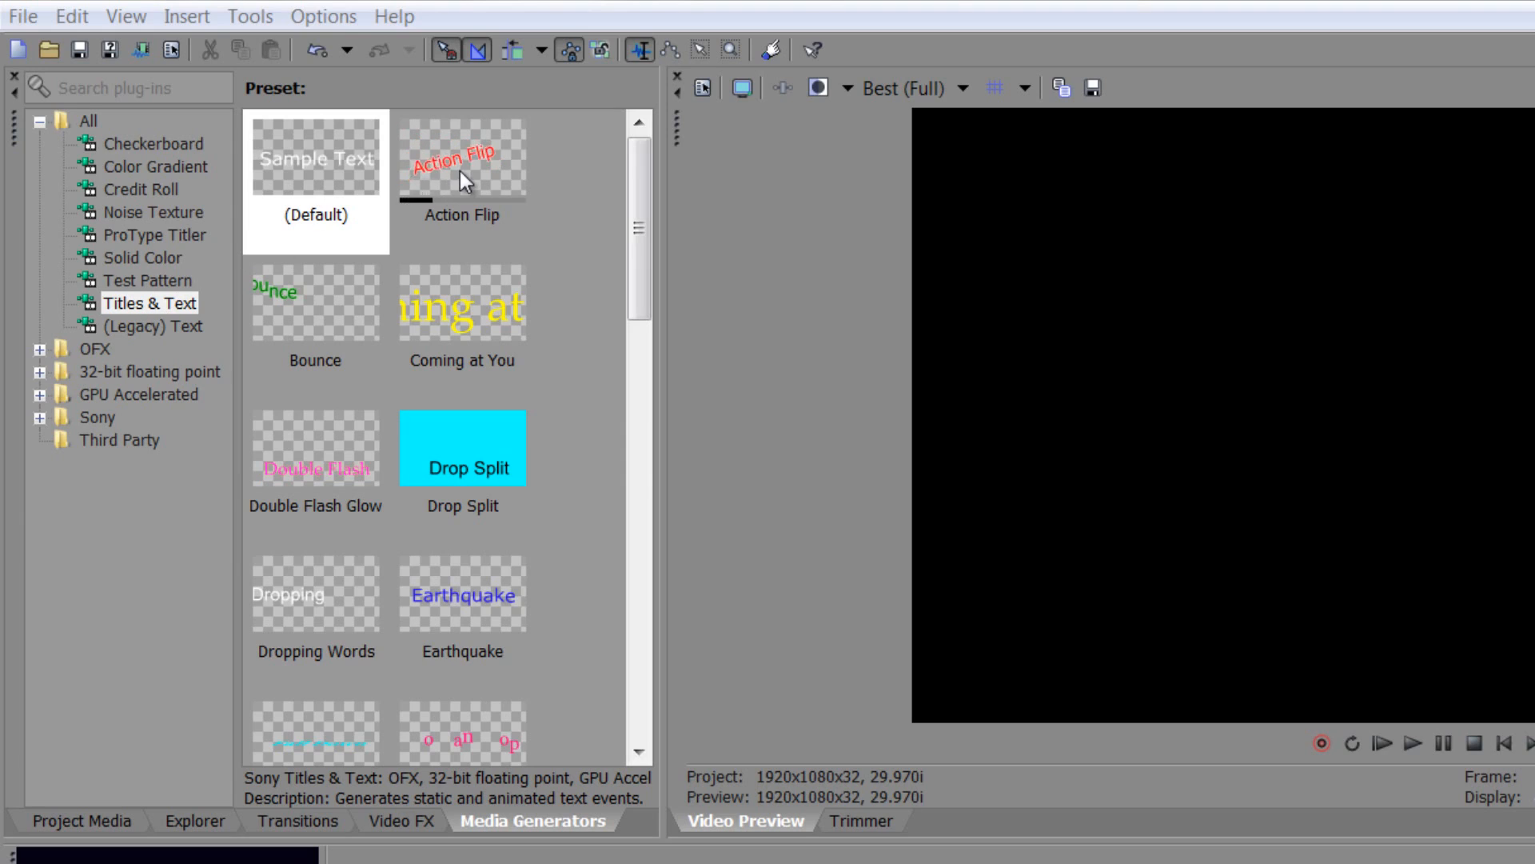
mouse_move(462, 307)
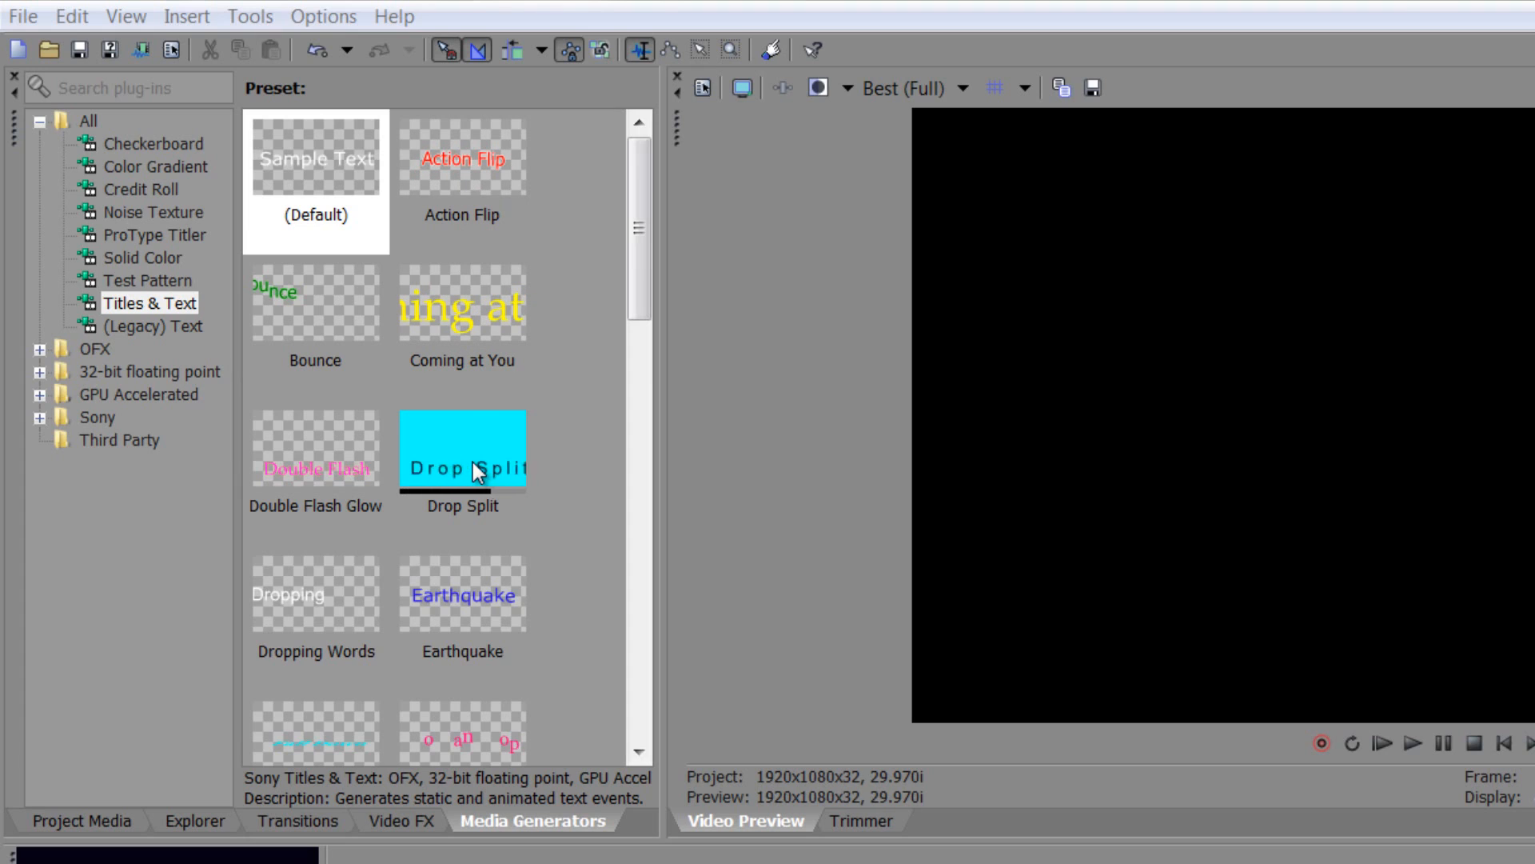
mouse_move(355, 473)
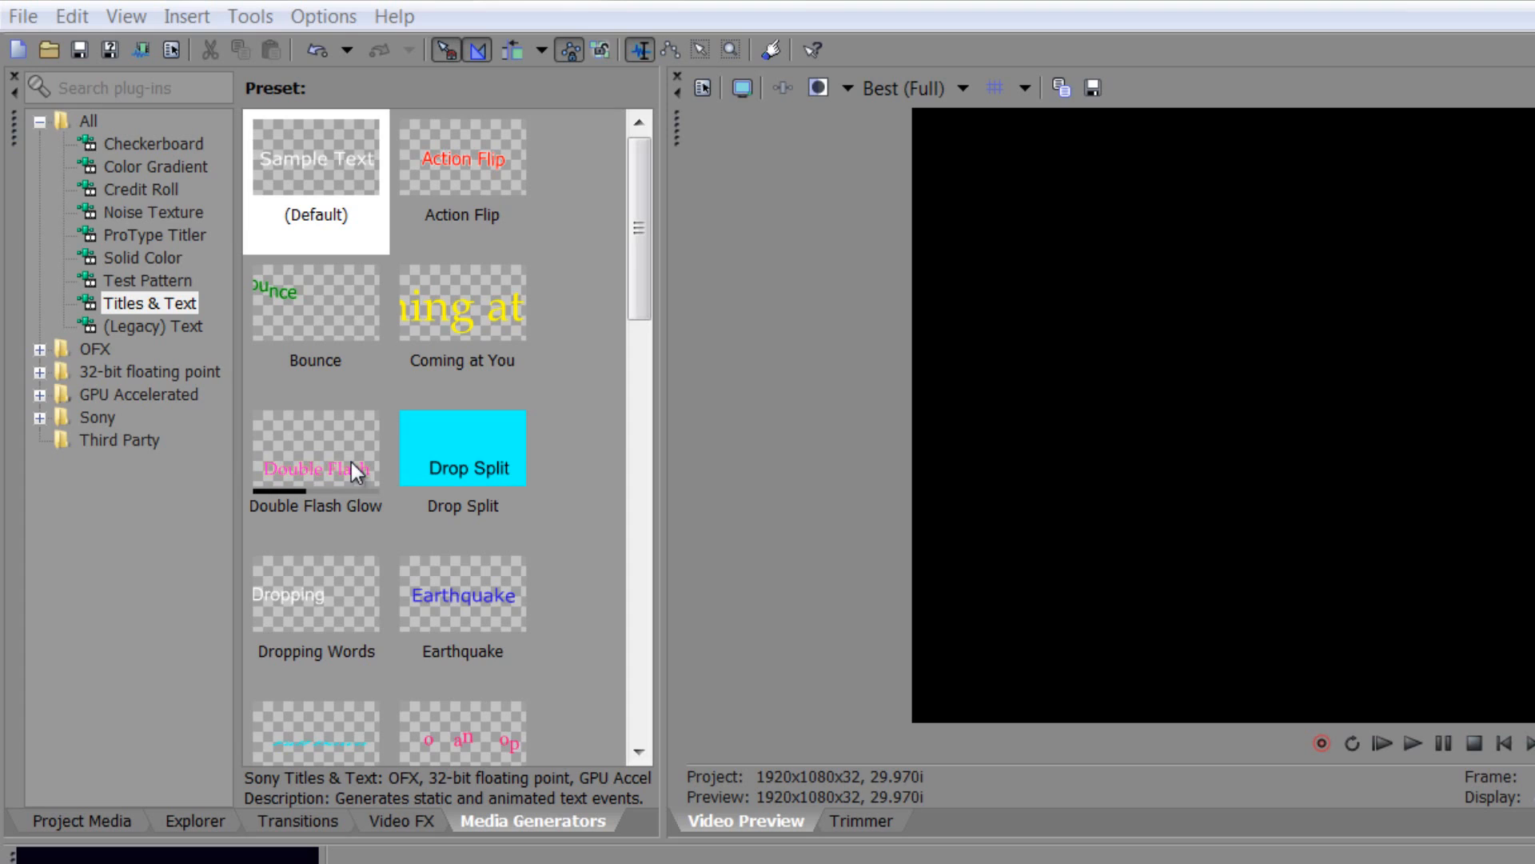
mouse_move(329, 643)
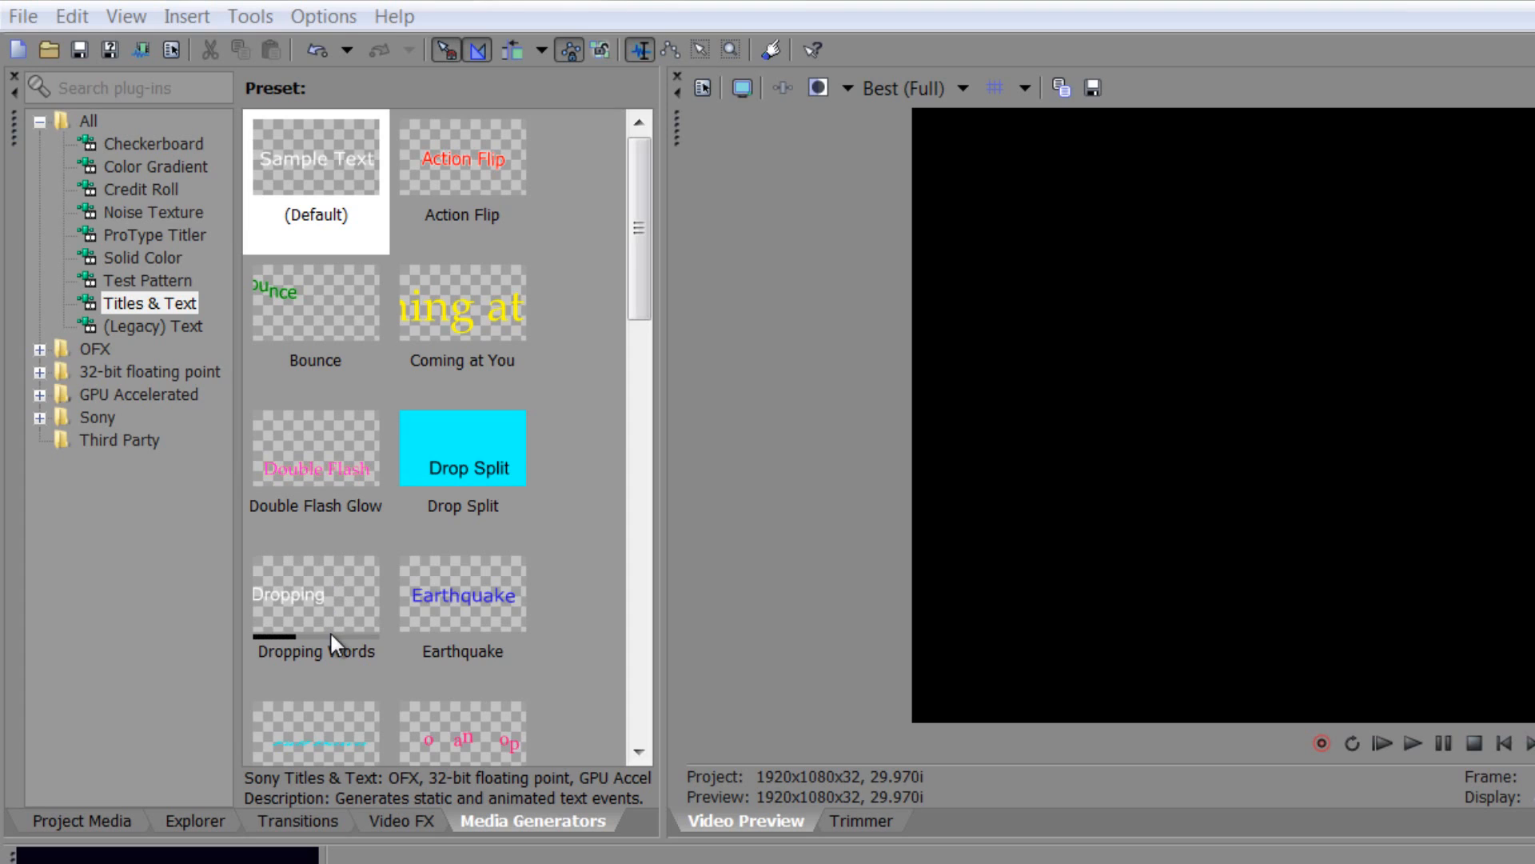
mouse_move(470, 619)
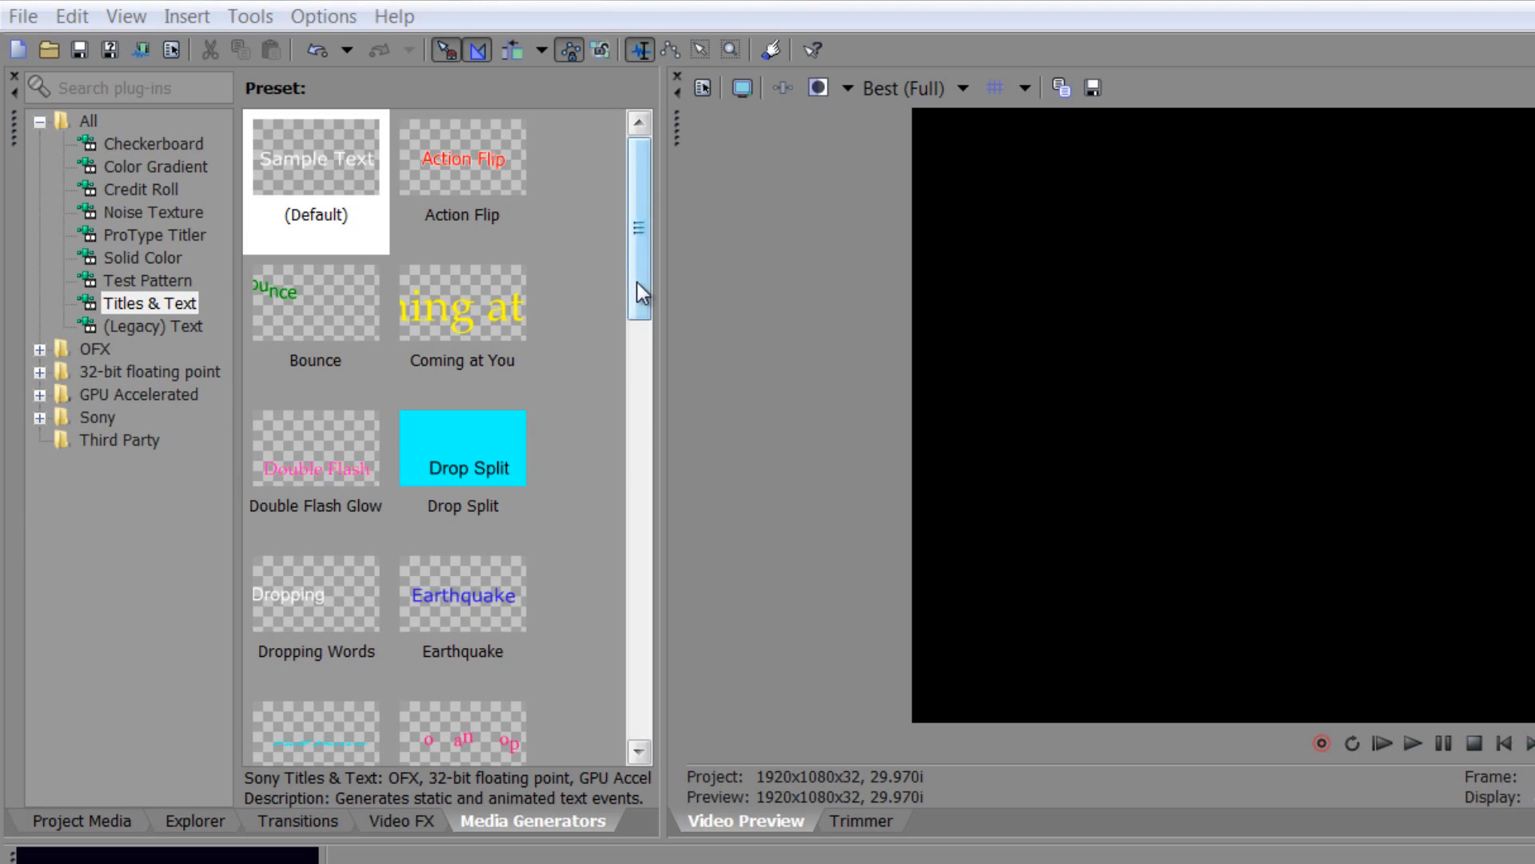
Bring up the new Titles & Text event's settings editor and park the playhead at the title's start
scroll(down, 3)
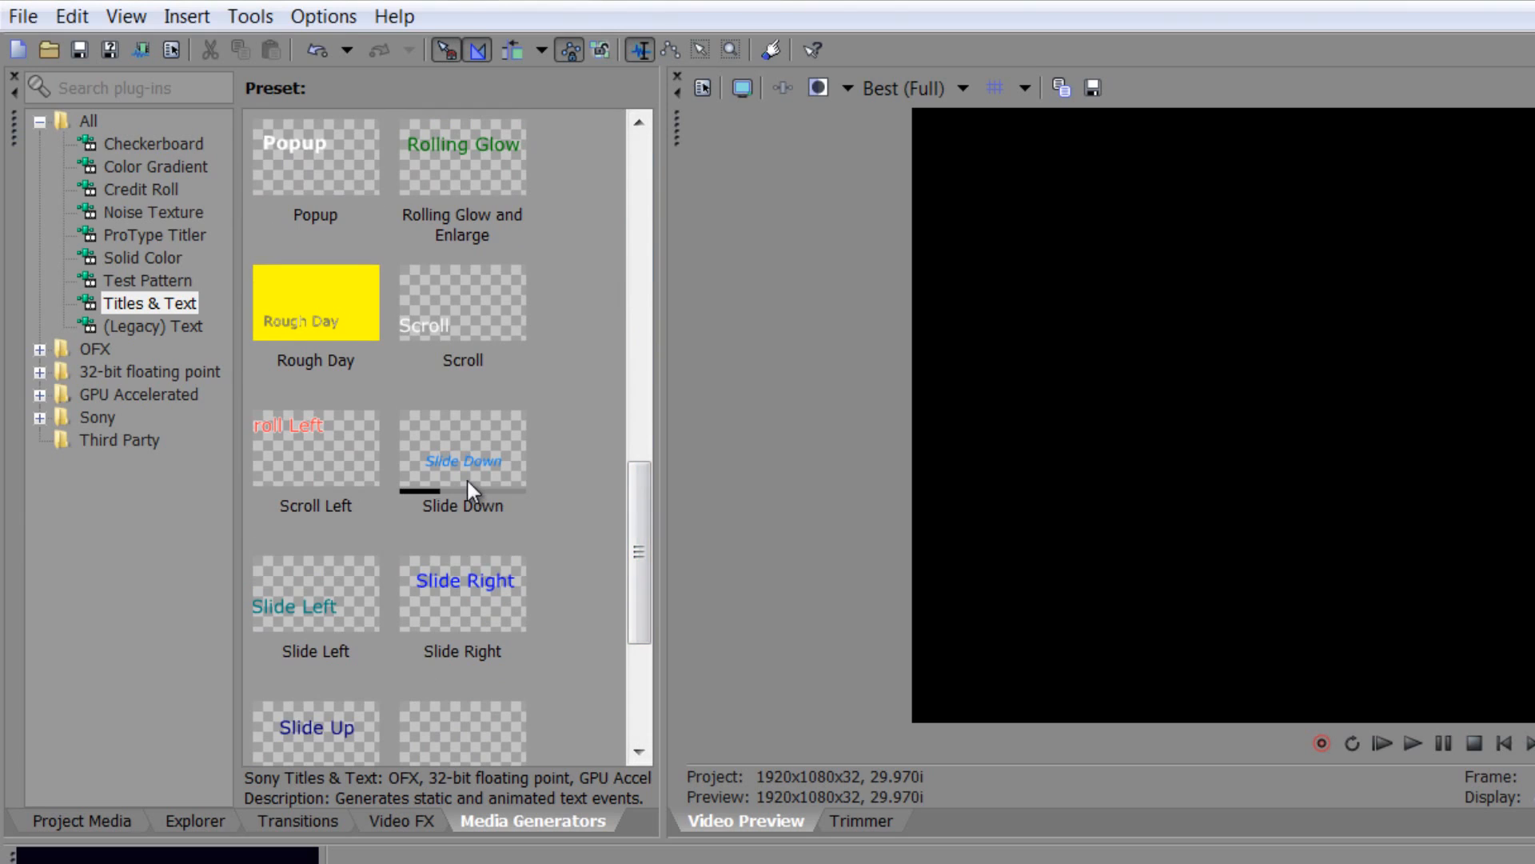
mouse_move(301, 594)
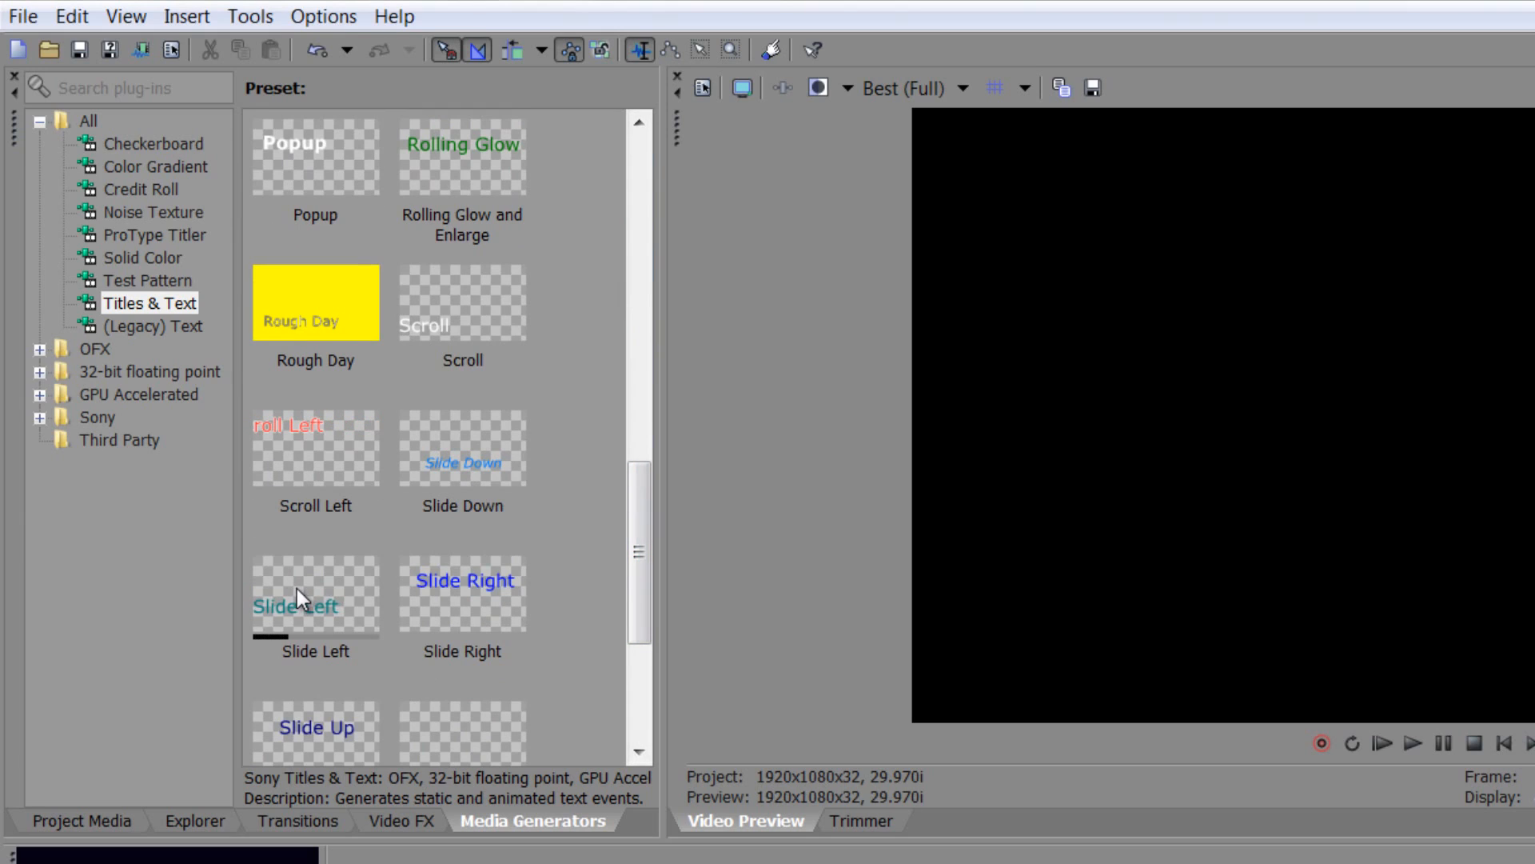
mouse_move(477, 599)
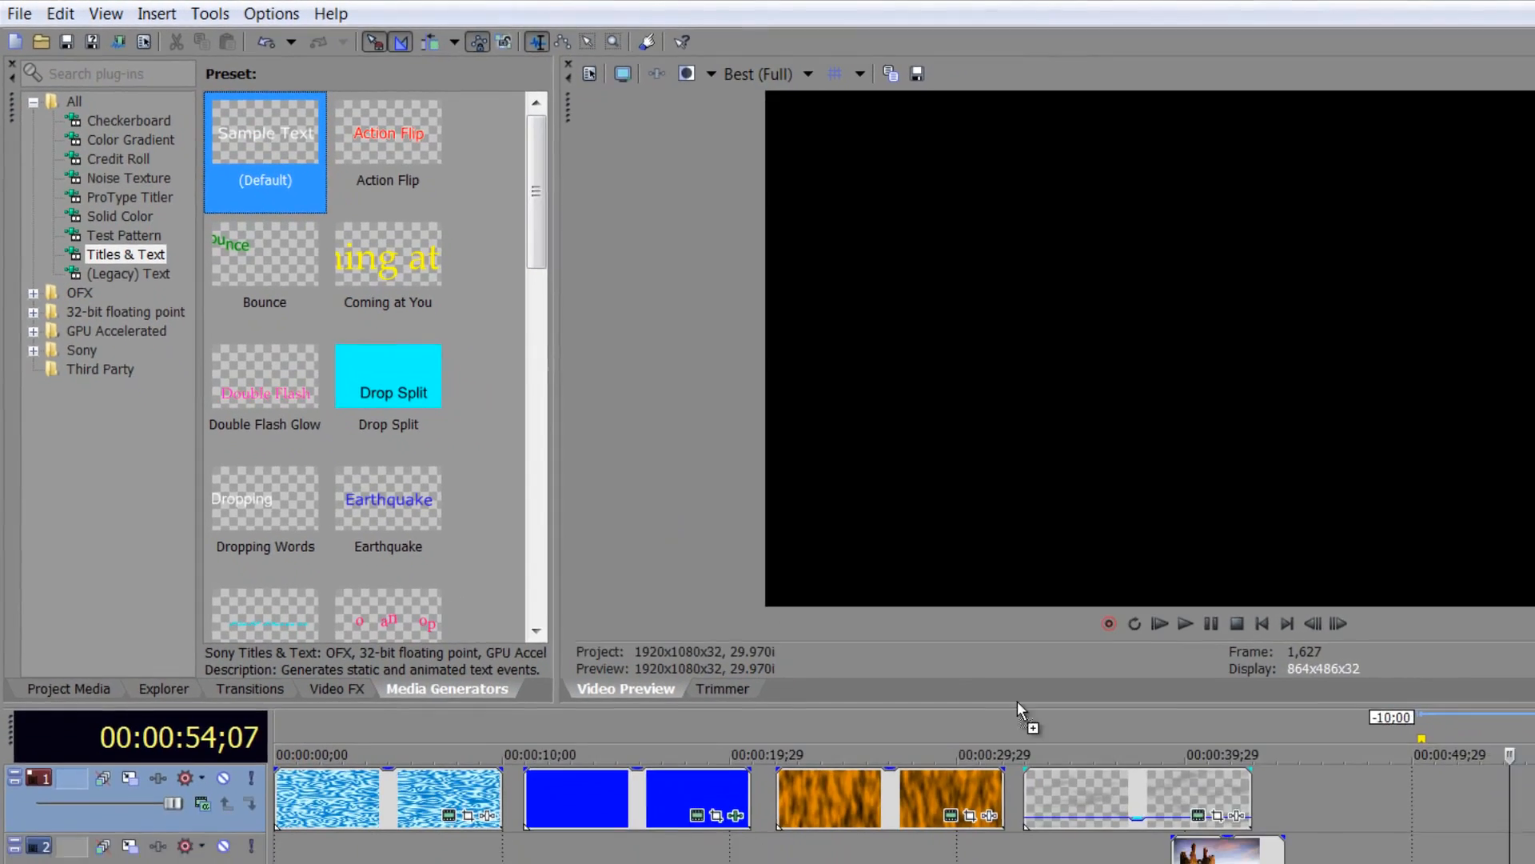
double_click(263, 133)
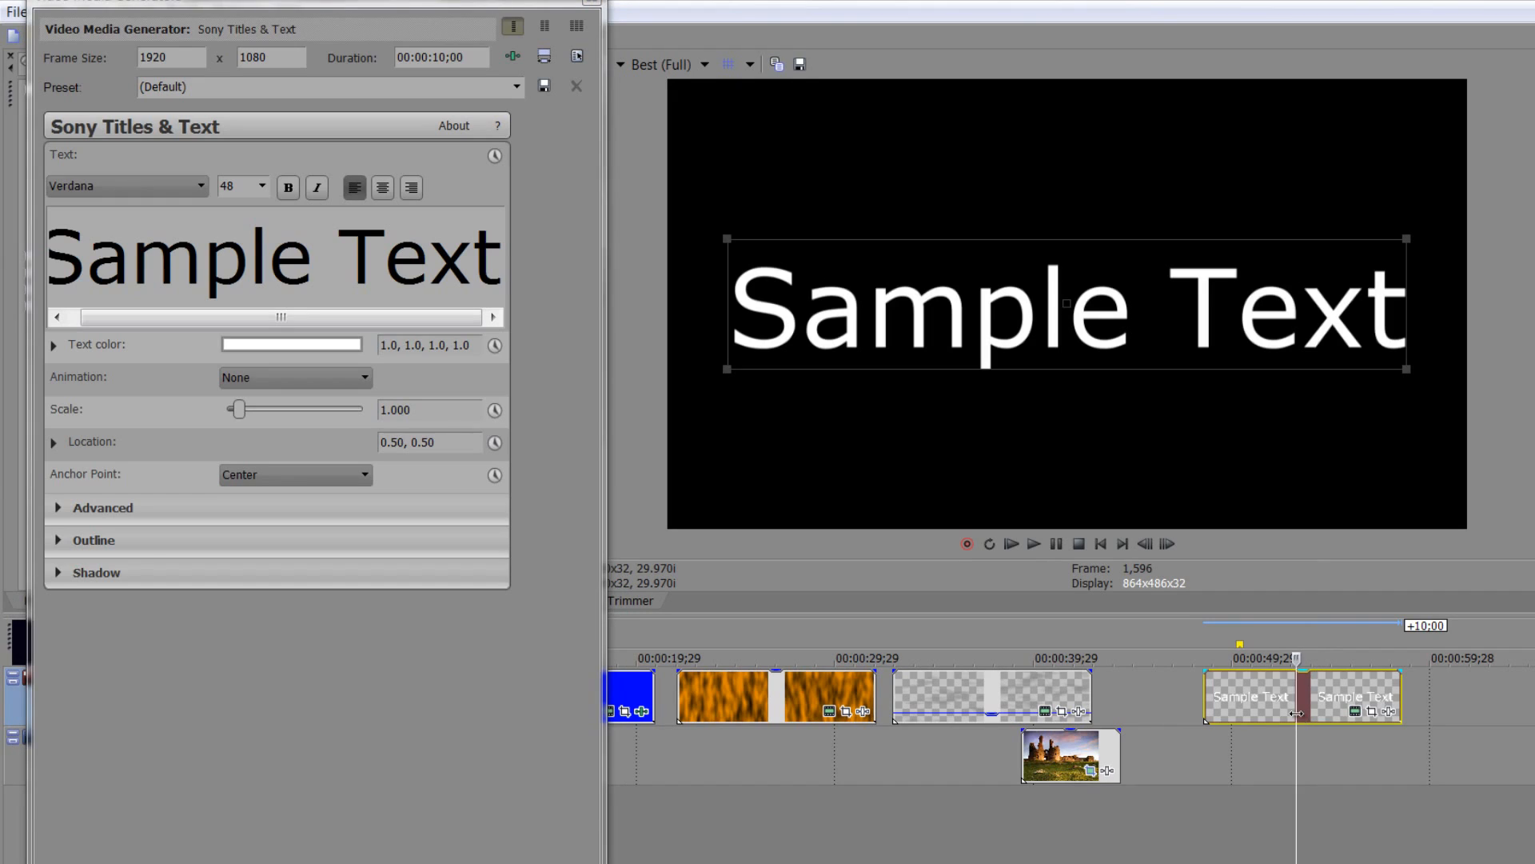
click(1205, 657)
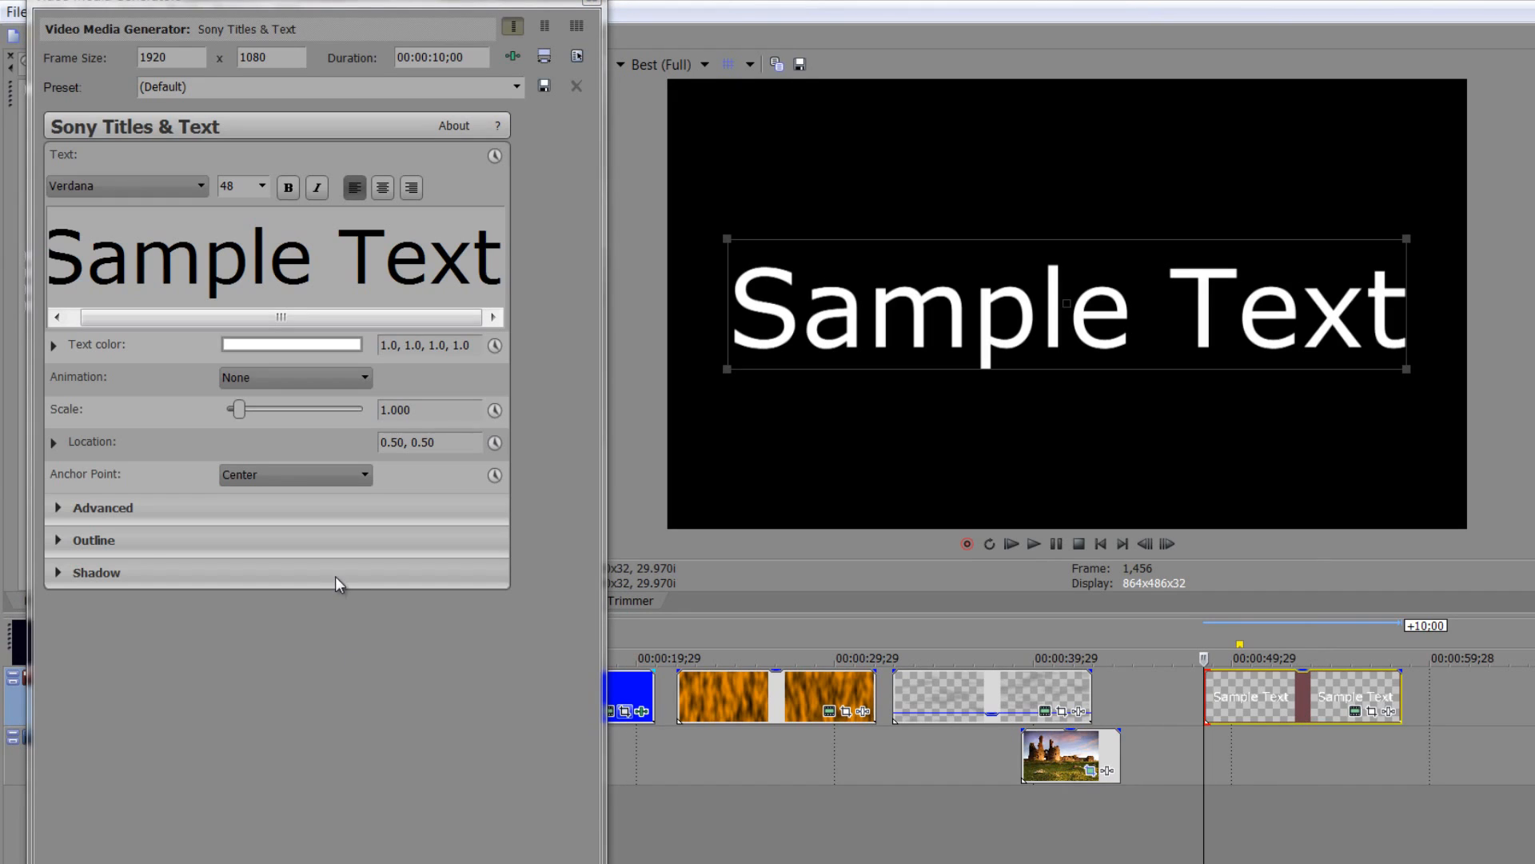
mouse_move(499, 272)
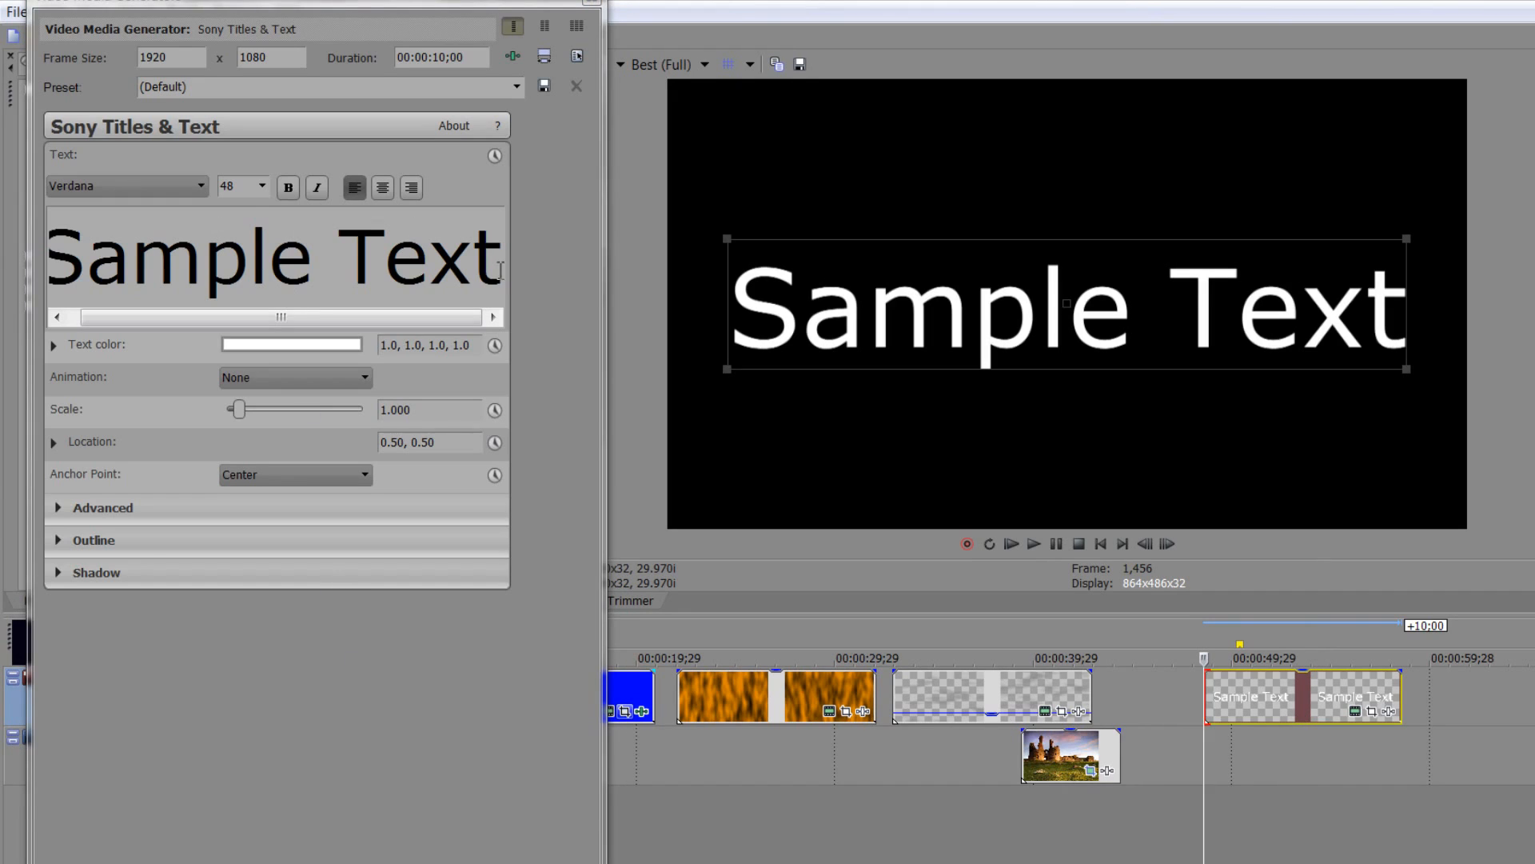
mouse_move(350, 259)
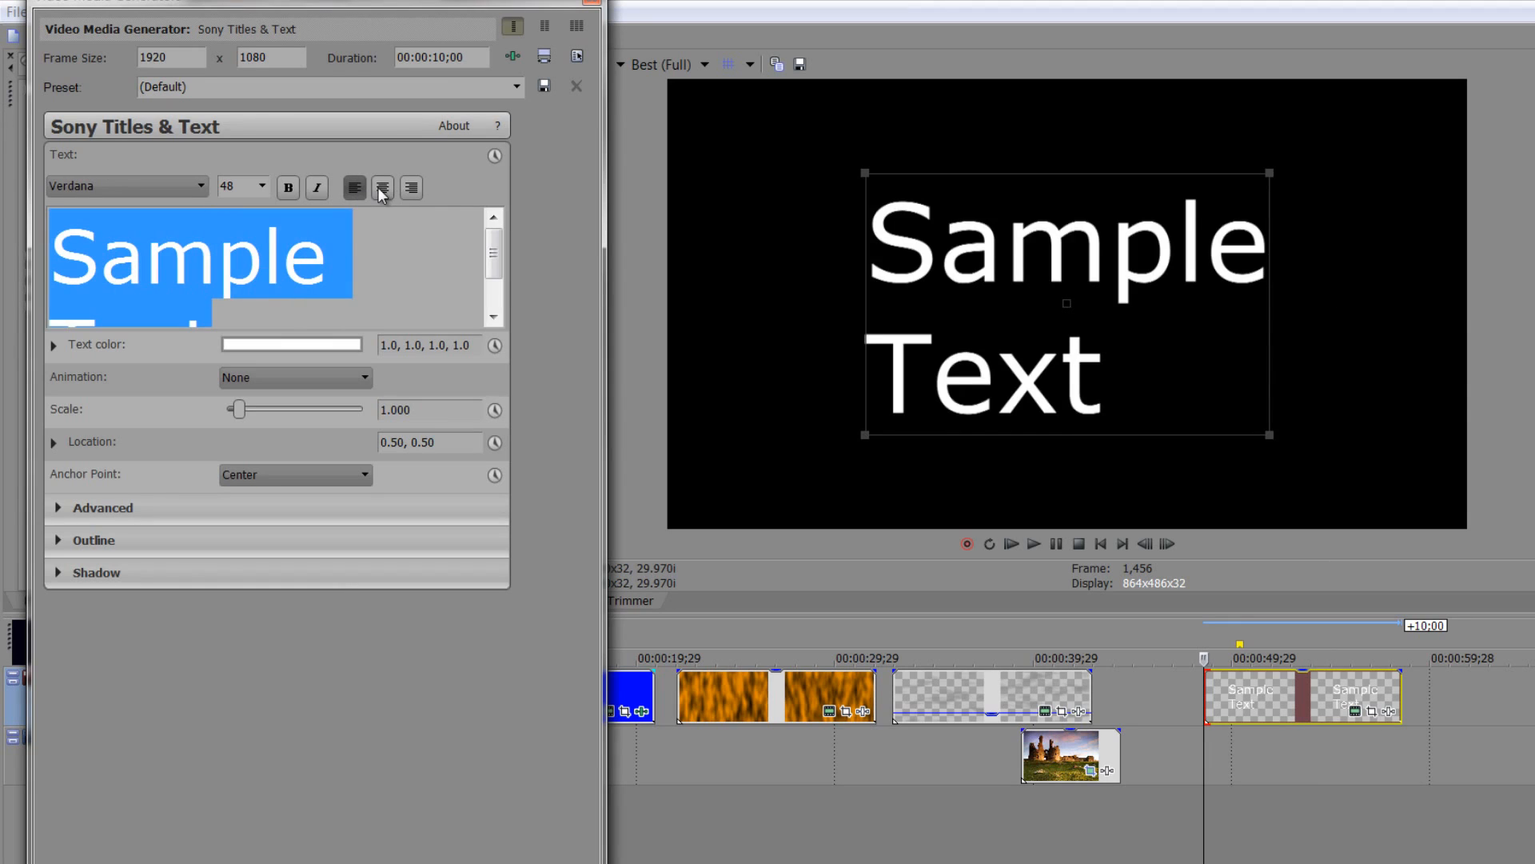
Centre the 'Sample Text' lines, make them bold and raise the size to 52
click(382, 188)
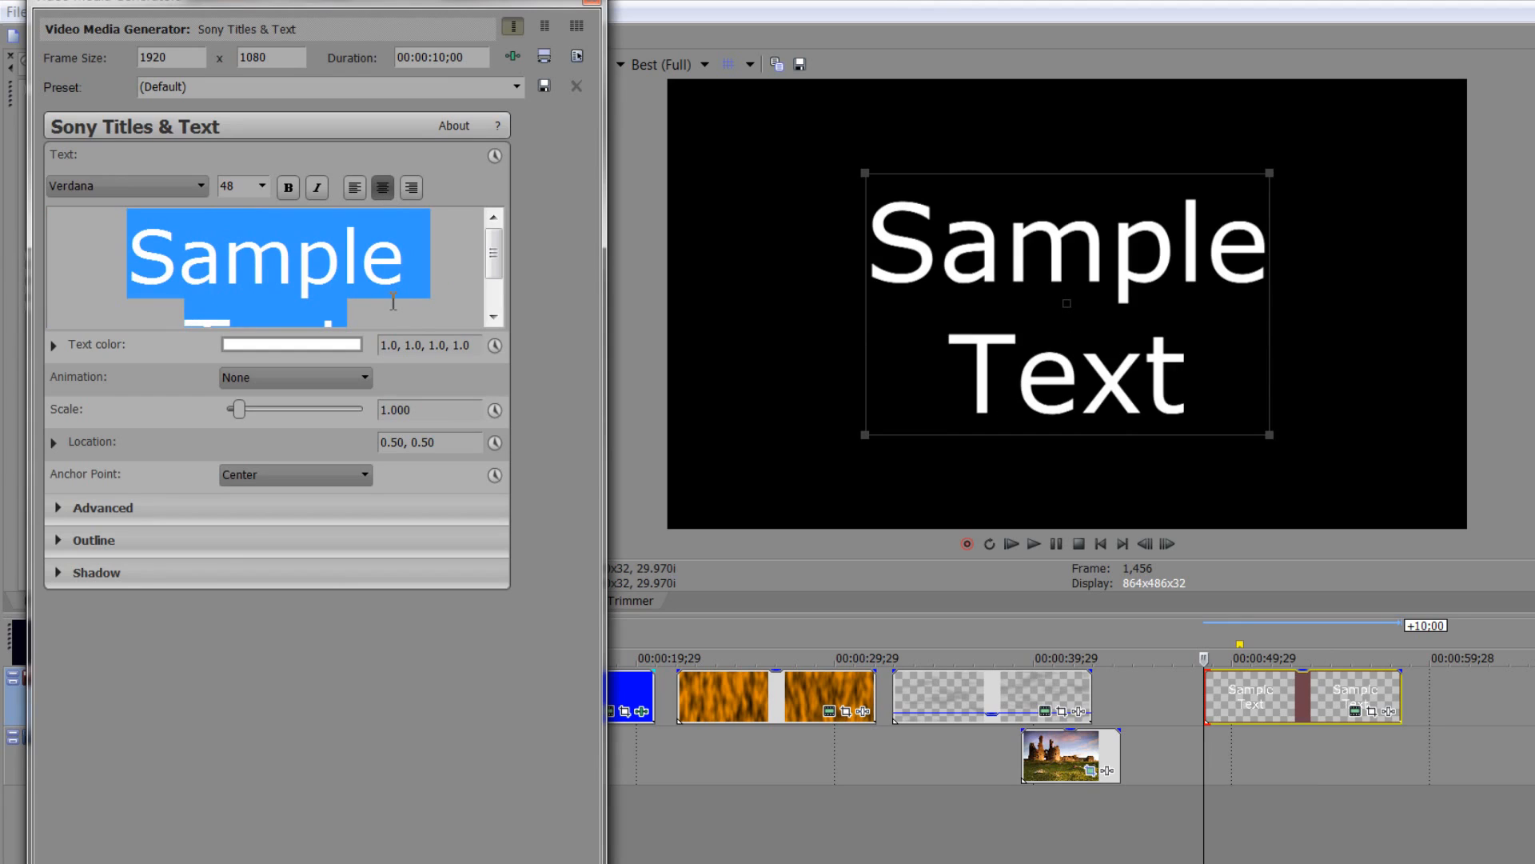
click(286, 187)
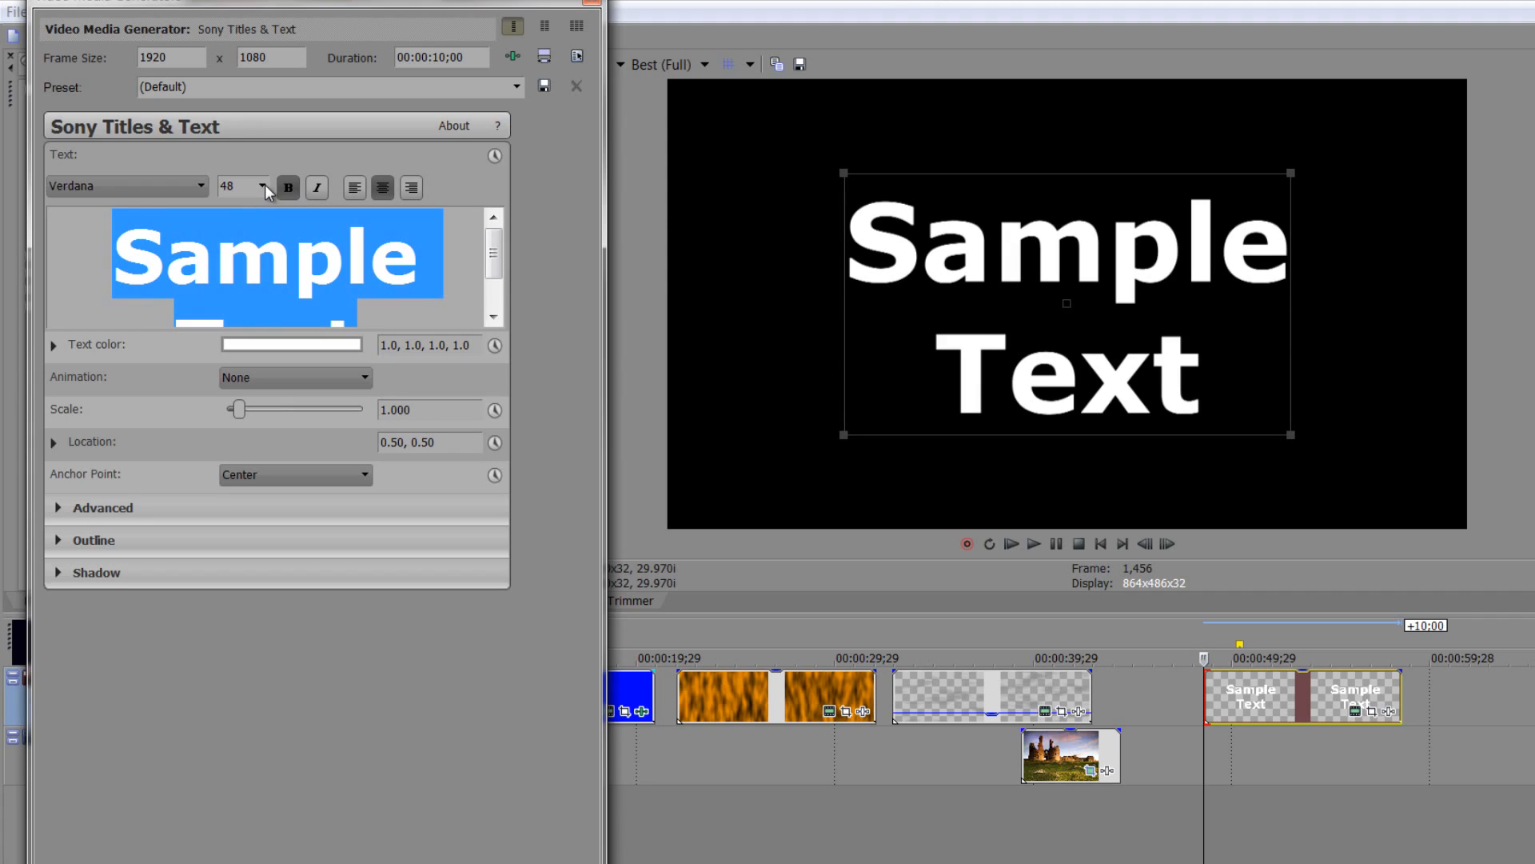
click(260, 188)
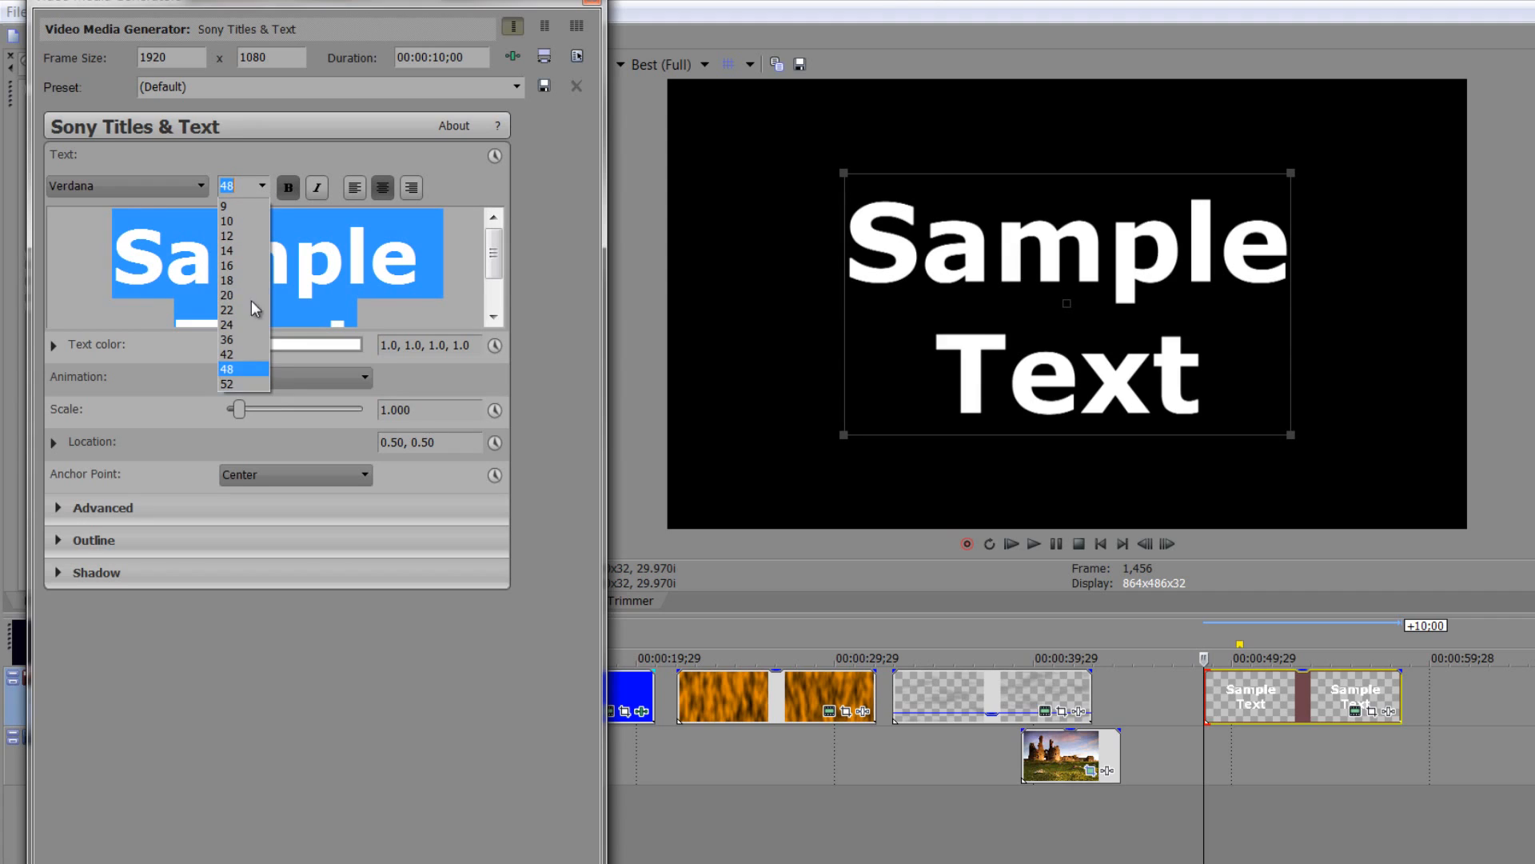
mouse_move(244, 382)
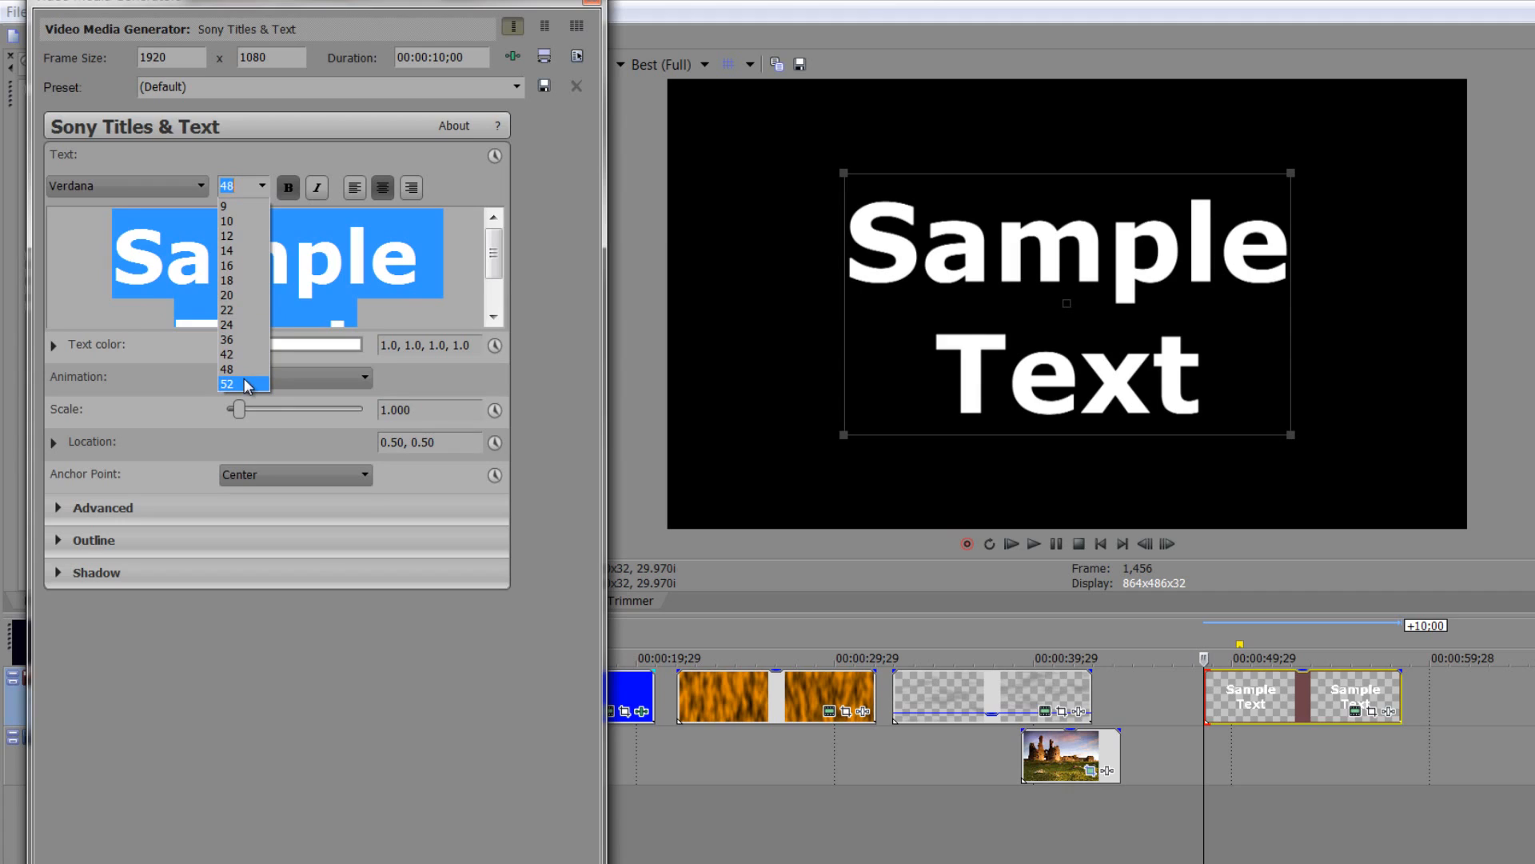
click(227, 383)
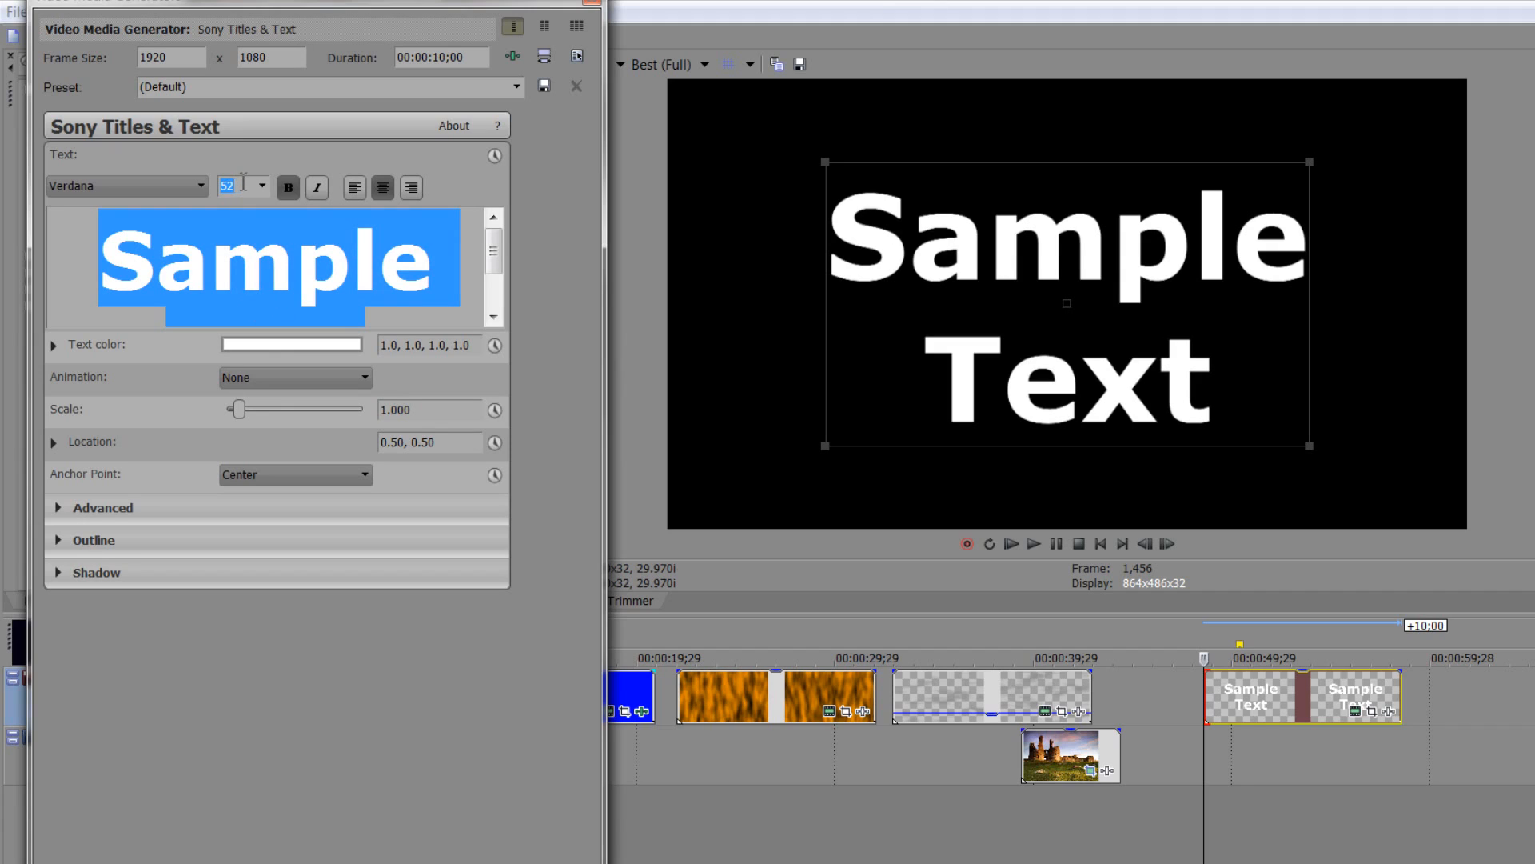
mouse_move(212, 197)
text(72)
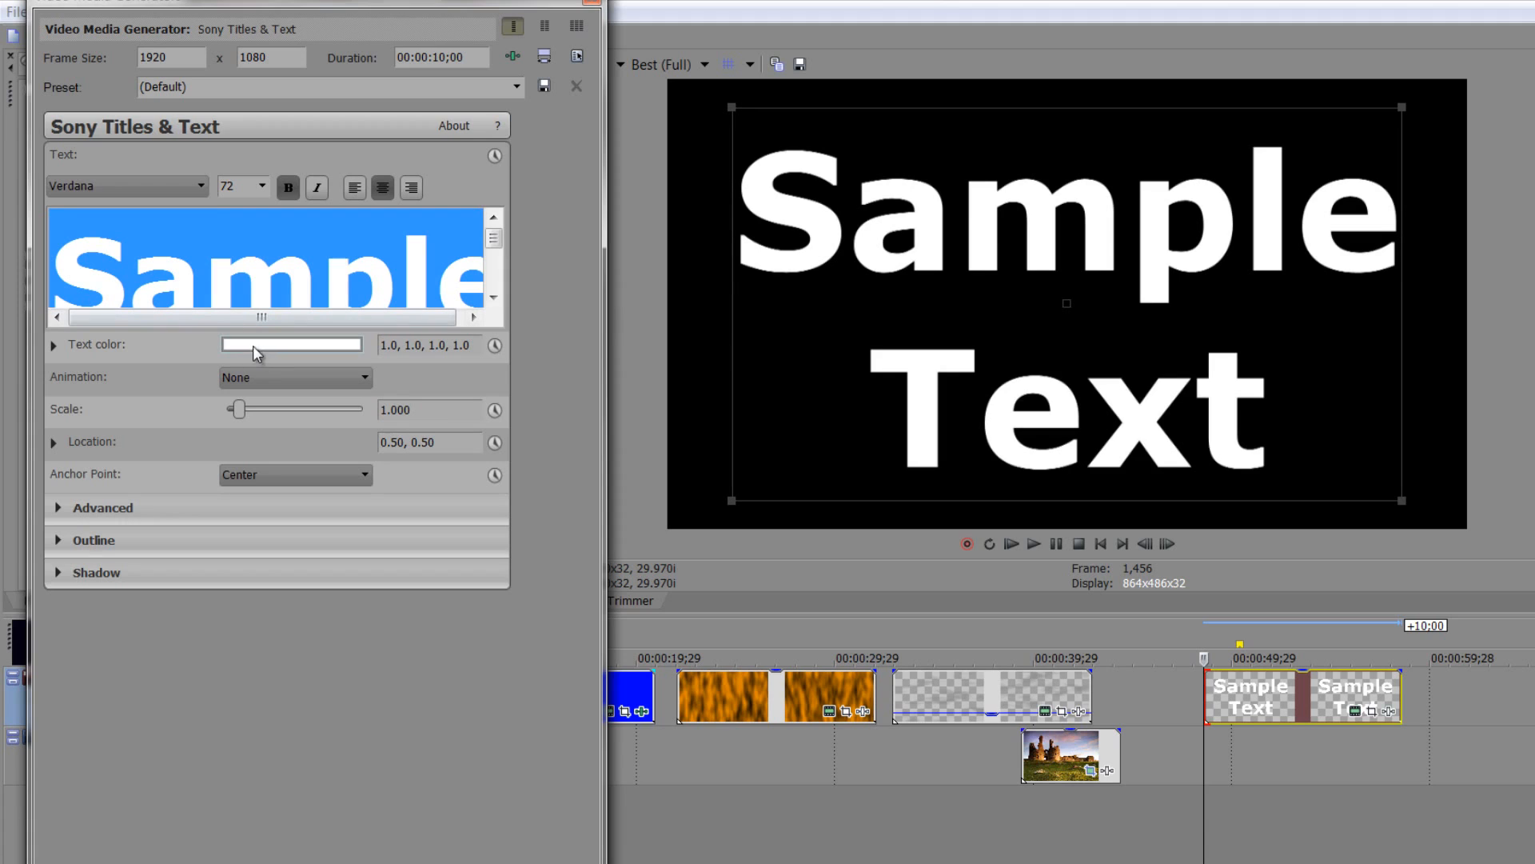
Switch the title font to Vijaya from the font list
click(200, 185)
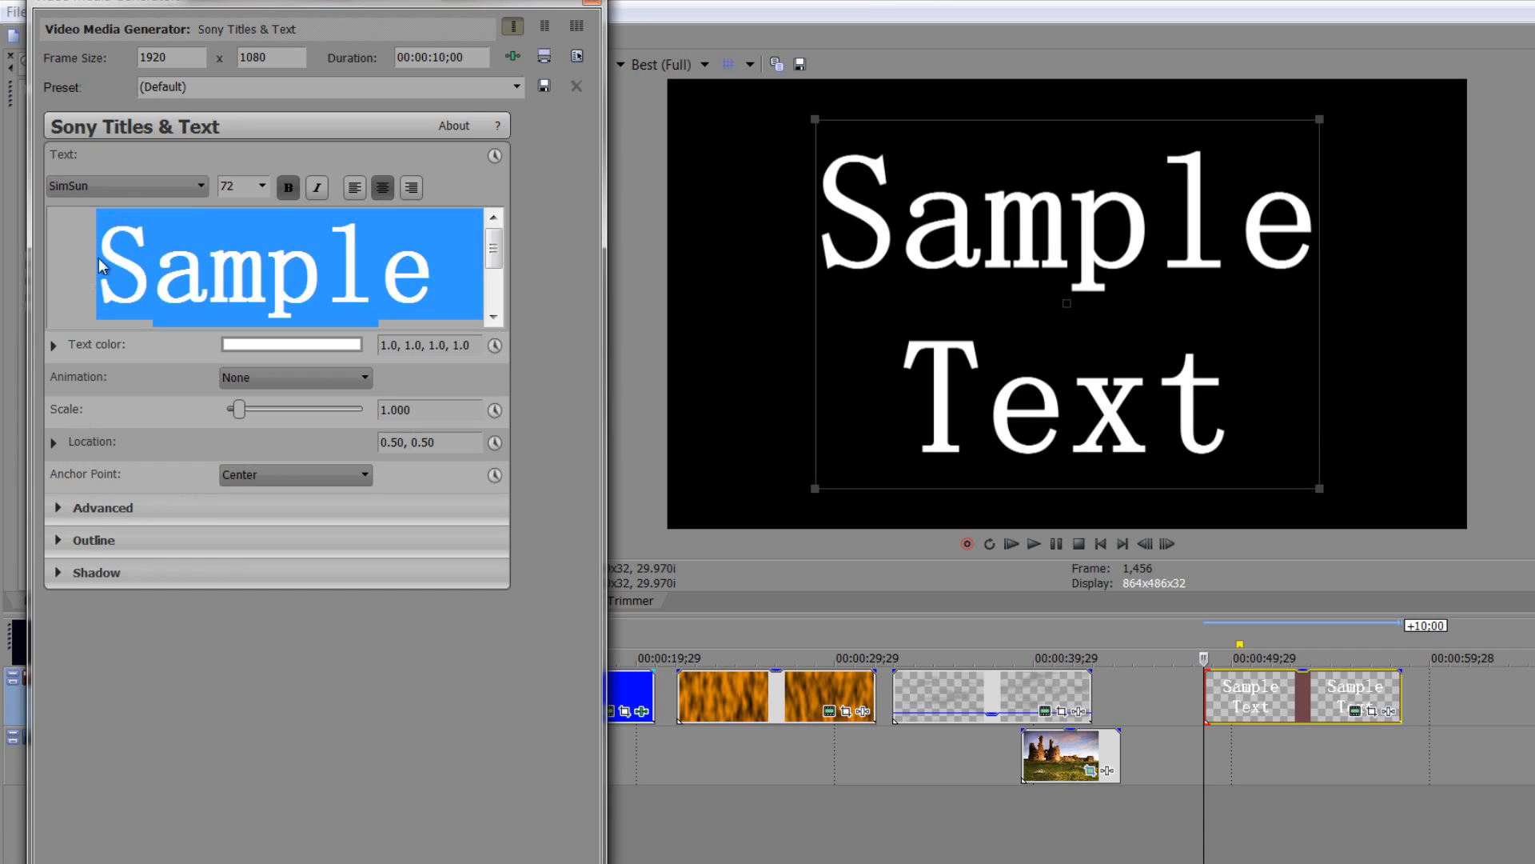
click(125, 185)
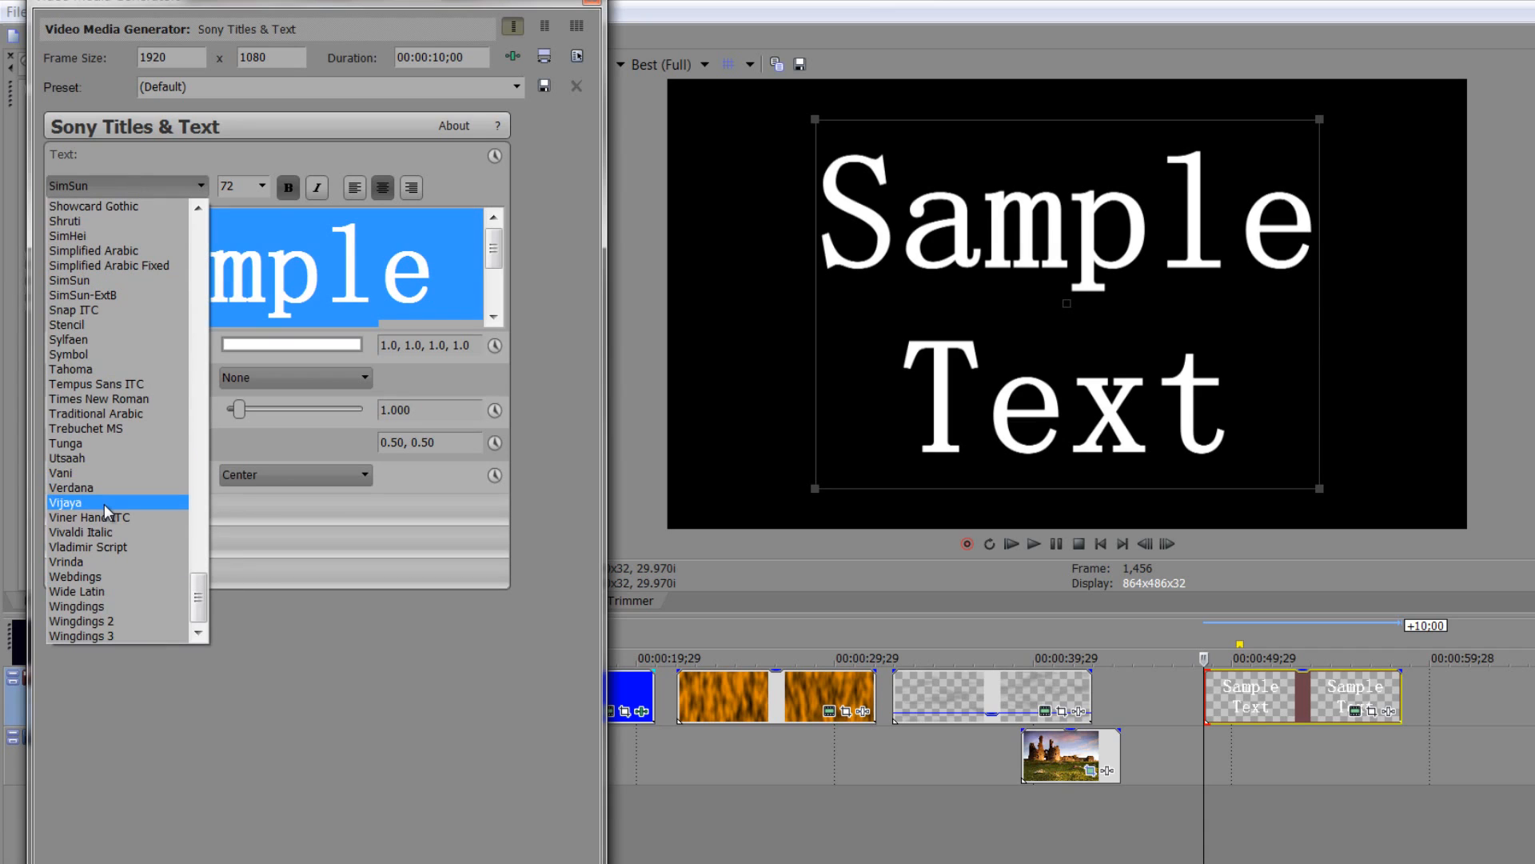
click(64, 502)
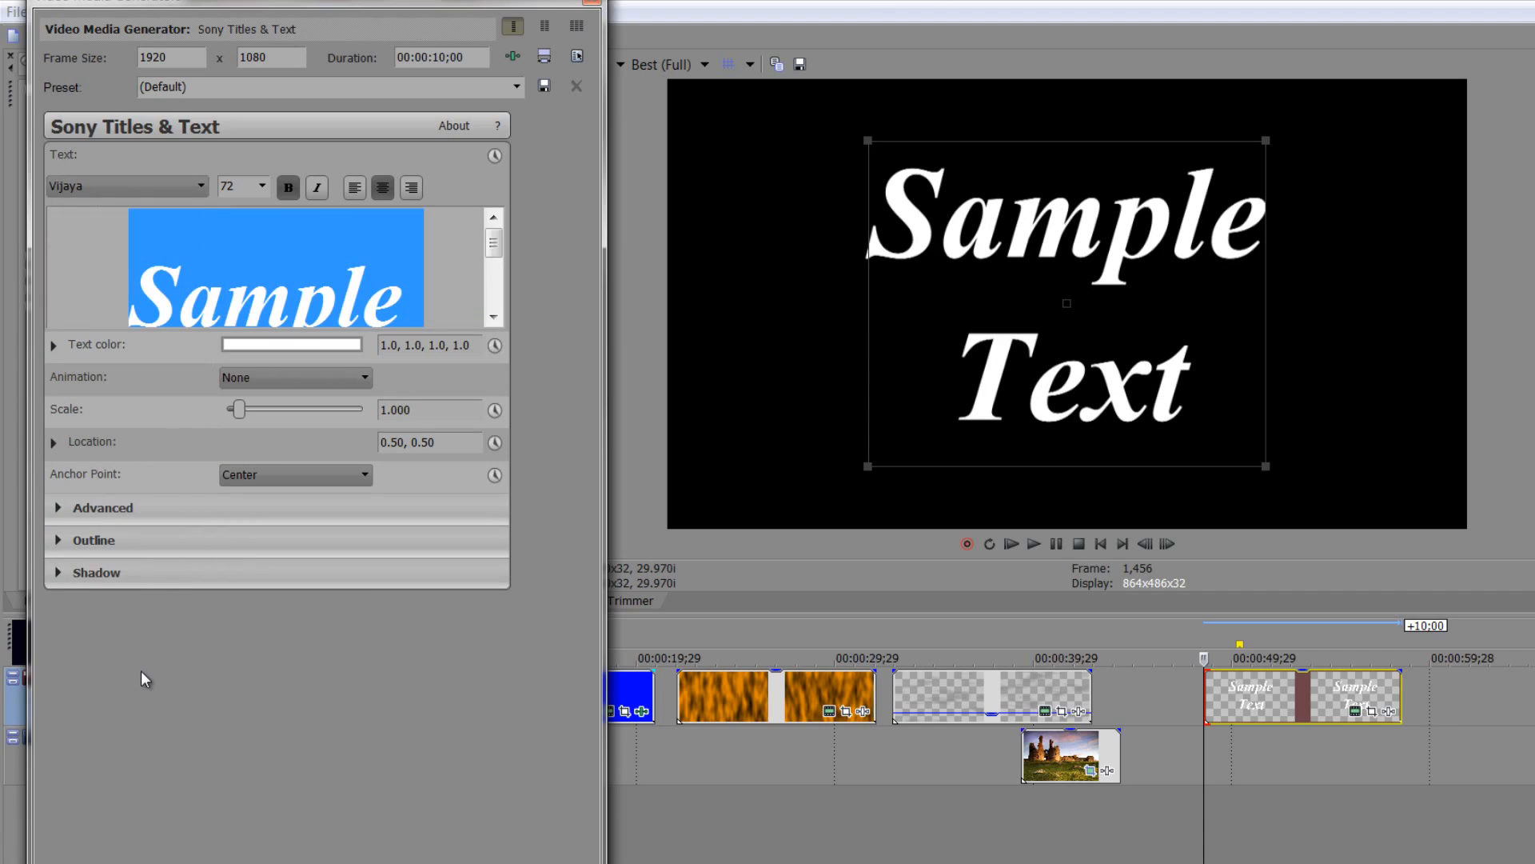
mouse_move(499, 165)
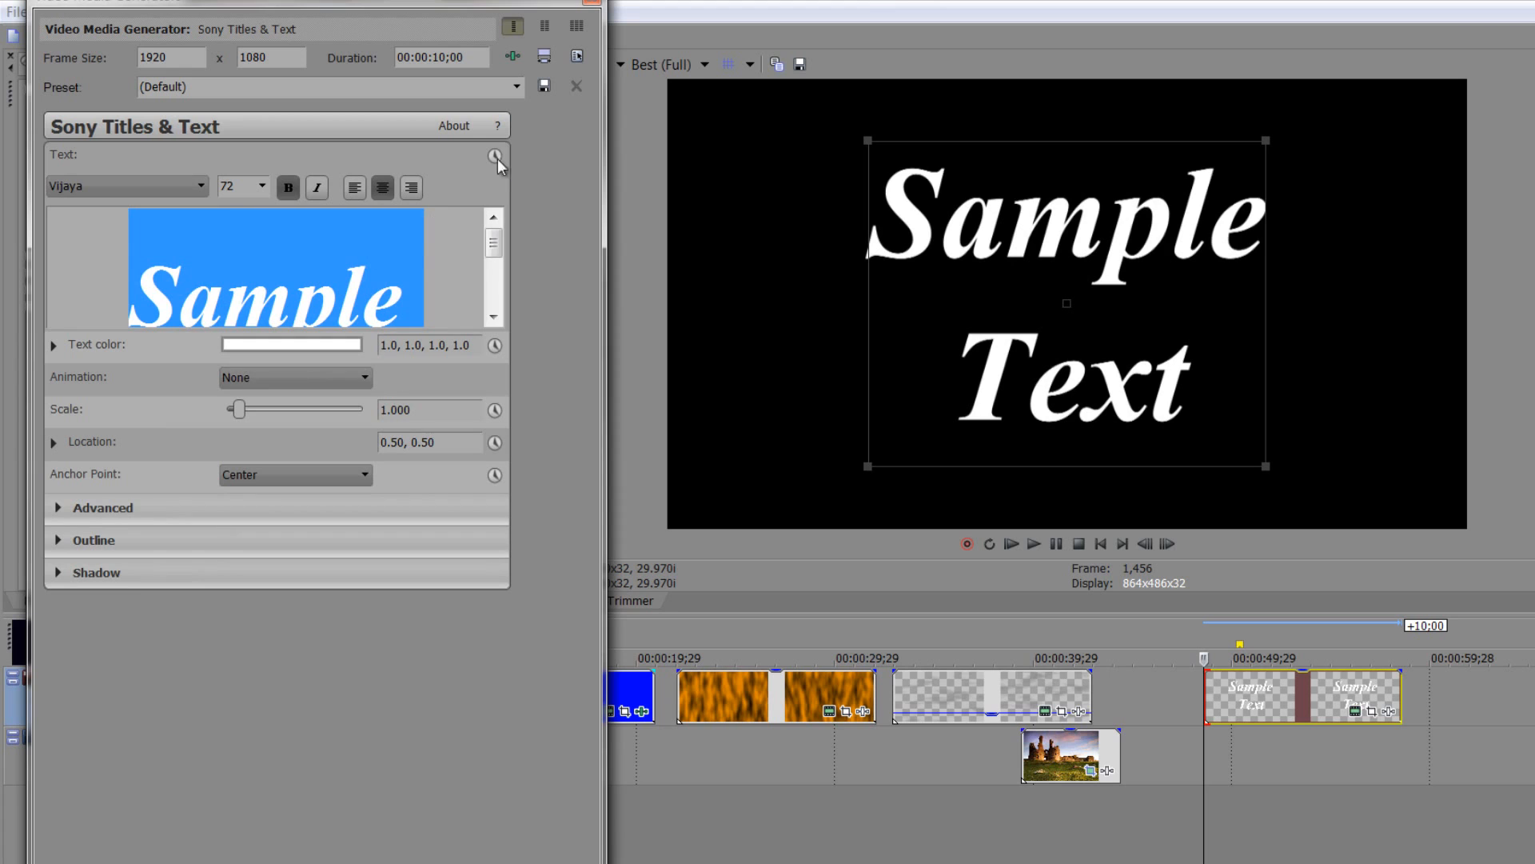
mouse_move(494, 158)
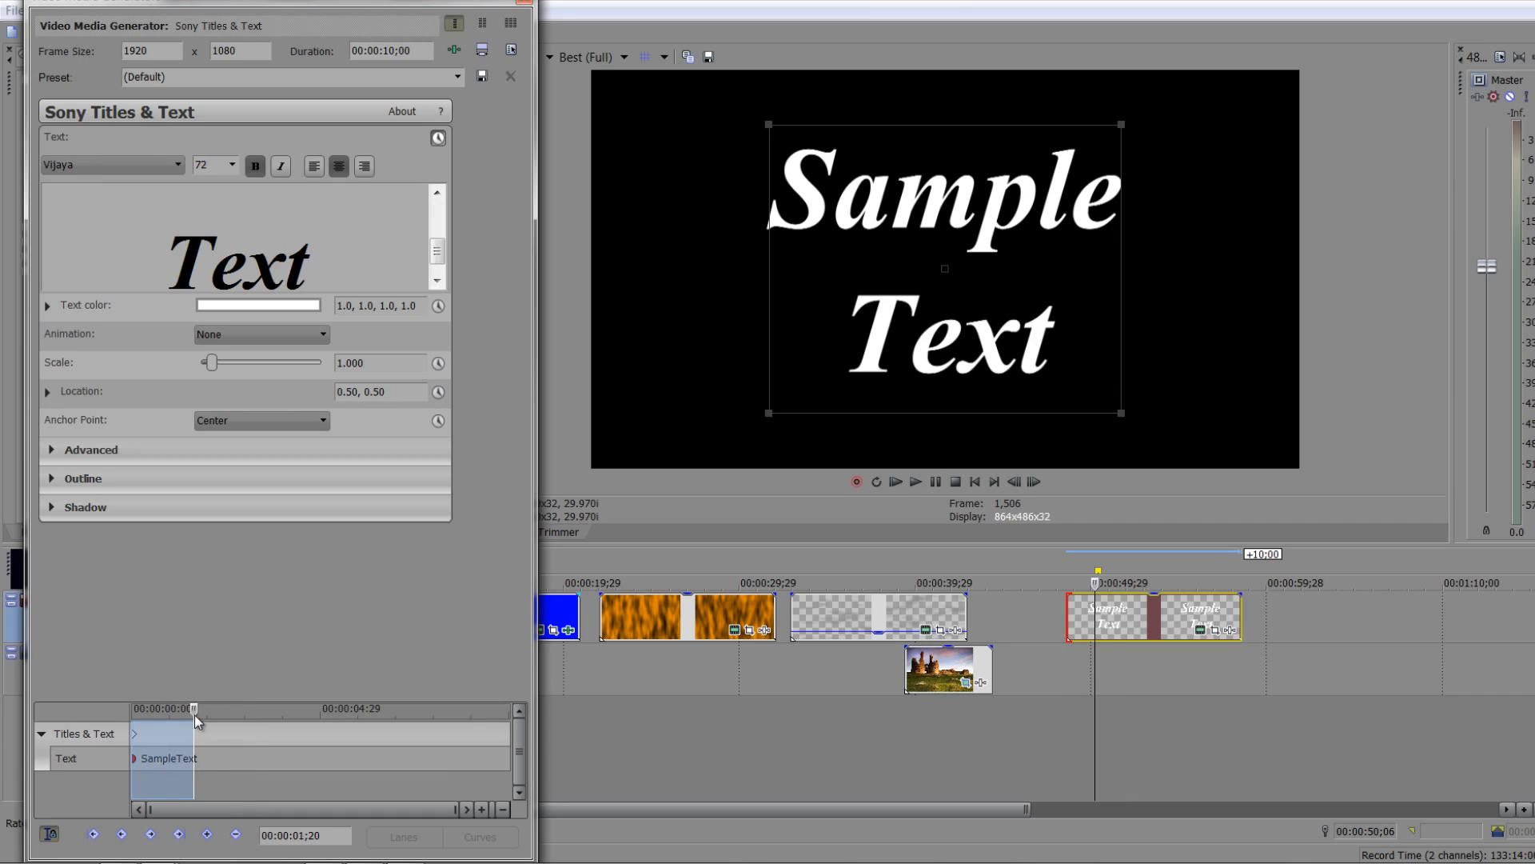
At the 1;20 keyframe reword the title to 'Vegas Pro' in Verdana
double_click(235, 263)
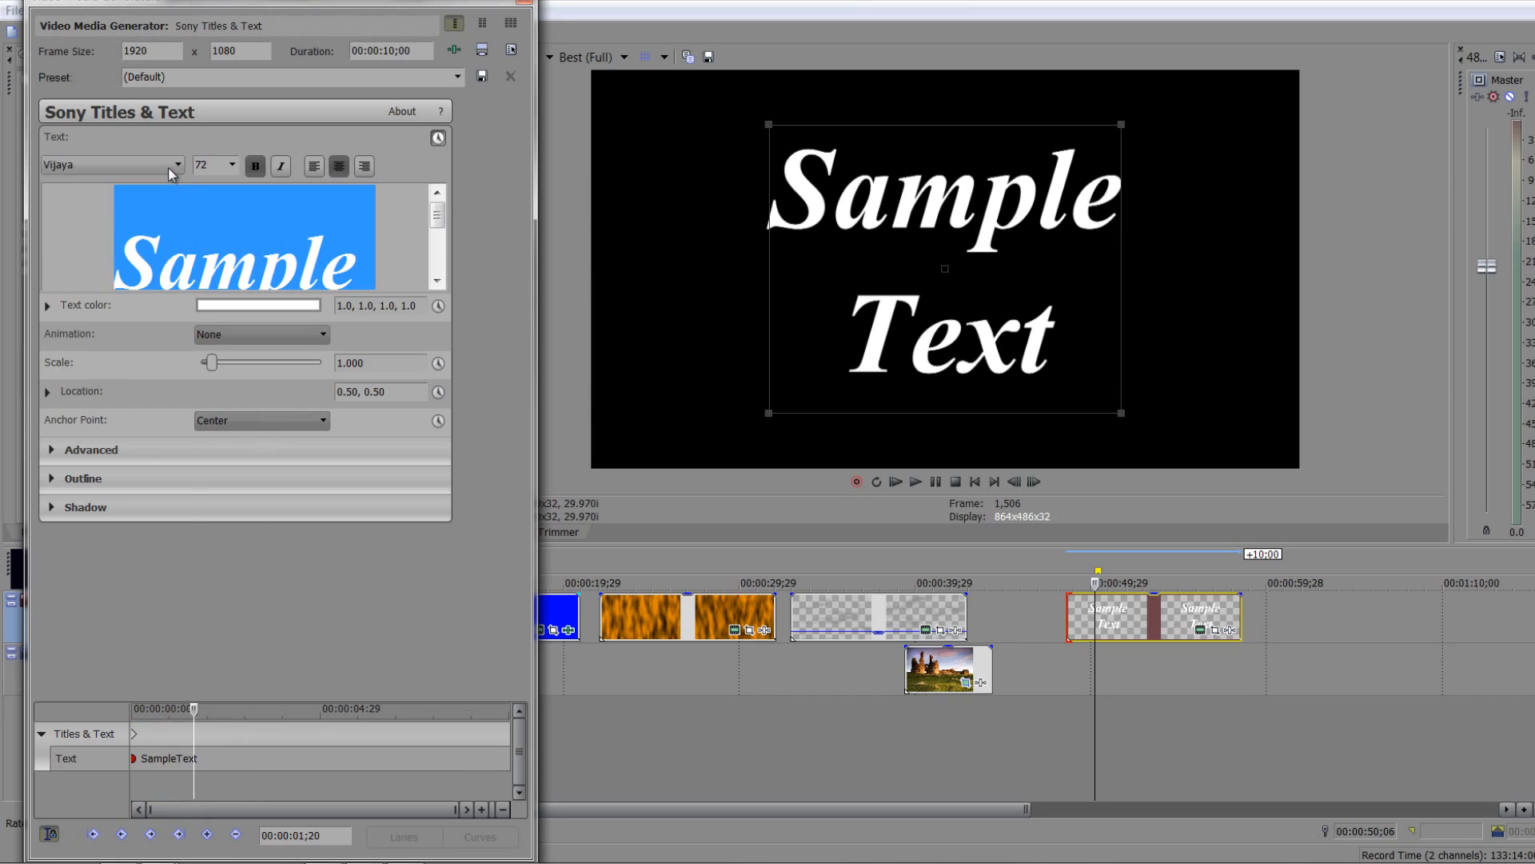
click(178, 163)
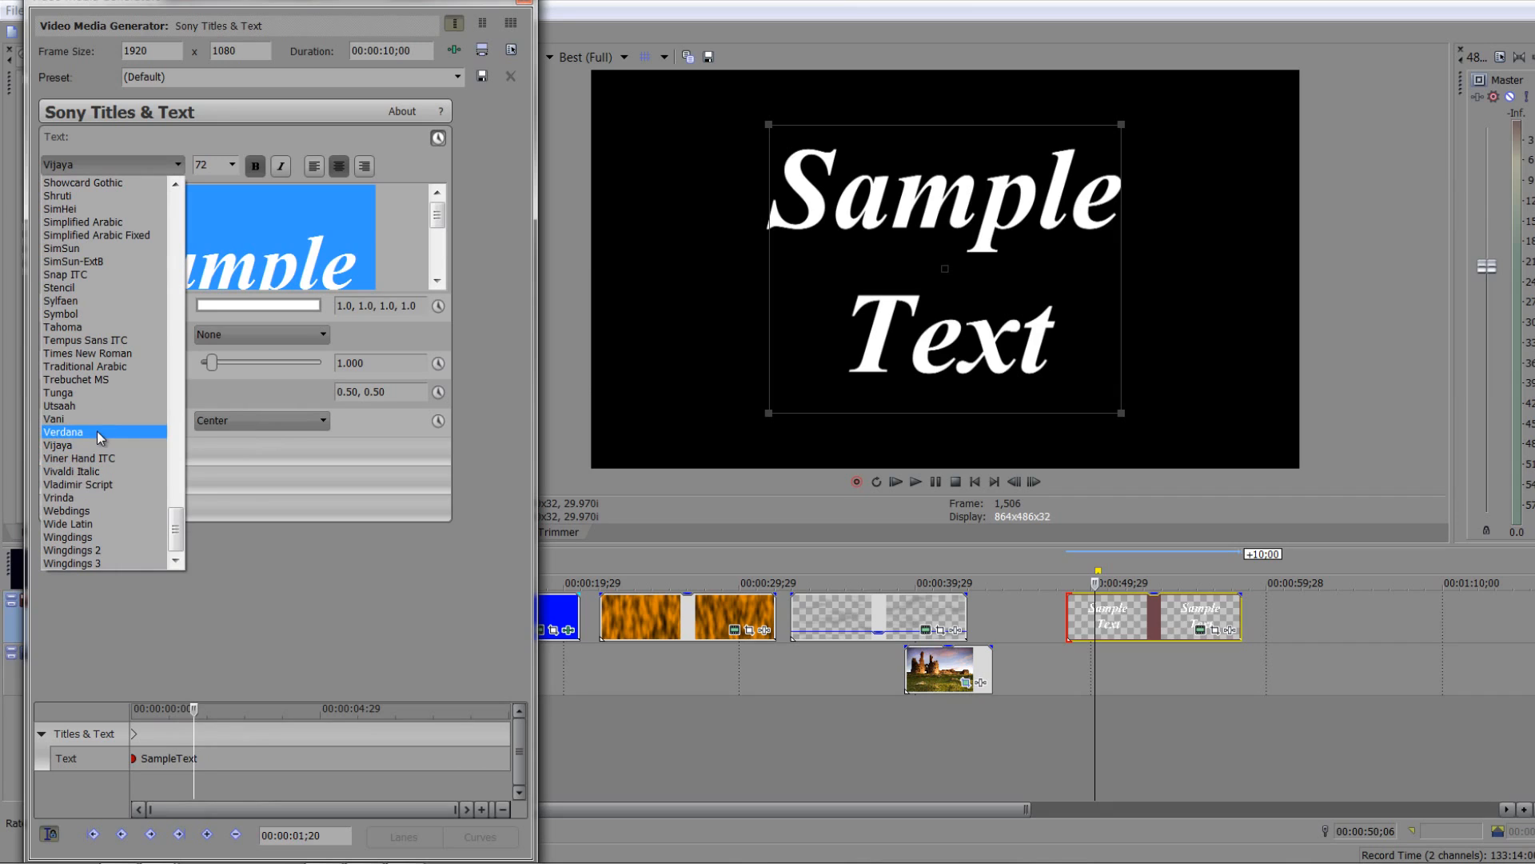
click(62, 431)
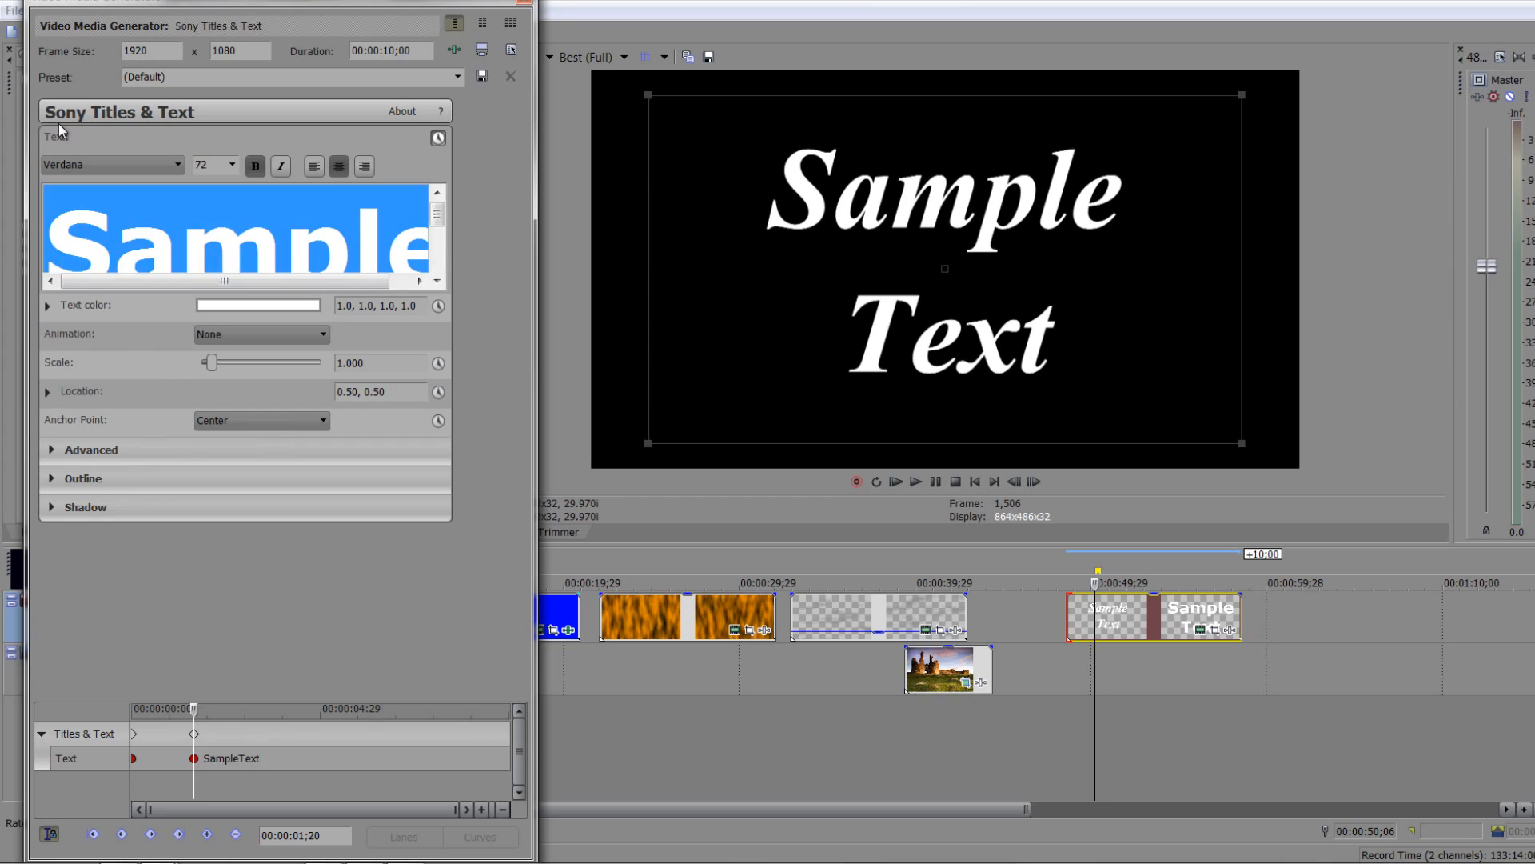
text(Vegas)
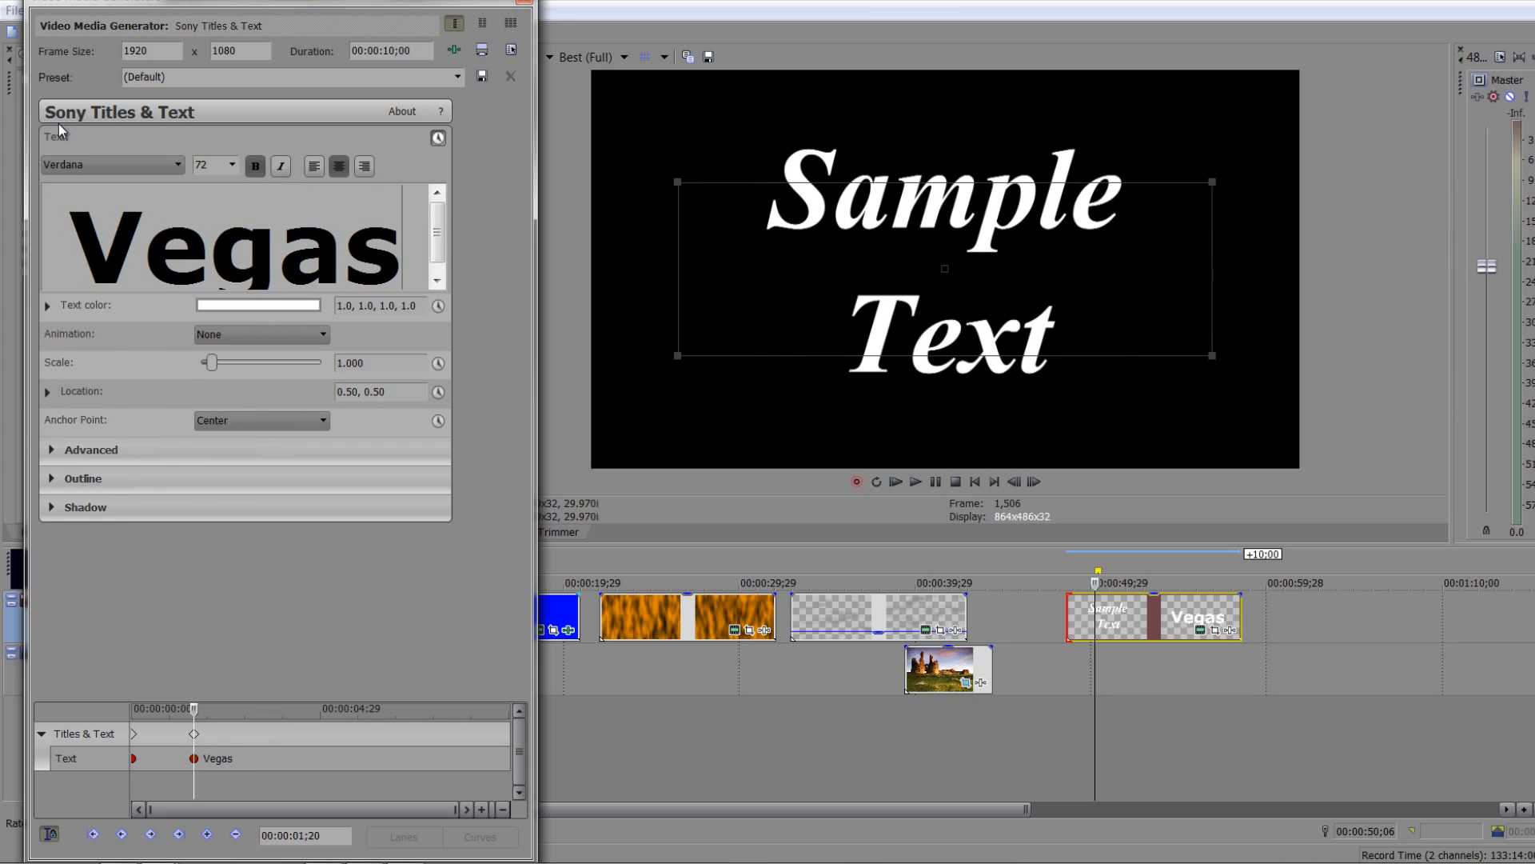
text(Pro)
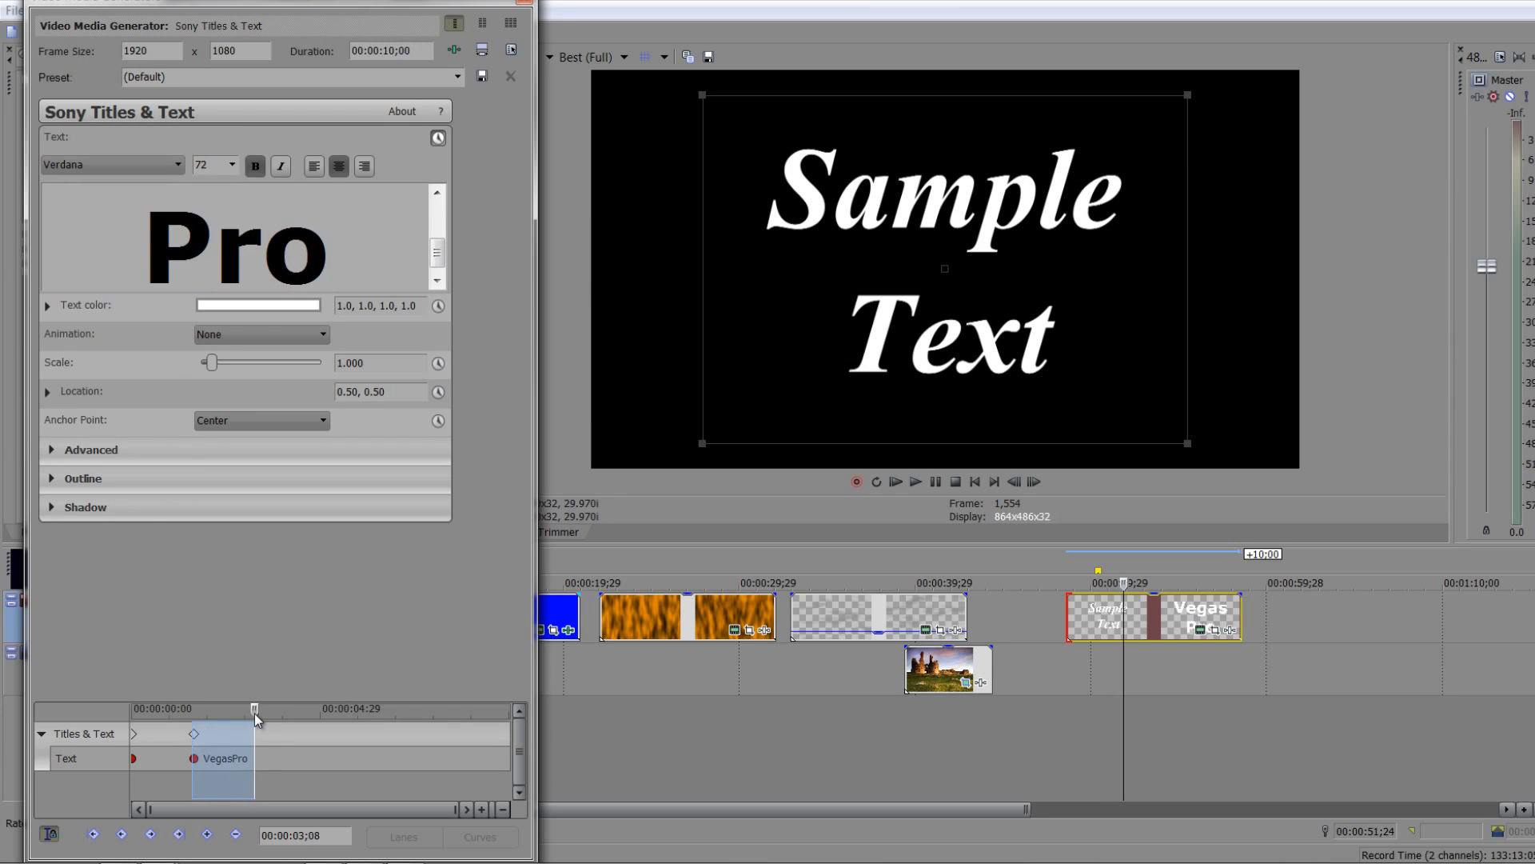
At the 3;08 keyframe reword the title to 'Training' in the Meiryo font
triple_click(235, 240)
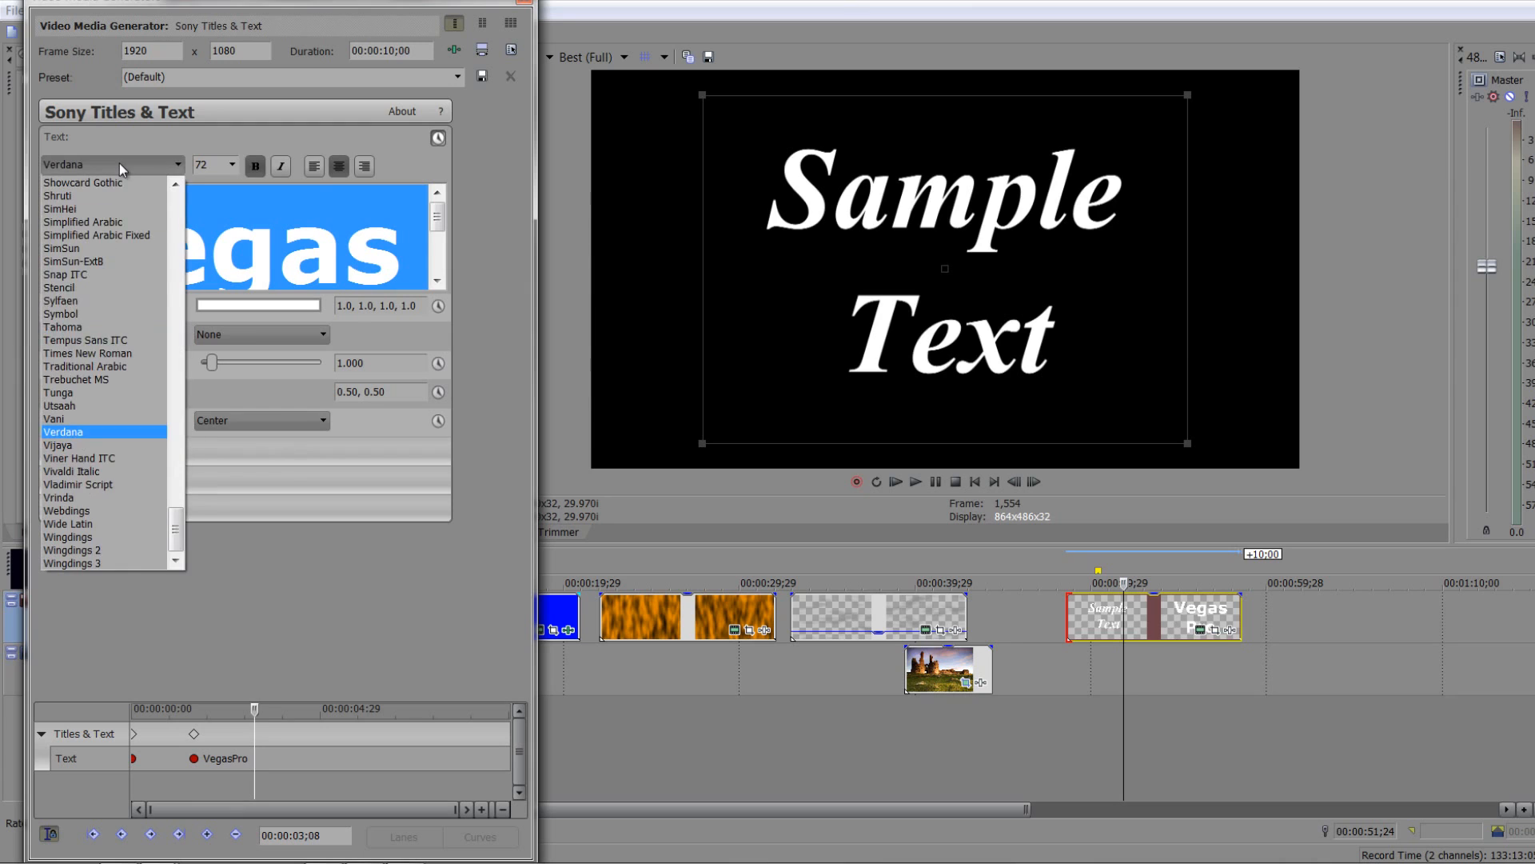
scroll(up, 3)
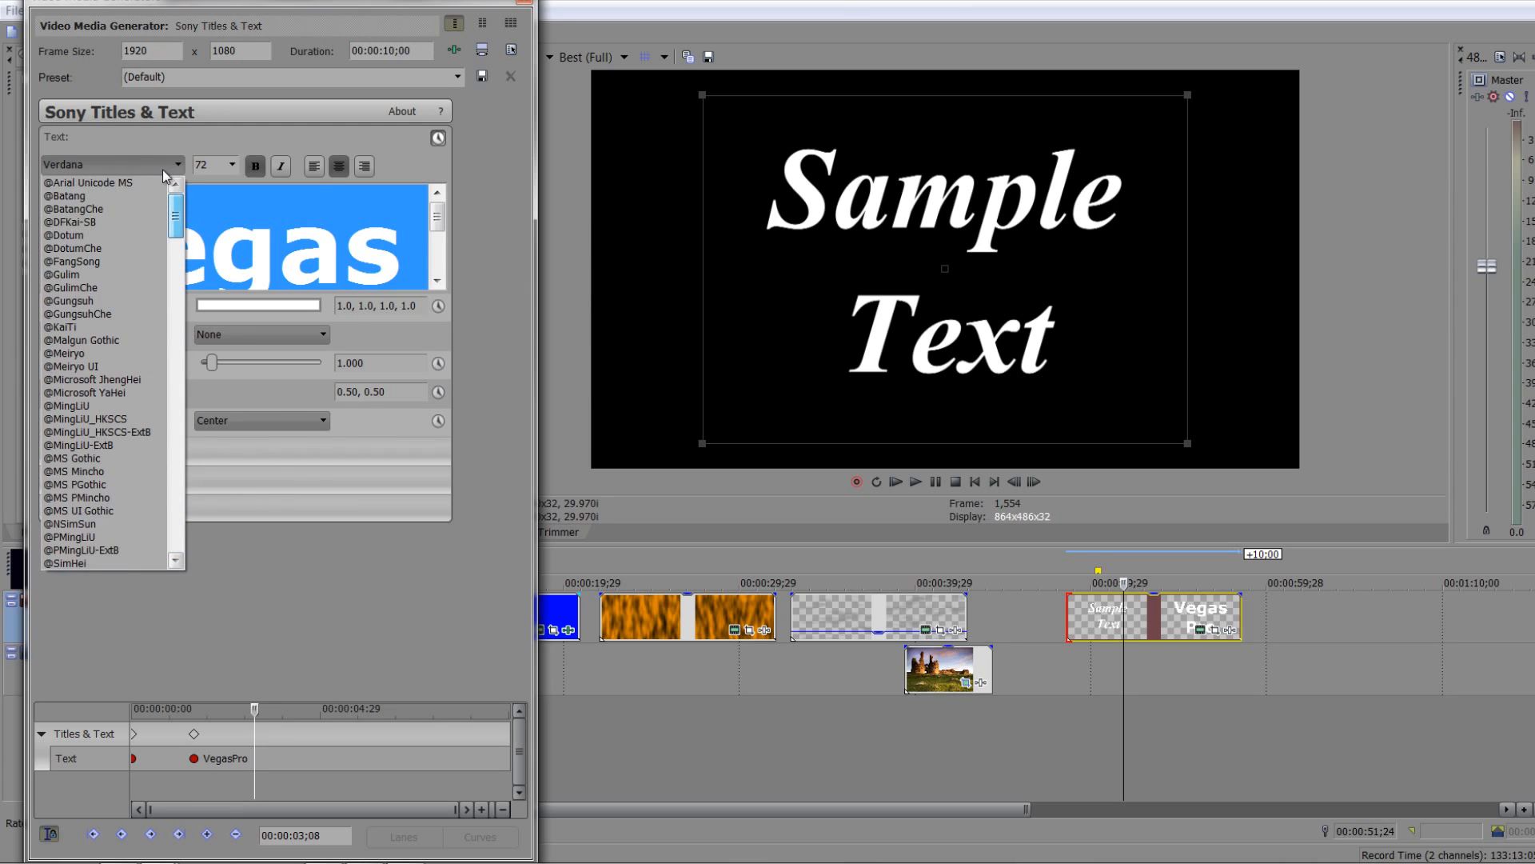
click(71, 366)
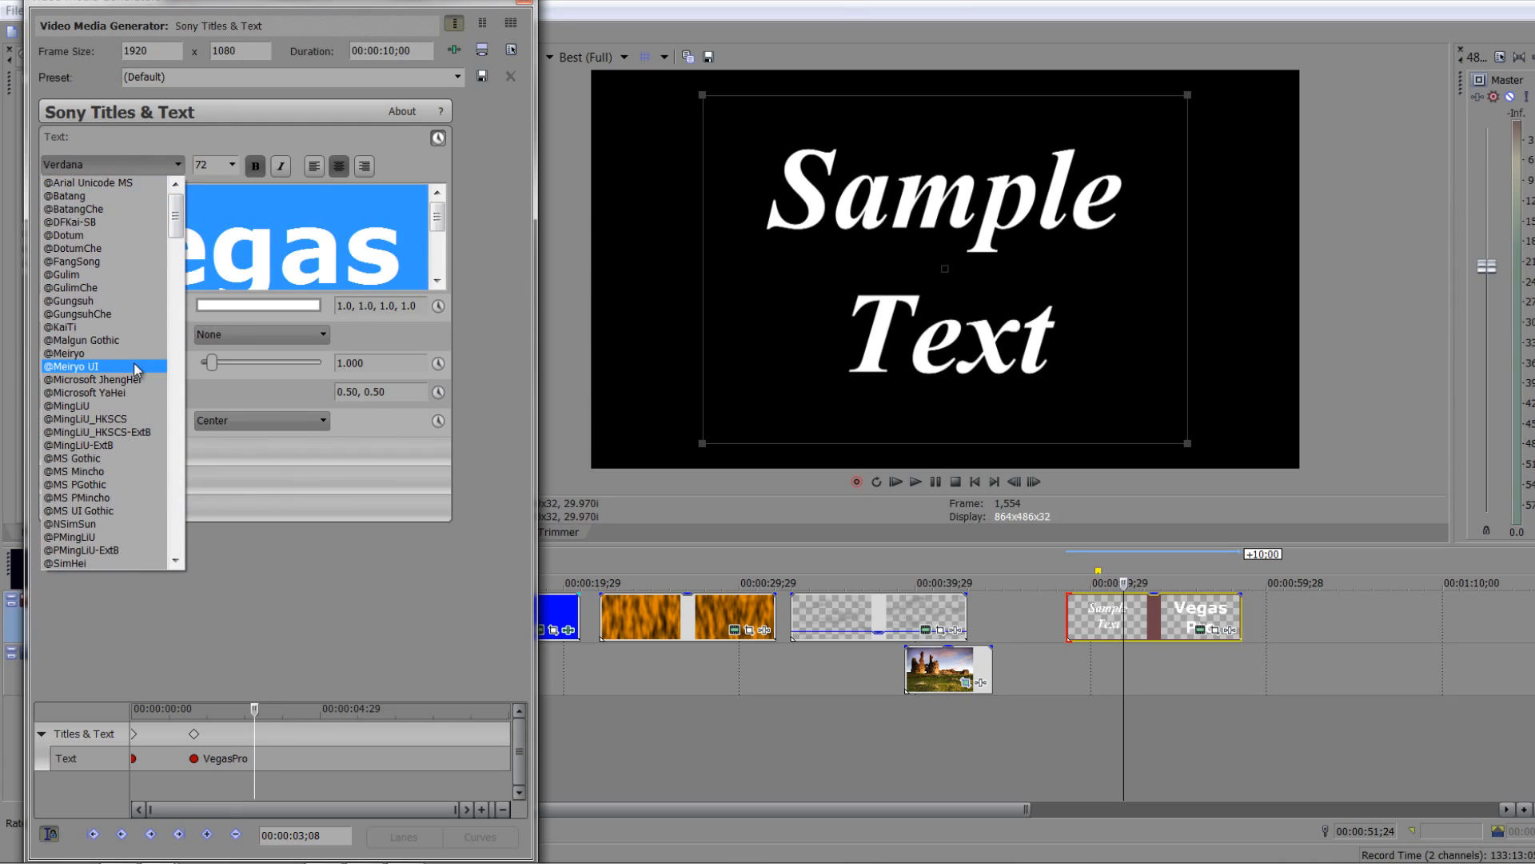
click(73, 458)
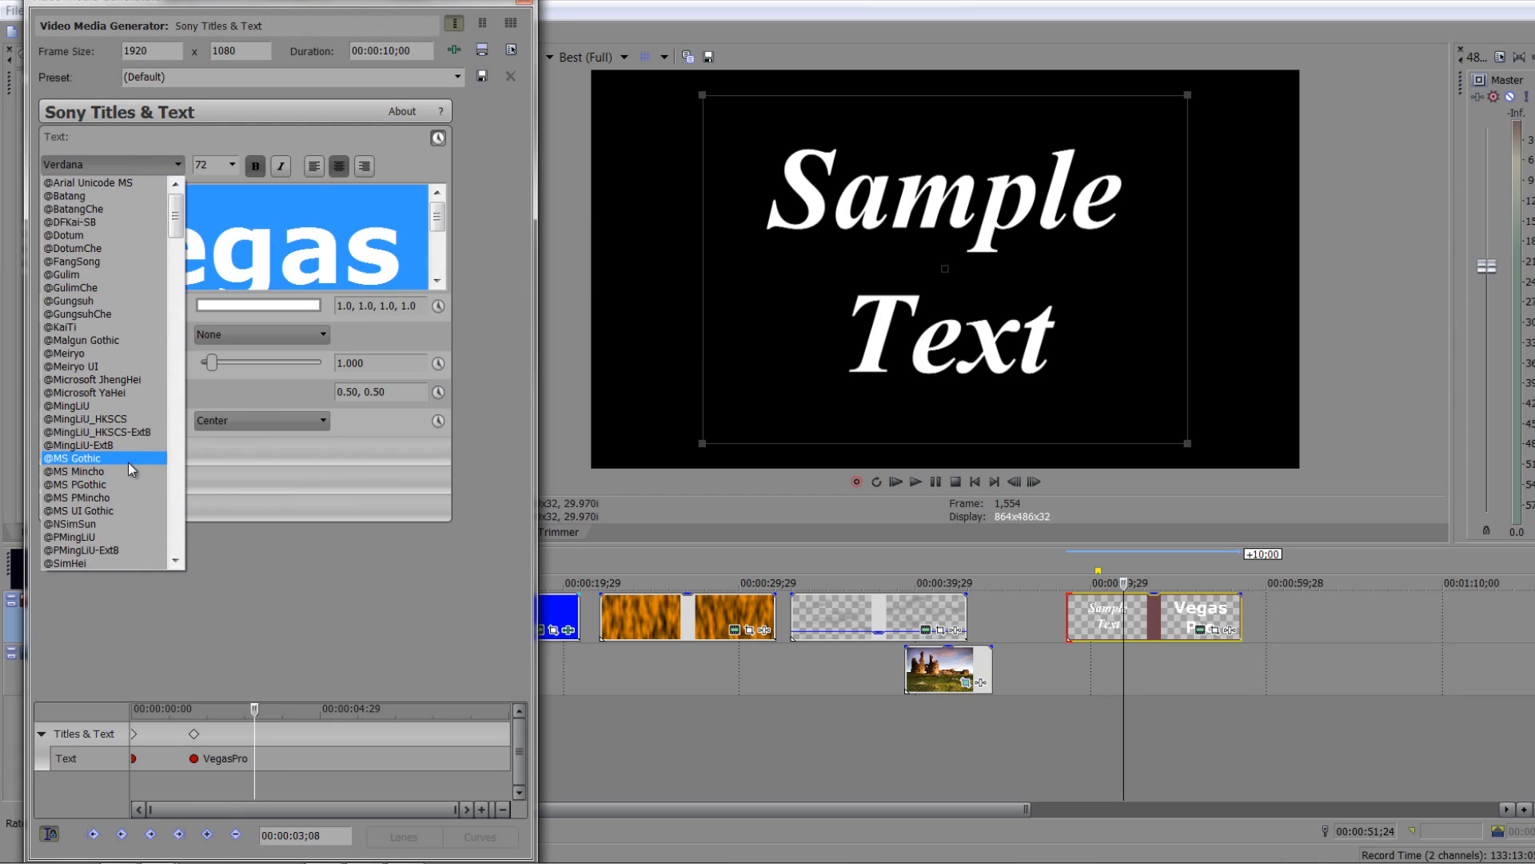
click(67, 353)
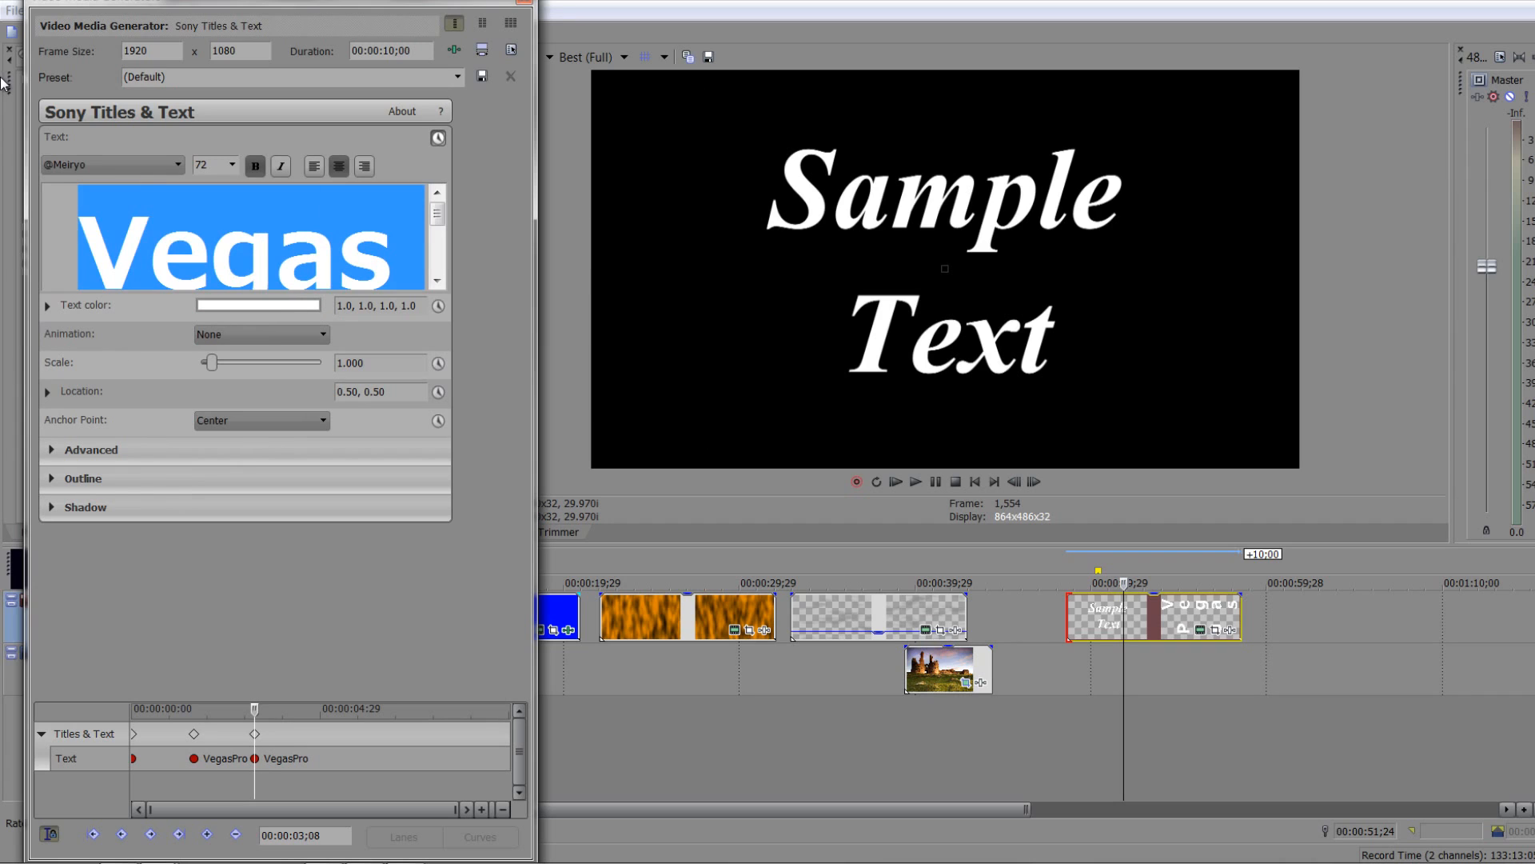
text(Training)
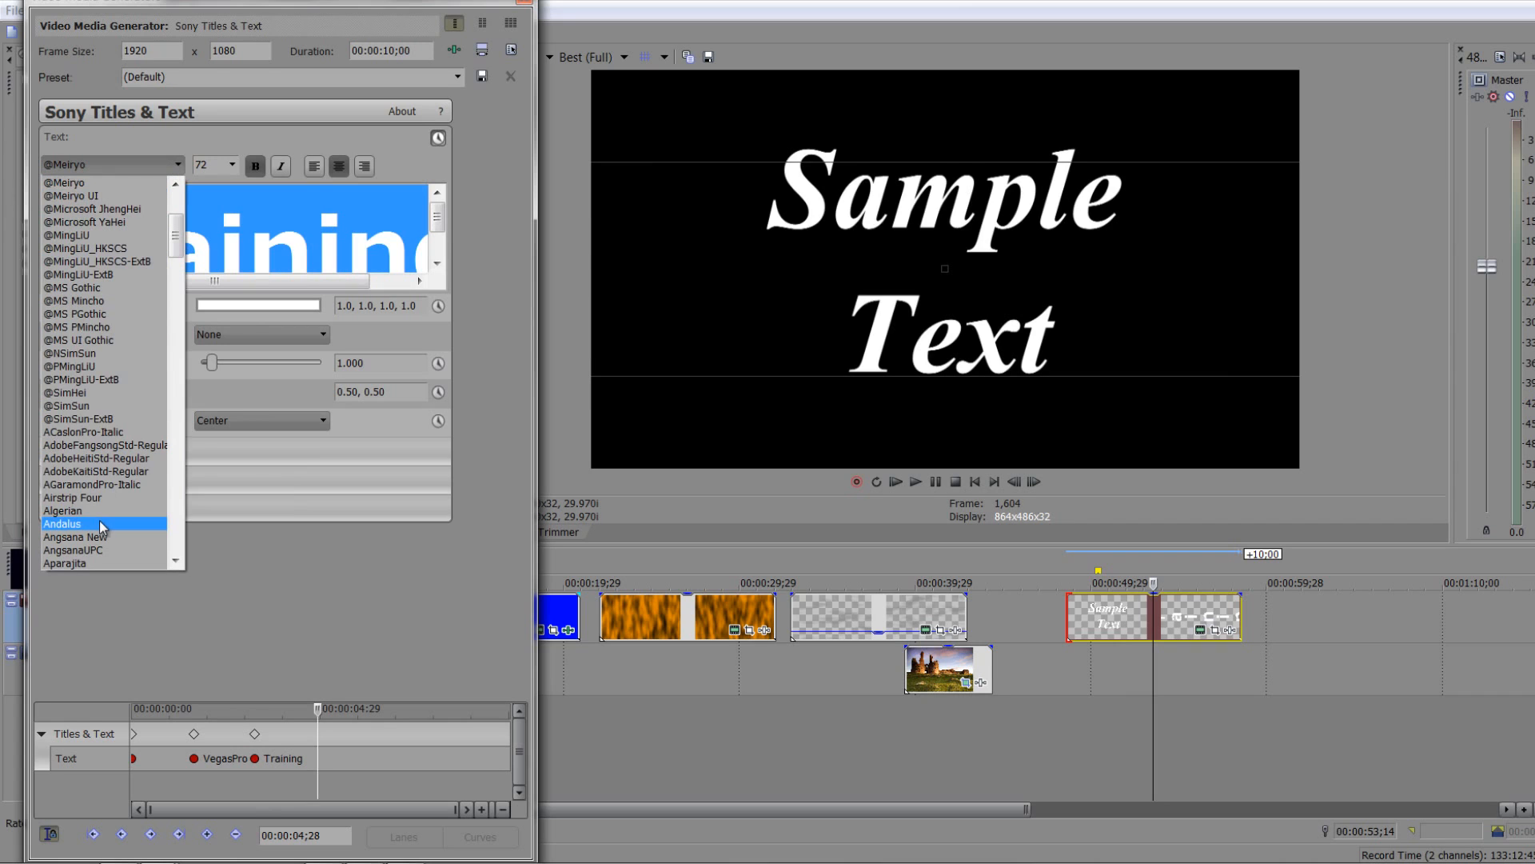
click(62, 523)
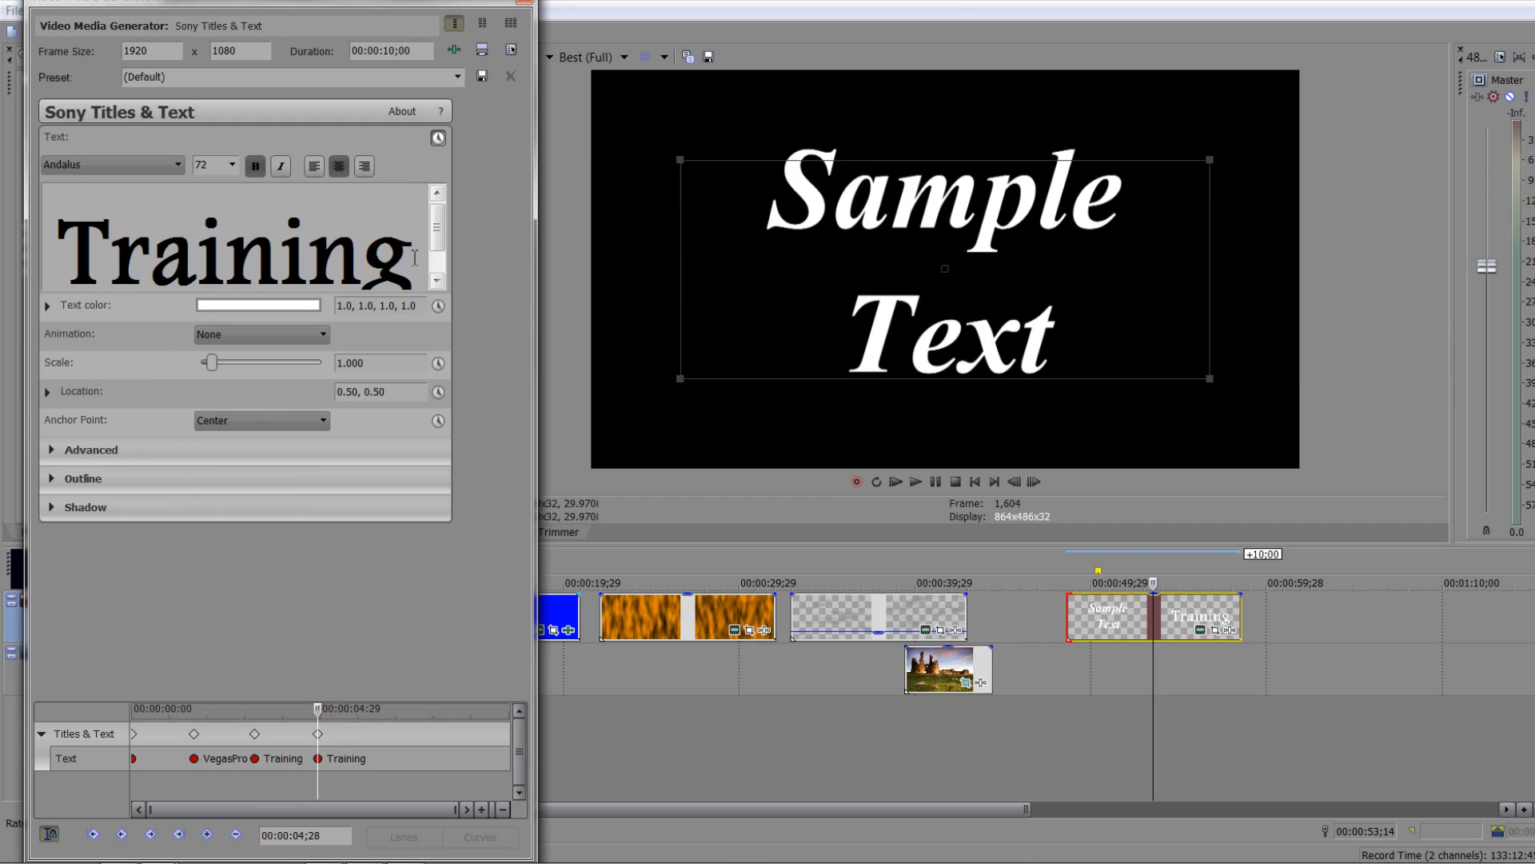
double_click(235, 254)
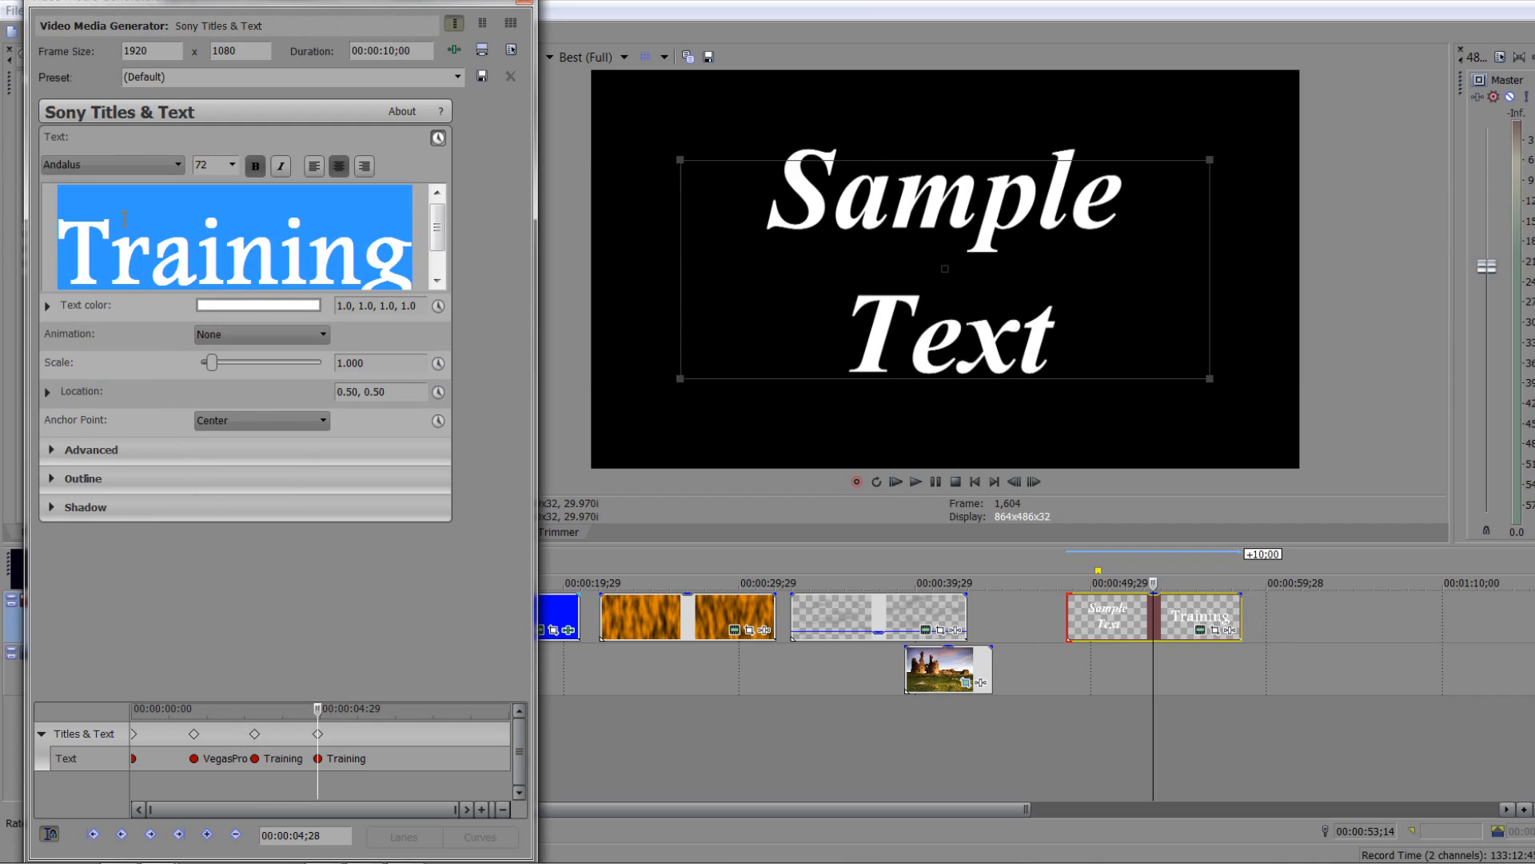
text(www.creat)
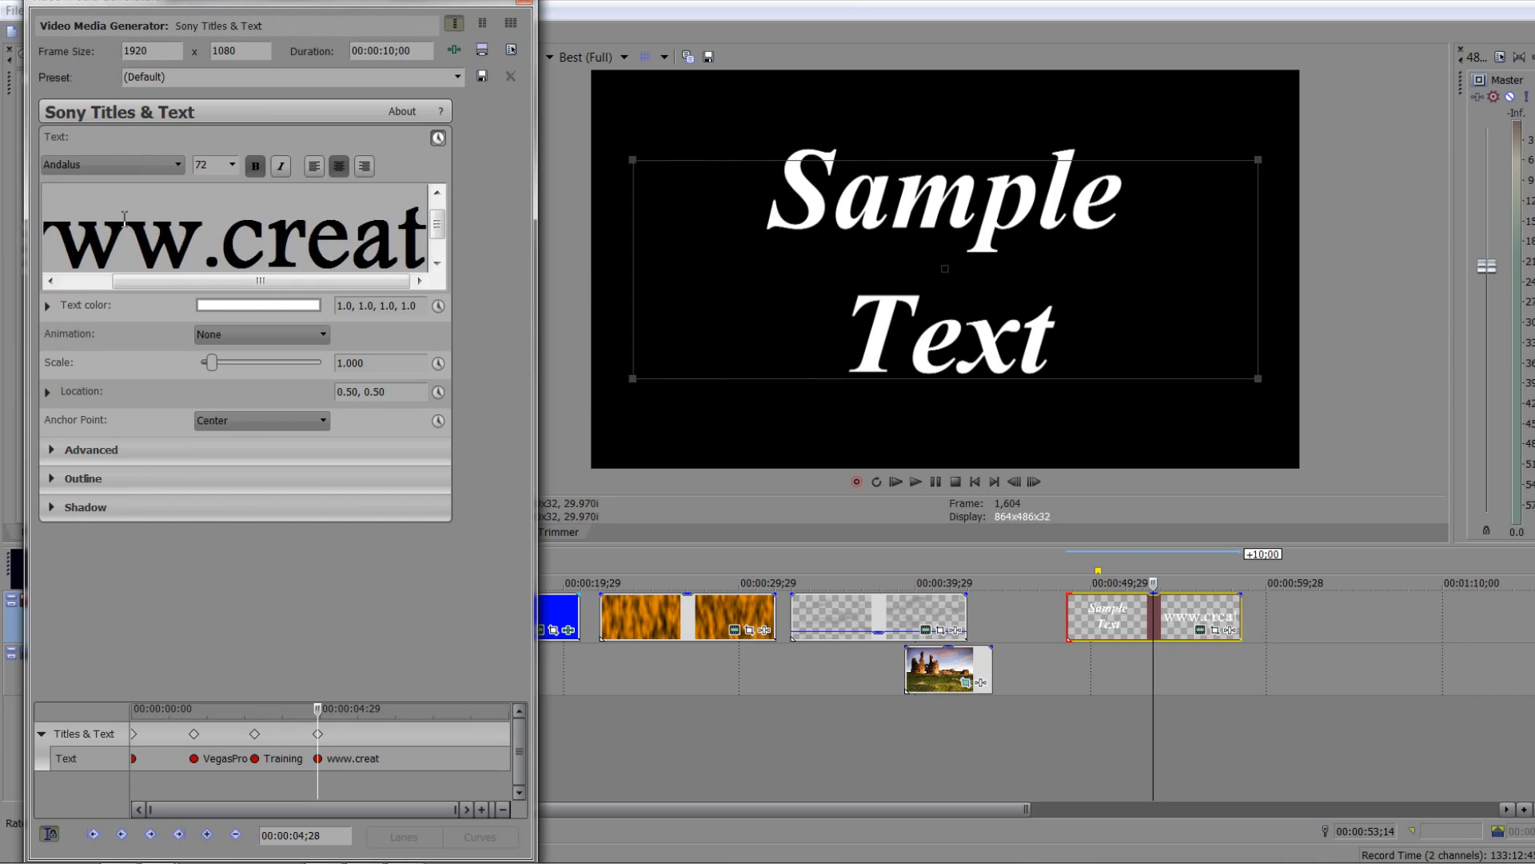
text(iveCOW)
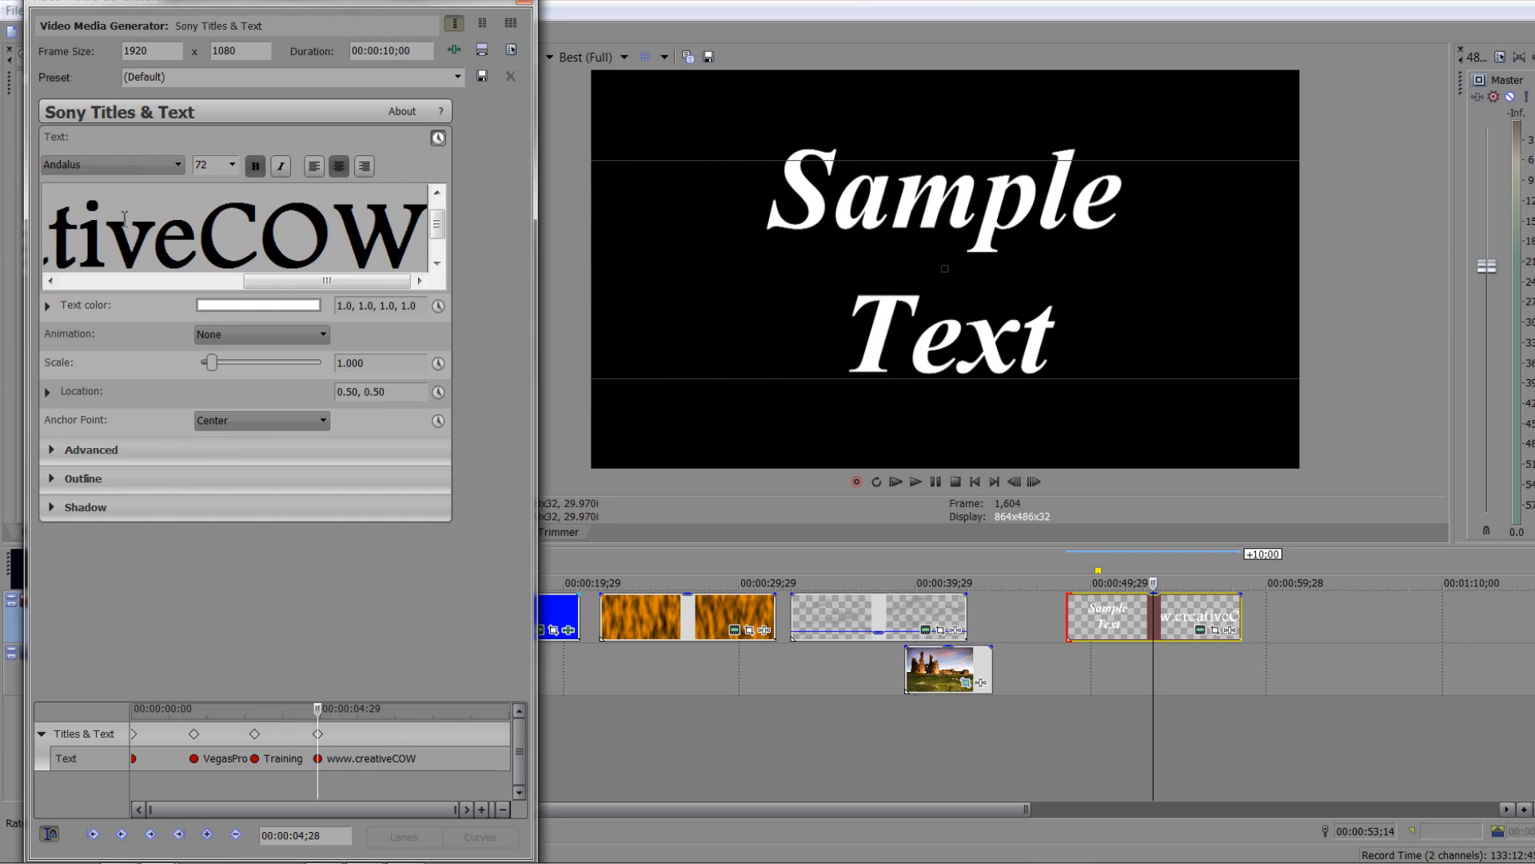
text(.net)
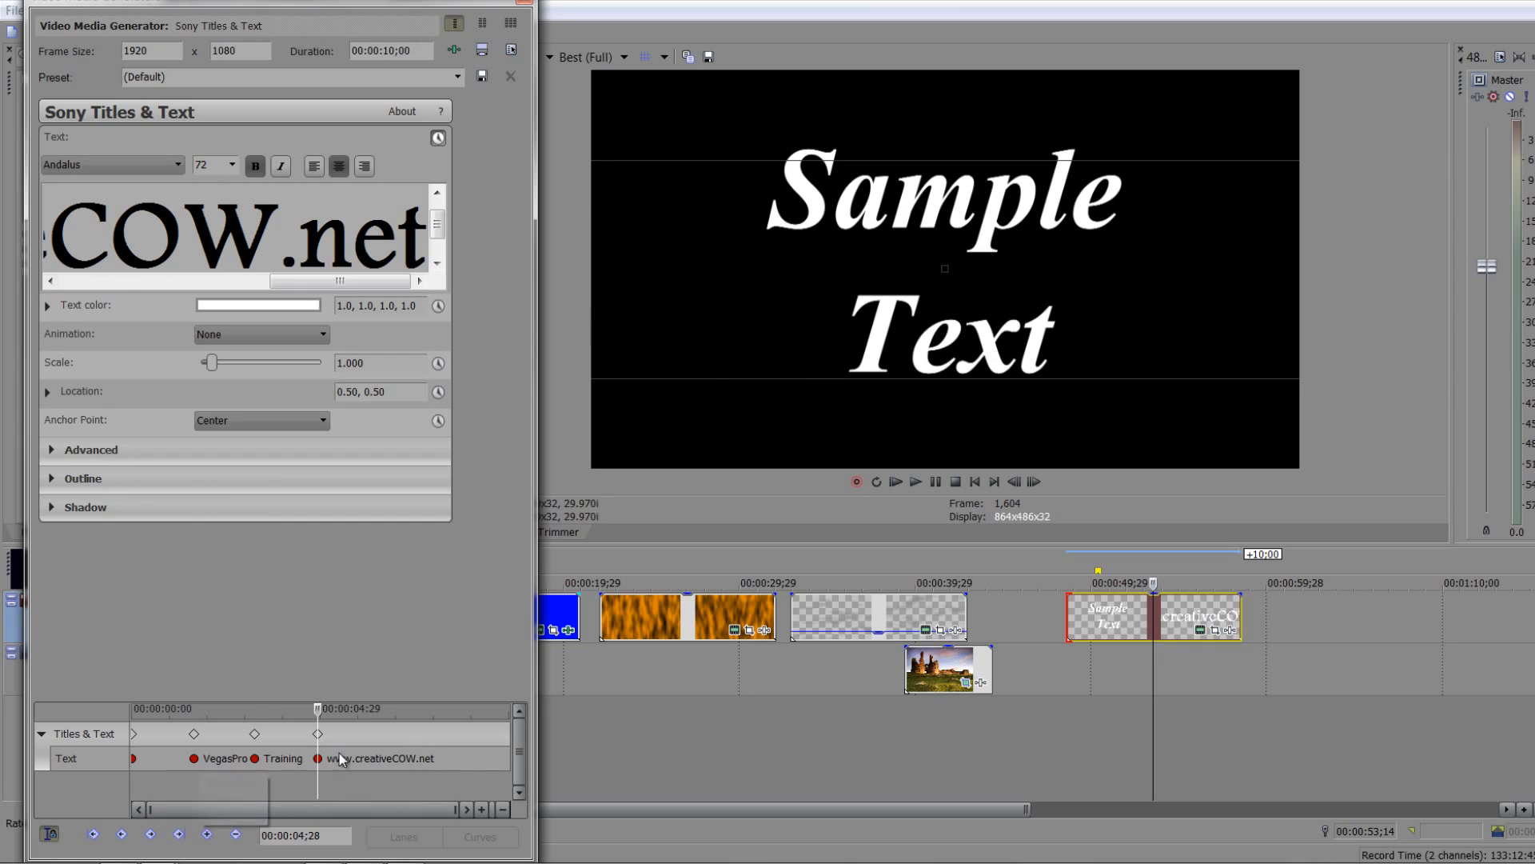
mouse_move(1175, 584)
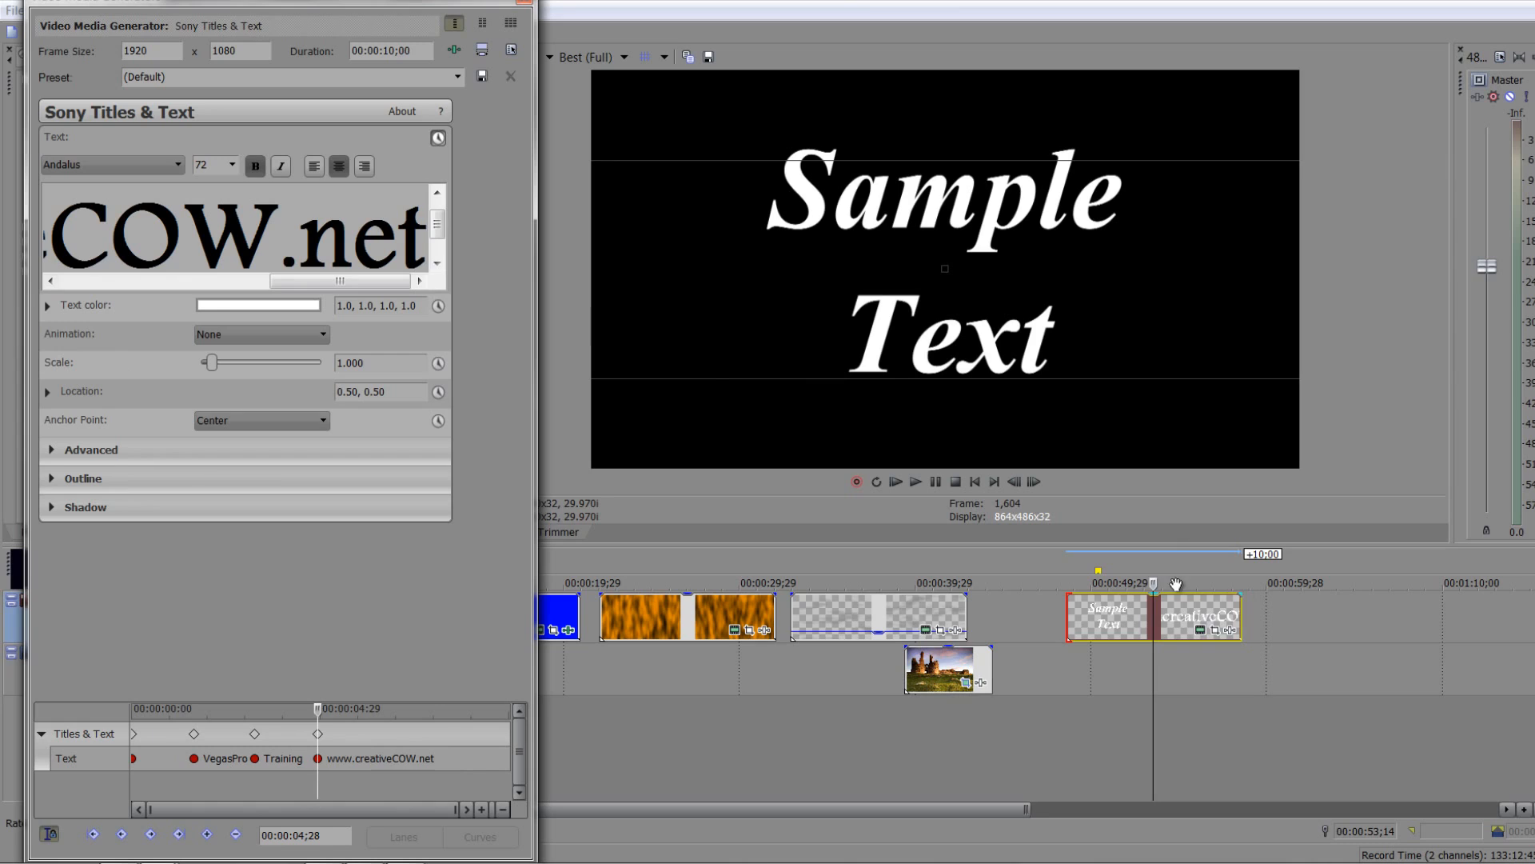
click(110, 163)
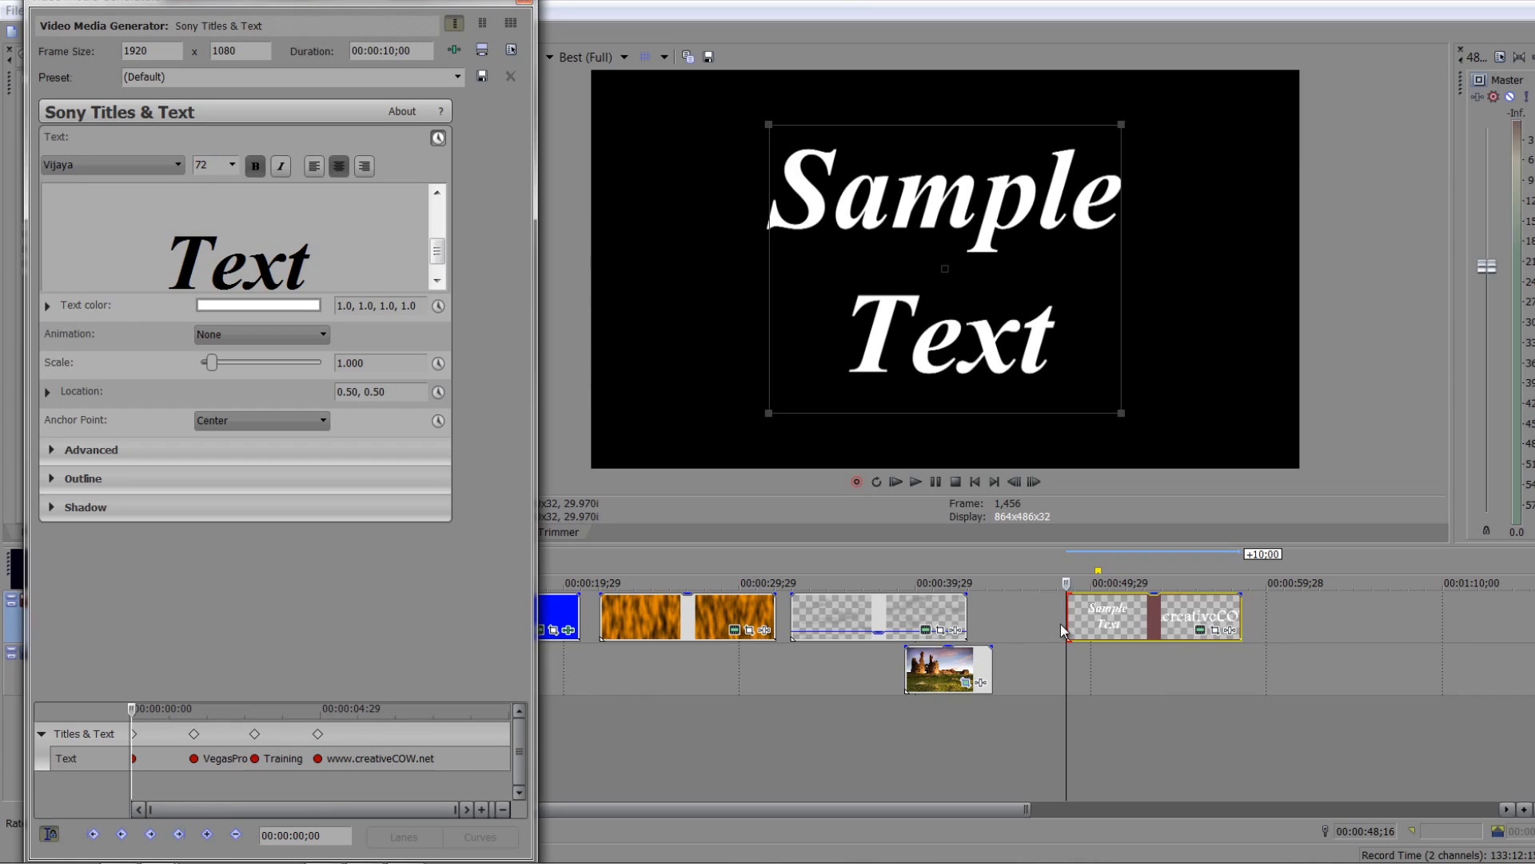
mouse_move(1064, 614)
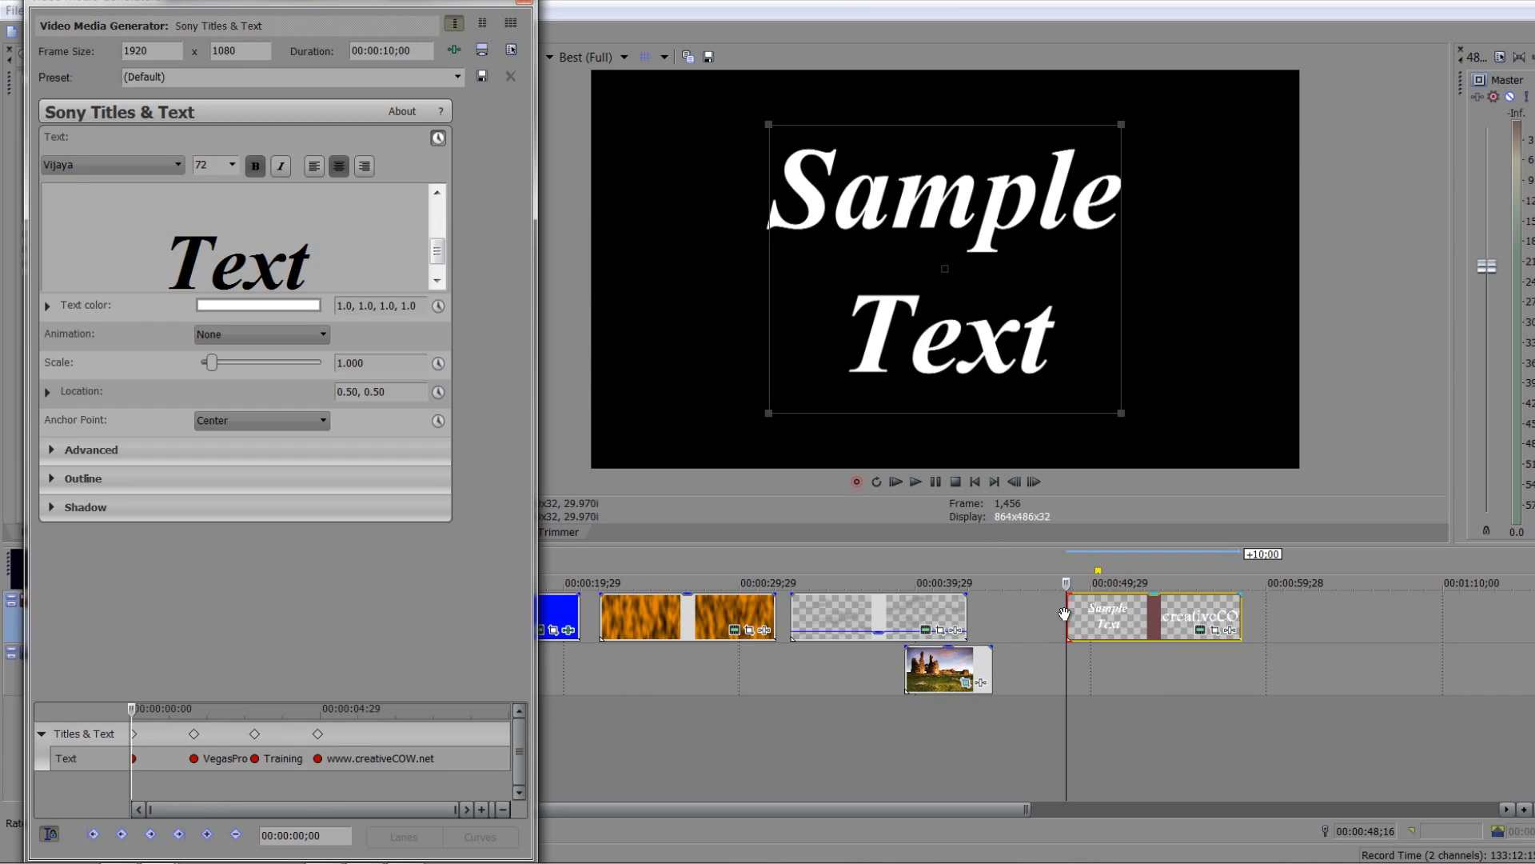
click(915, 481)
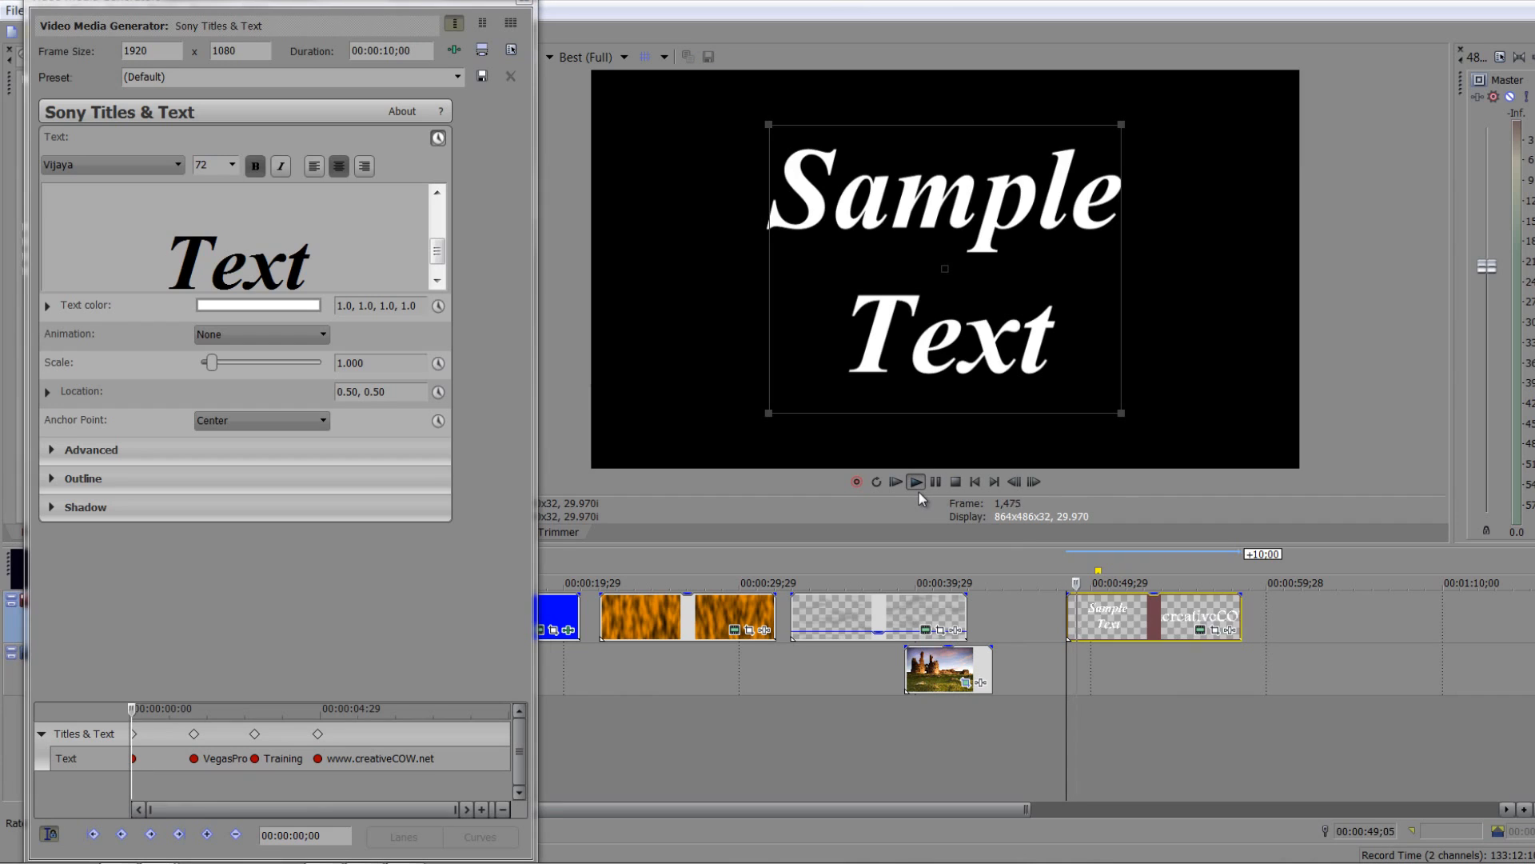
click(915, 482)
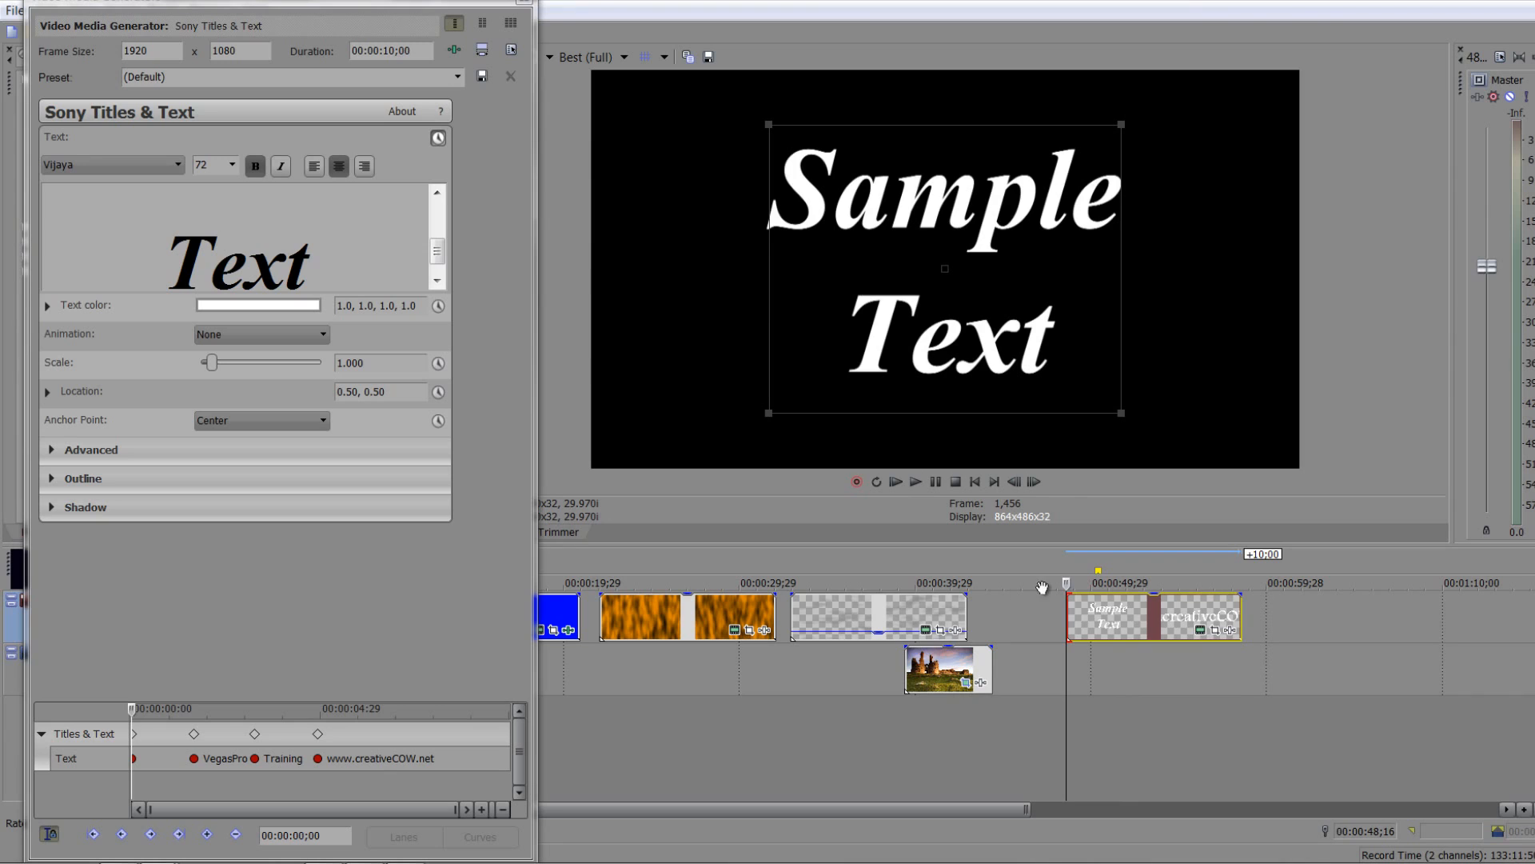
click(915, 482)
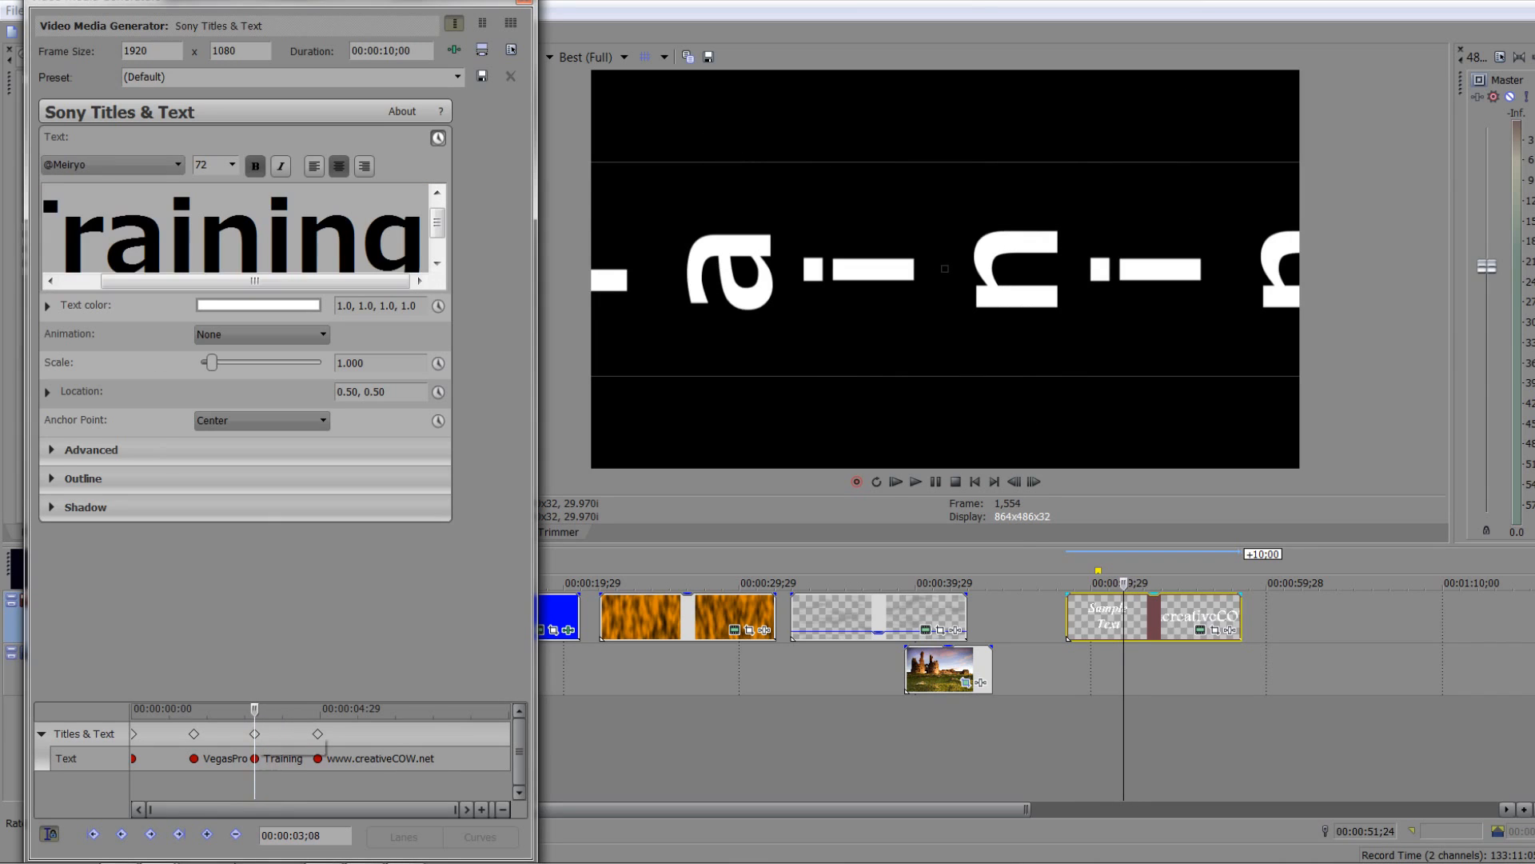
mouse_move(121, 833)
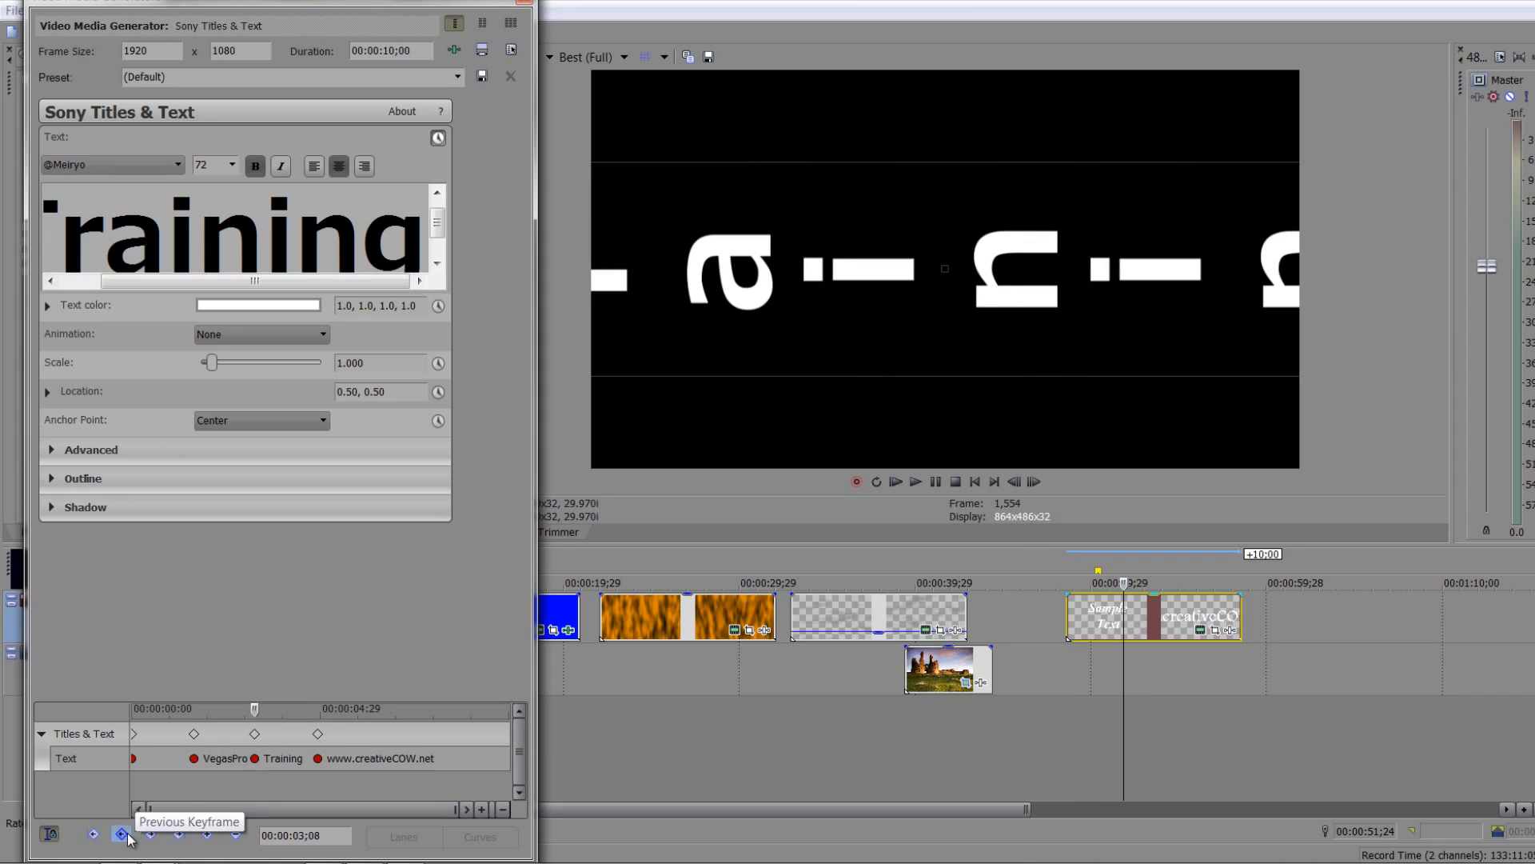
mouse_move(260, 772)
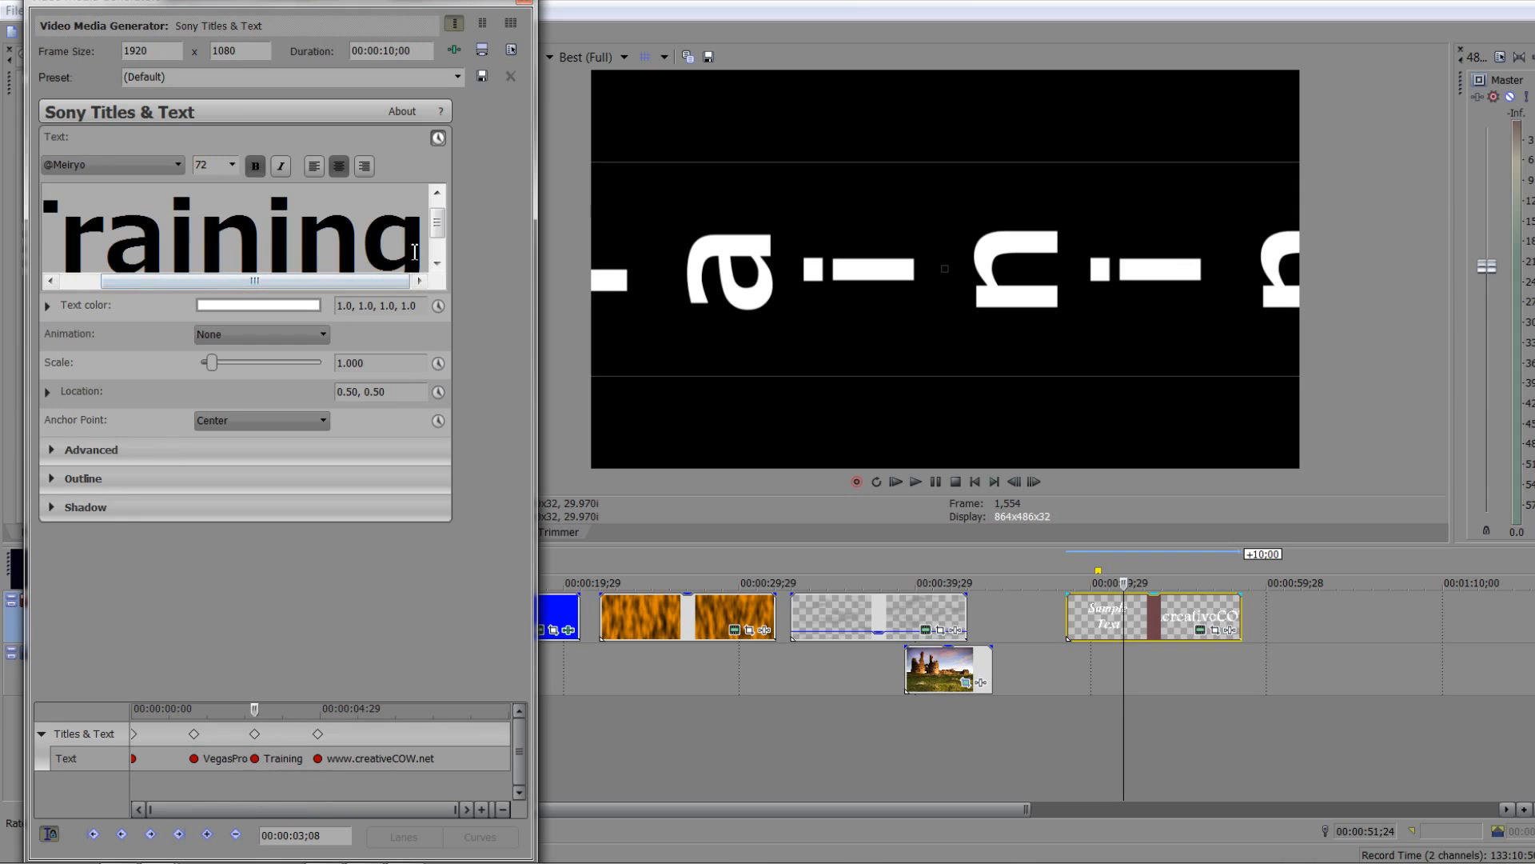
triple_click(235, 235)
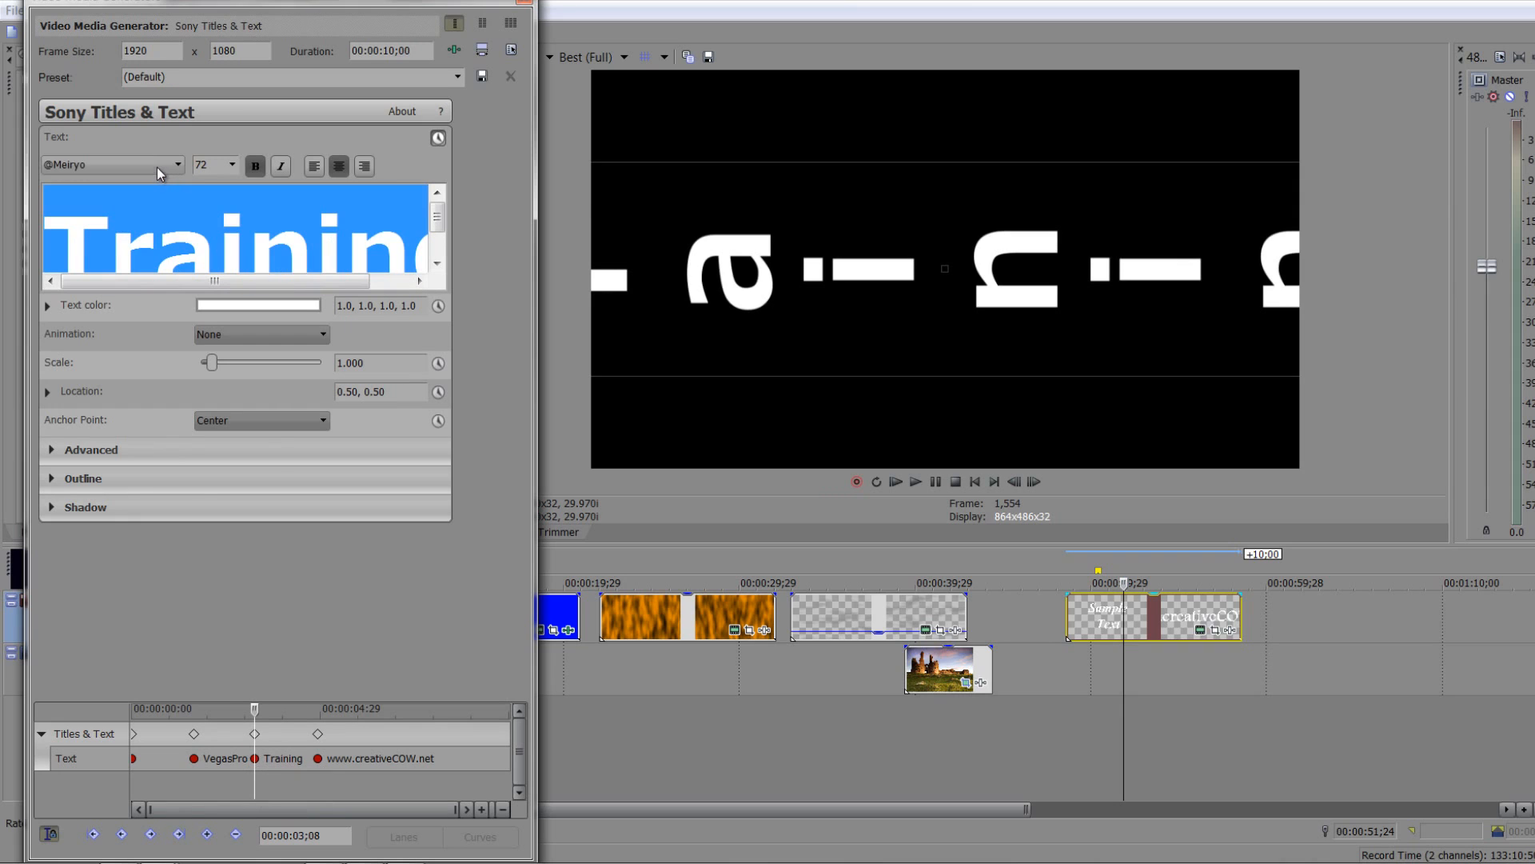
click(107, 164)
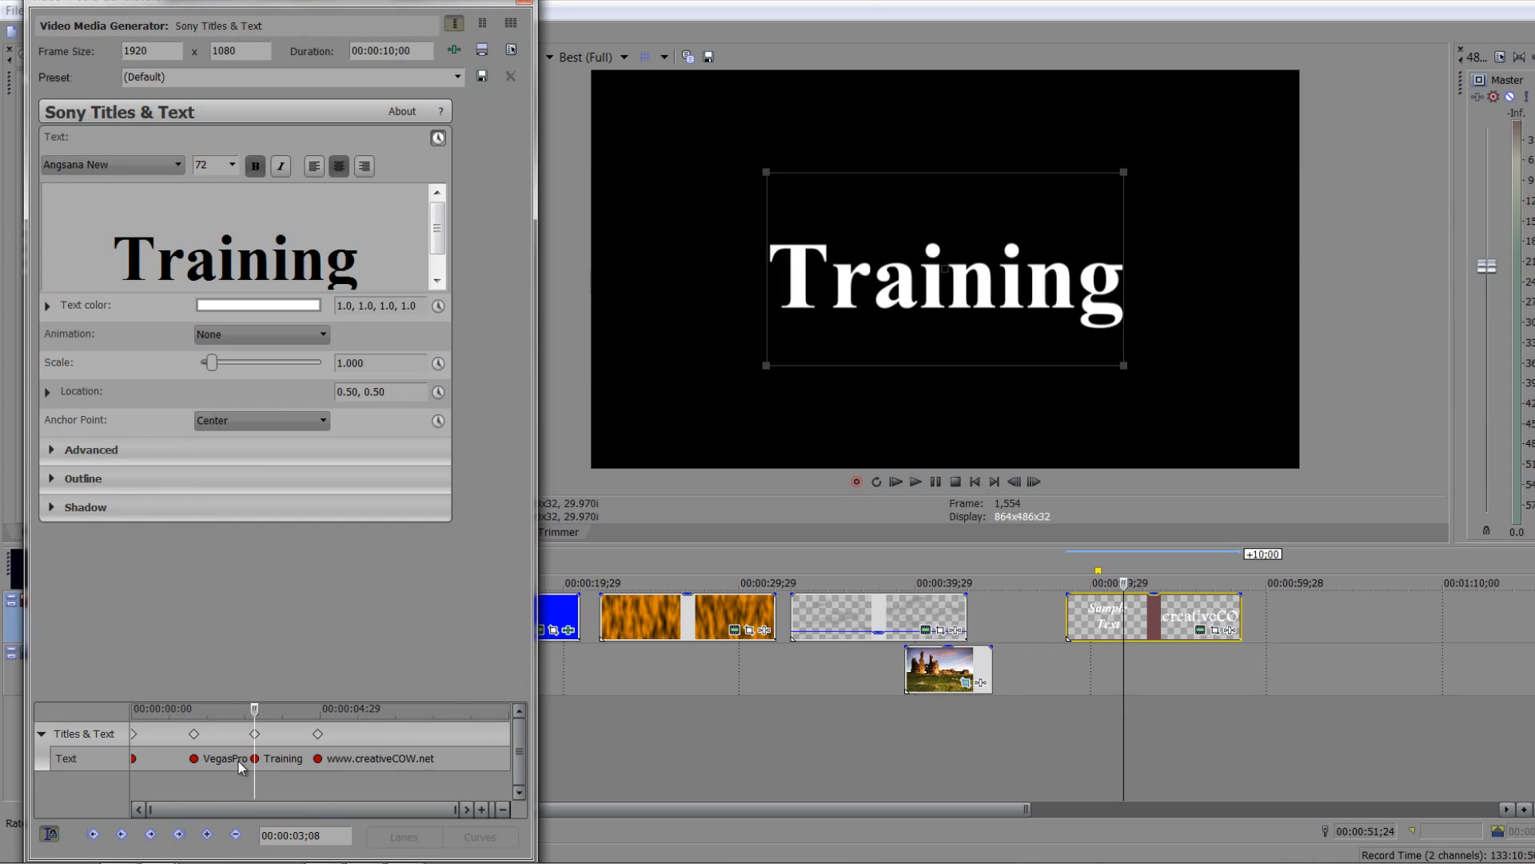
mouse_move(160, 786)
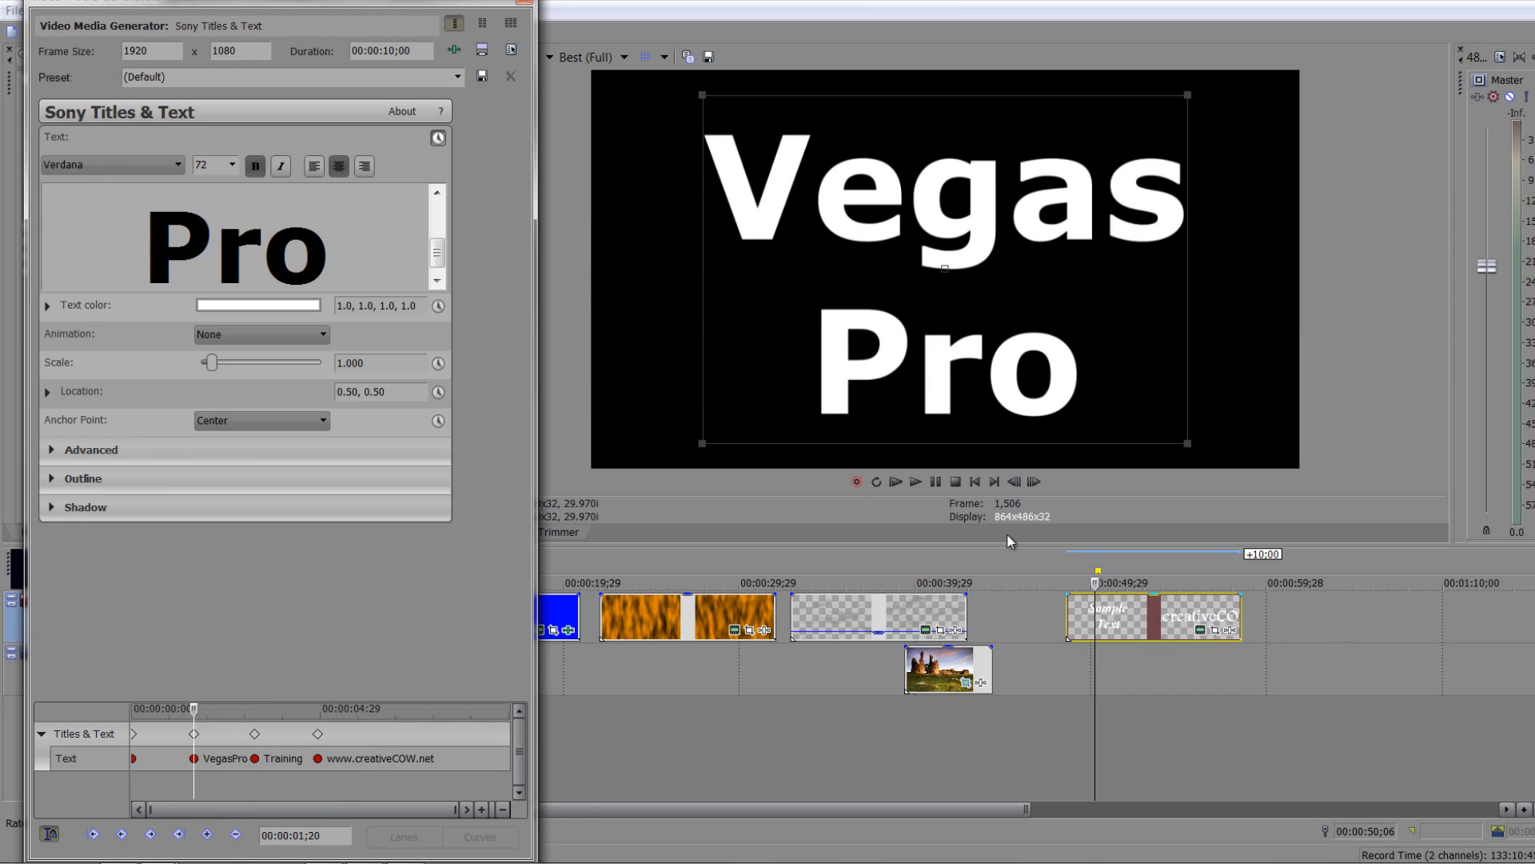
click(913, 482)
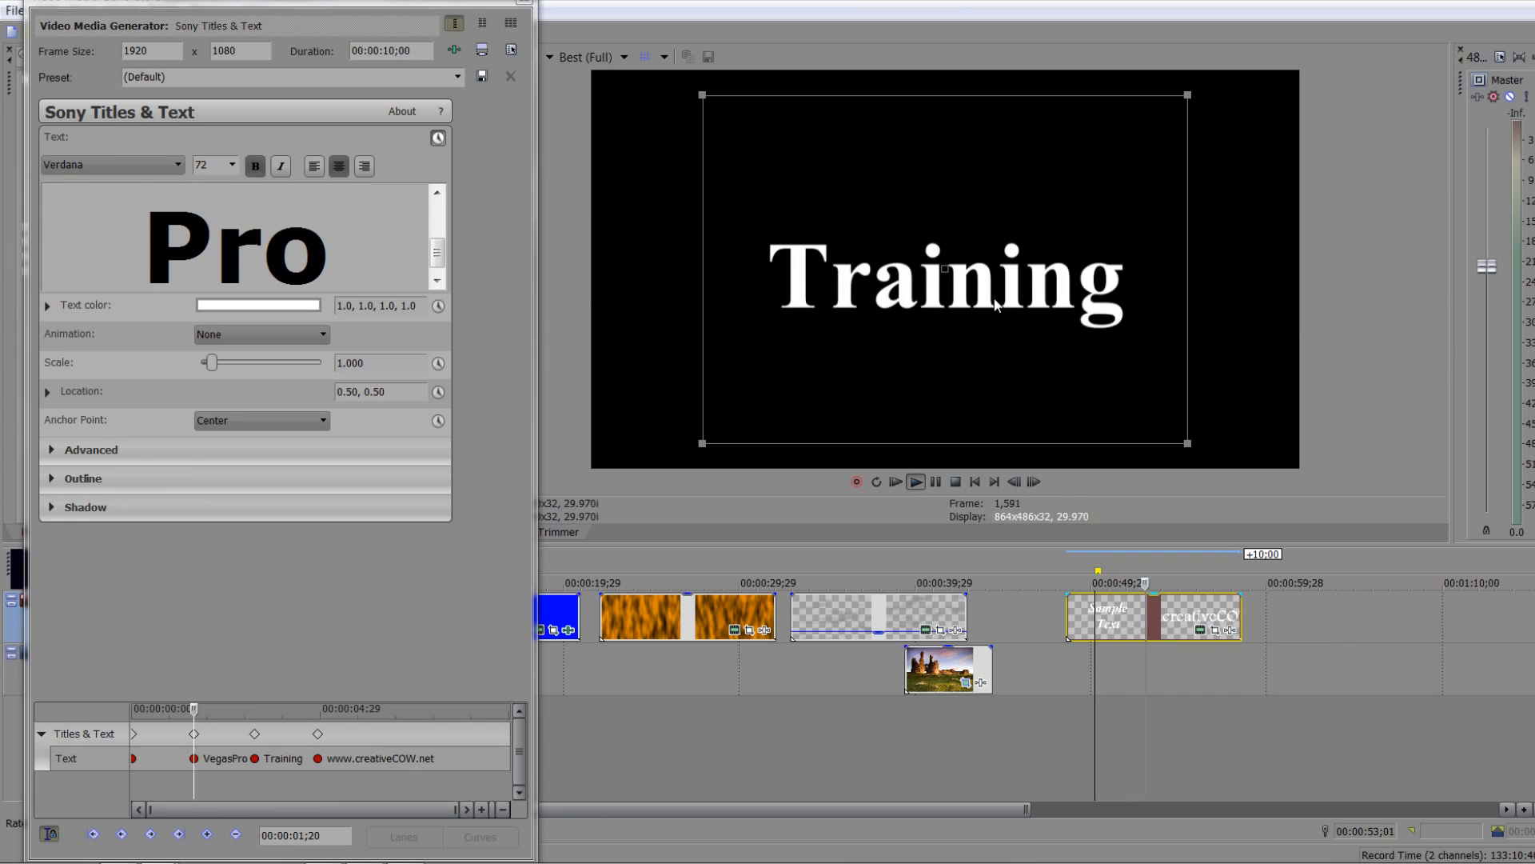
click(1081, 629)
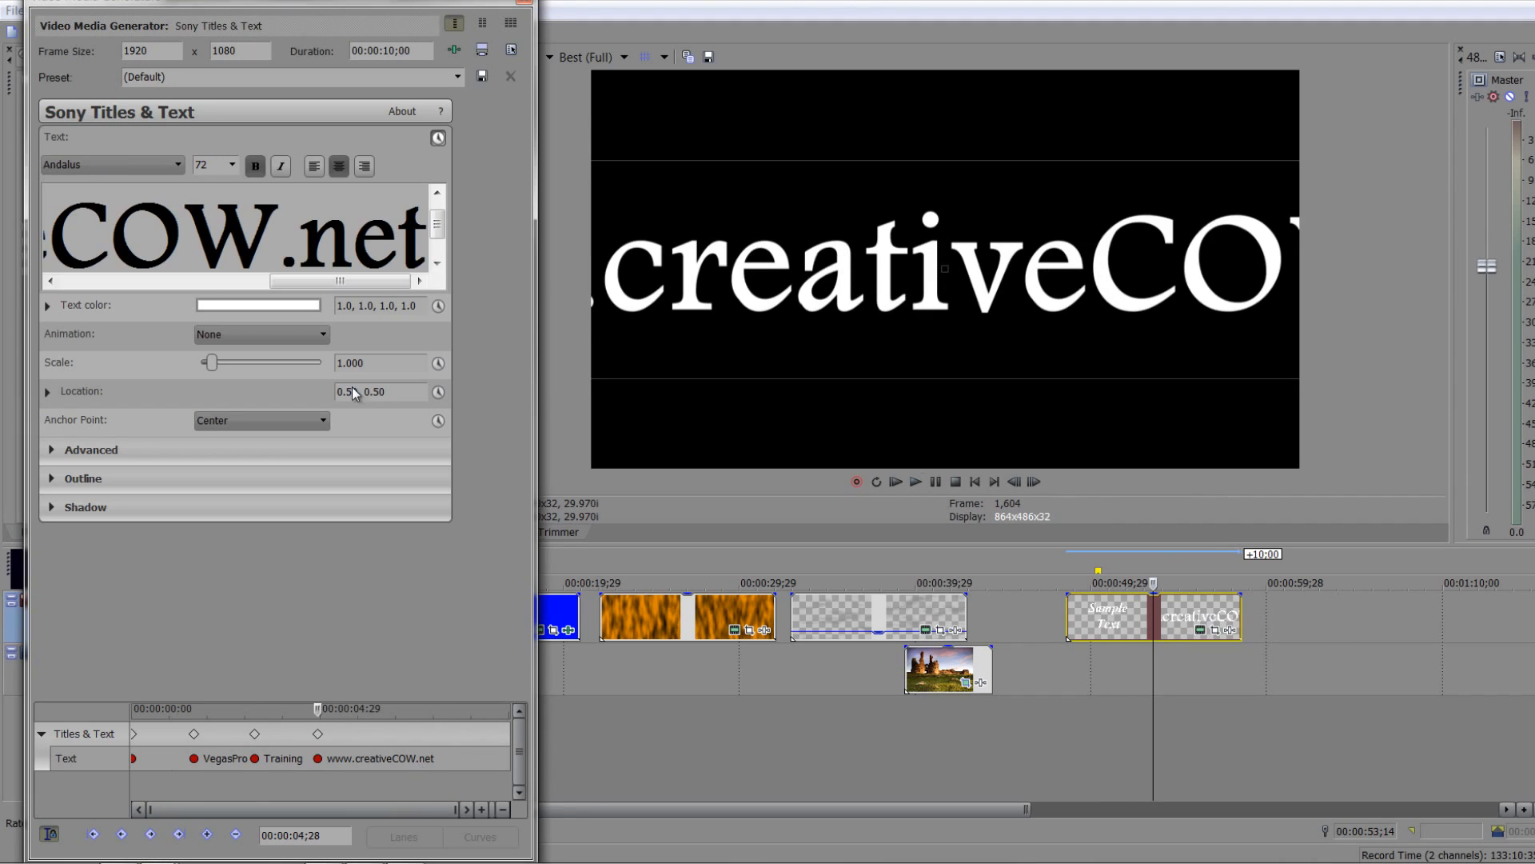
triple_click(235, 235)
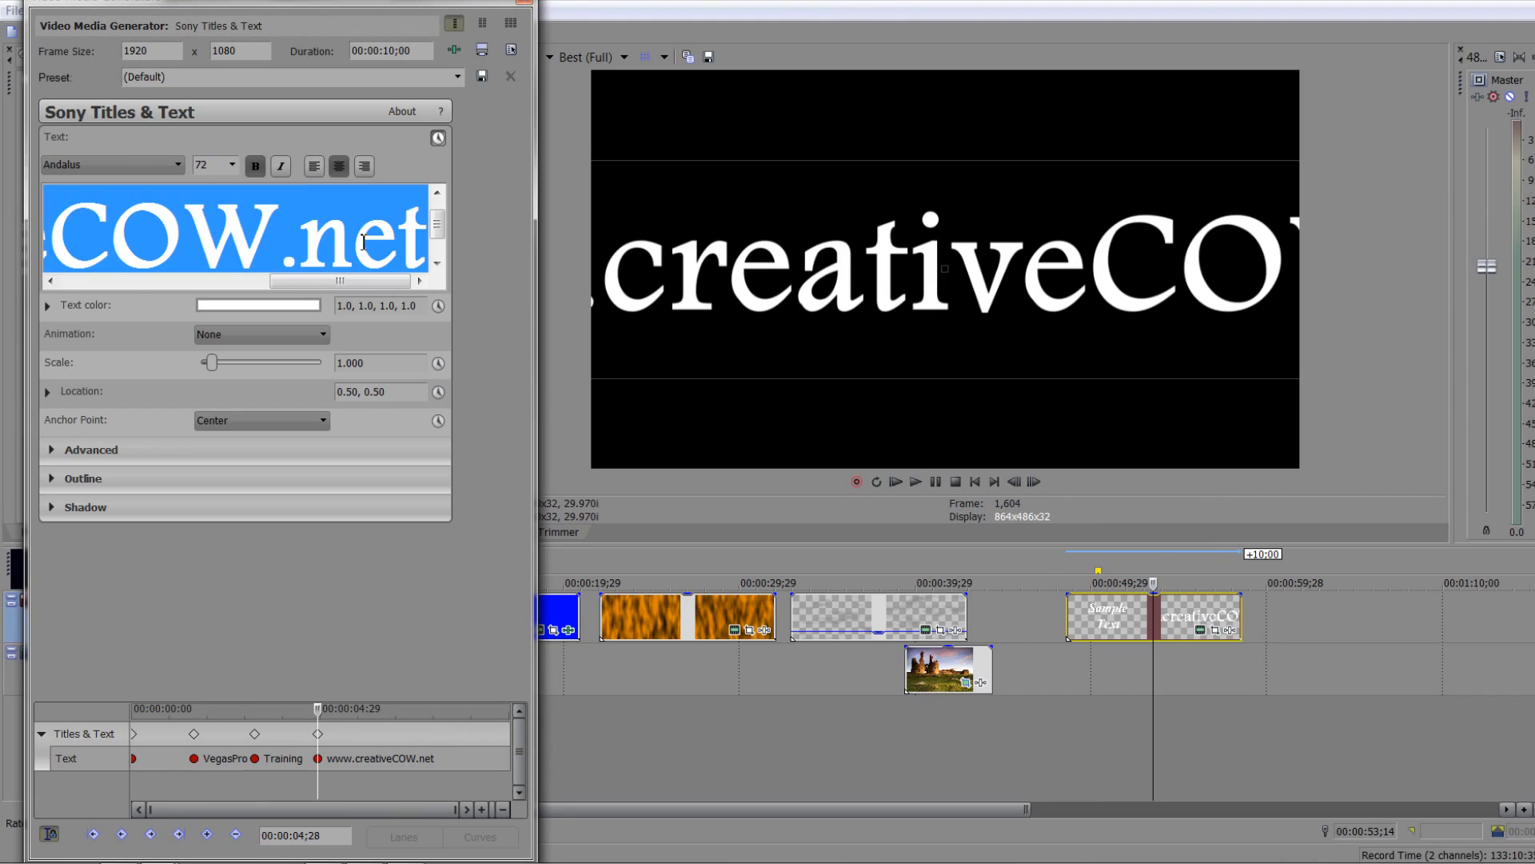
click(234, 165)
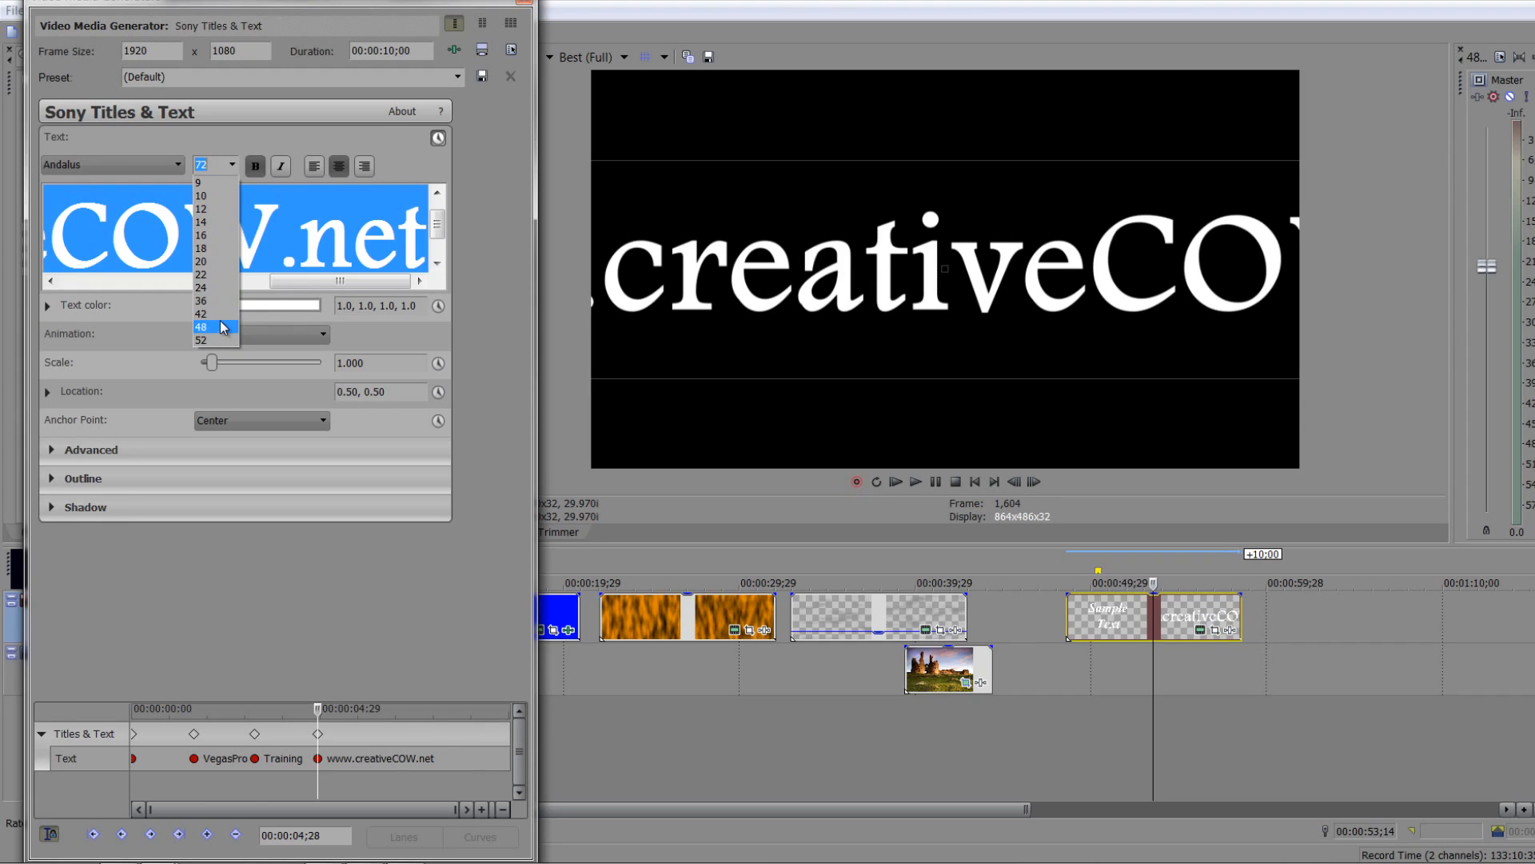
click(202, 326)
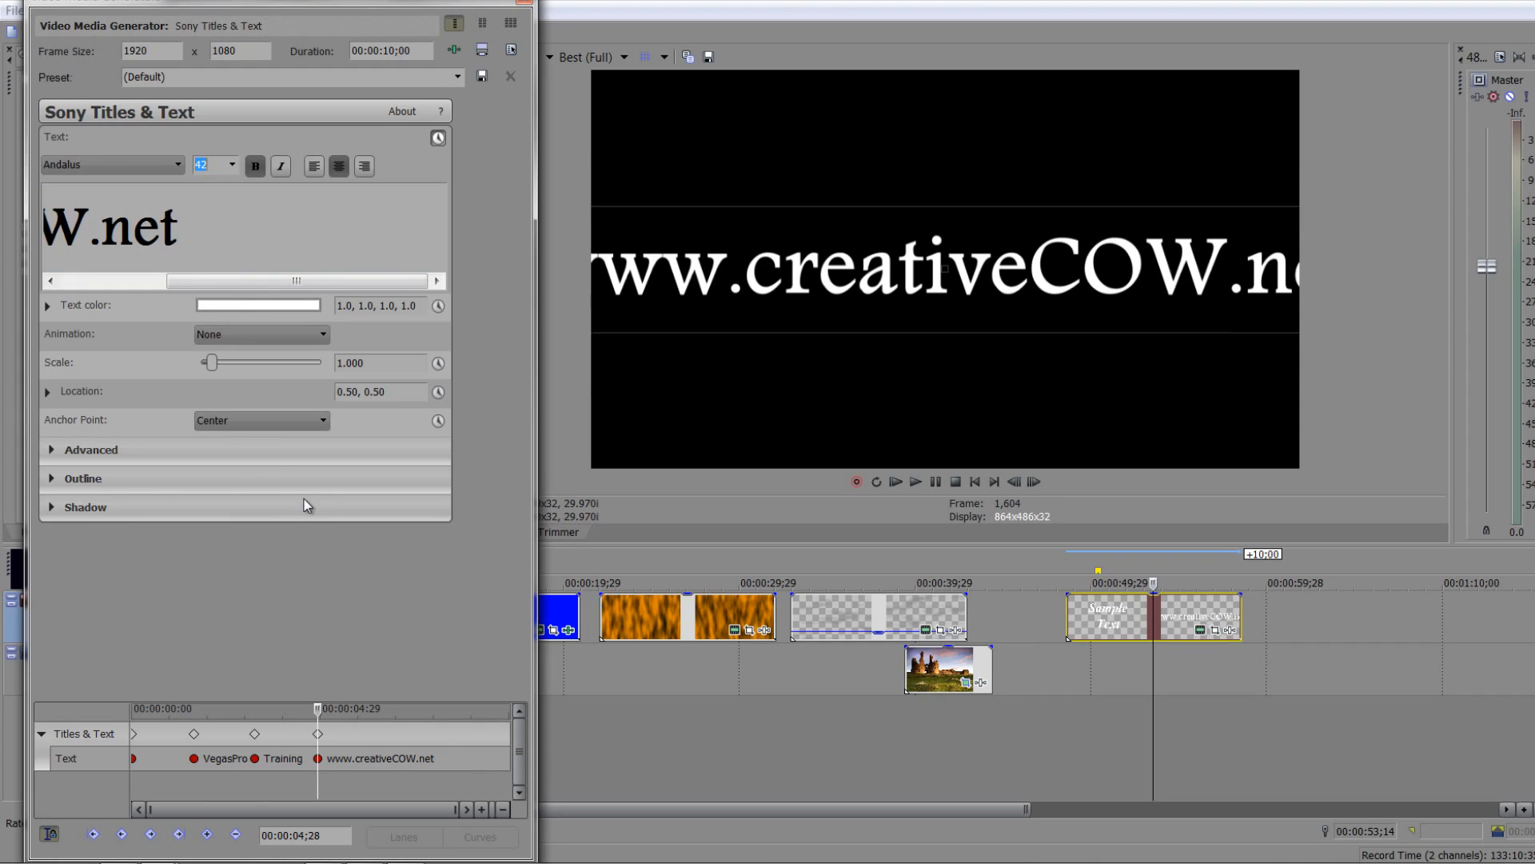
mouse_move(231, 173)
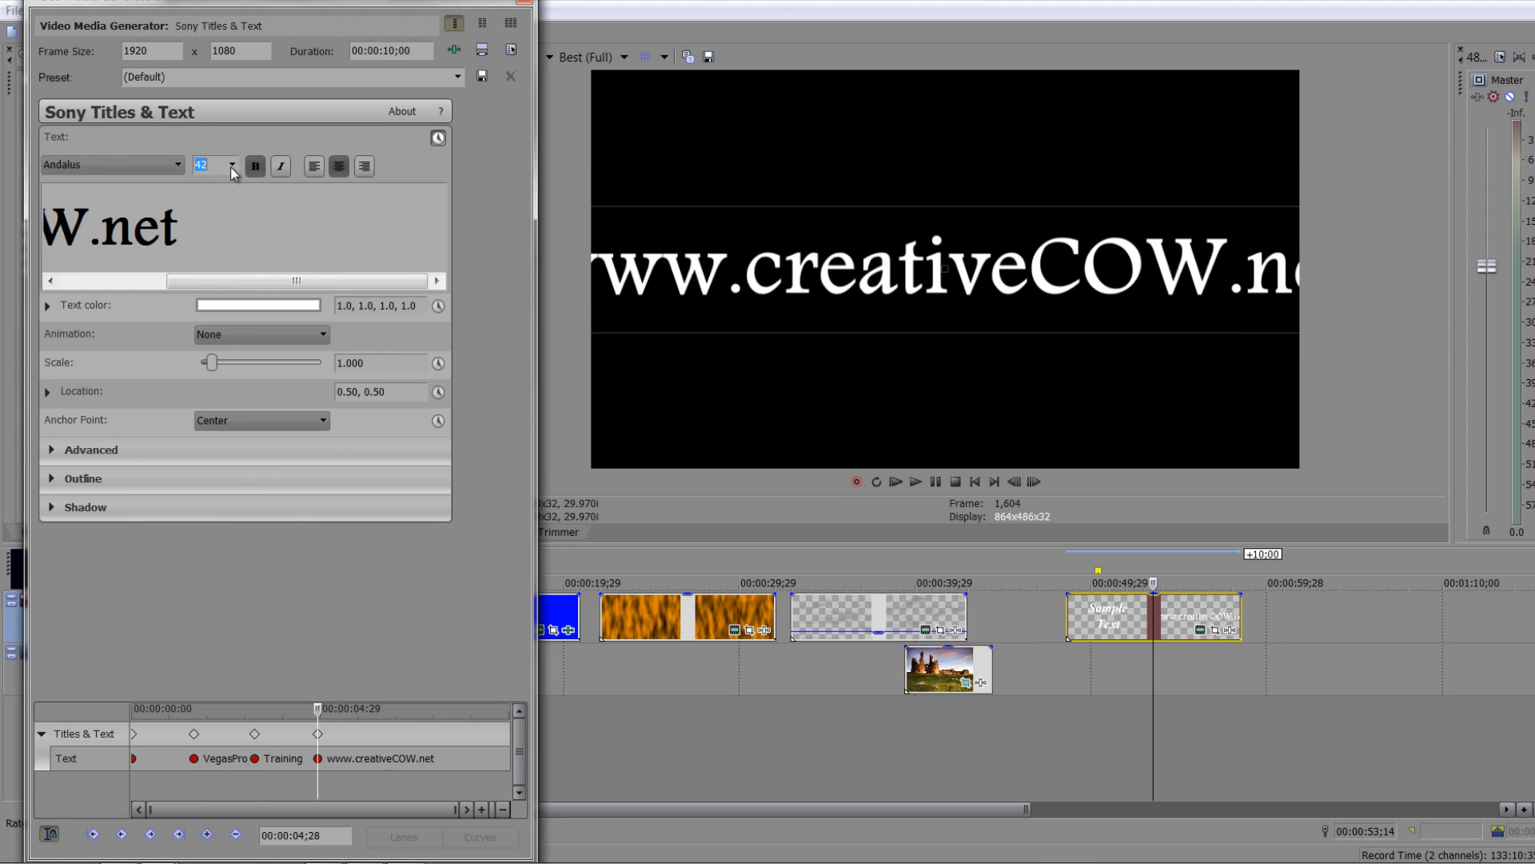
click(234, 163)
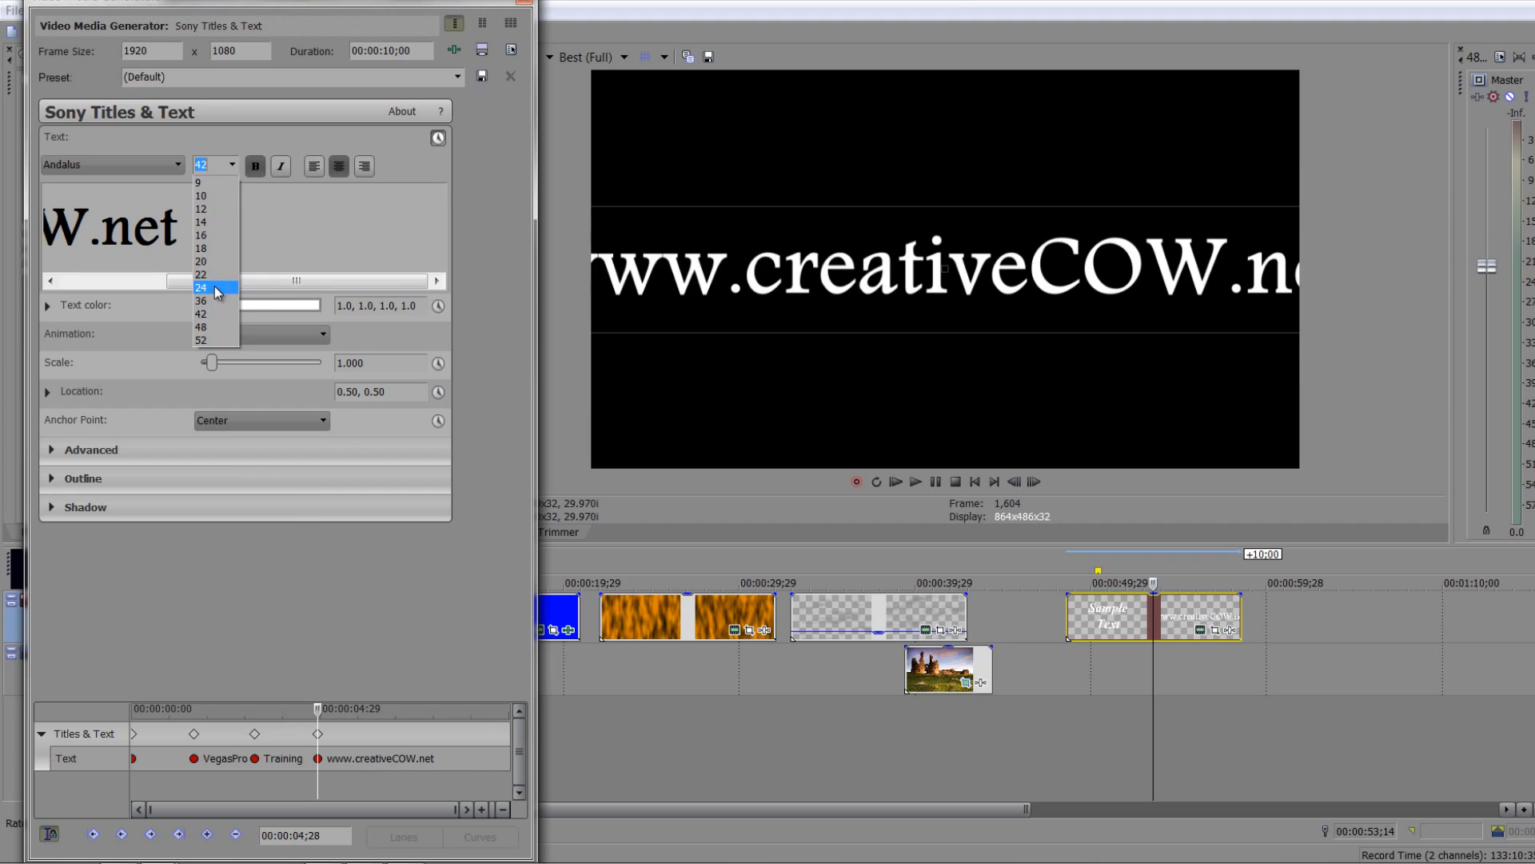
click(202, 288)
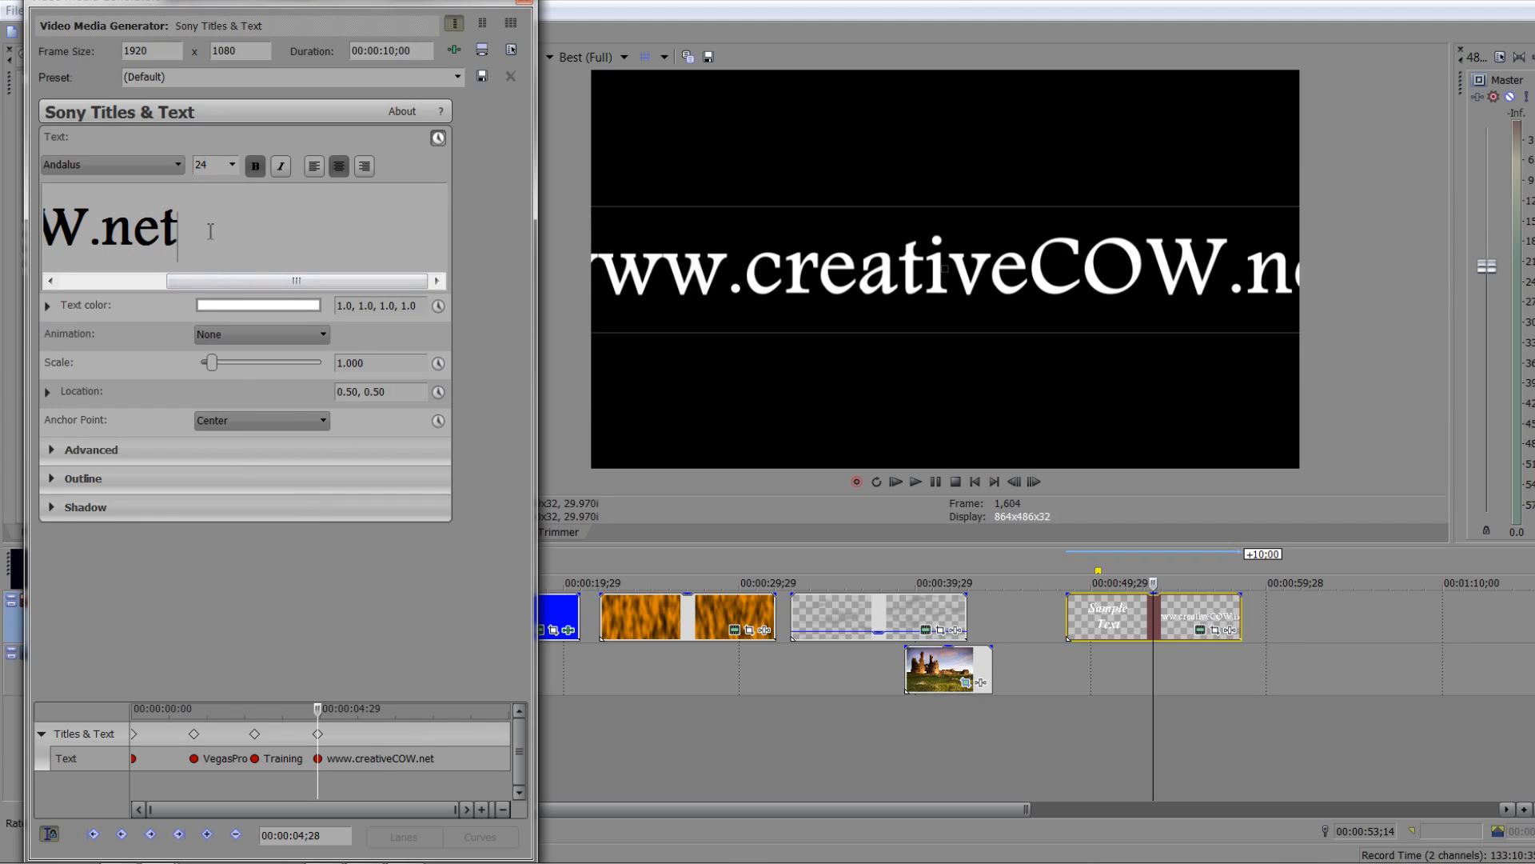
triple_click(213, 165)
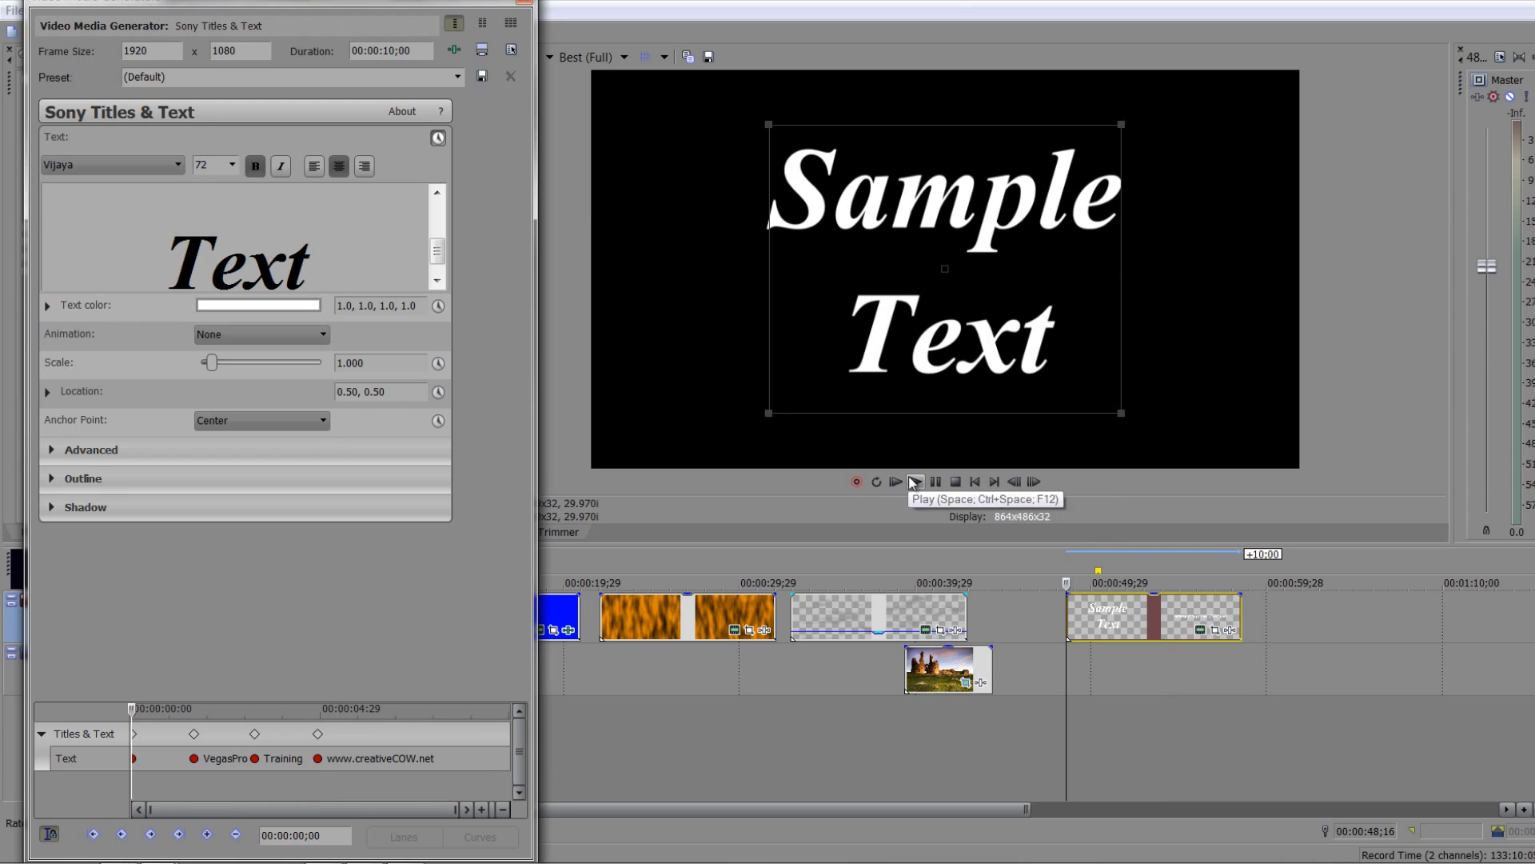
Play back the title preview from the opening 'Sample Text' frame
click(914, 481)
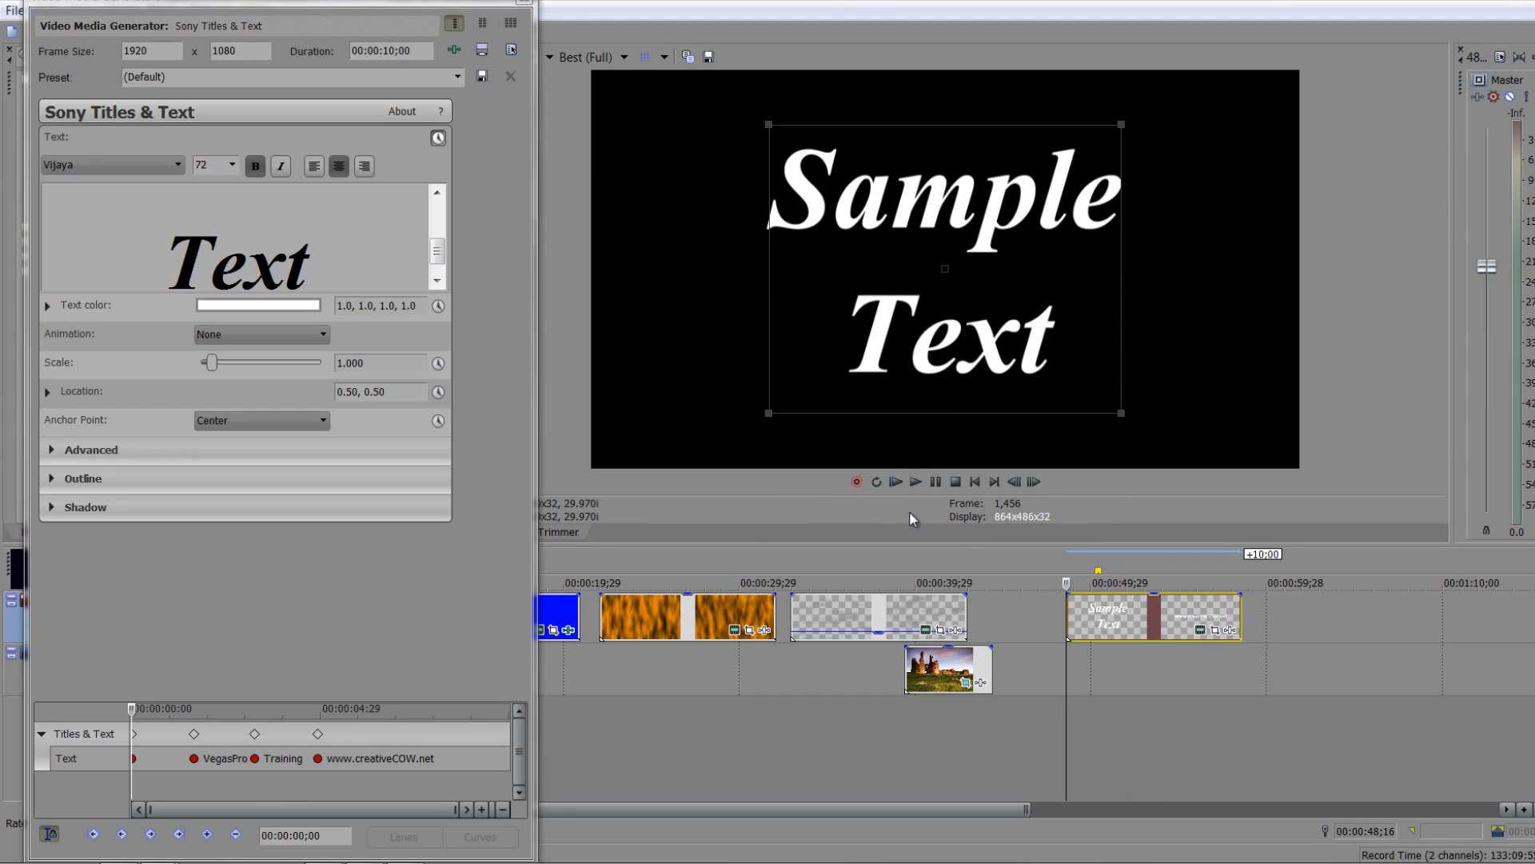
mouse_move(464, 419)
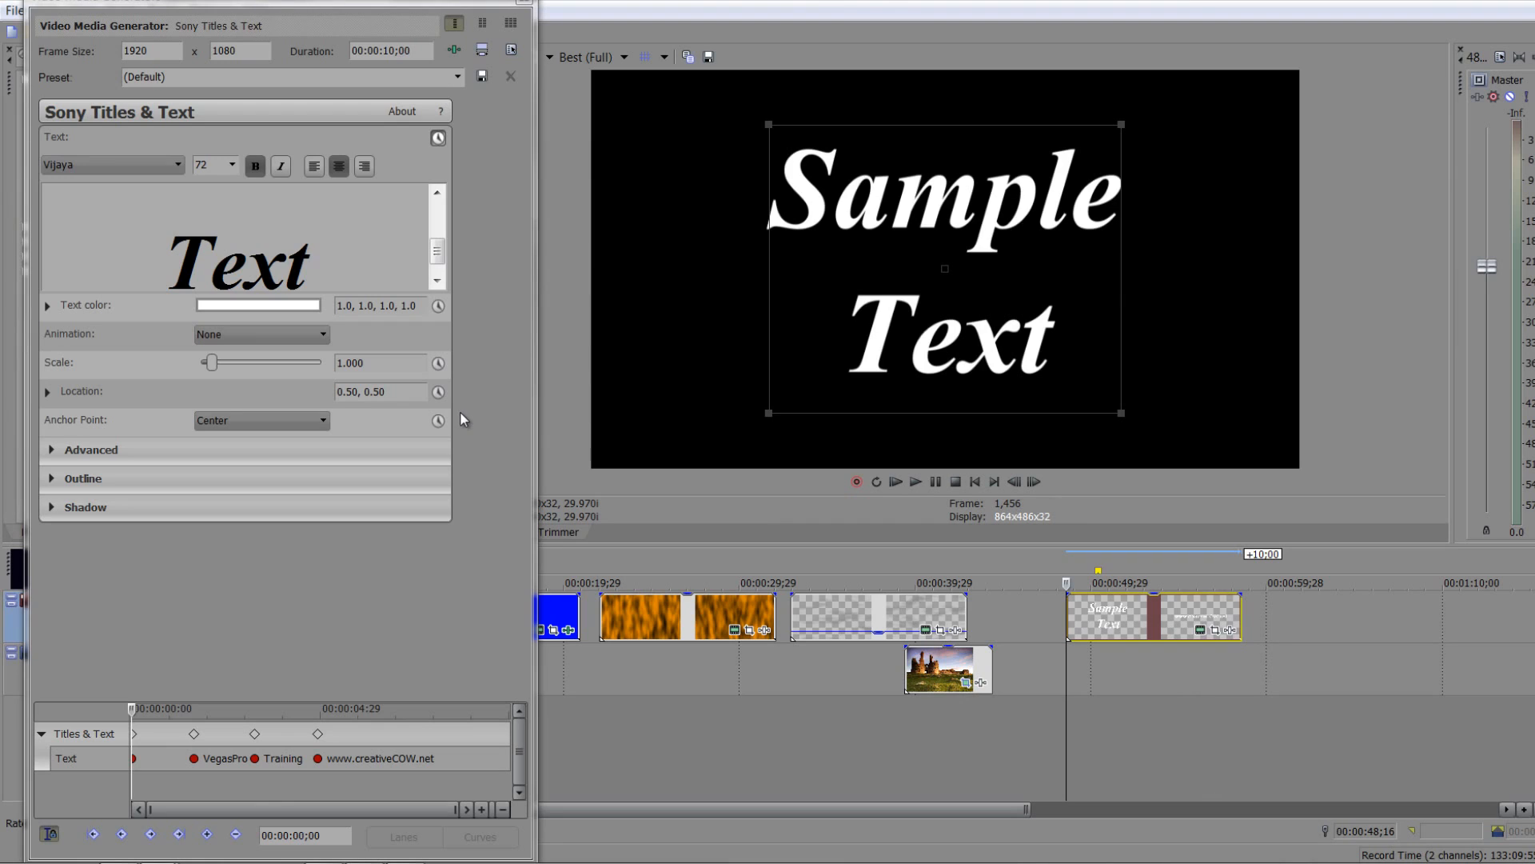
mouse_move(411, 557)
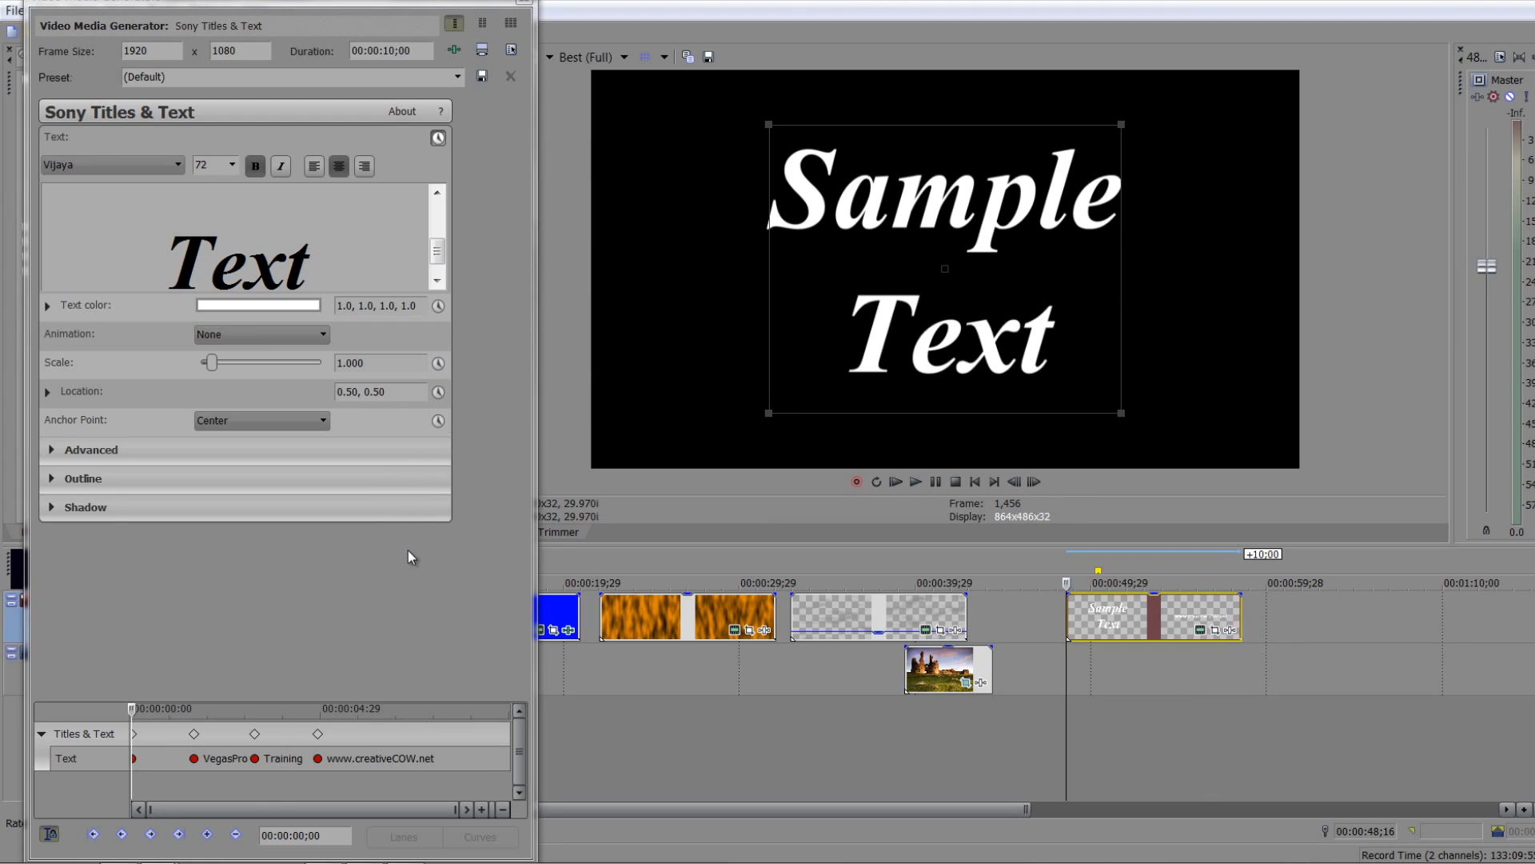
mouse_move(325, 499)
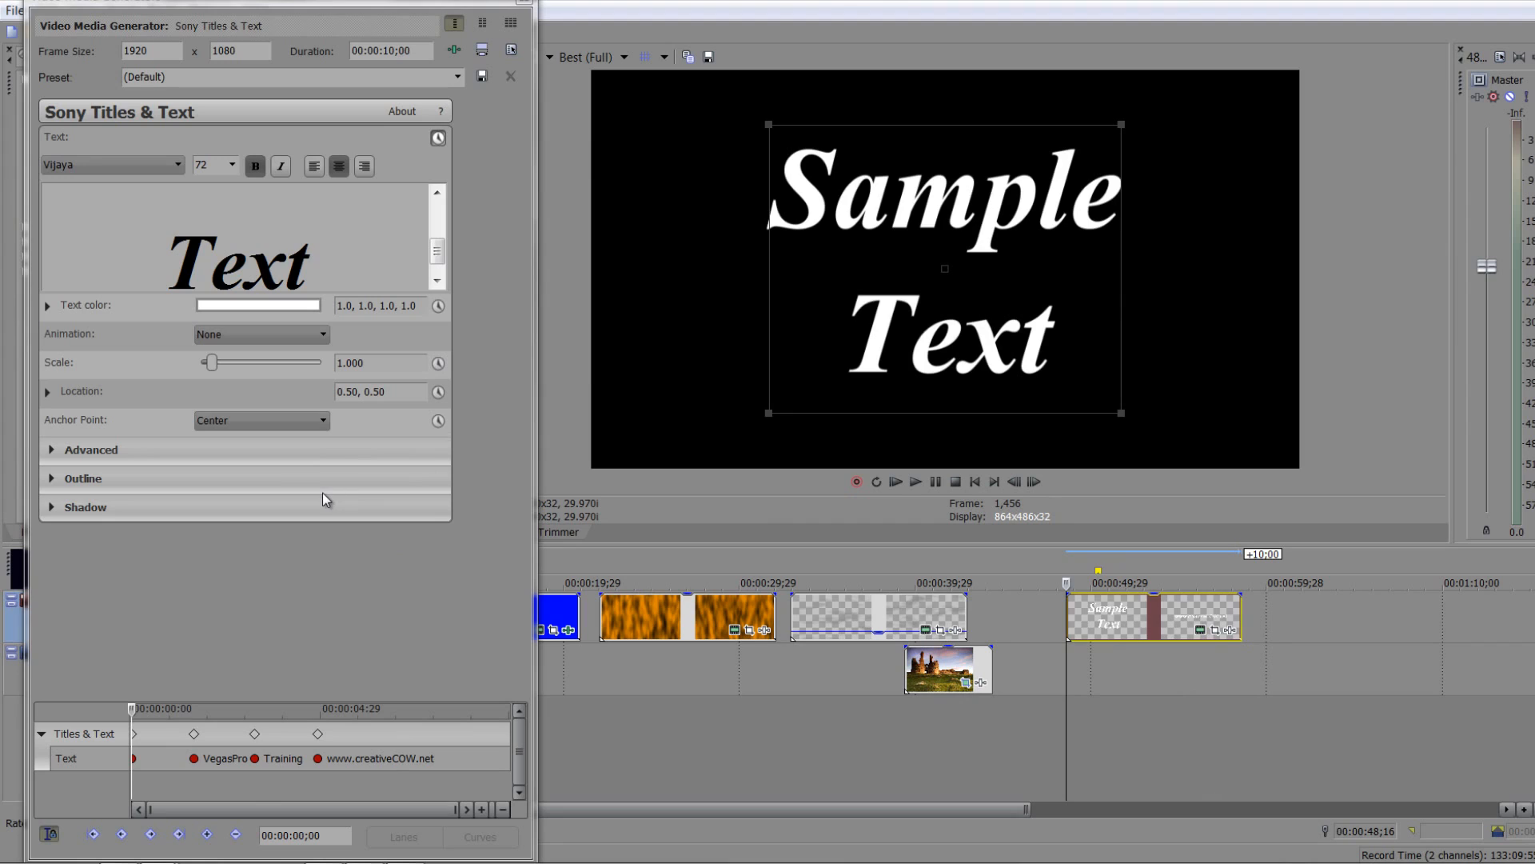
Reveal the Location settings and start keyframing the text position with 'Sample Text' at upper left
click(48, 391)
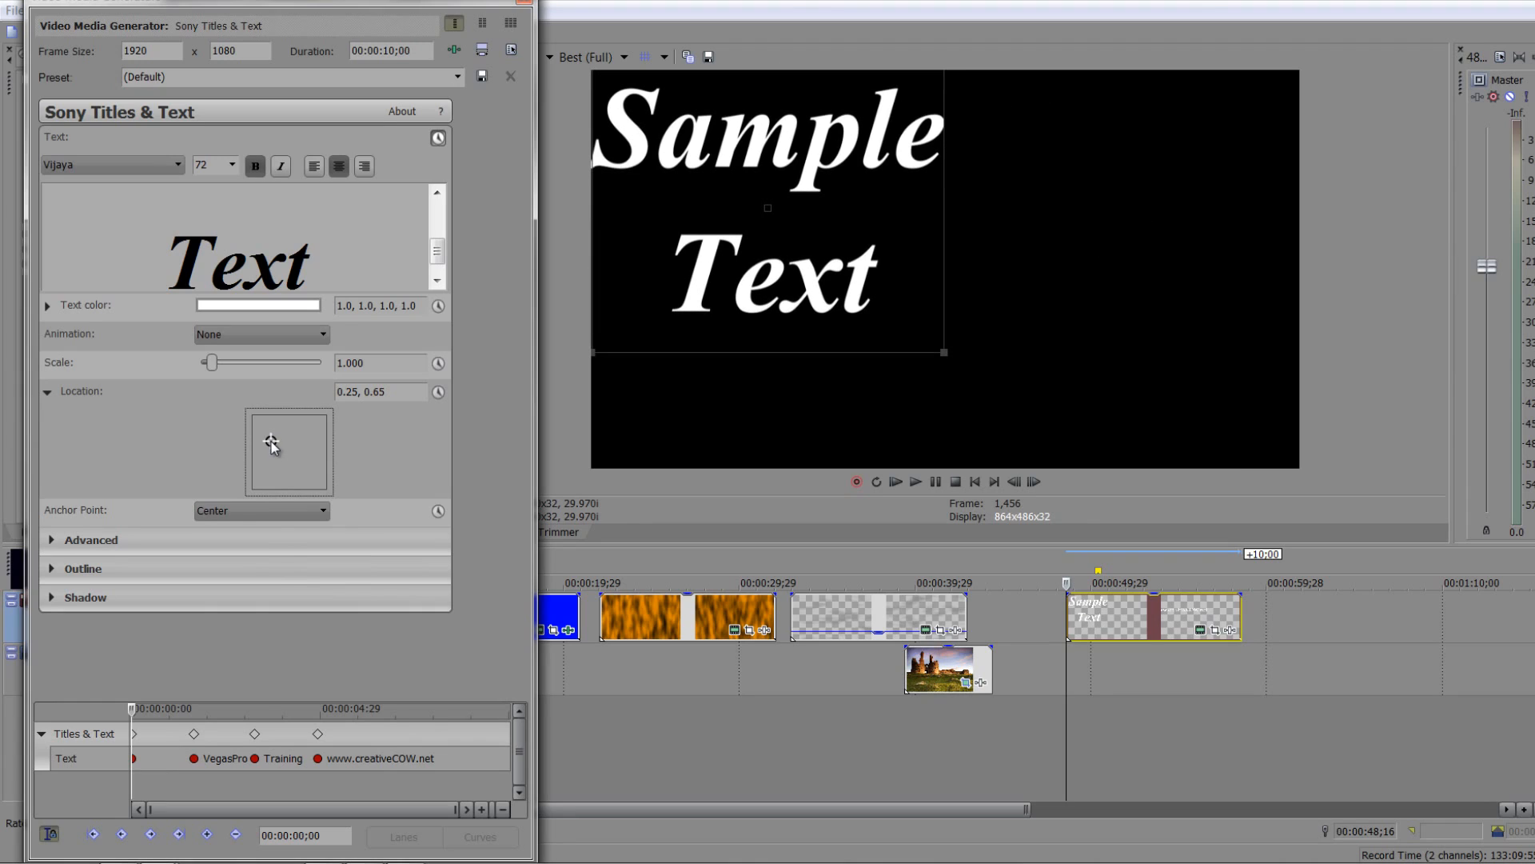
mouse_move(194, 758)
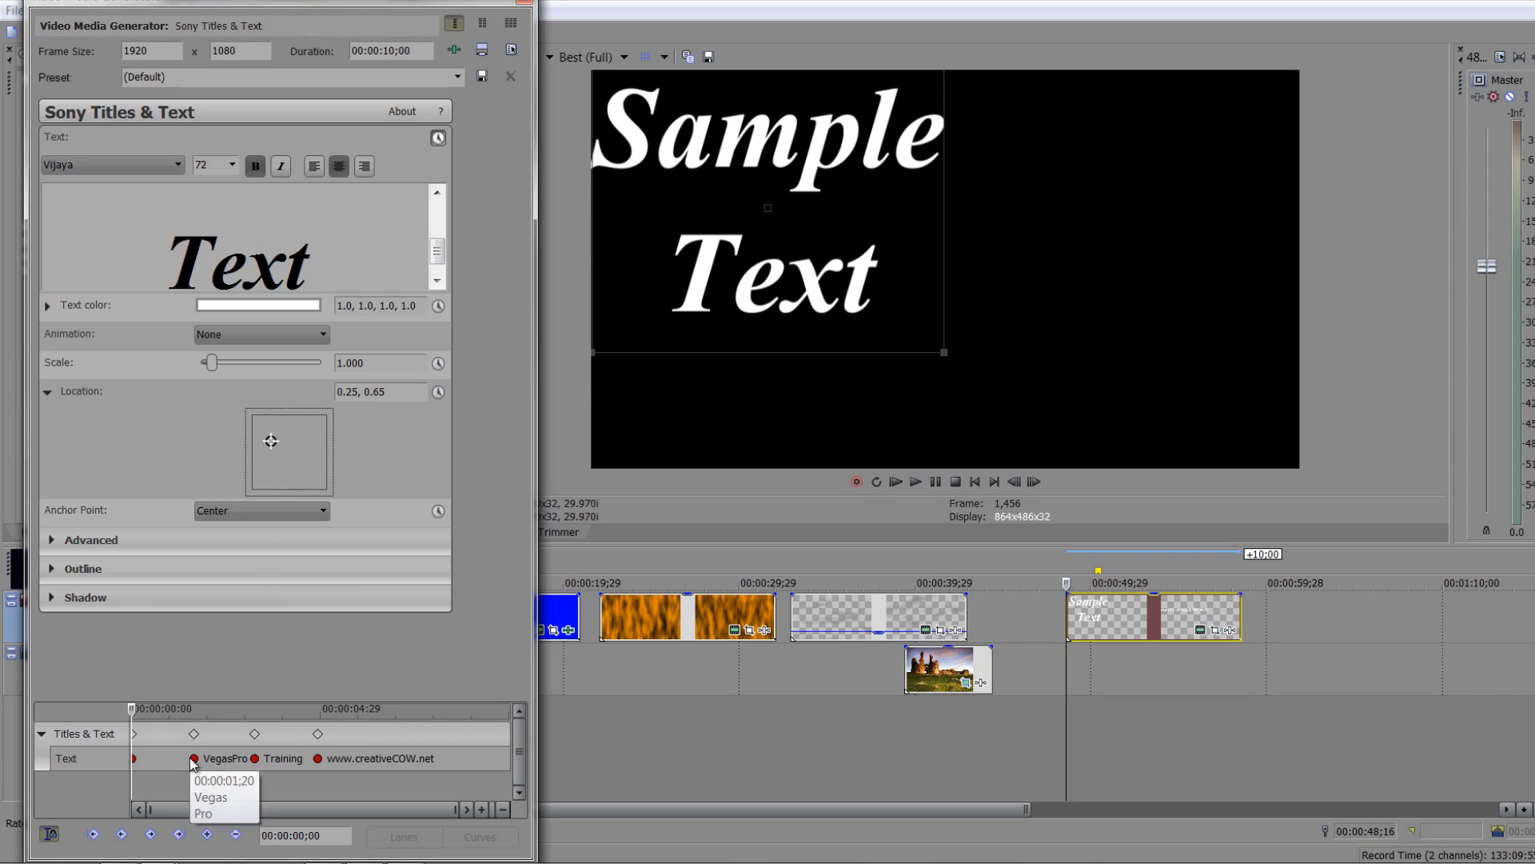
mouse_move(224, 471)
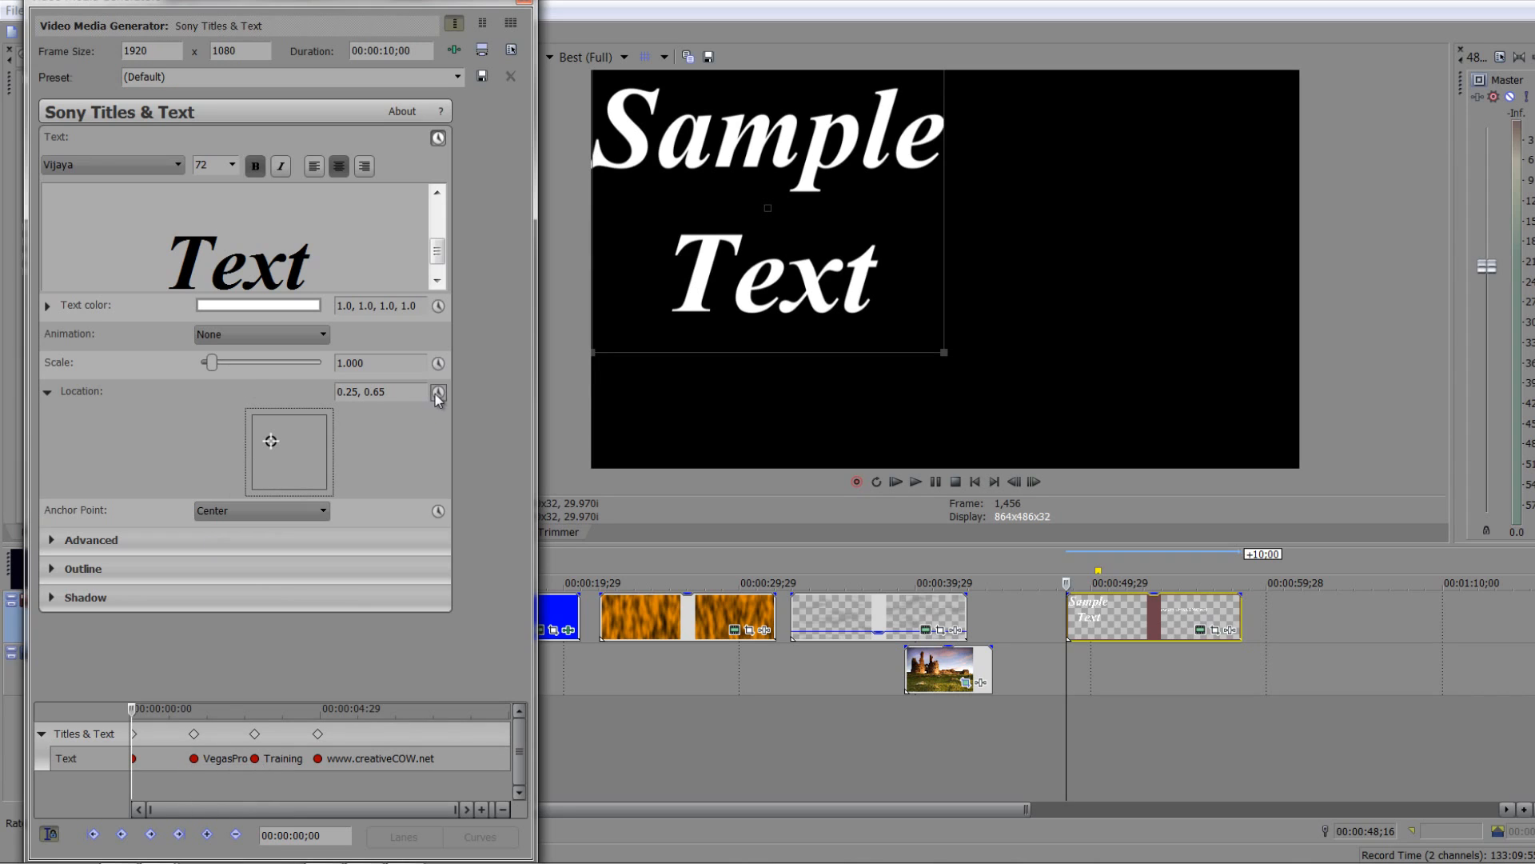
click(438, 393)
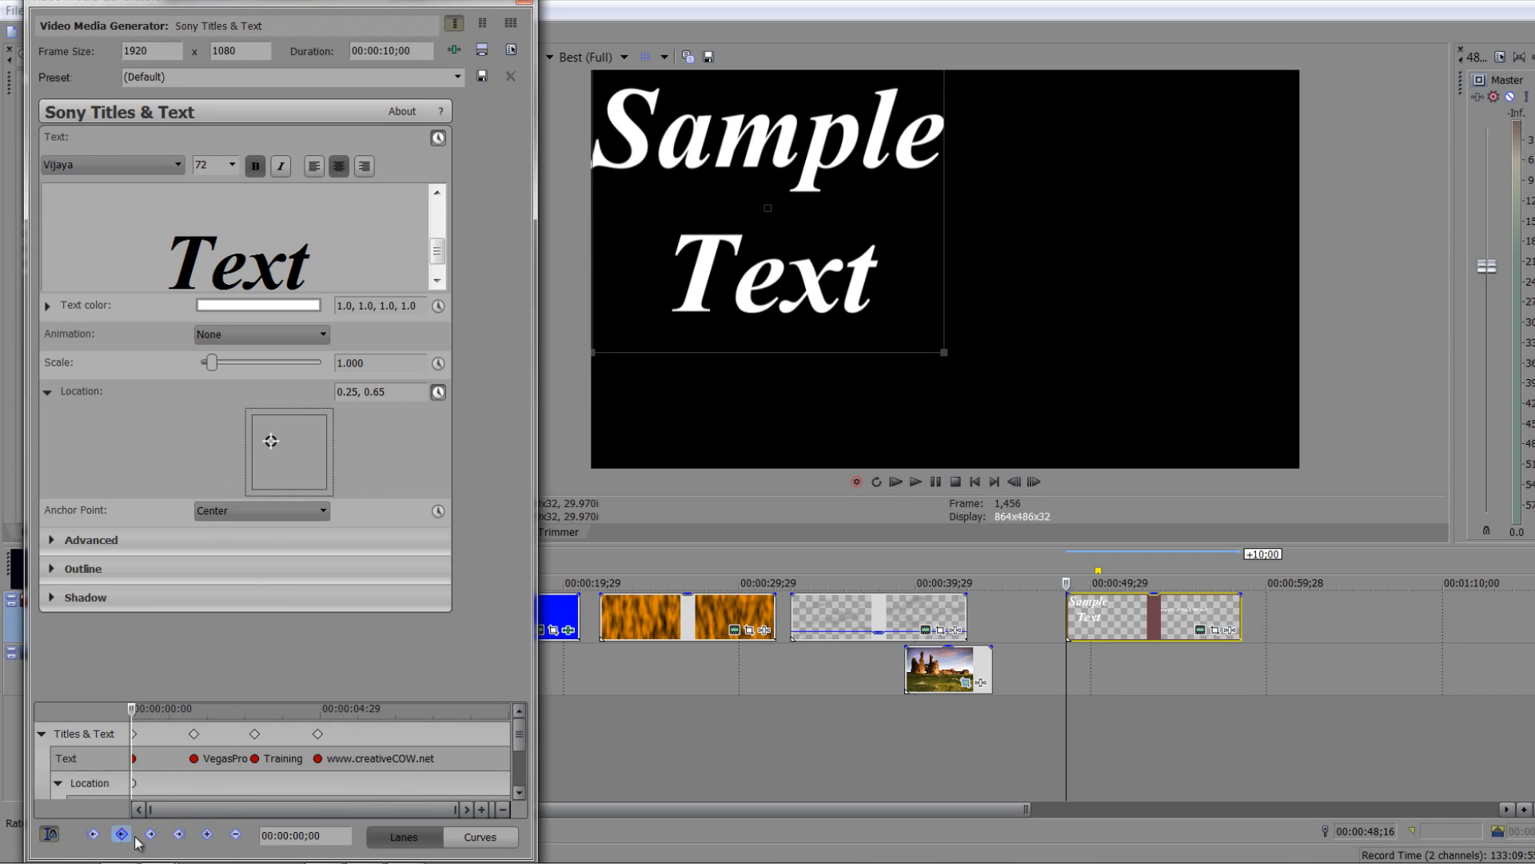
click(150, 834)
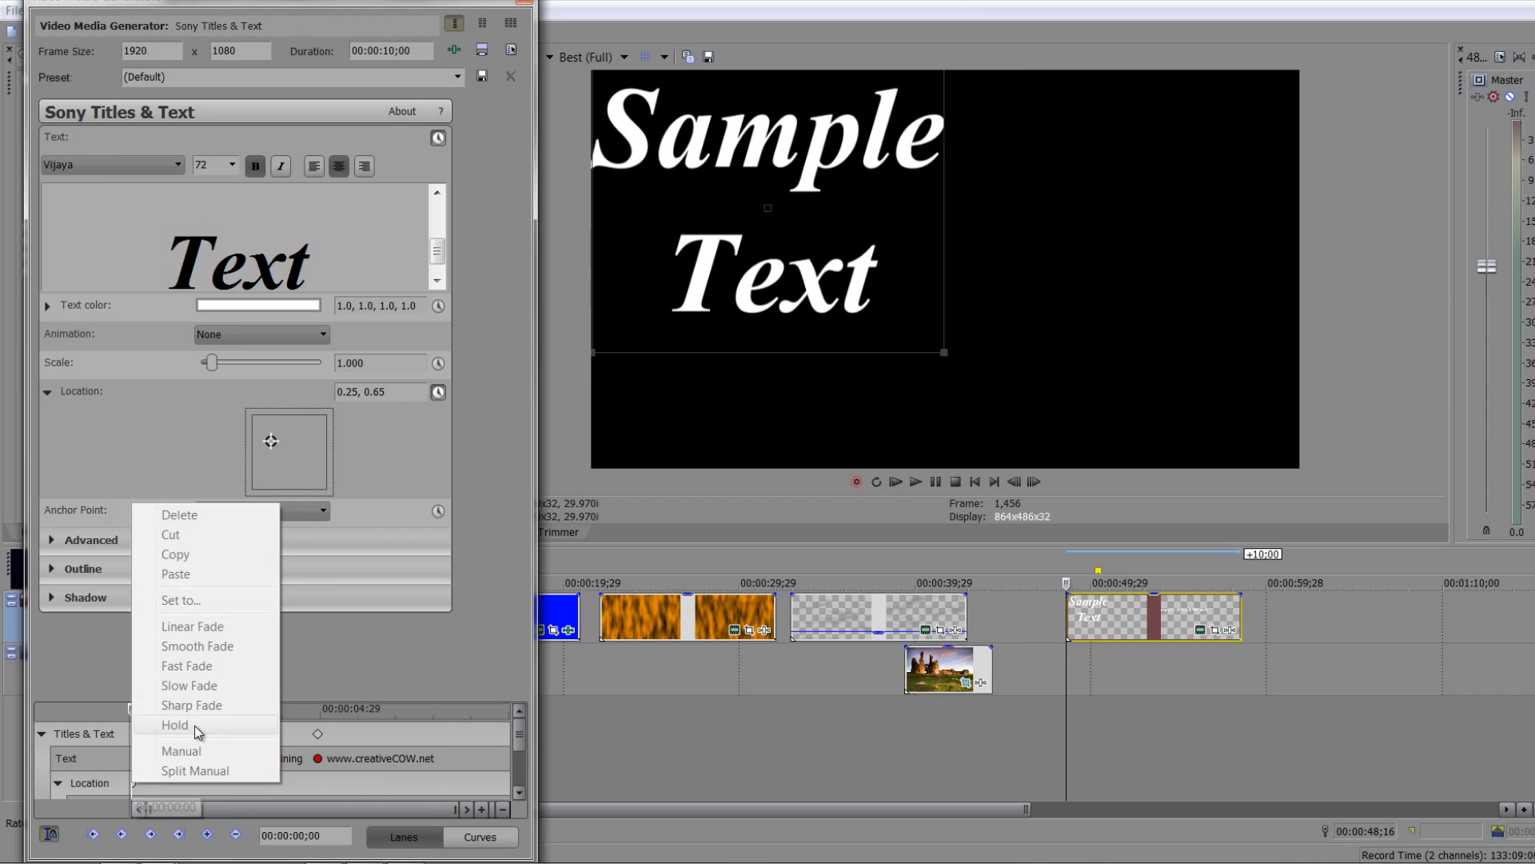
mouse_move(323, 686)
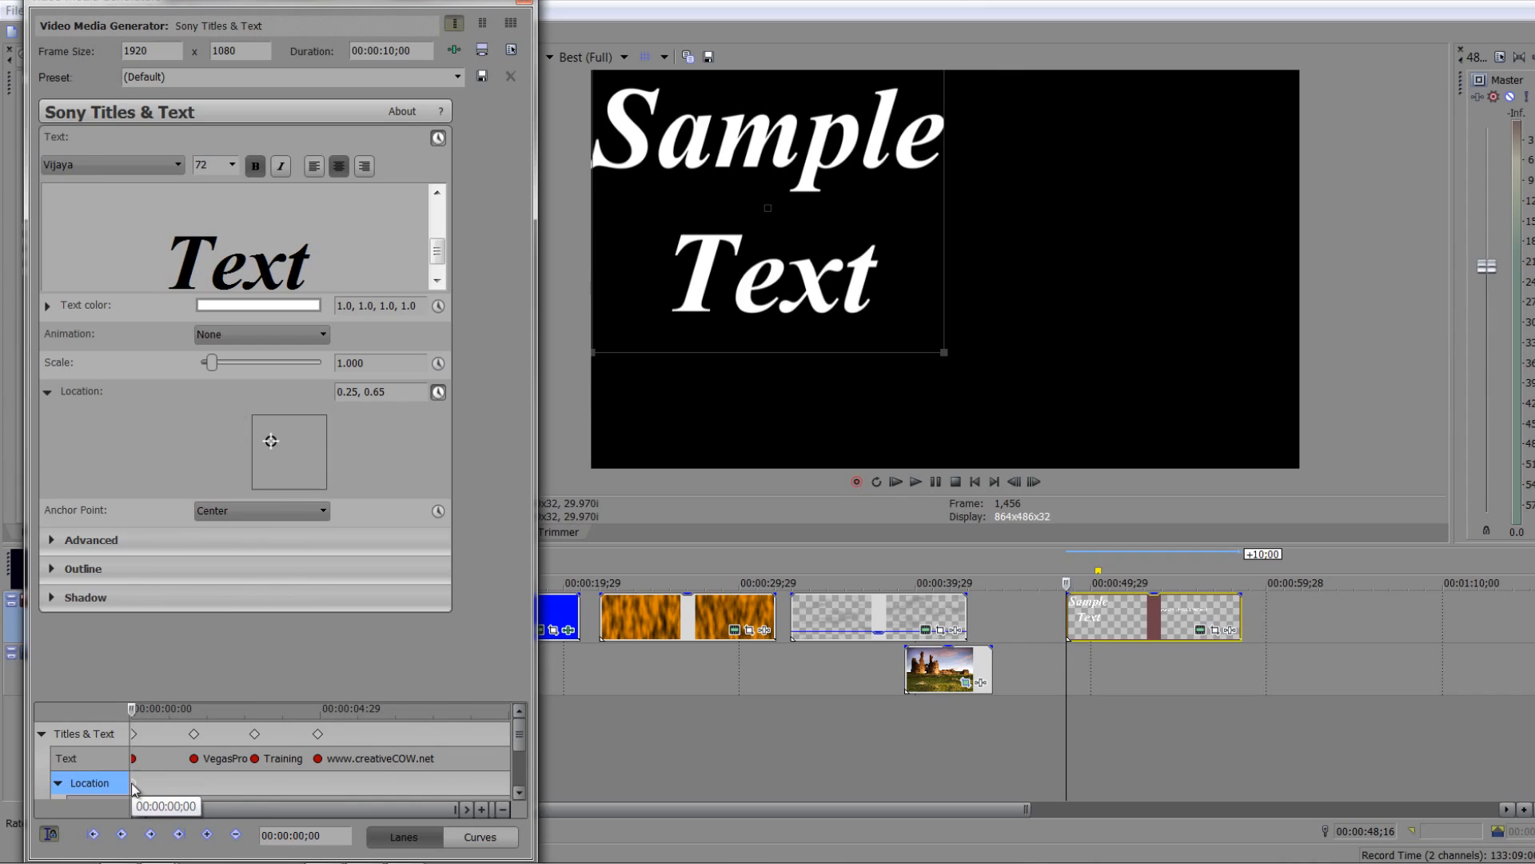
Set the 'Vegas Pro' position keyframe to Hold so the title jumps to the right instead of gliding
right_click(135, 790)
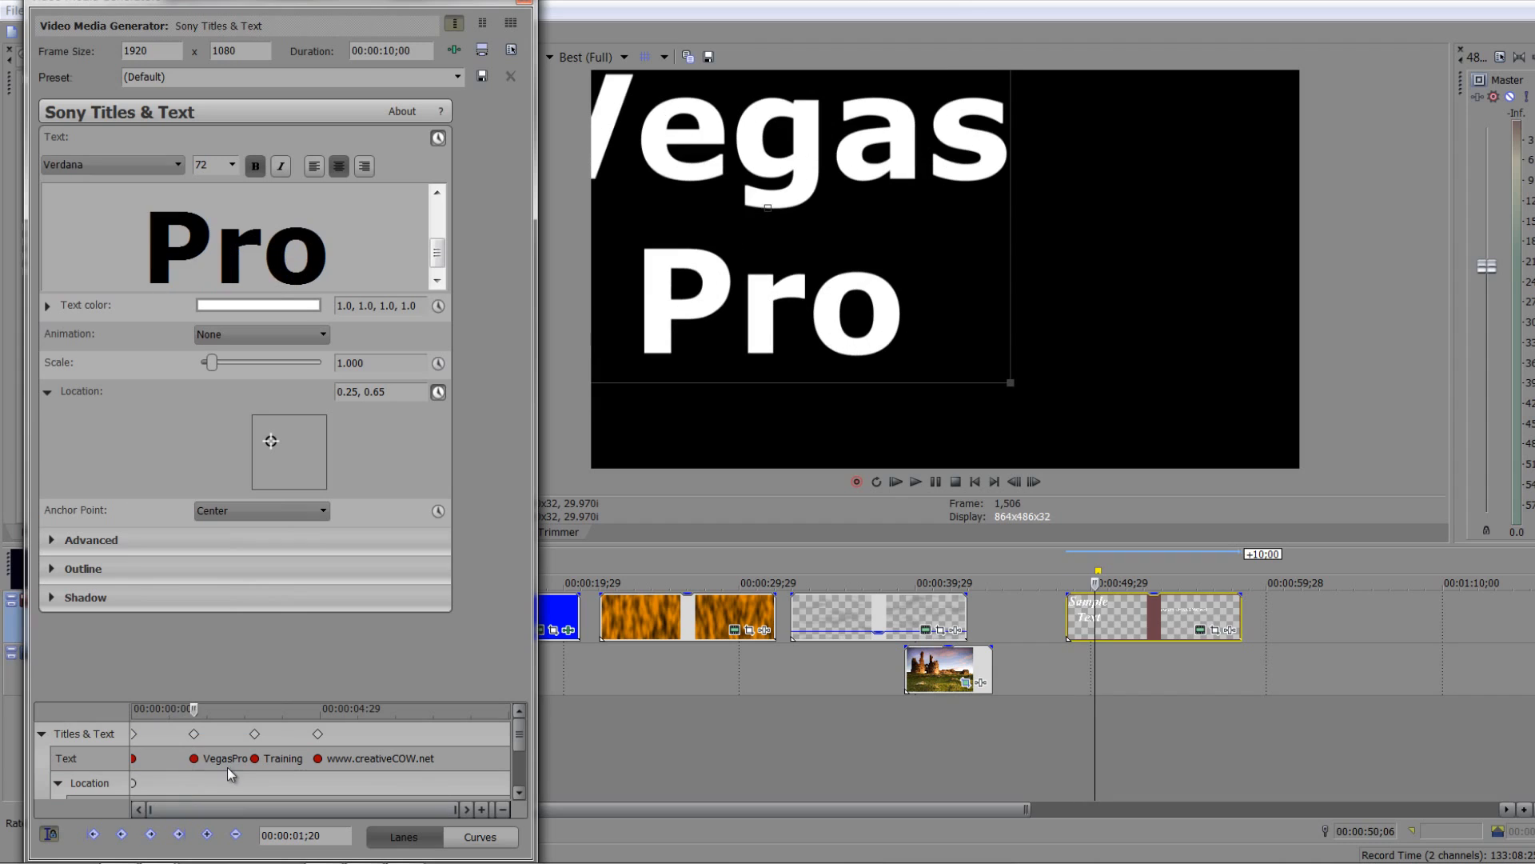
mouse_move(249, 474)
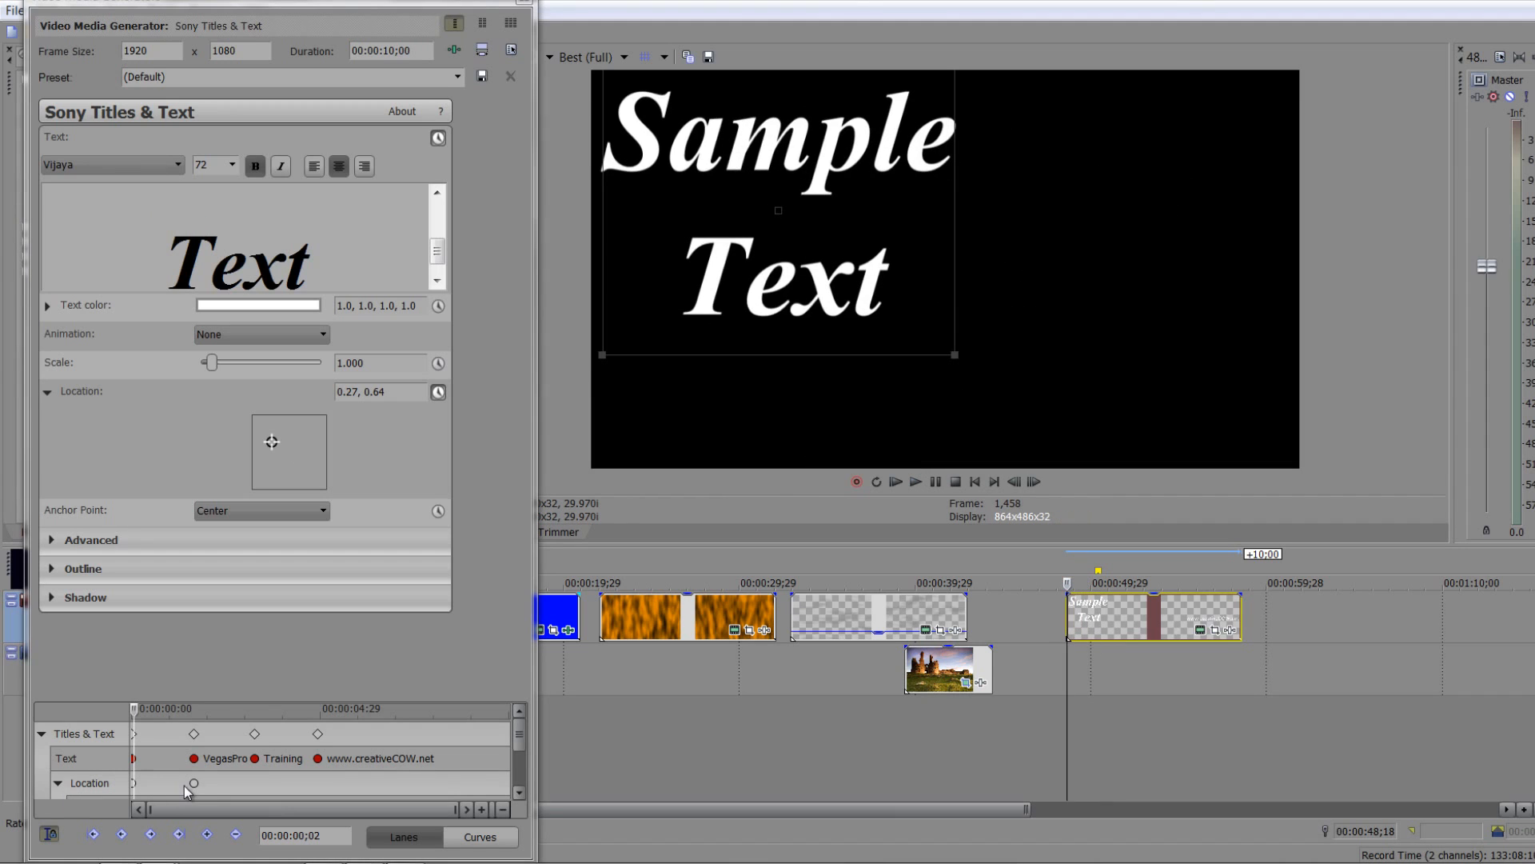
right_click(194, 782)
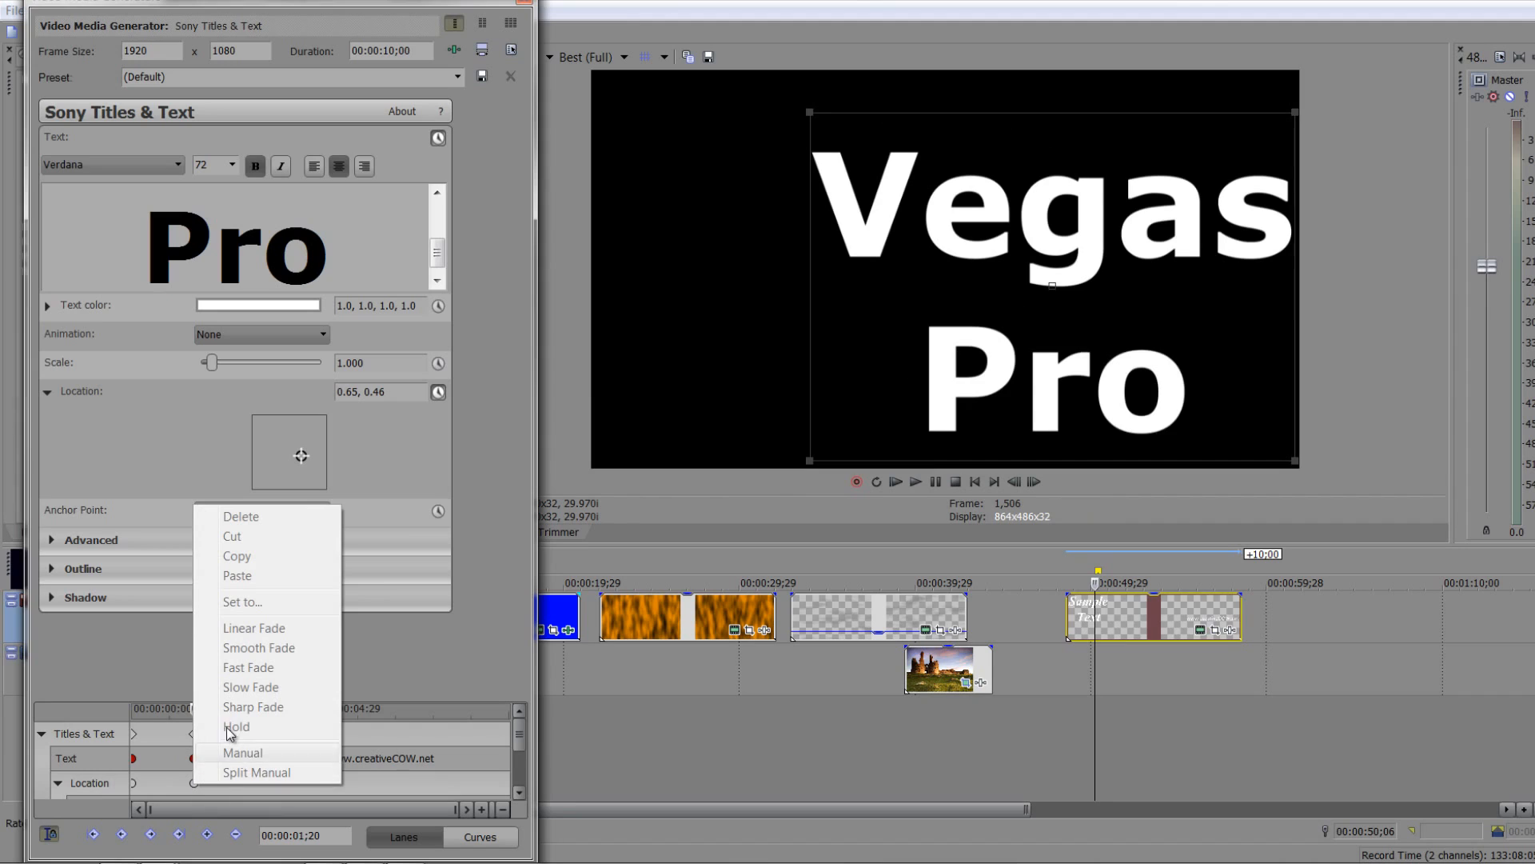
click(241, 751)
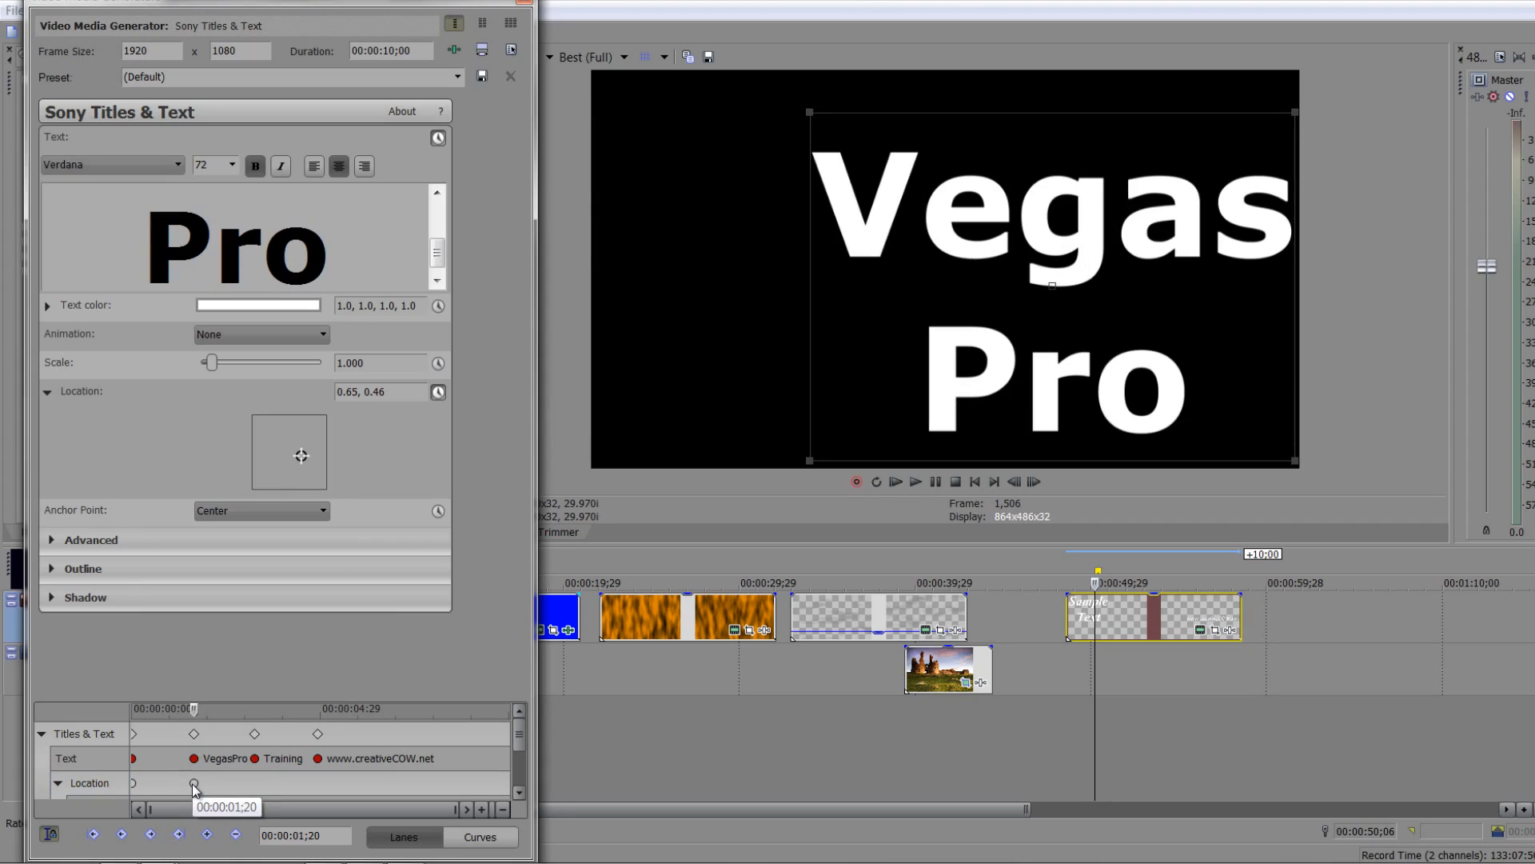
right_click(194, 782)
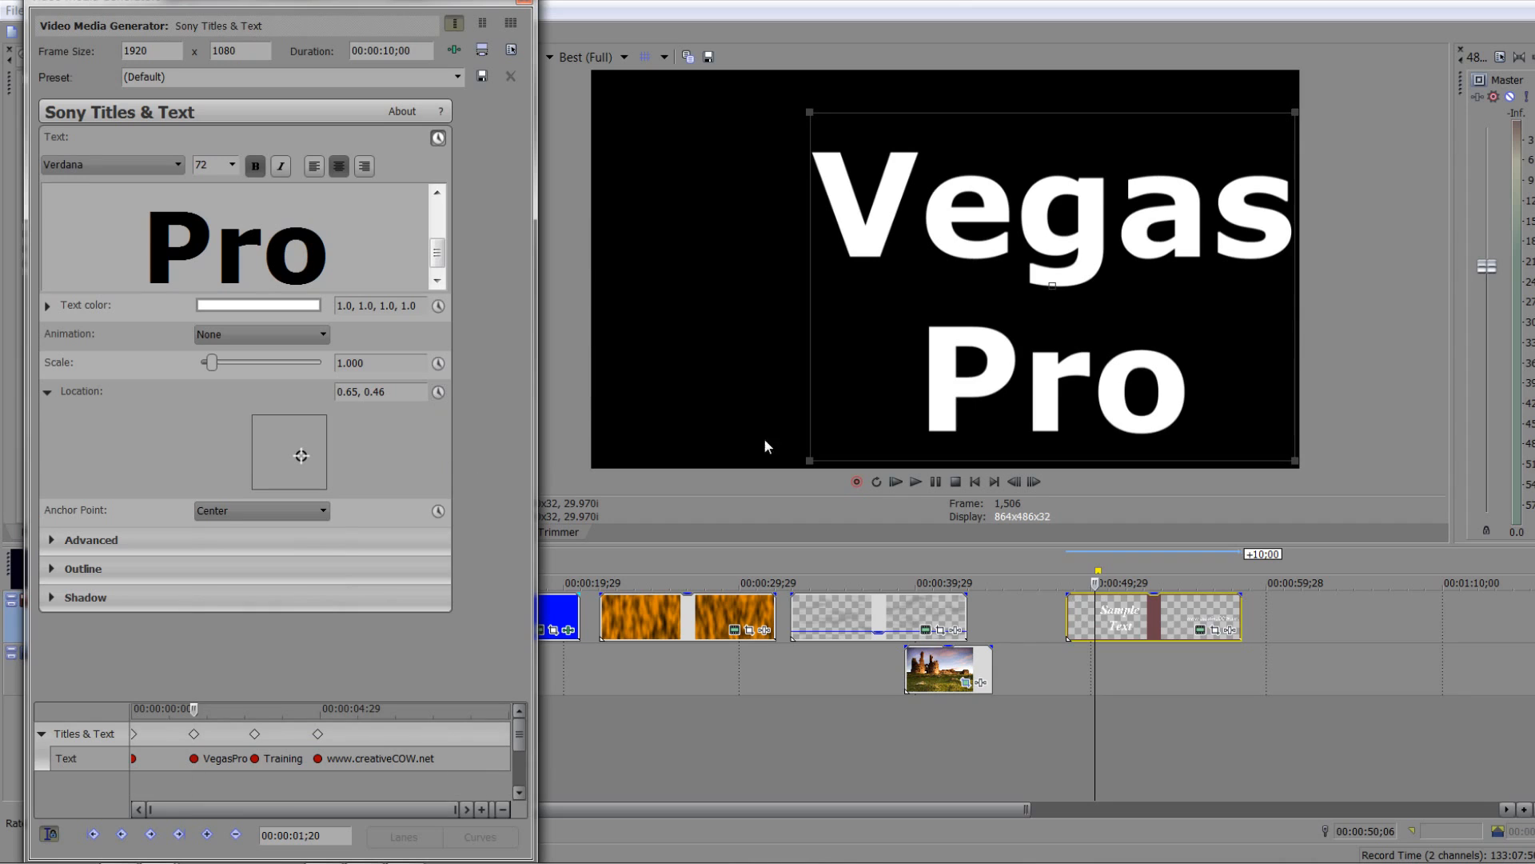
mouse_move(1056, 291)
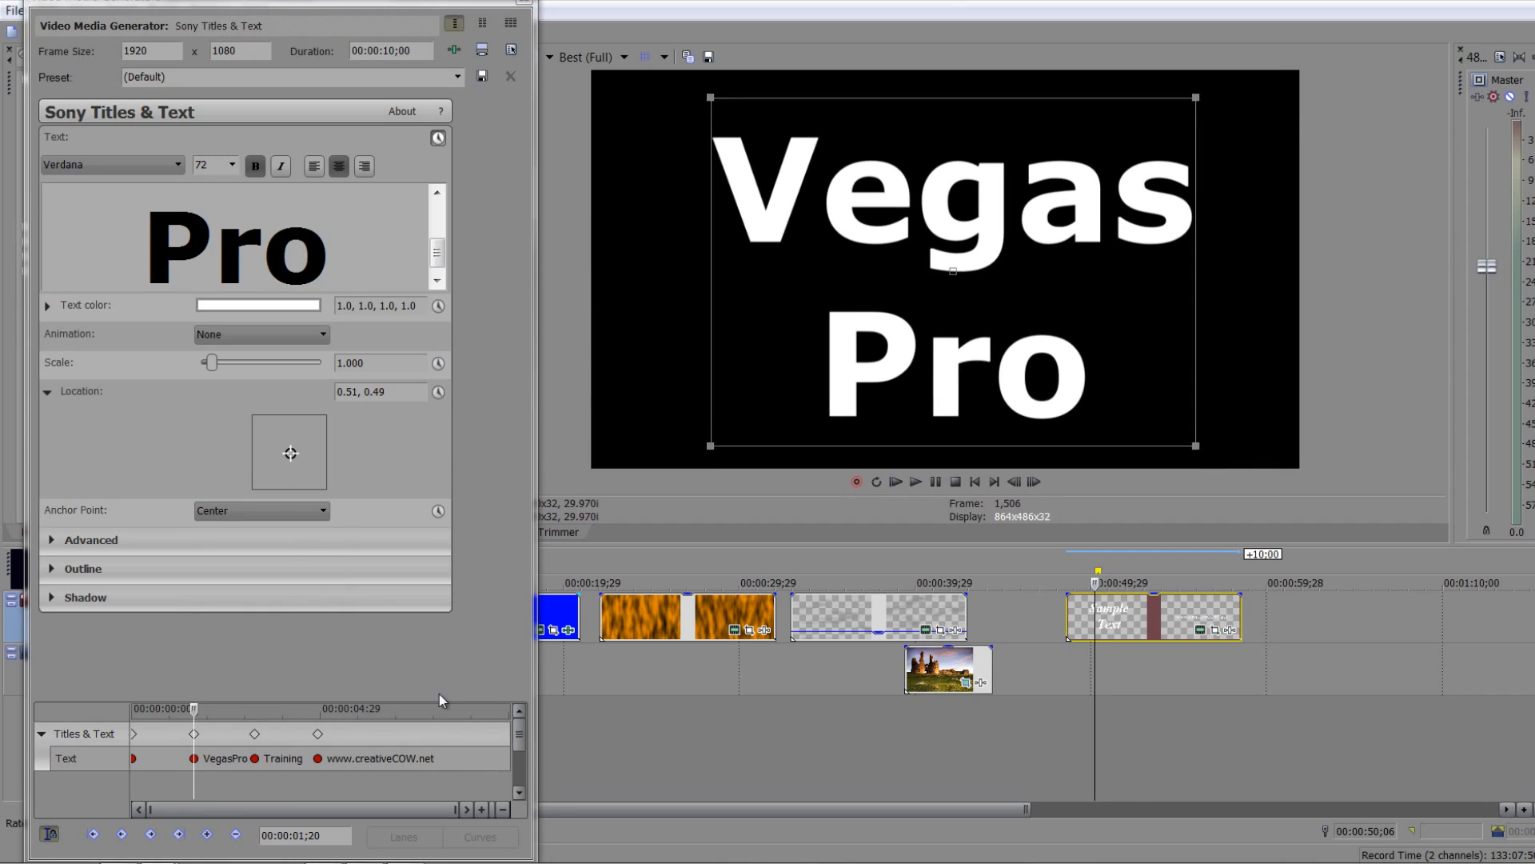
mouse_move(64, 497)
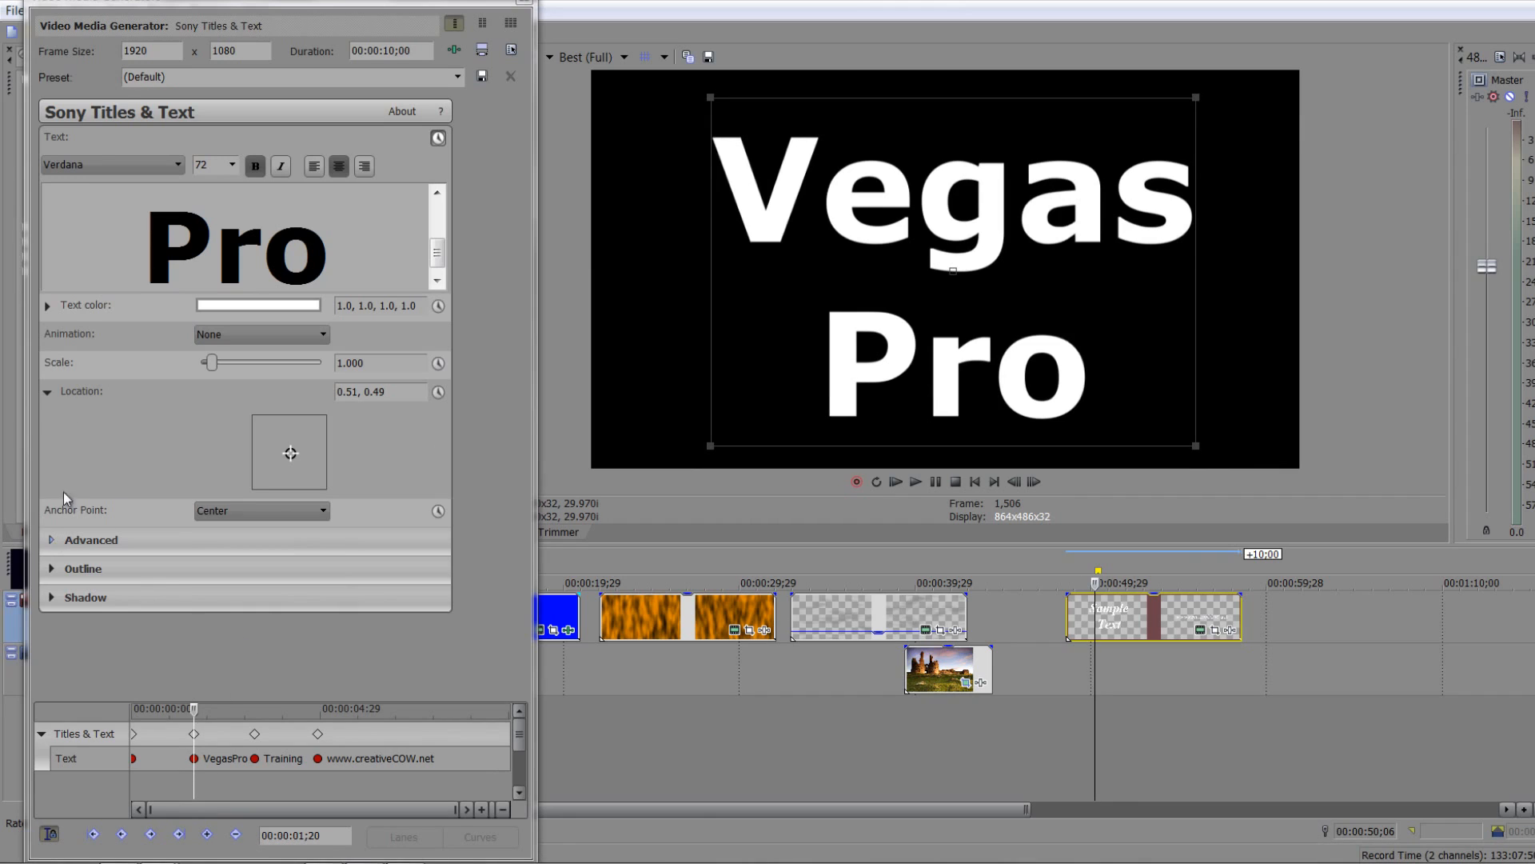
mouse_move(206, 681)
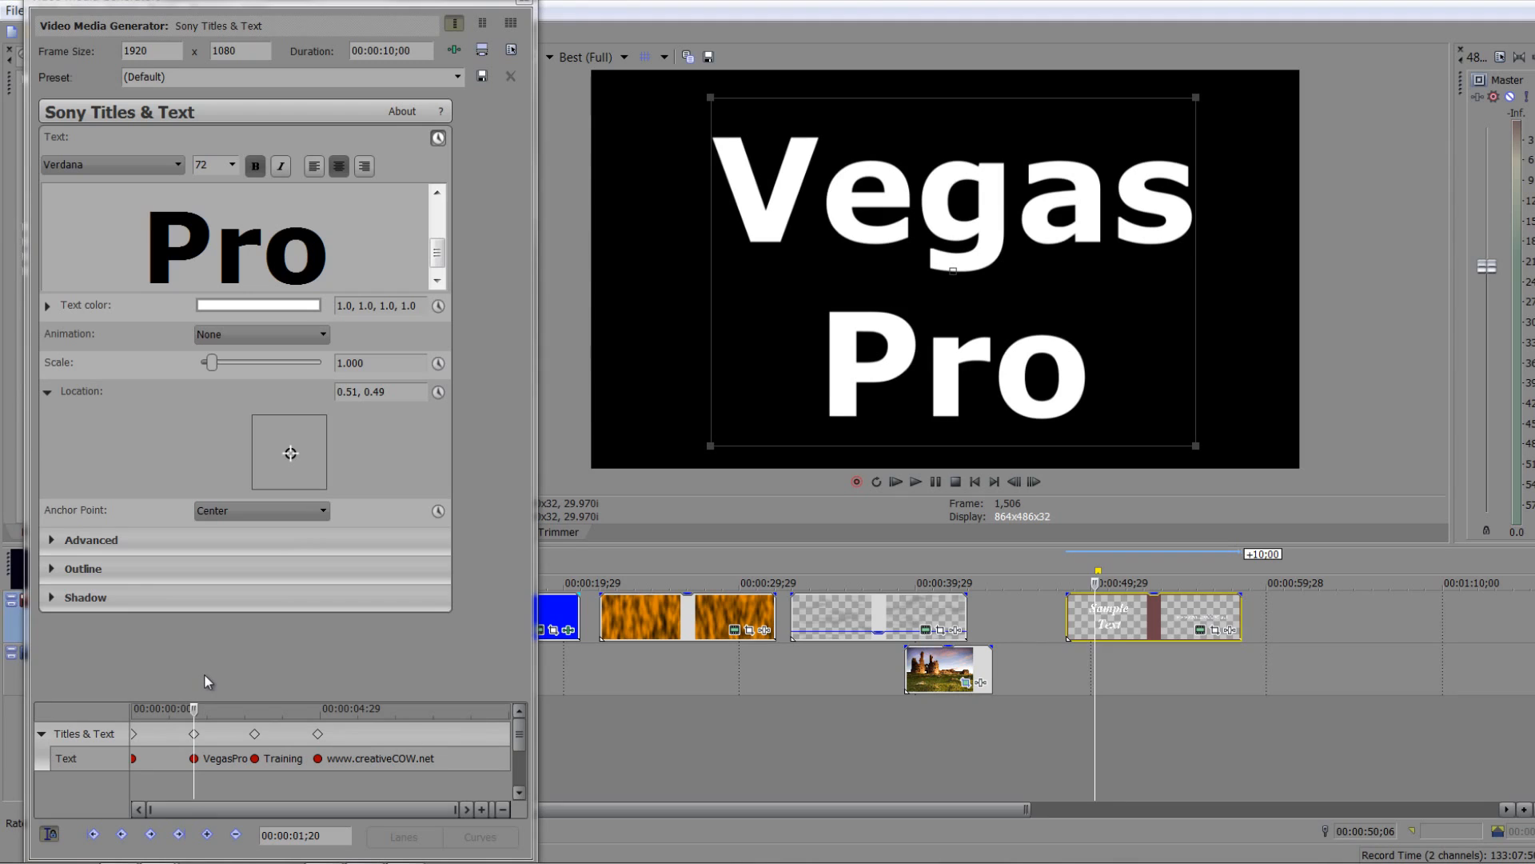
mouse_move(177, 331)
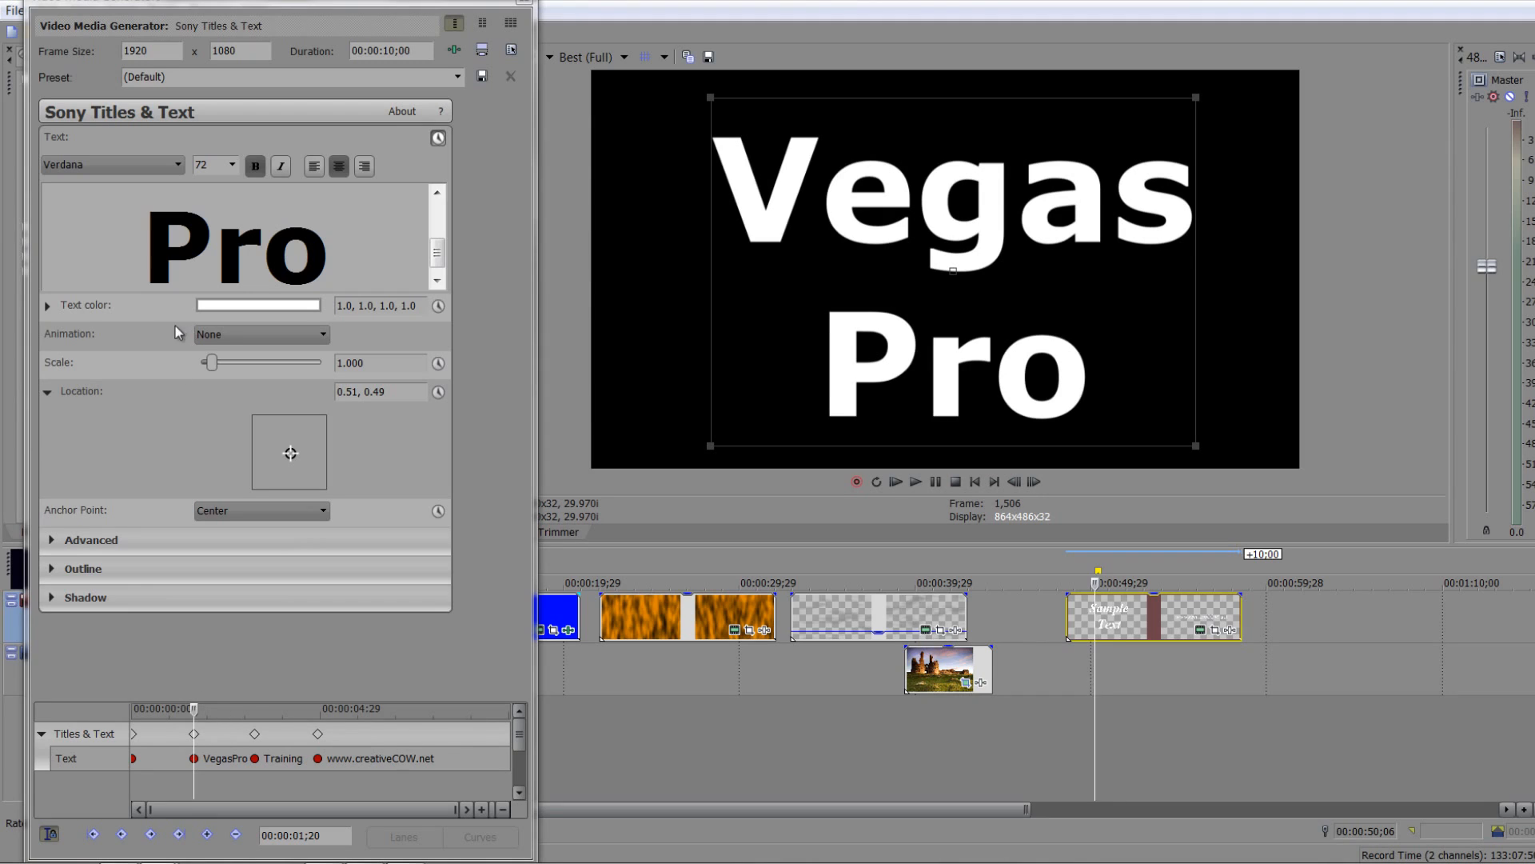
mouse_move(46, 155)
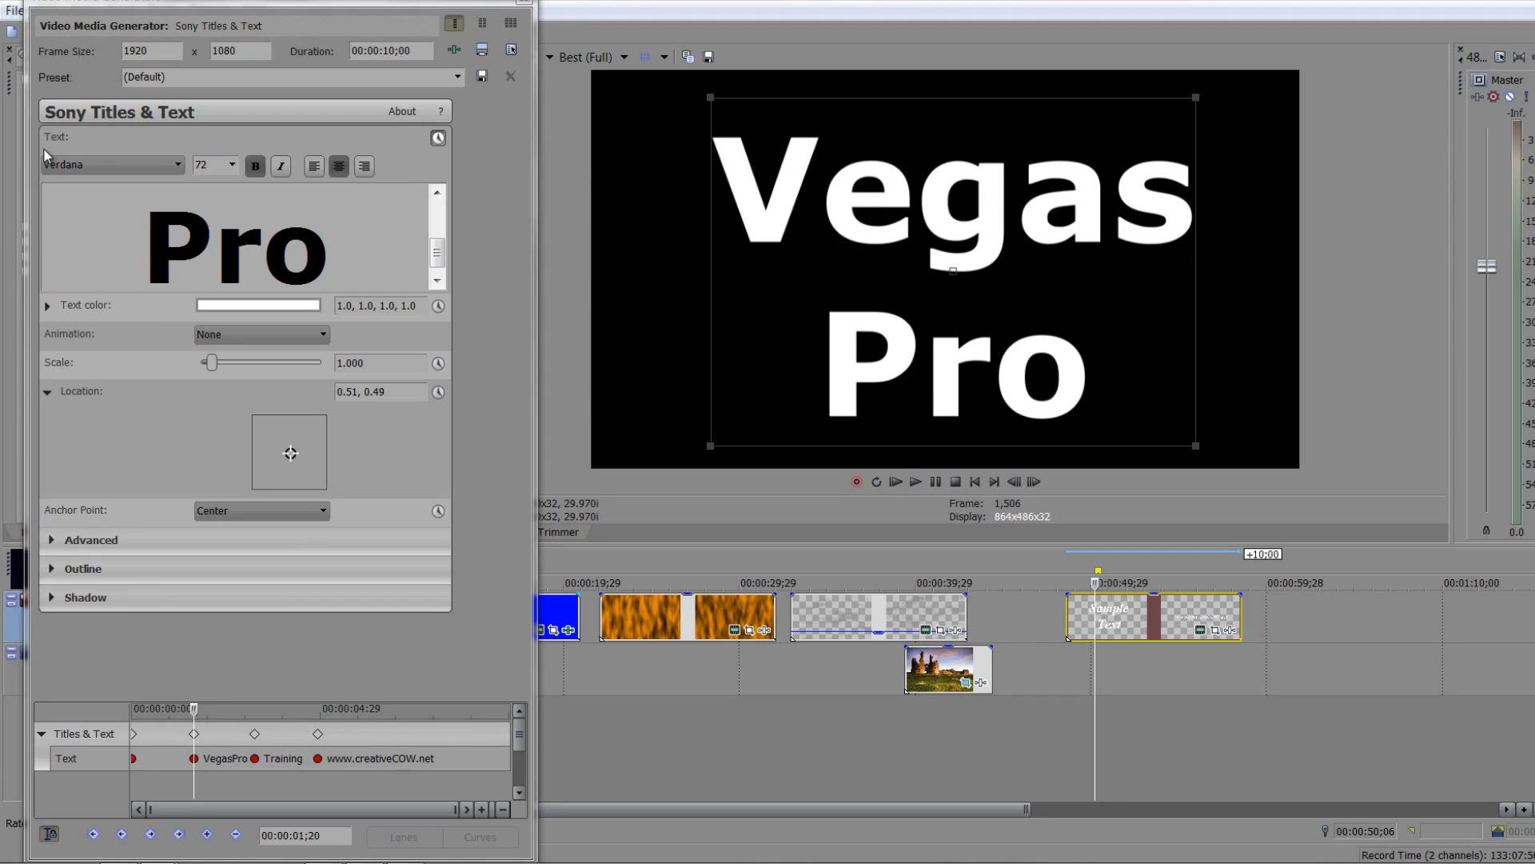
mouse_move(55, 357)
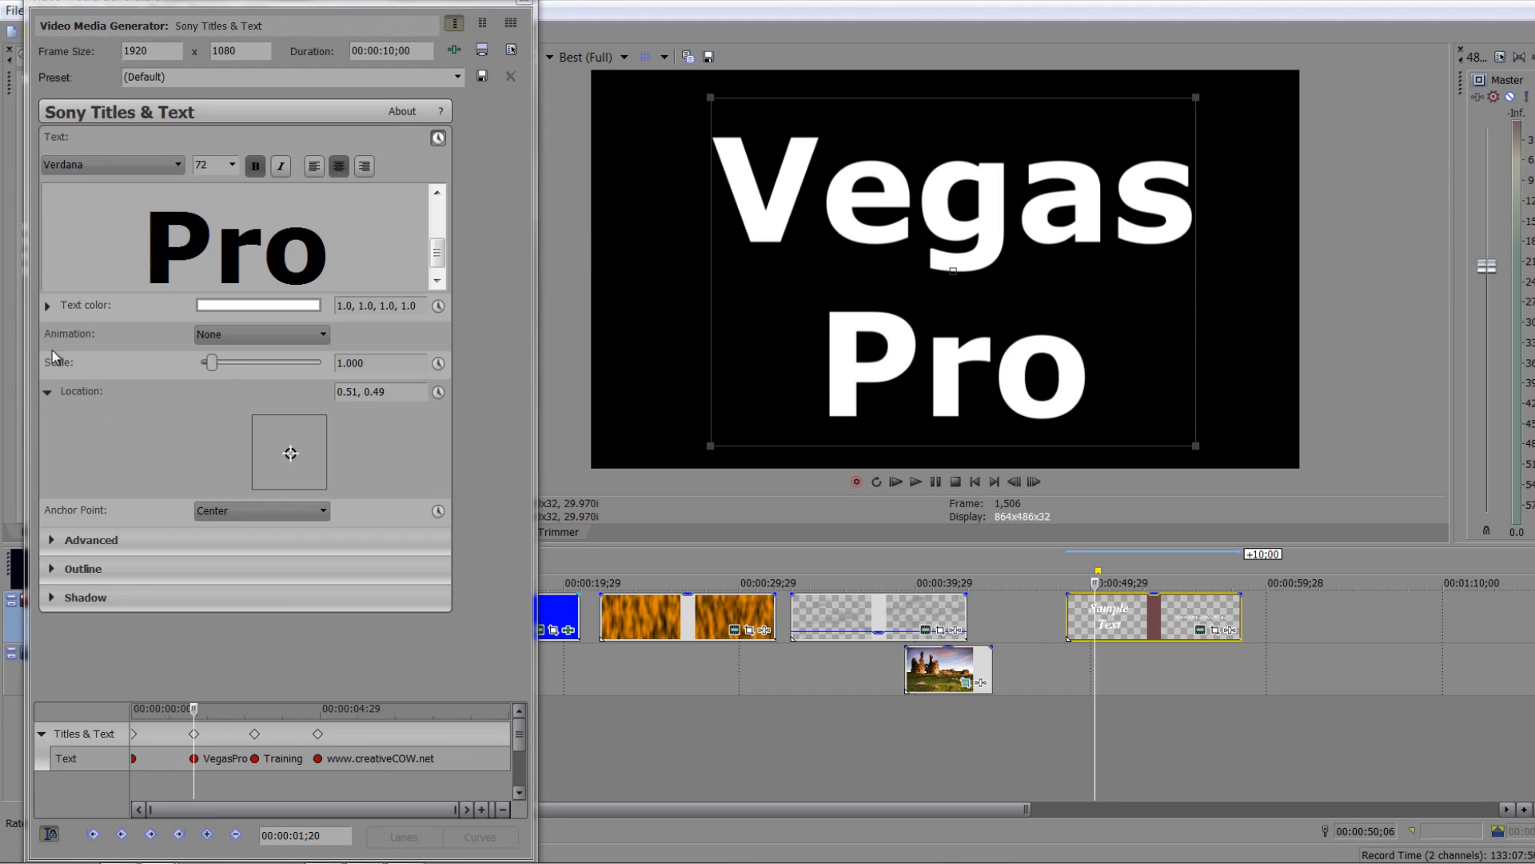
Drag the title Scale down to about 0.100, then back up to 0.976
drag(213, 363, 201, 363)
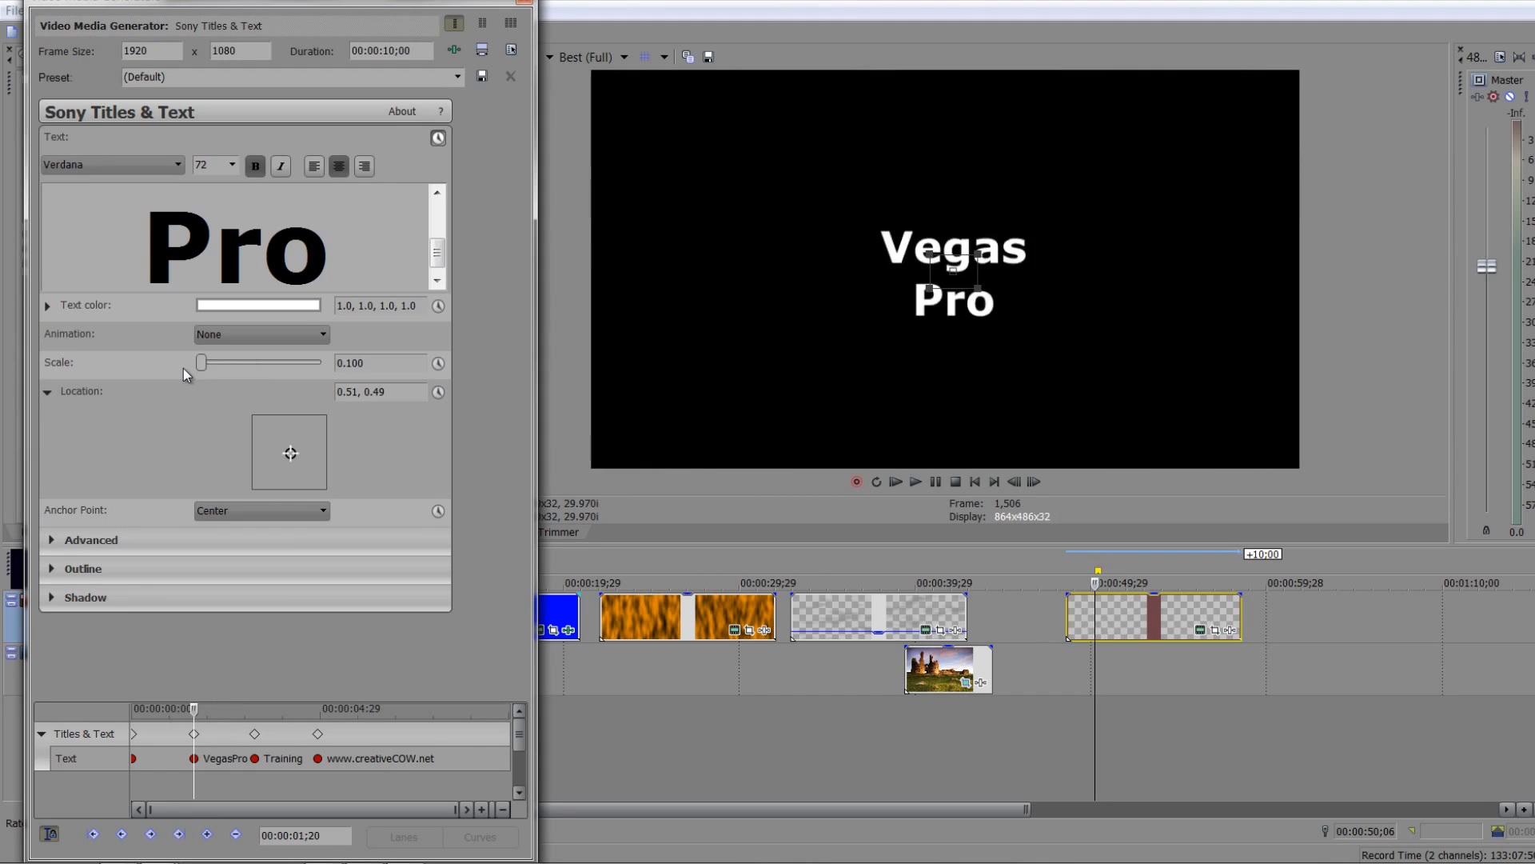
drag(201, 363, 211, 363)
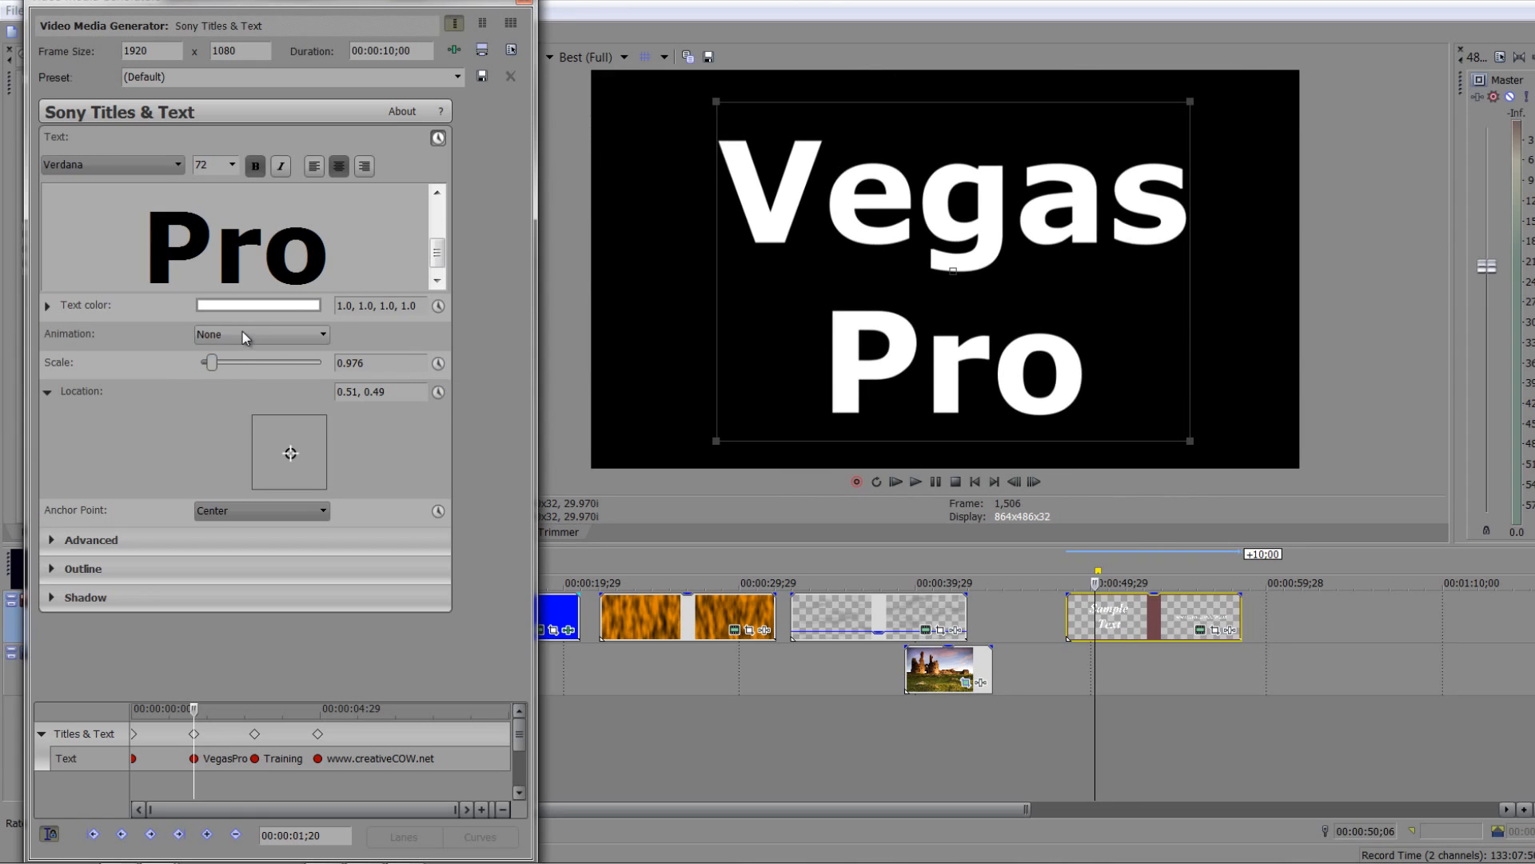
mouse_move(262, 336)
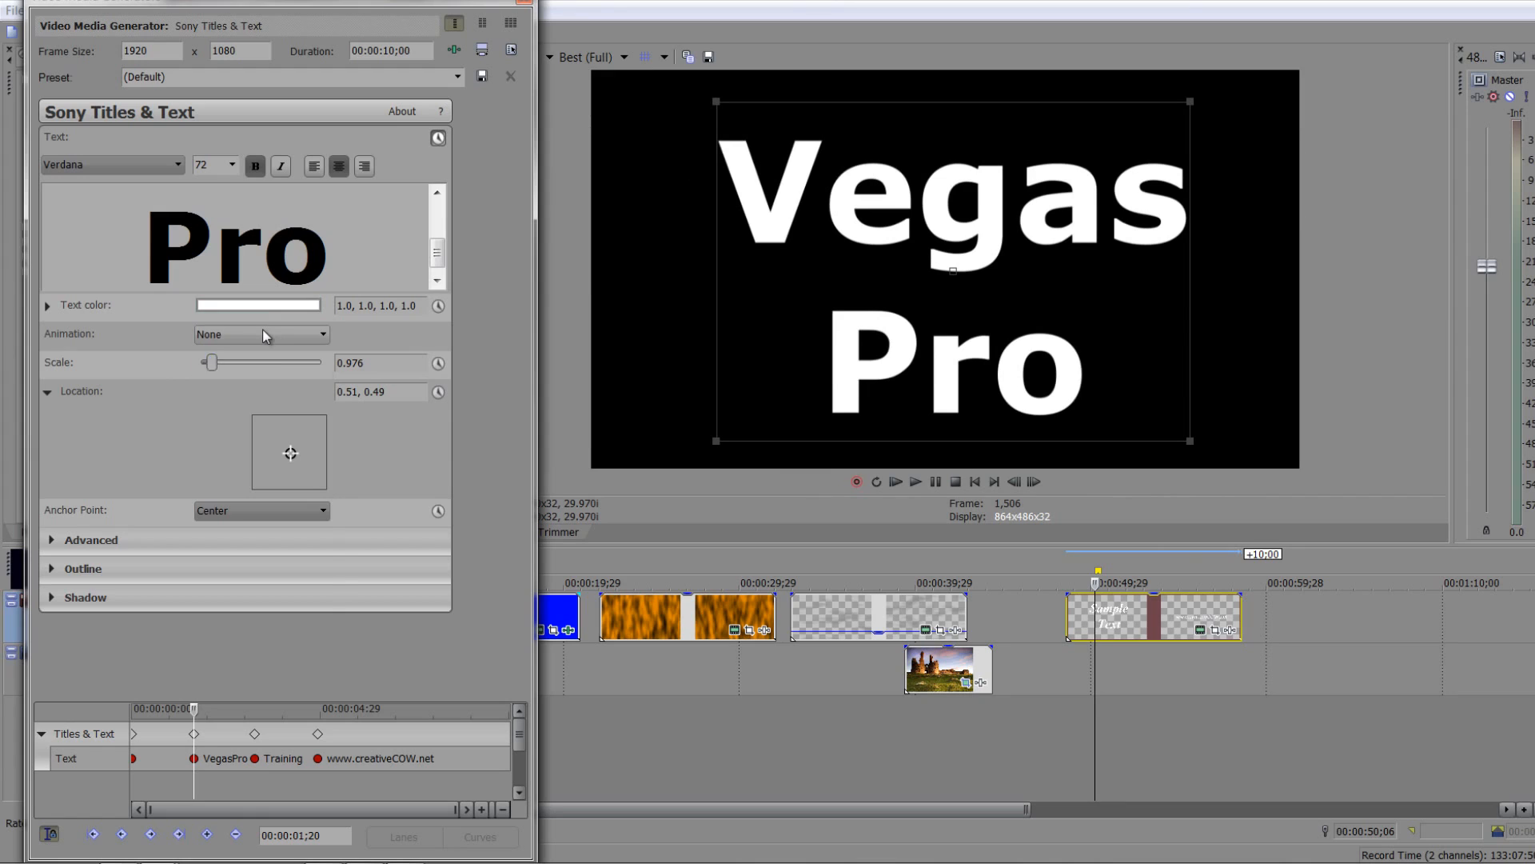
Set the title Animation to Twist In
click(260, 334)
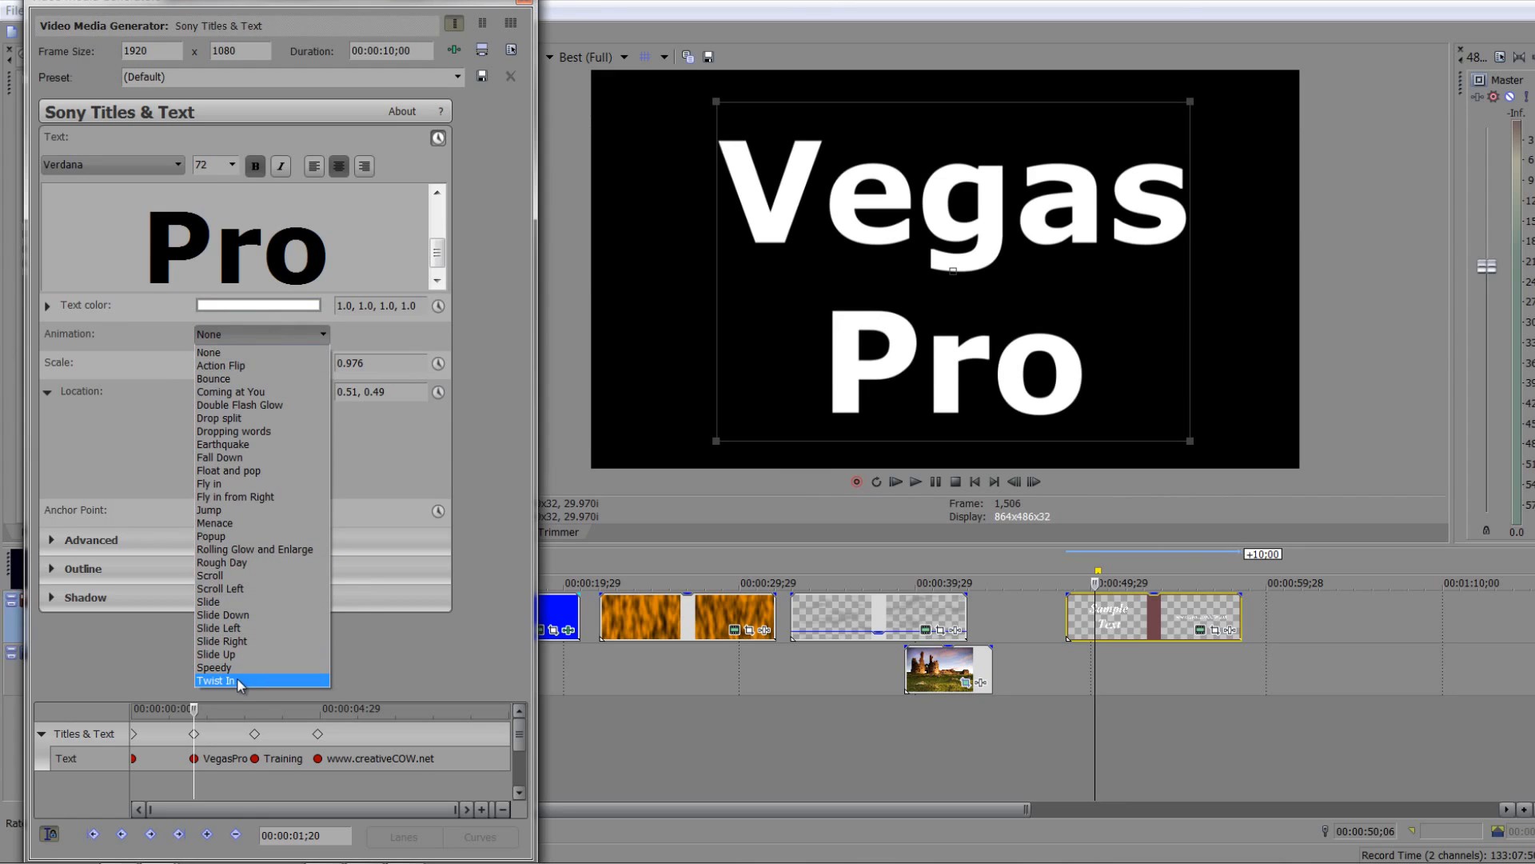
mouse_move(227, 683)
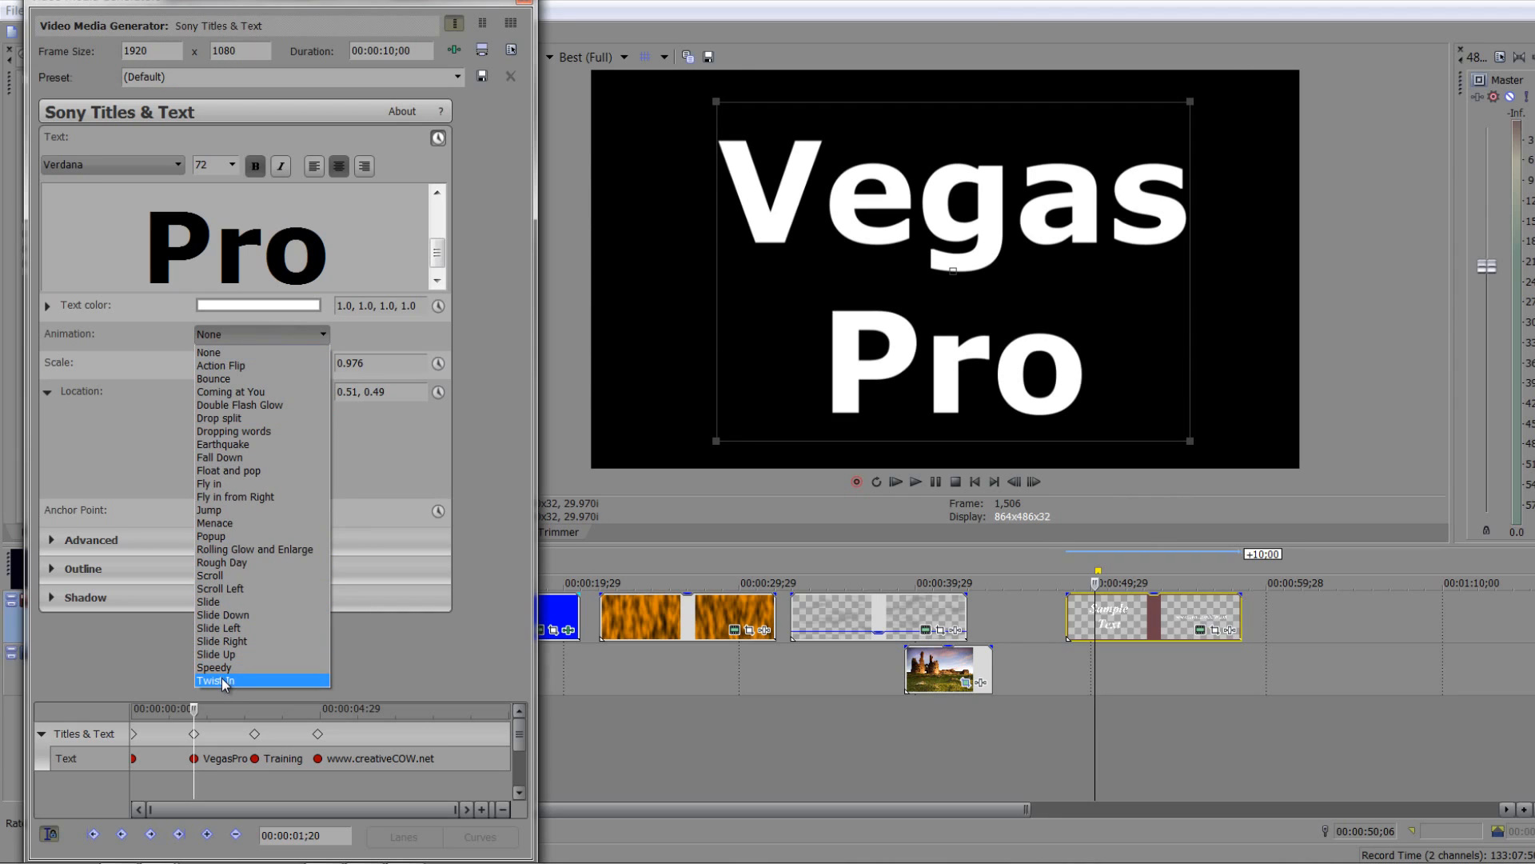
click(214, 679)
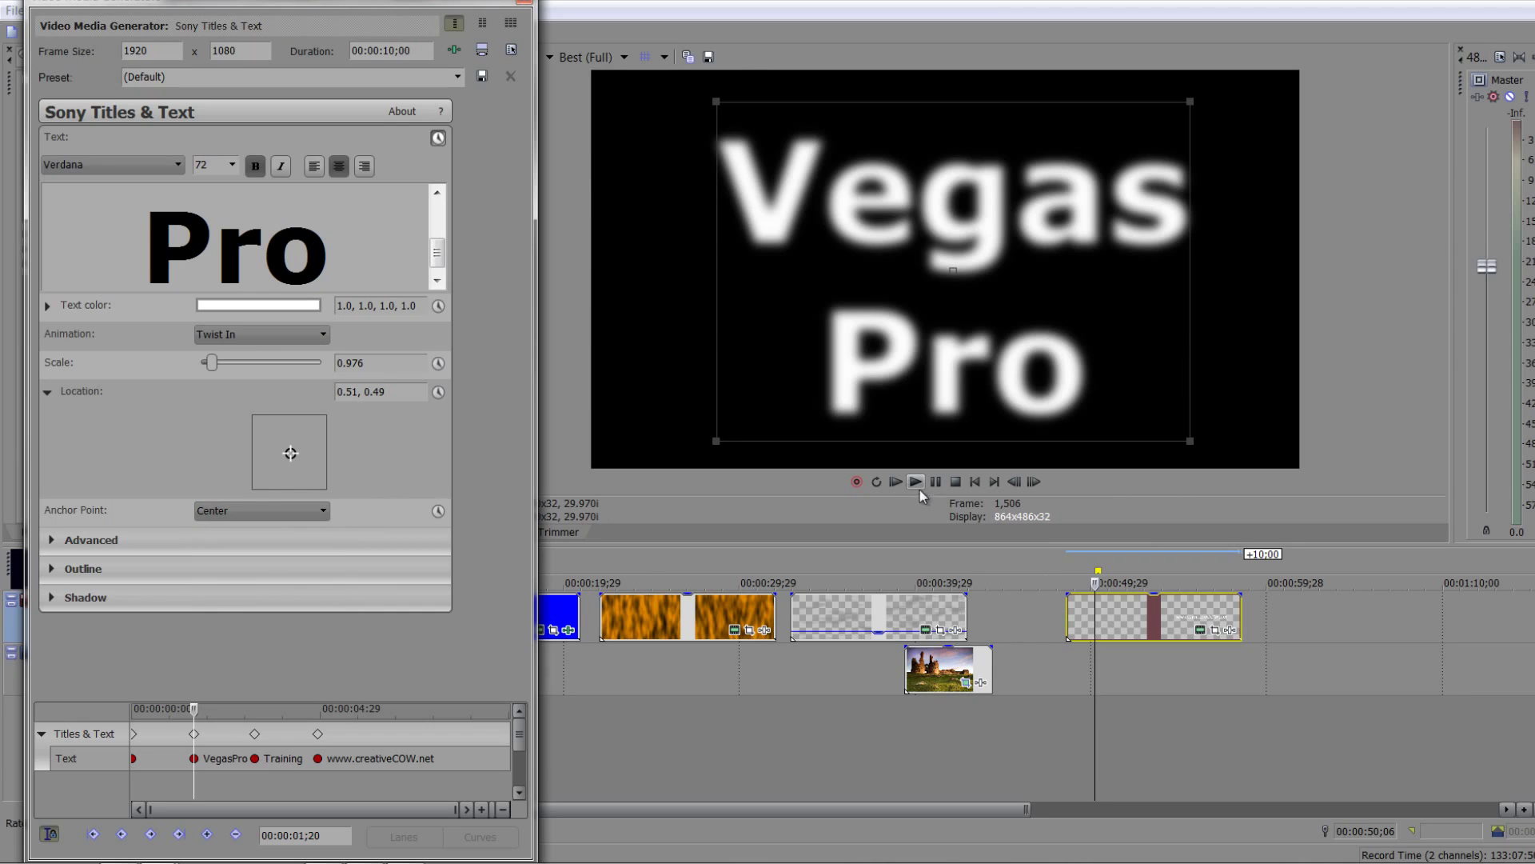
mouse_move(172, 775)
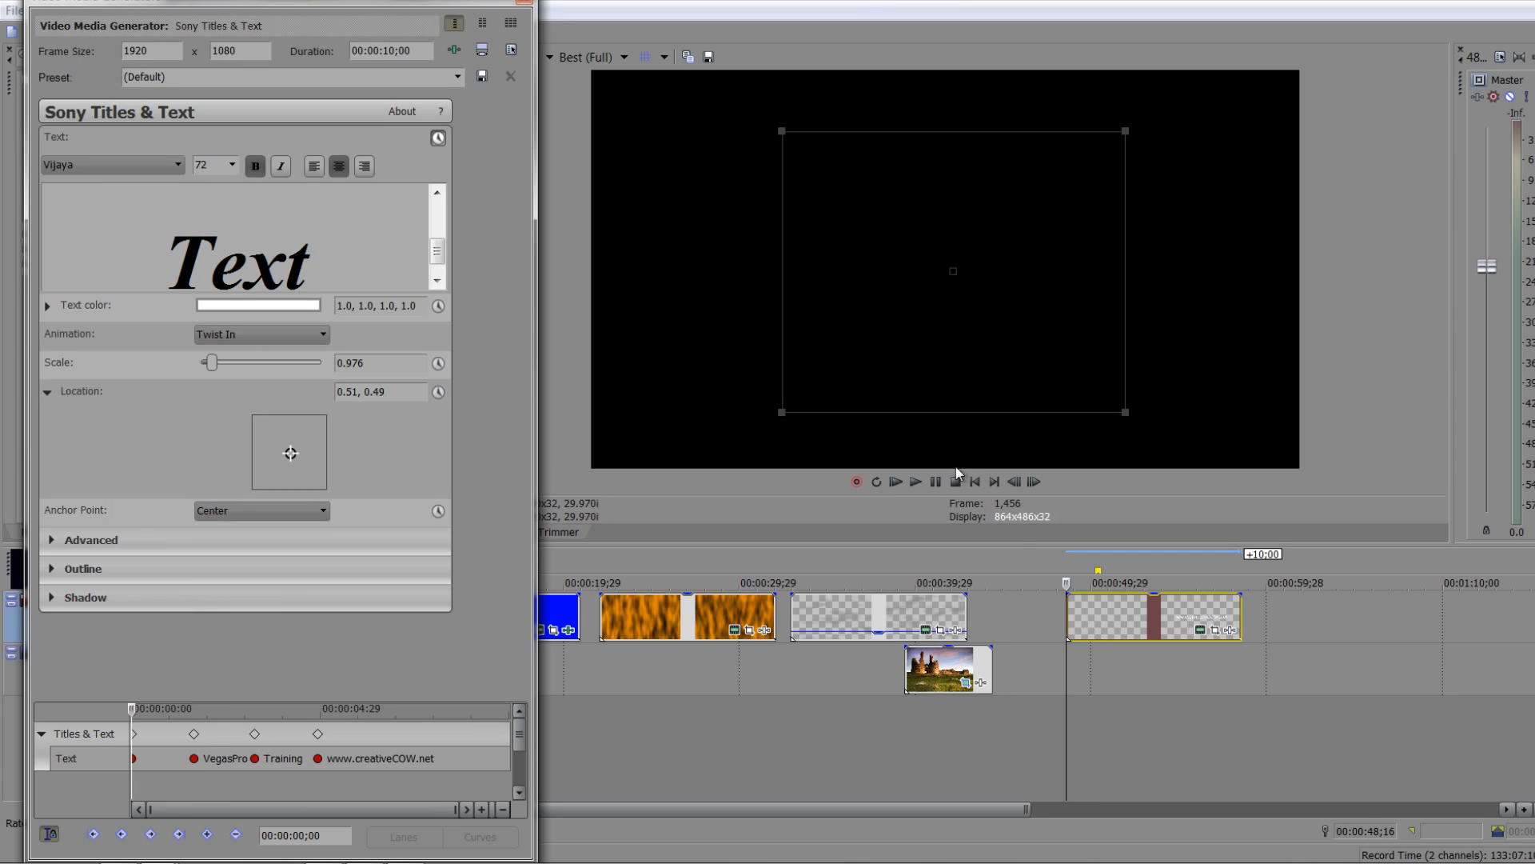
Play the title event from its start to preview the Twist In, then stop
click(914, 482)
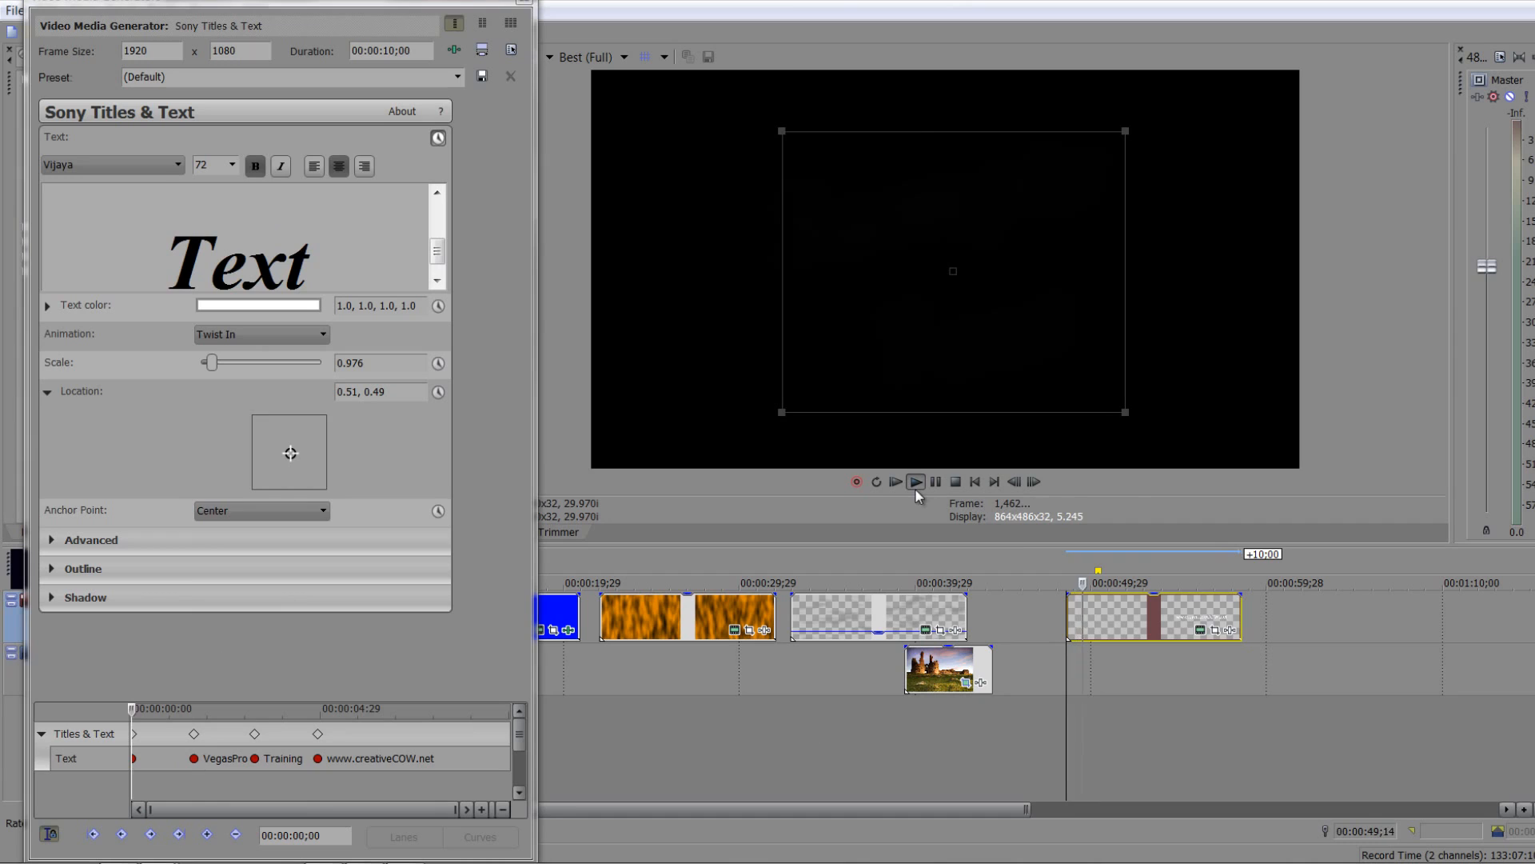
click(913, 481)
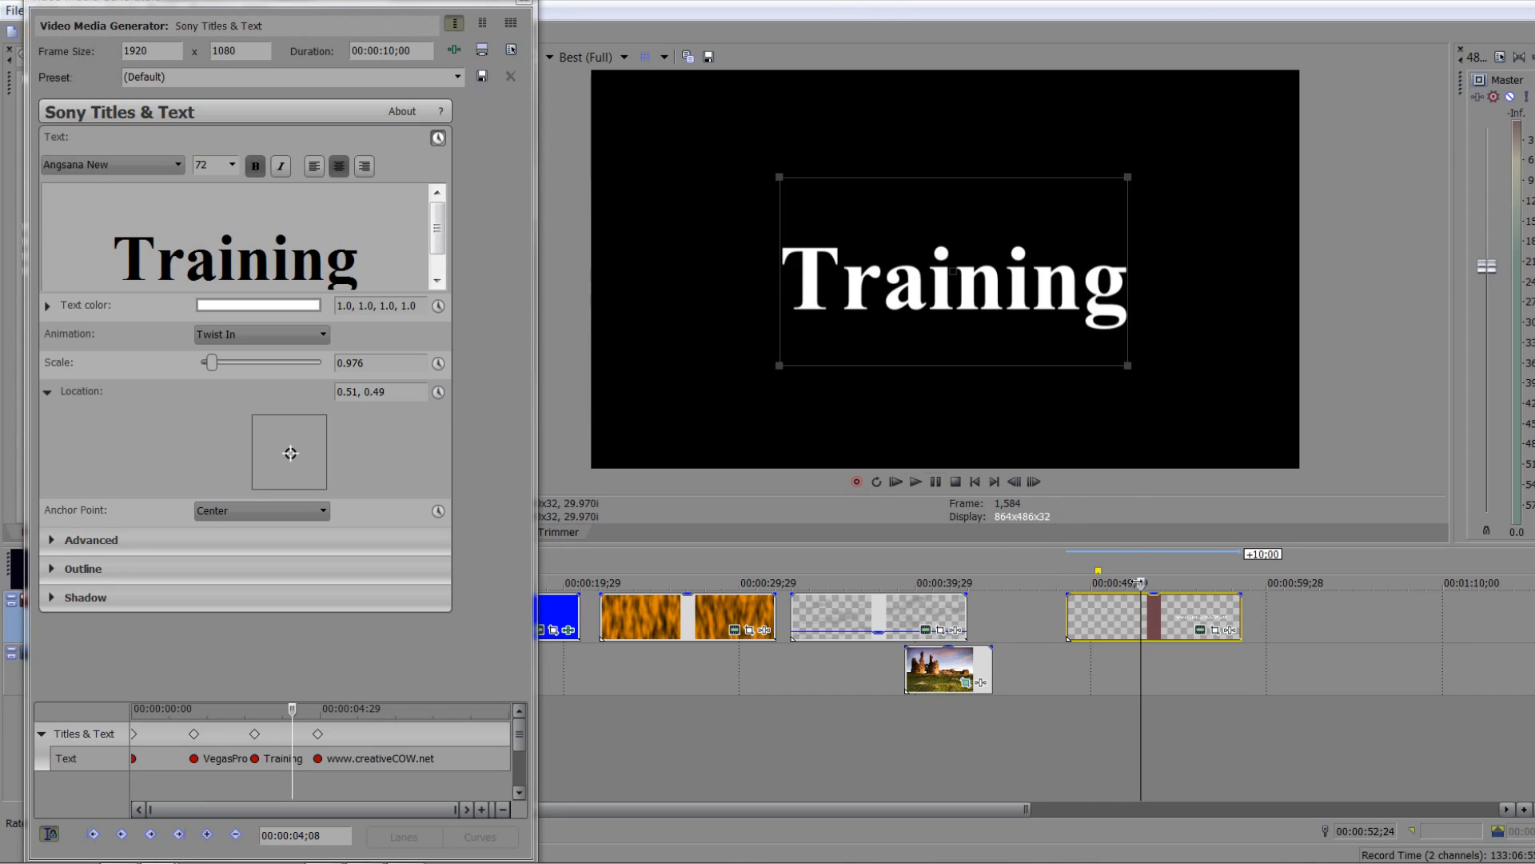
click(108, 164)
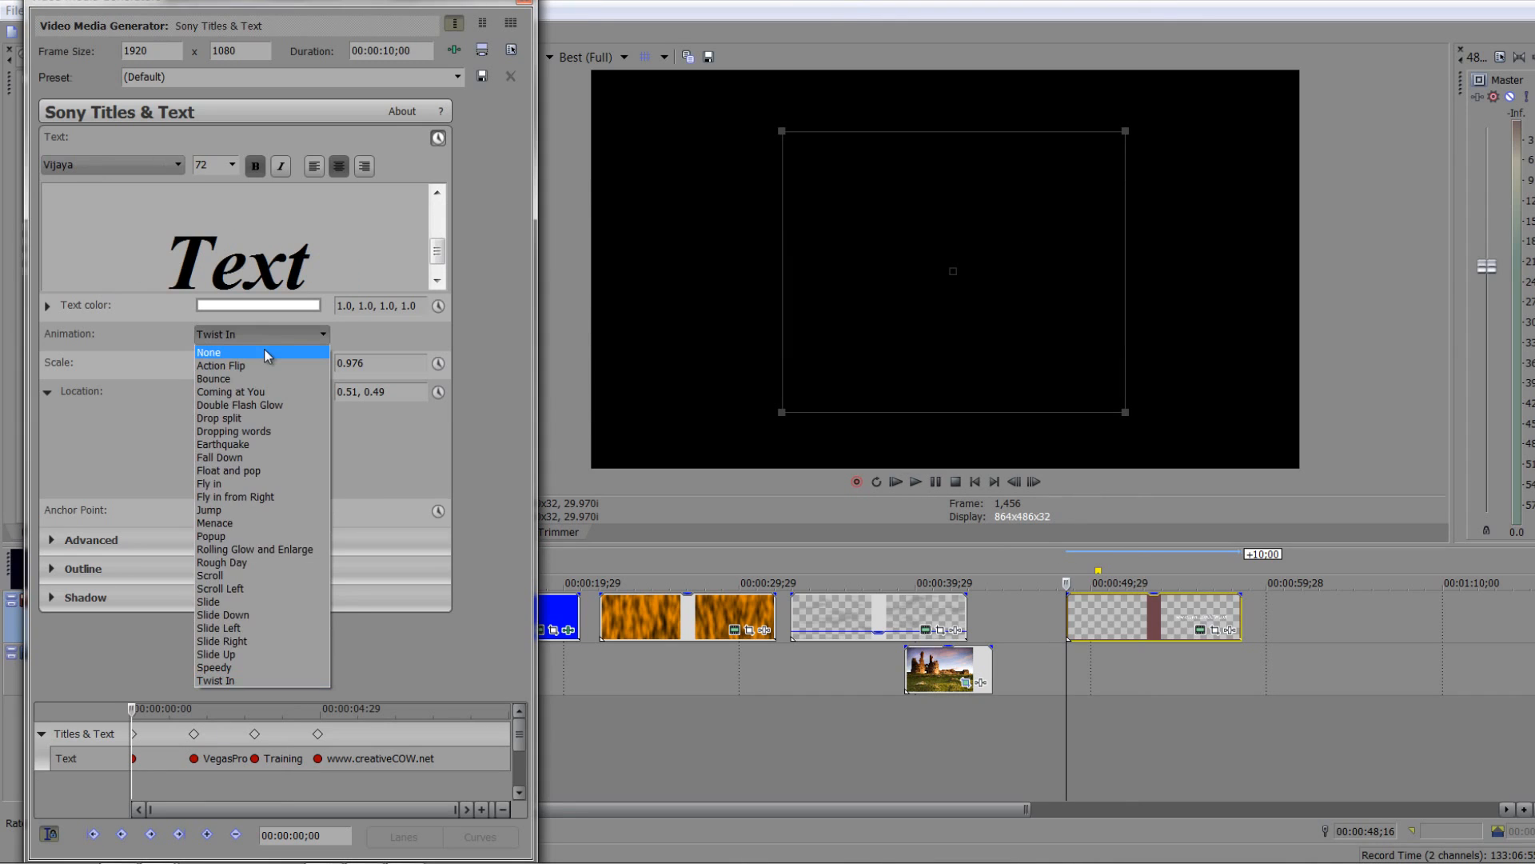
Set the title Animation back to None so Sample Text stays static
click(208, 352)
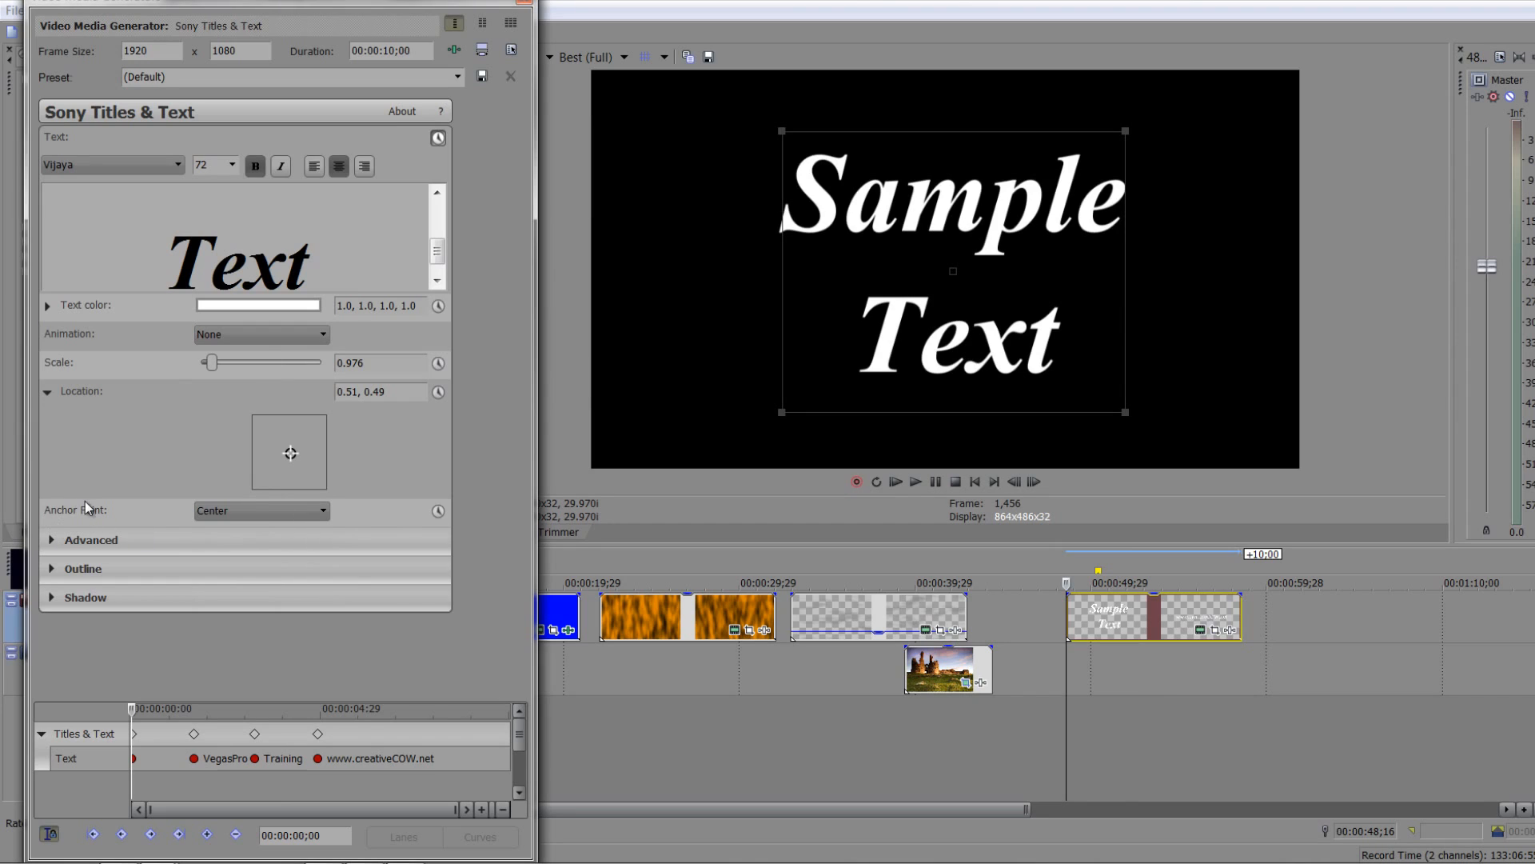
mouse_move(221, 518)
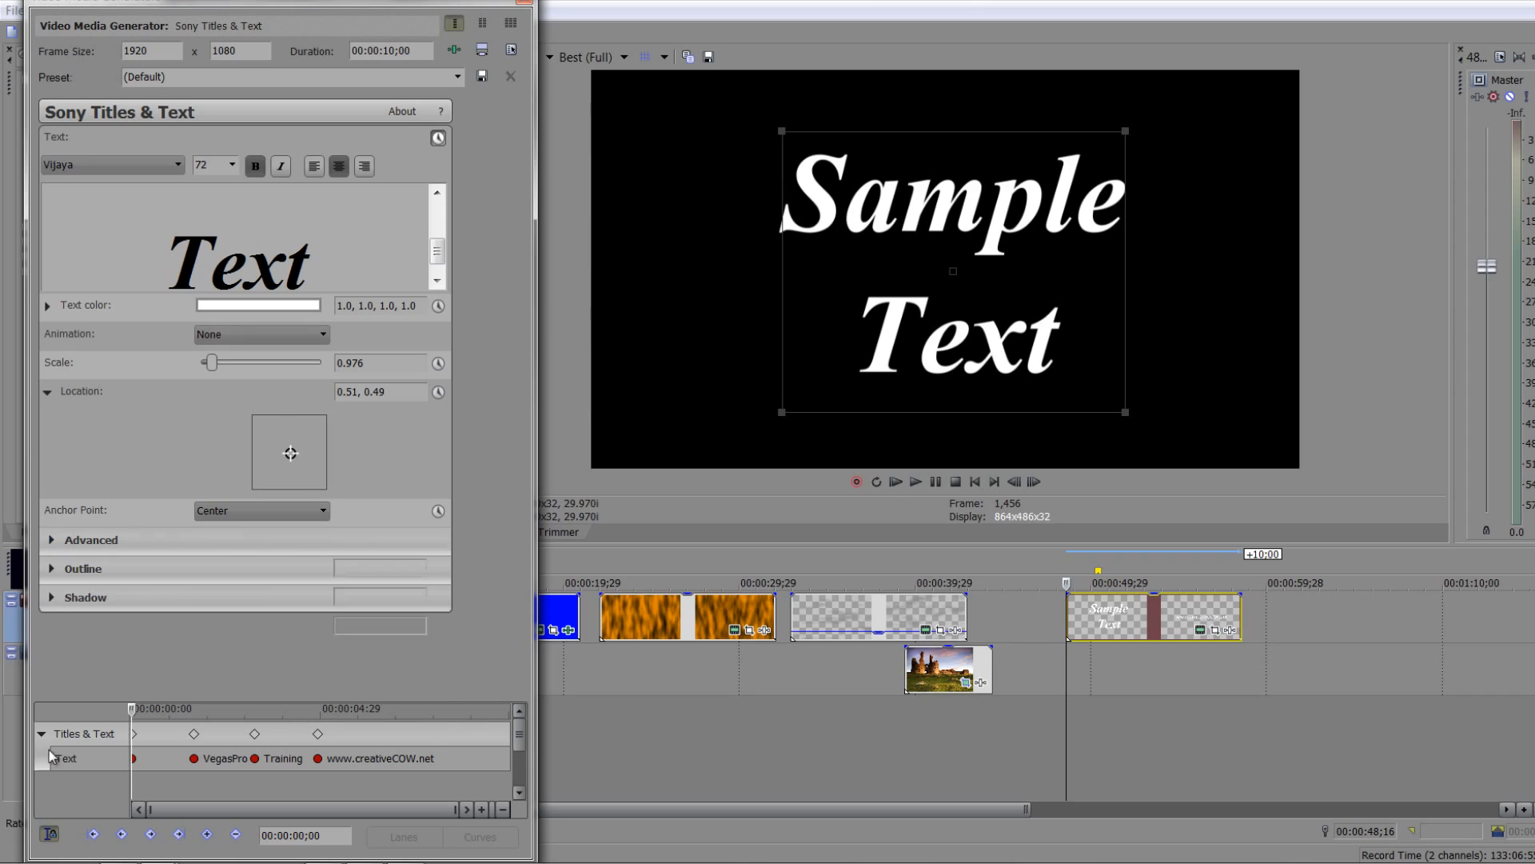
In the Advanced settings, widen Tracking to 0.850 and anchor the title at Bottom Left
click(90, 539)
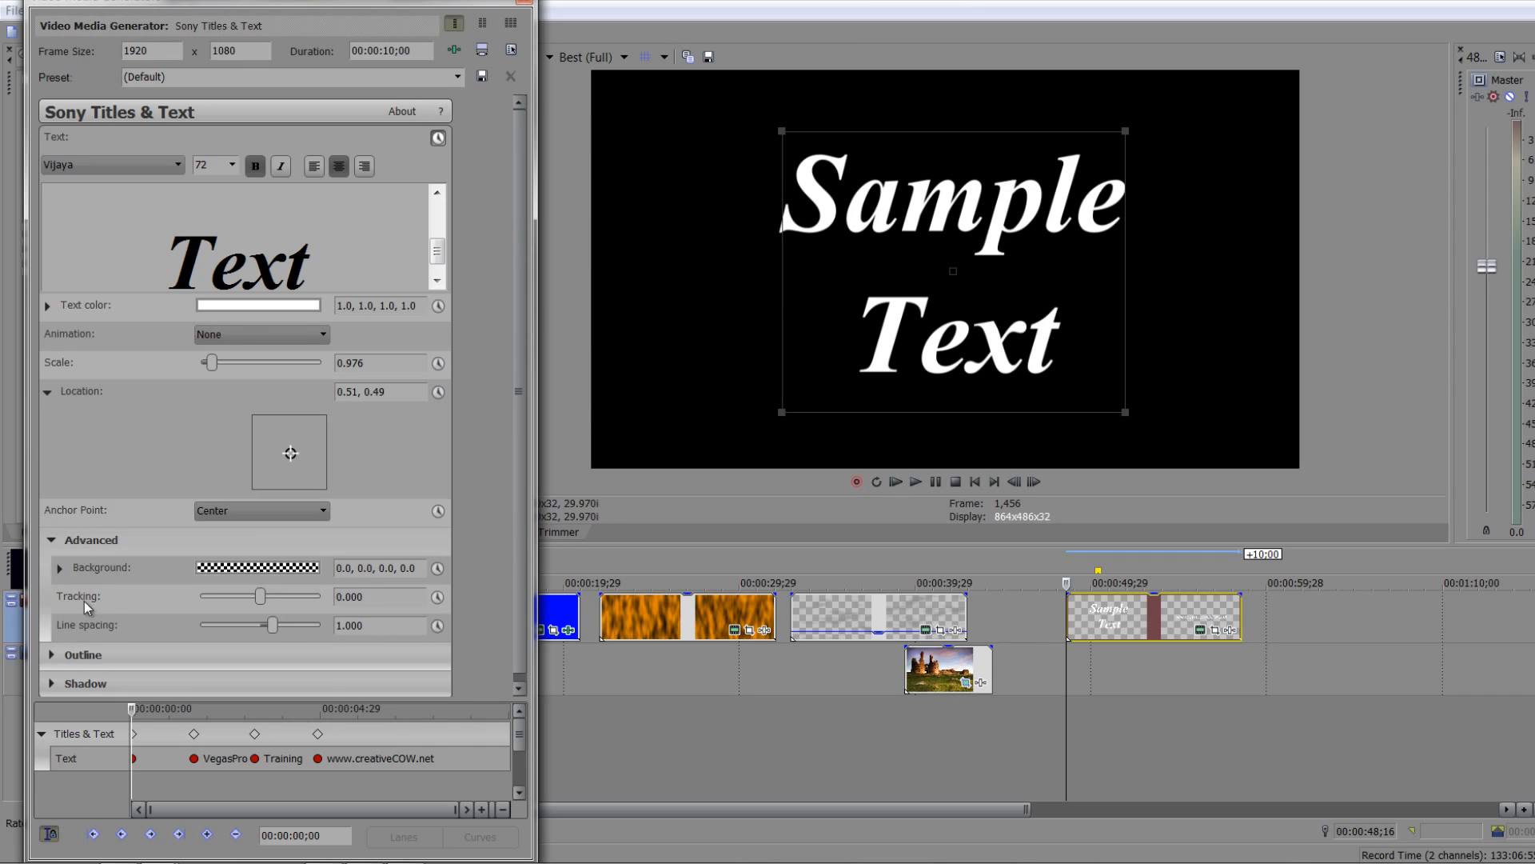
mouse_move(95, 608)
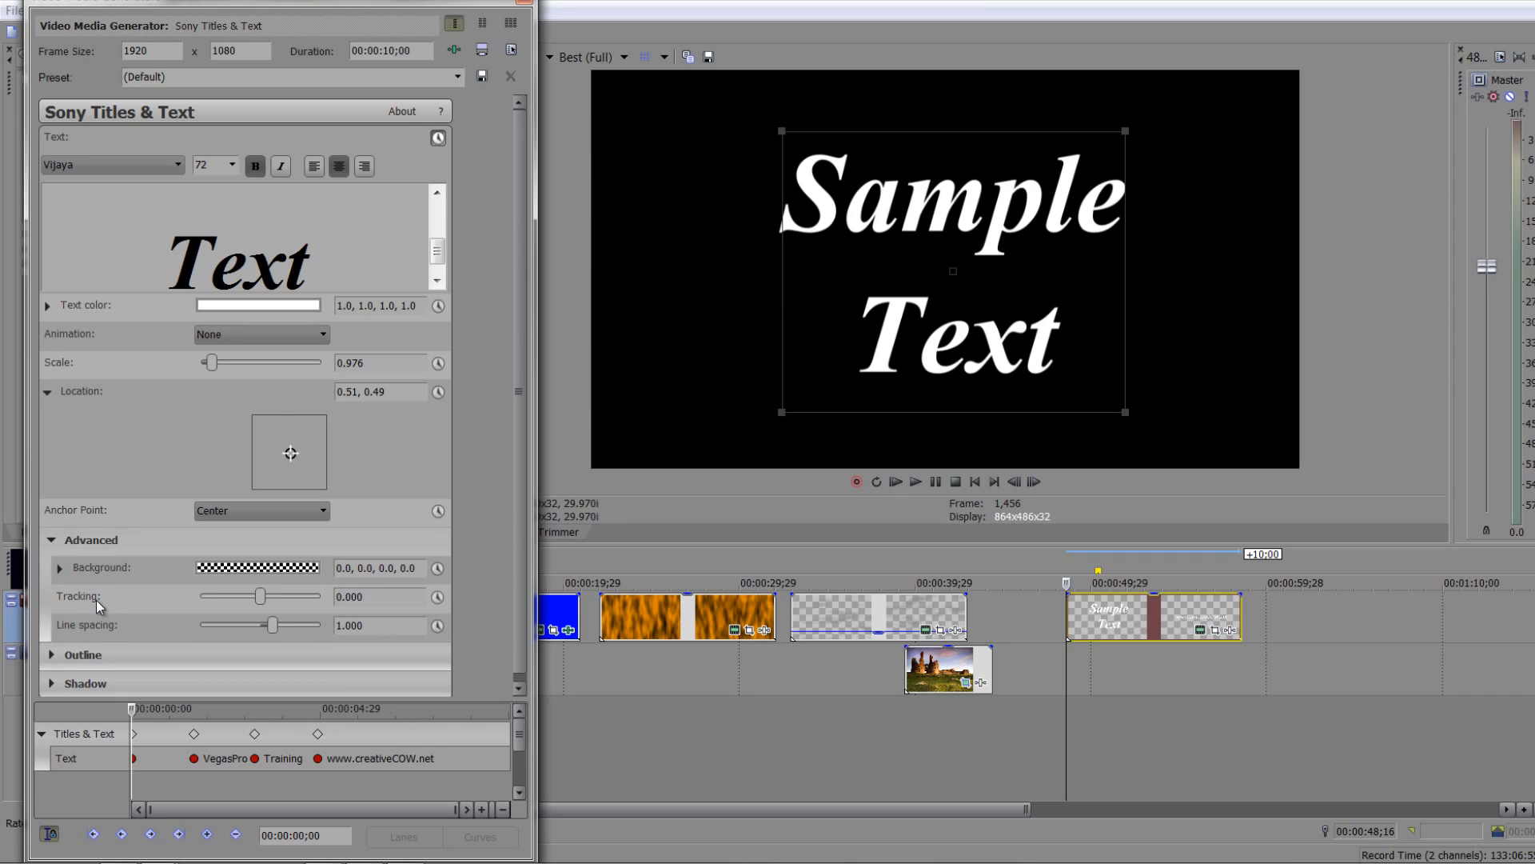
mouse_move(954, 276)
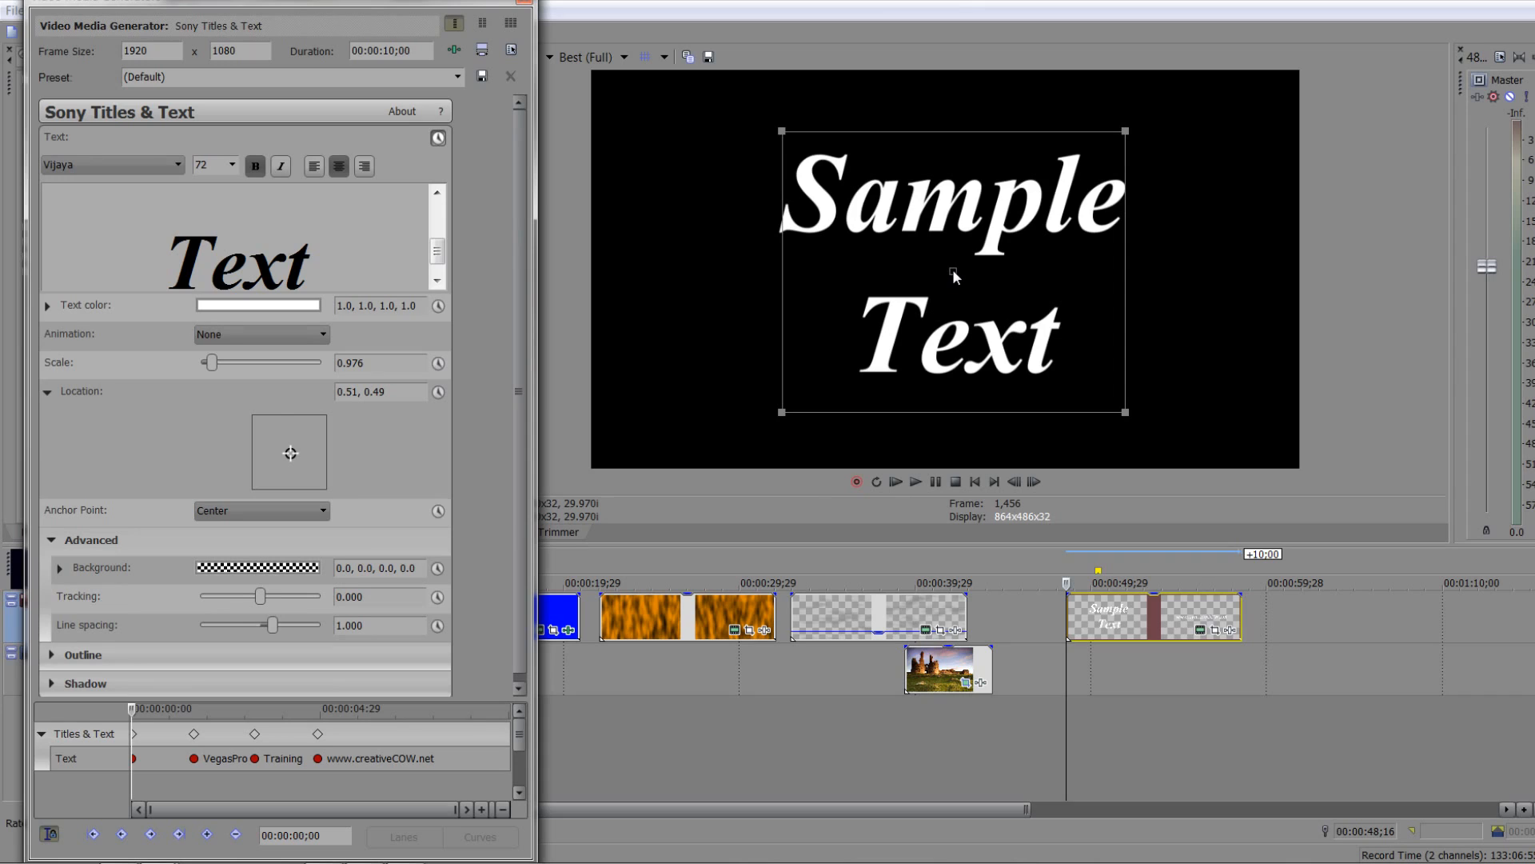
mouse_move(912, 317)
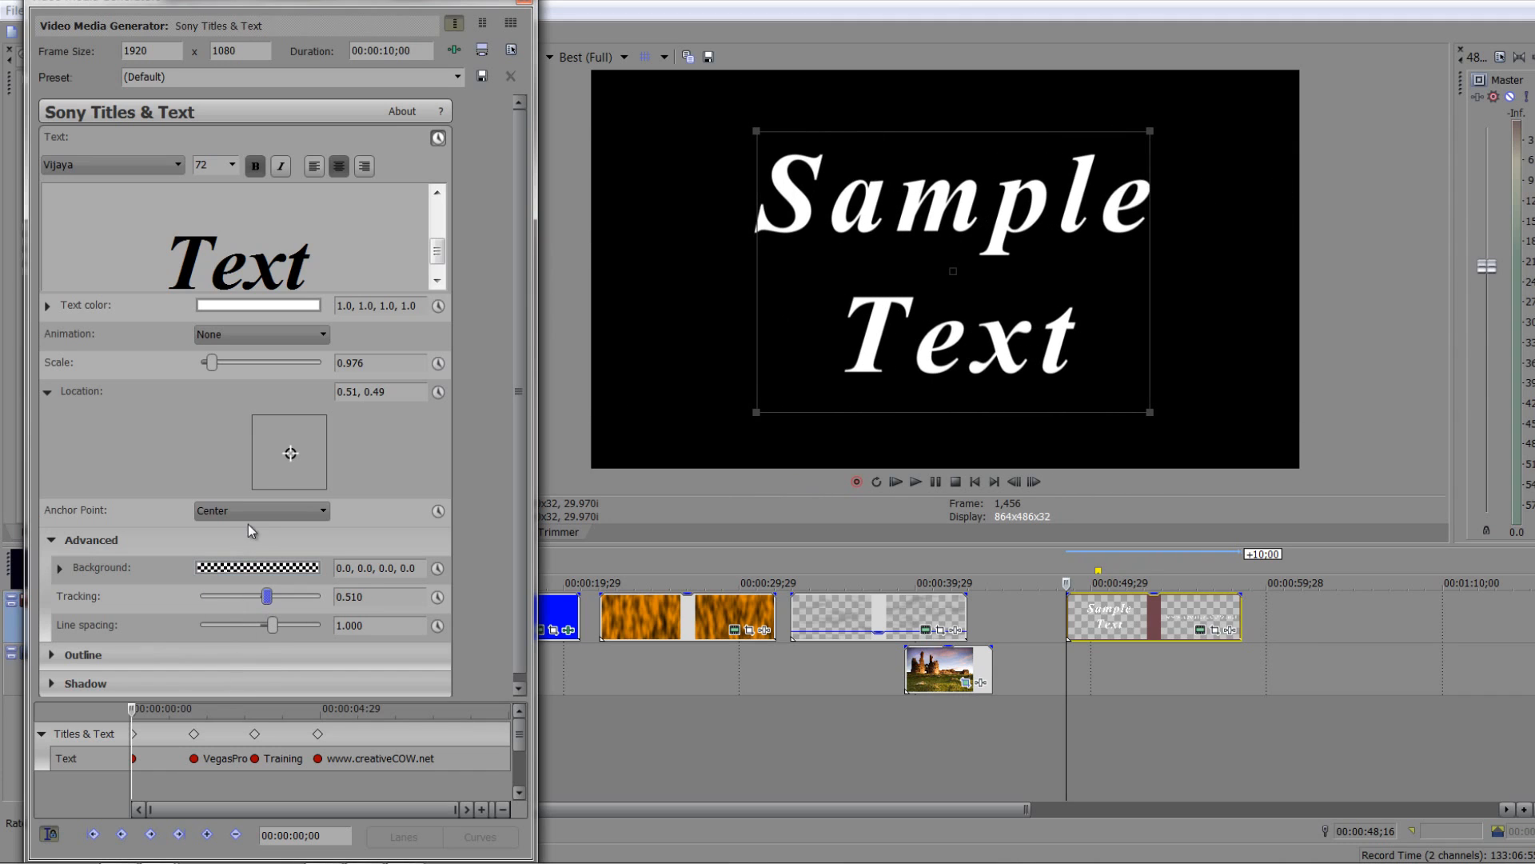
mouse_move(945, 294)
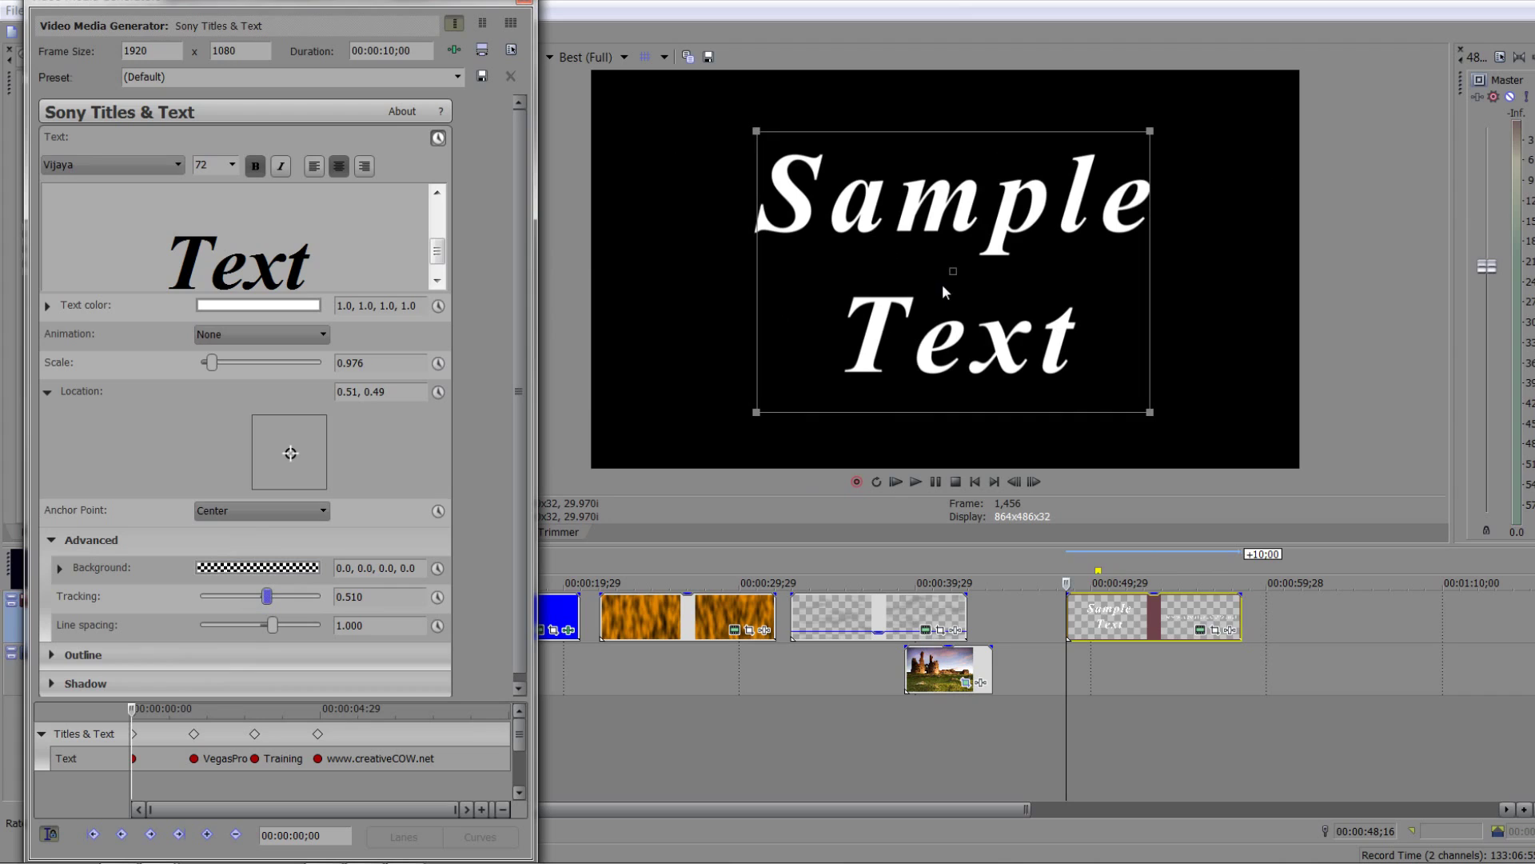
click(322, 510)
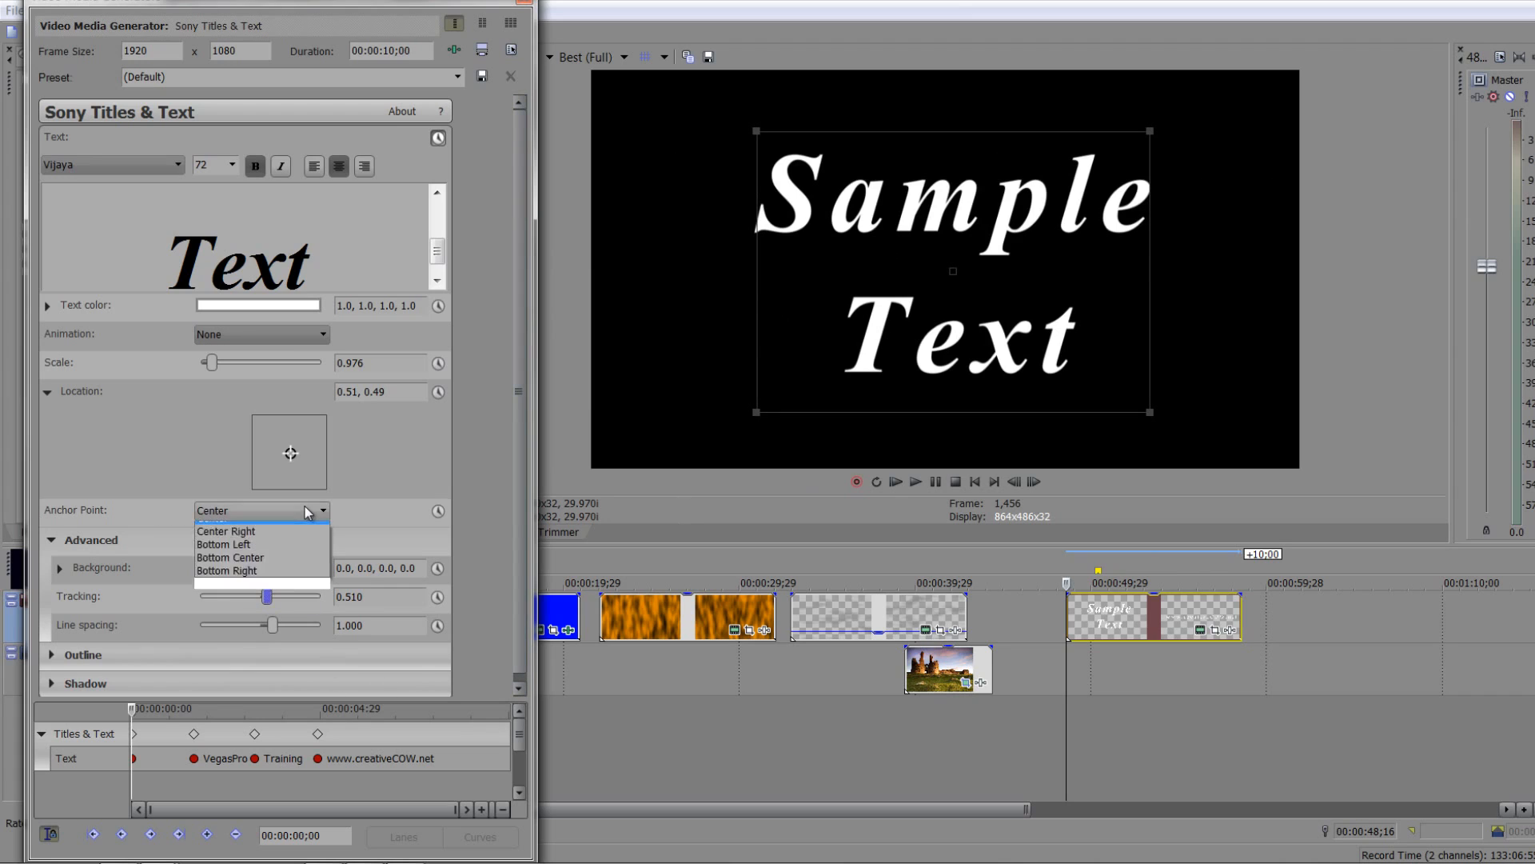
mouse_move(223, 608)
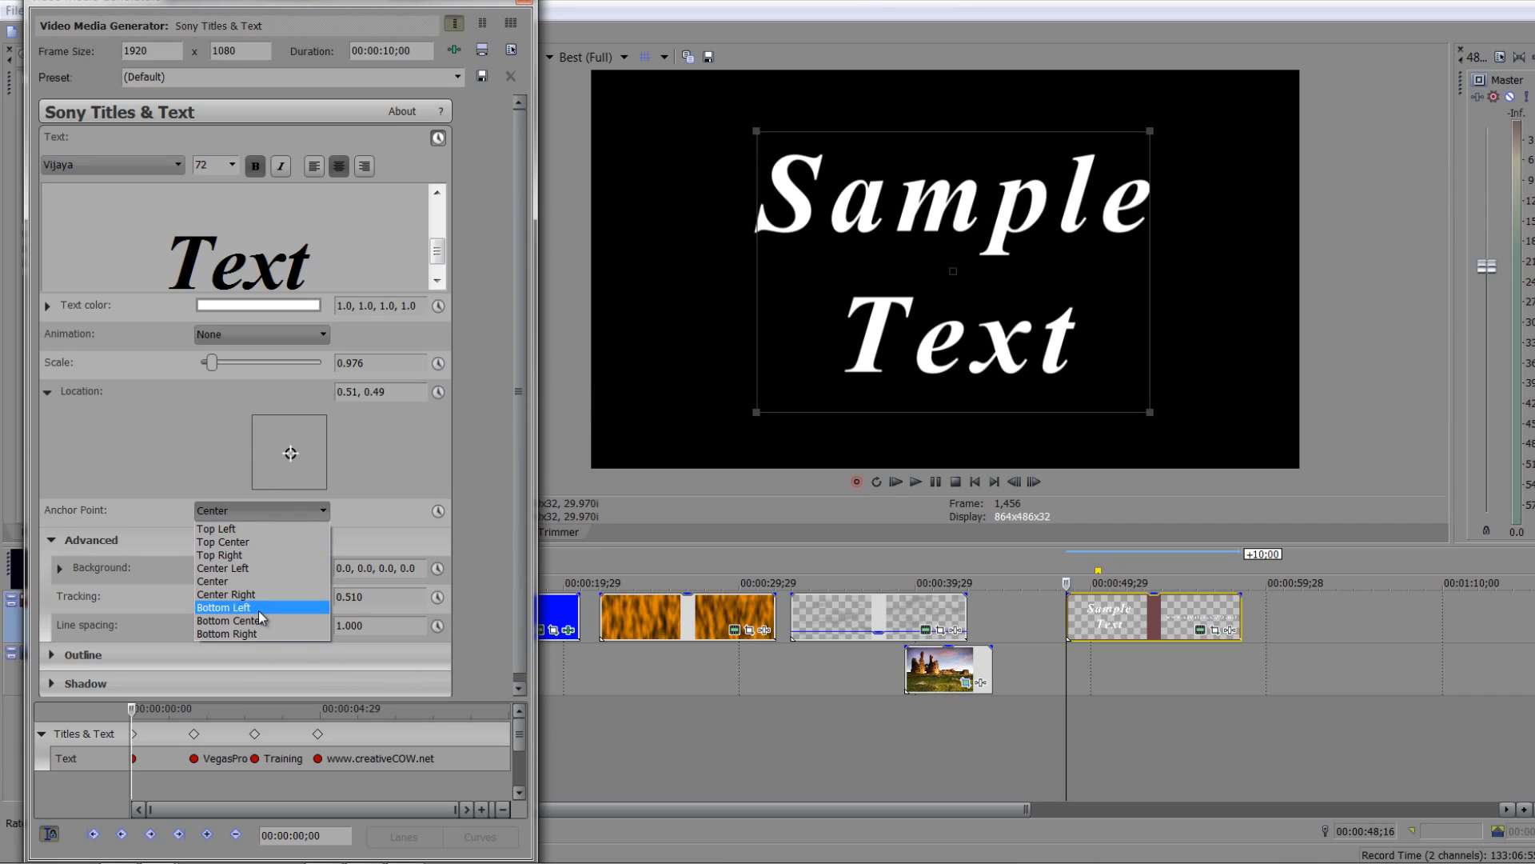
click(224, 607)
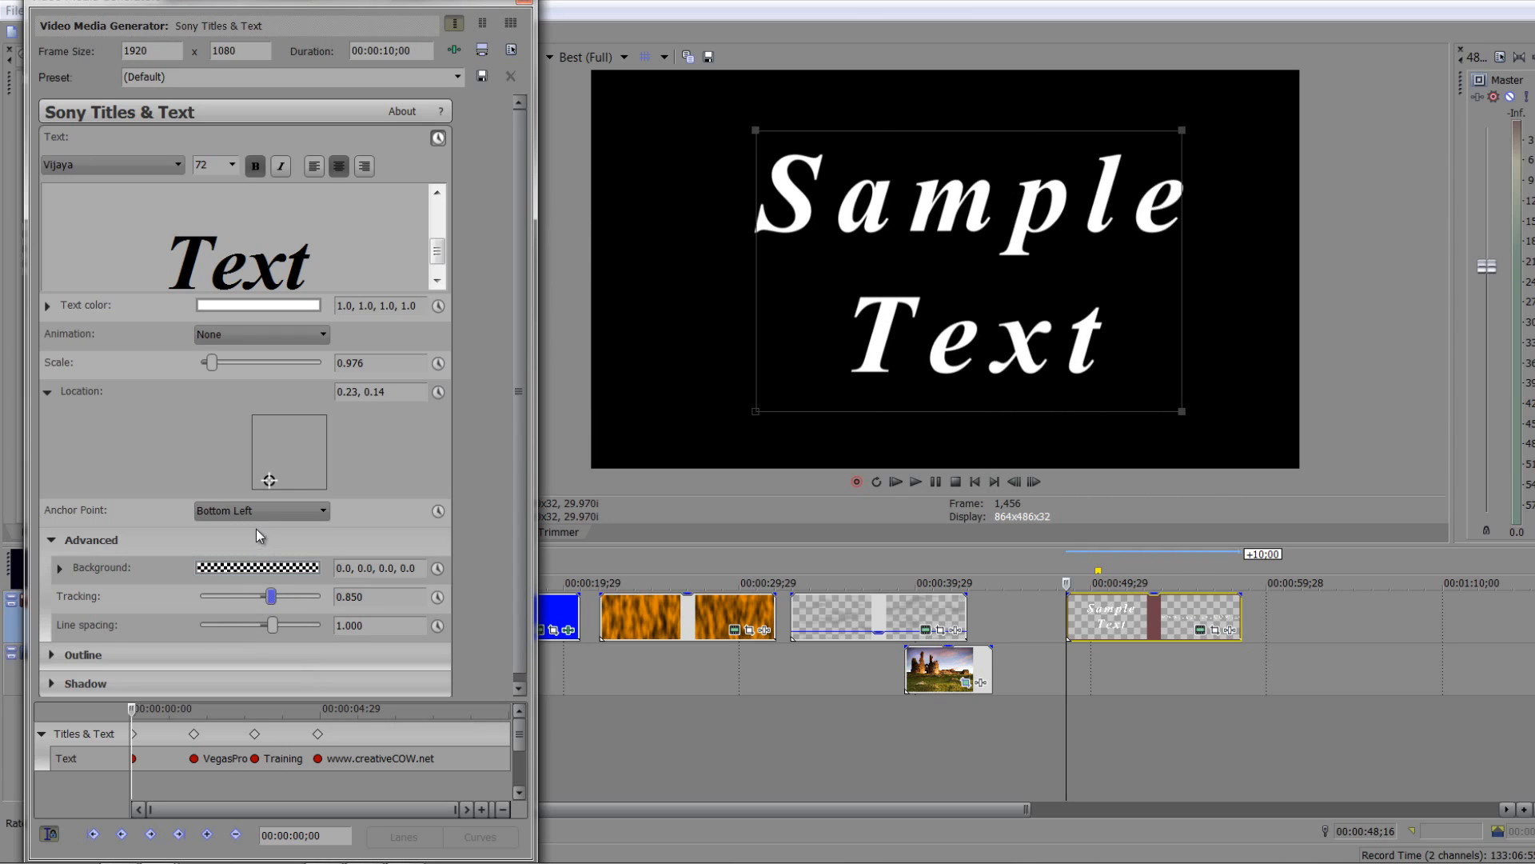
mouse_move(657, 460)
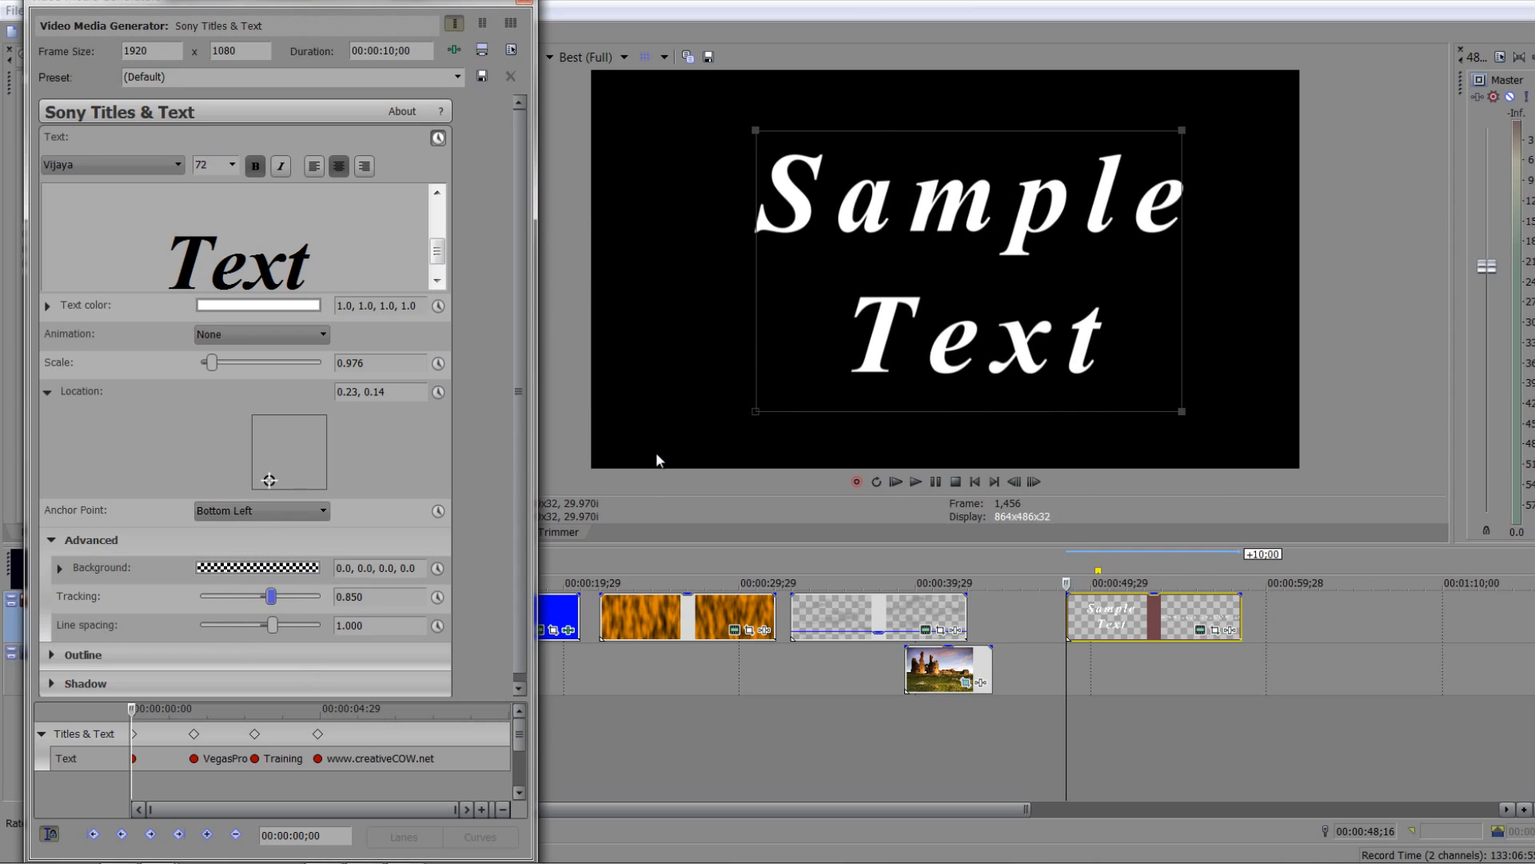
mouse_move(760, 419)
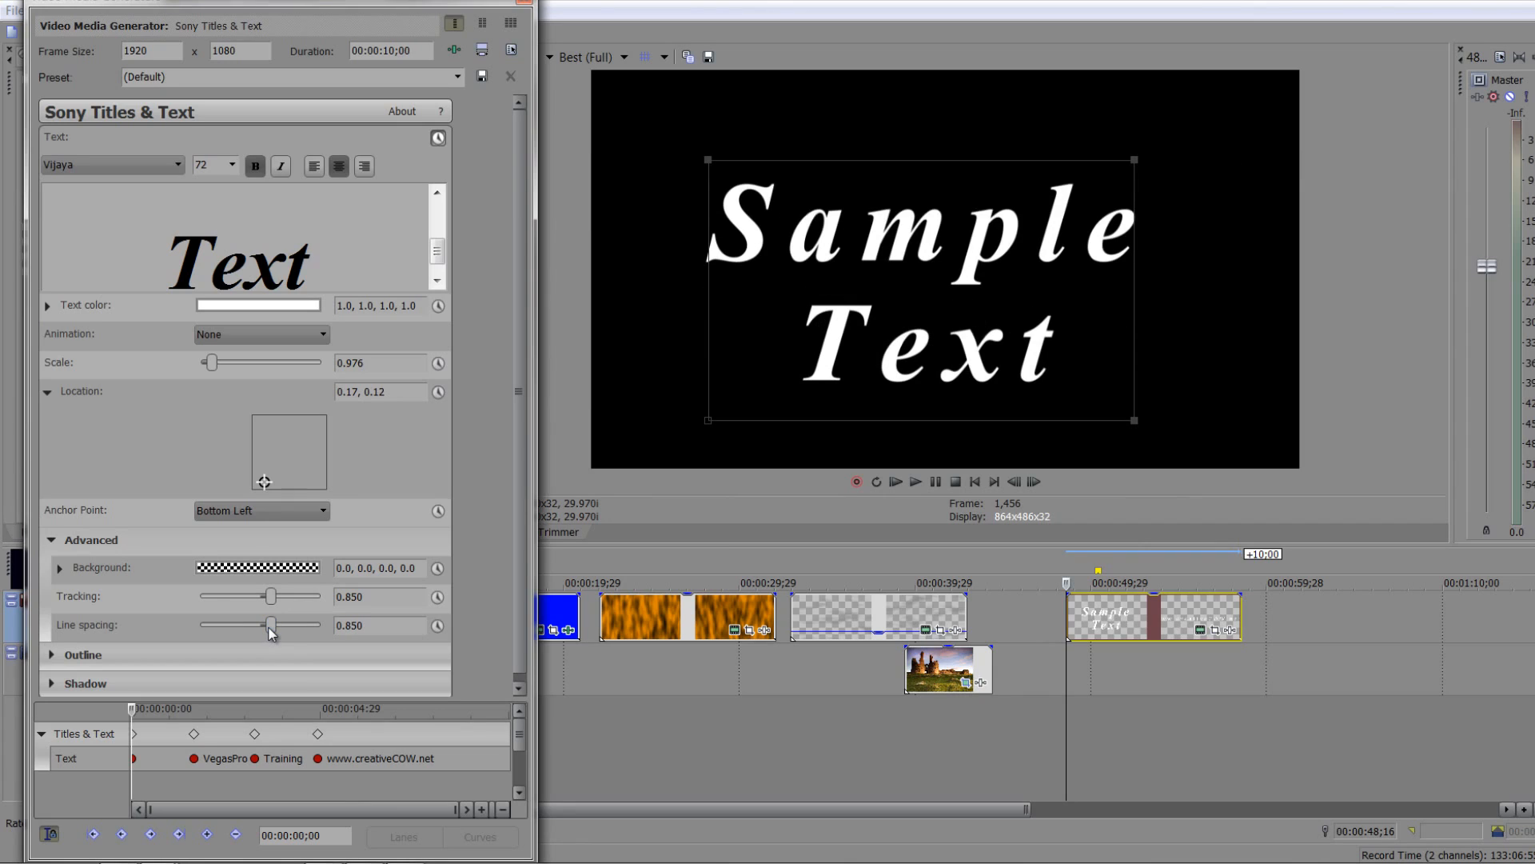
mouse_move(451, 632)
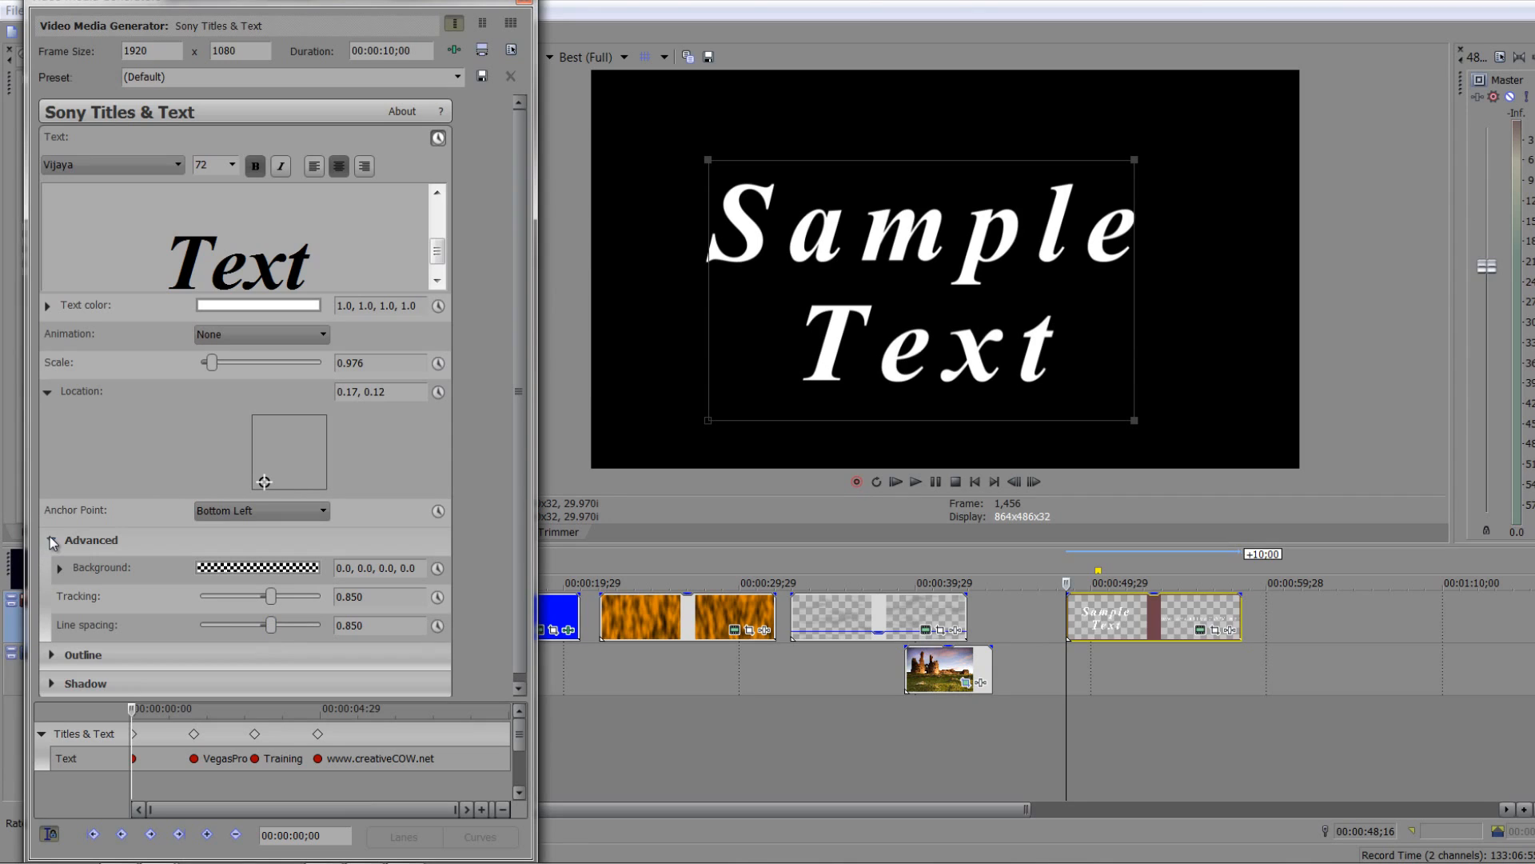
In the Outline section, set the outline width to about 1.497 and its colour to green
click(51, 539)
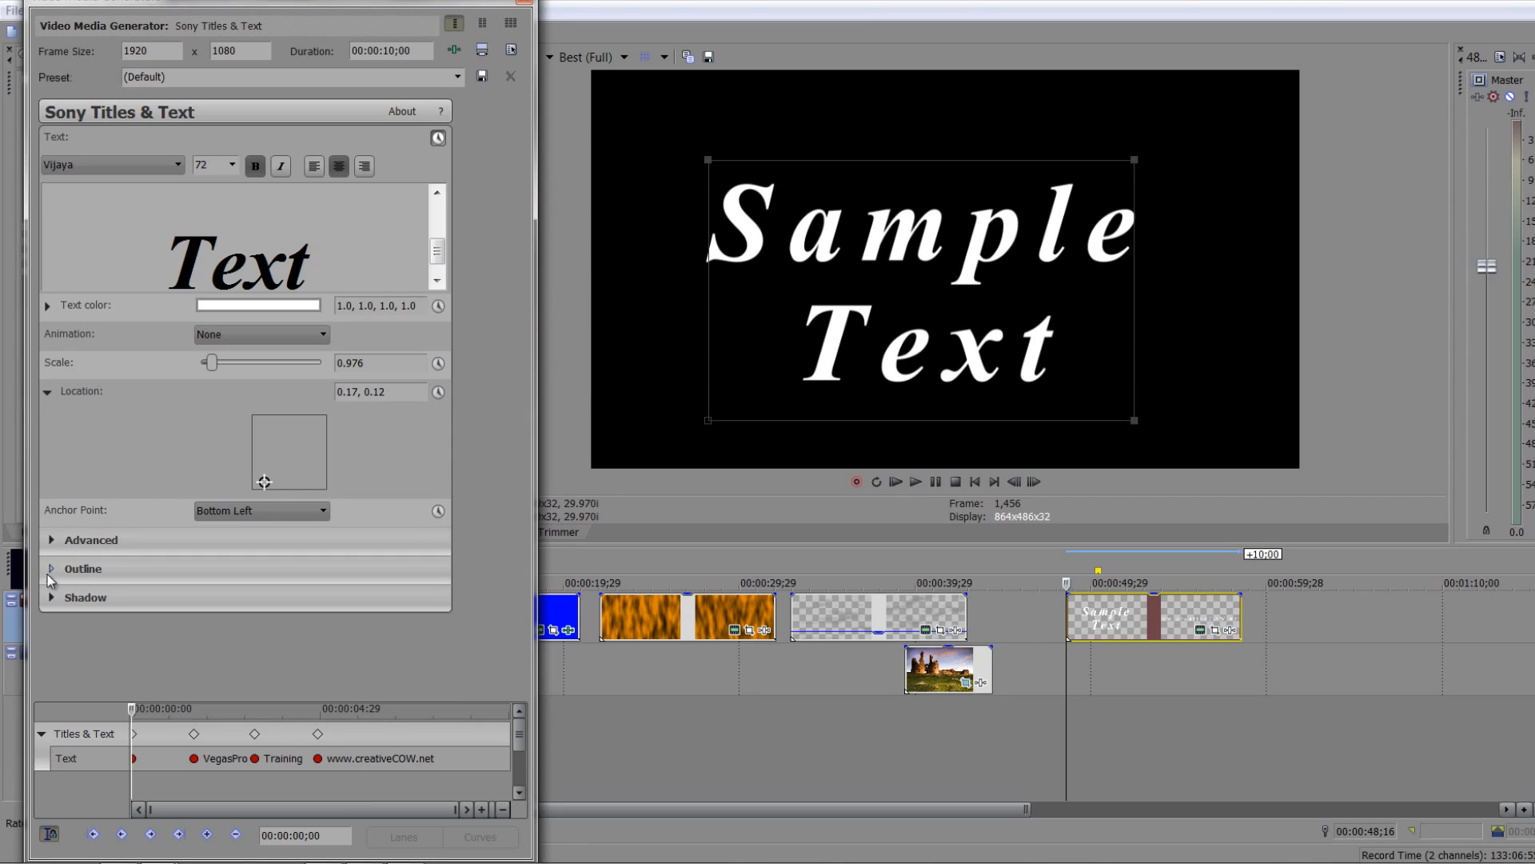
click(83, 568)
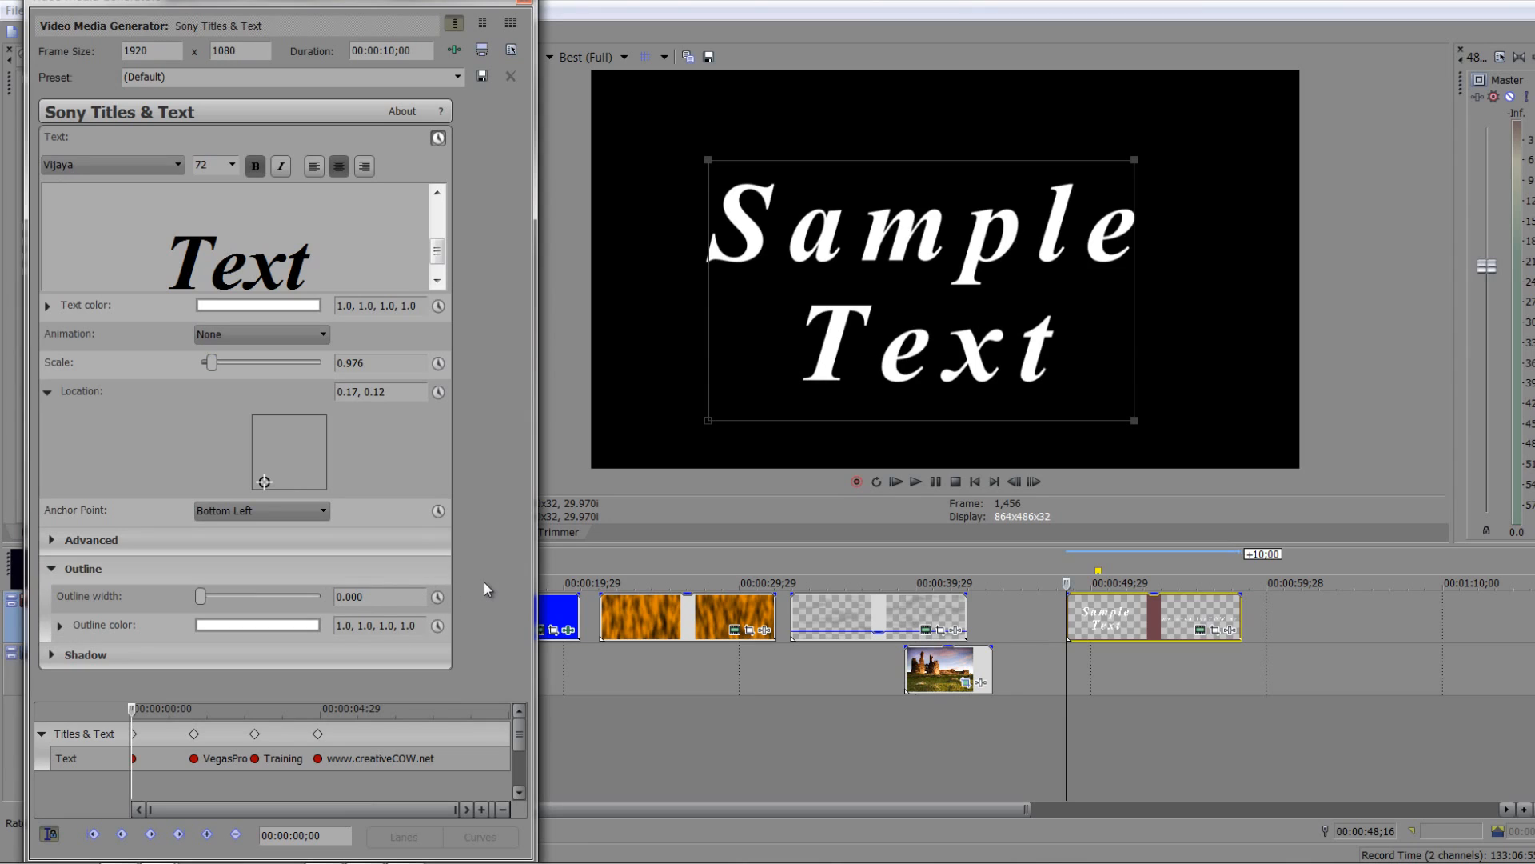
mouse_move(269, 620)
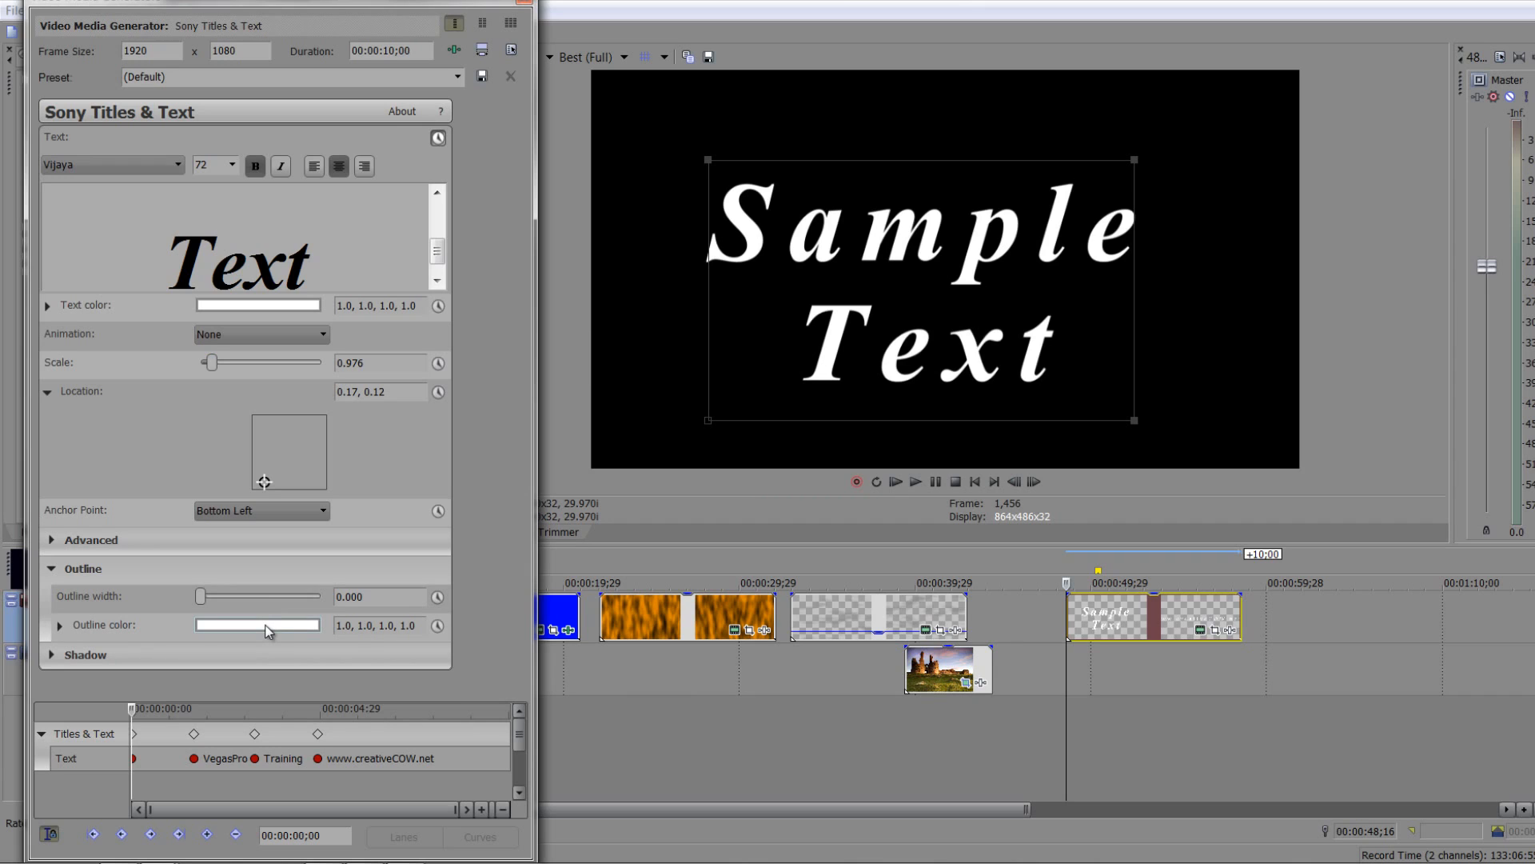
click(256, 626)
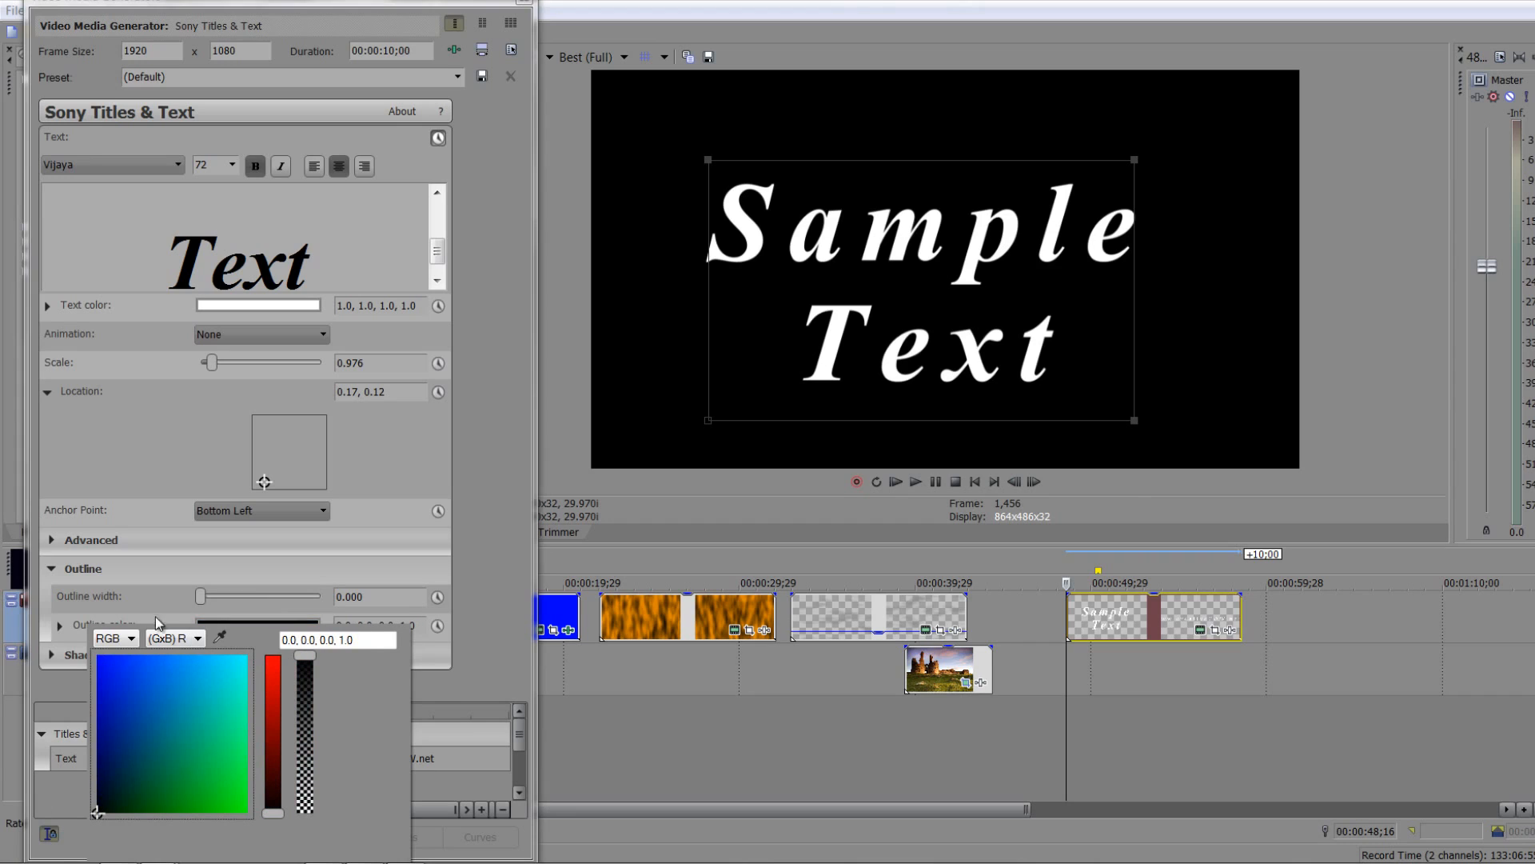
click(110, 638)
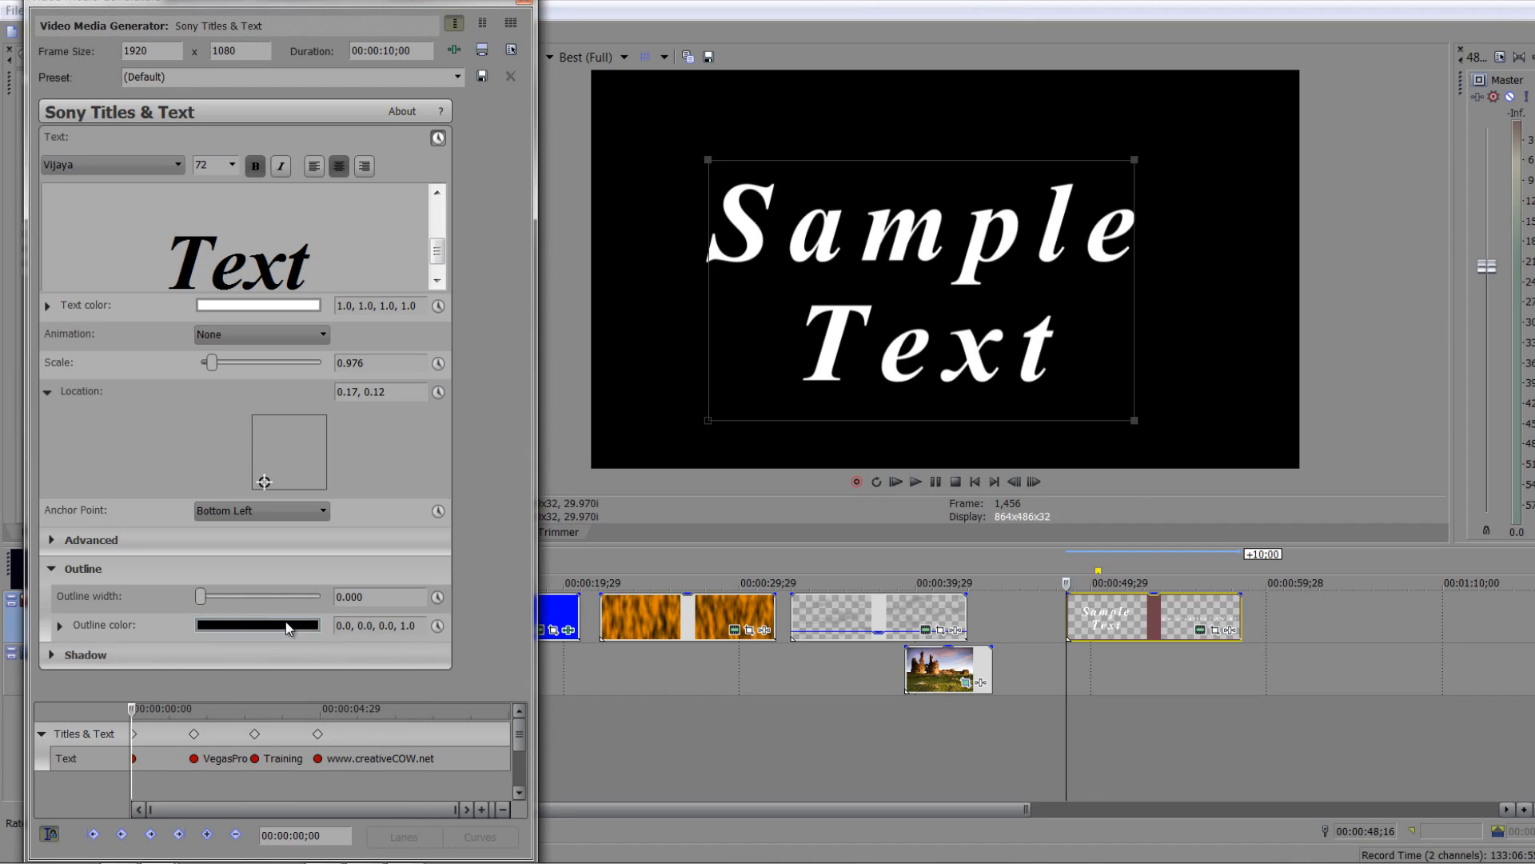
click(257, 625)
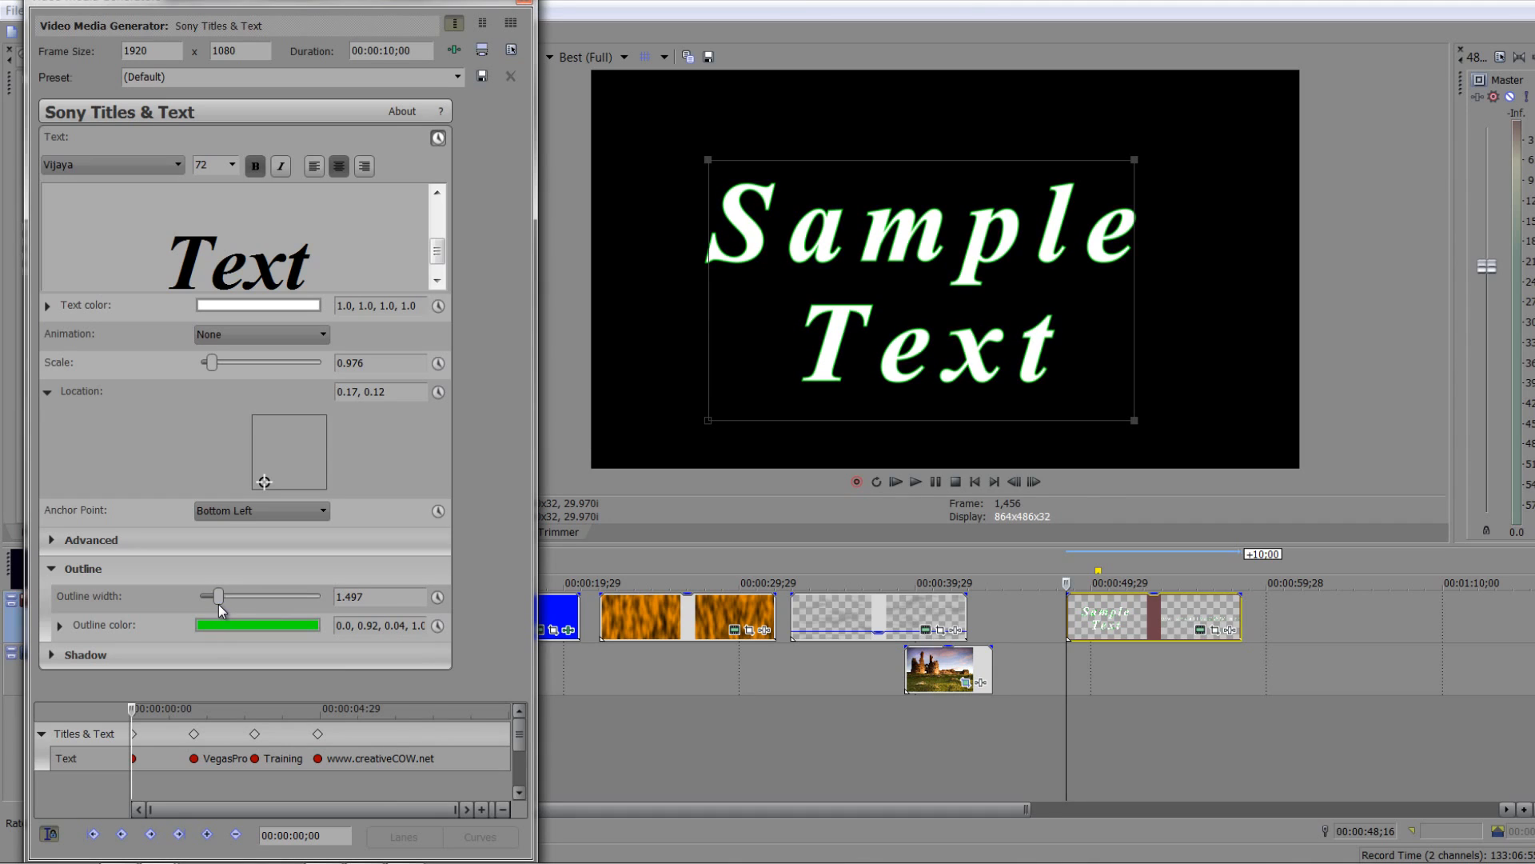
mouse_move(921, 456)
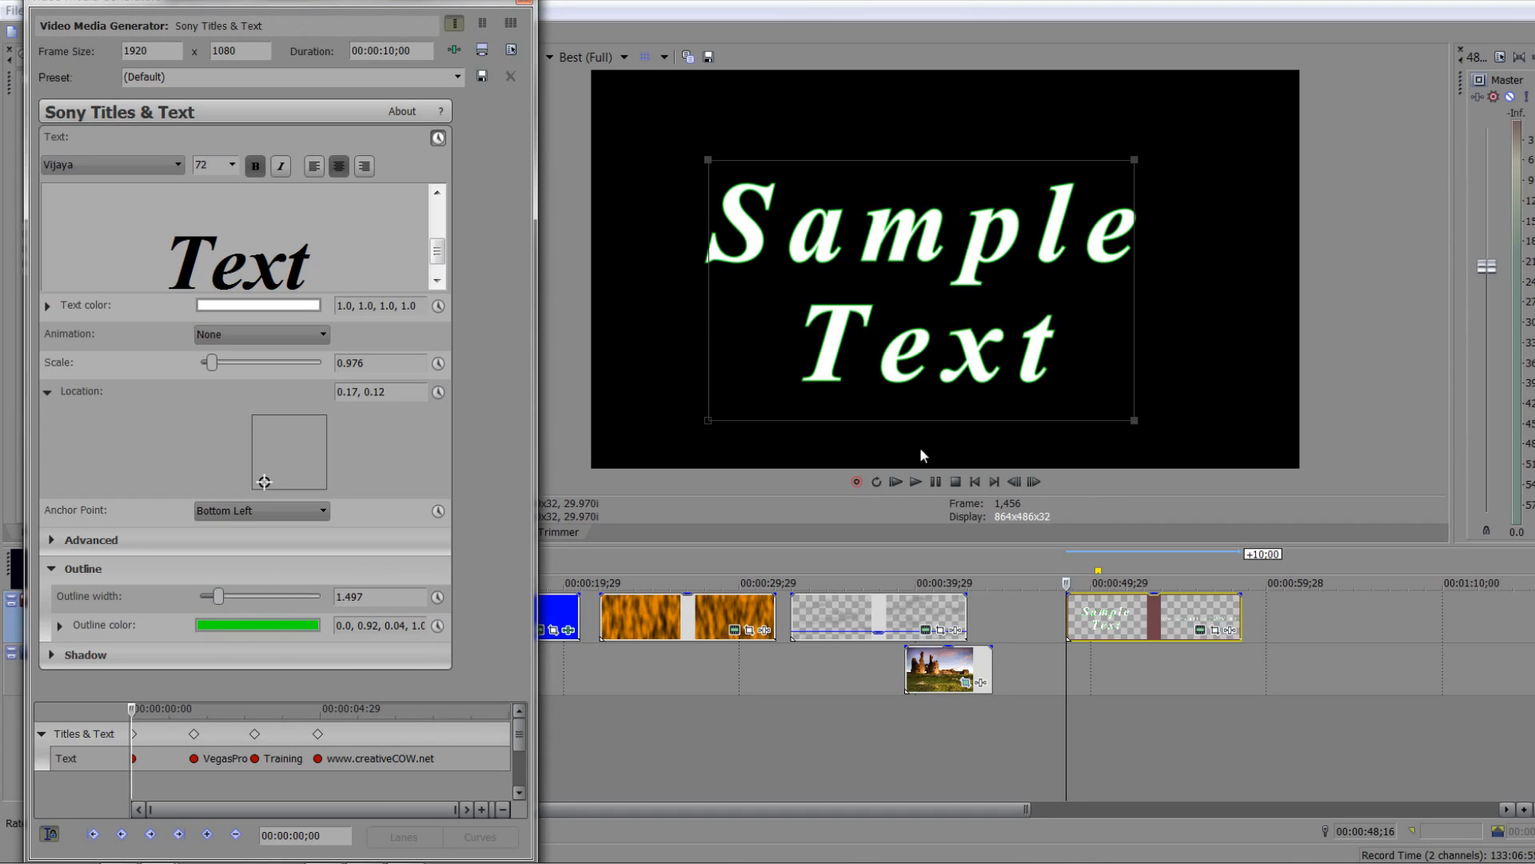
mouse_move(830, 363)
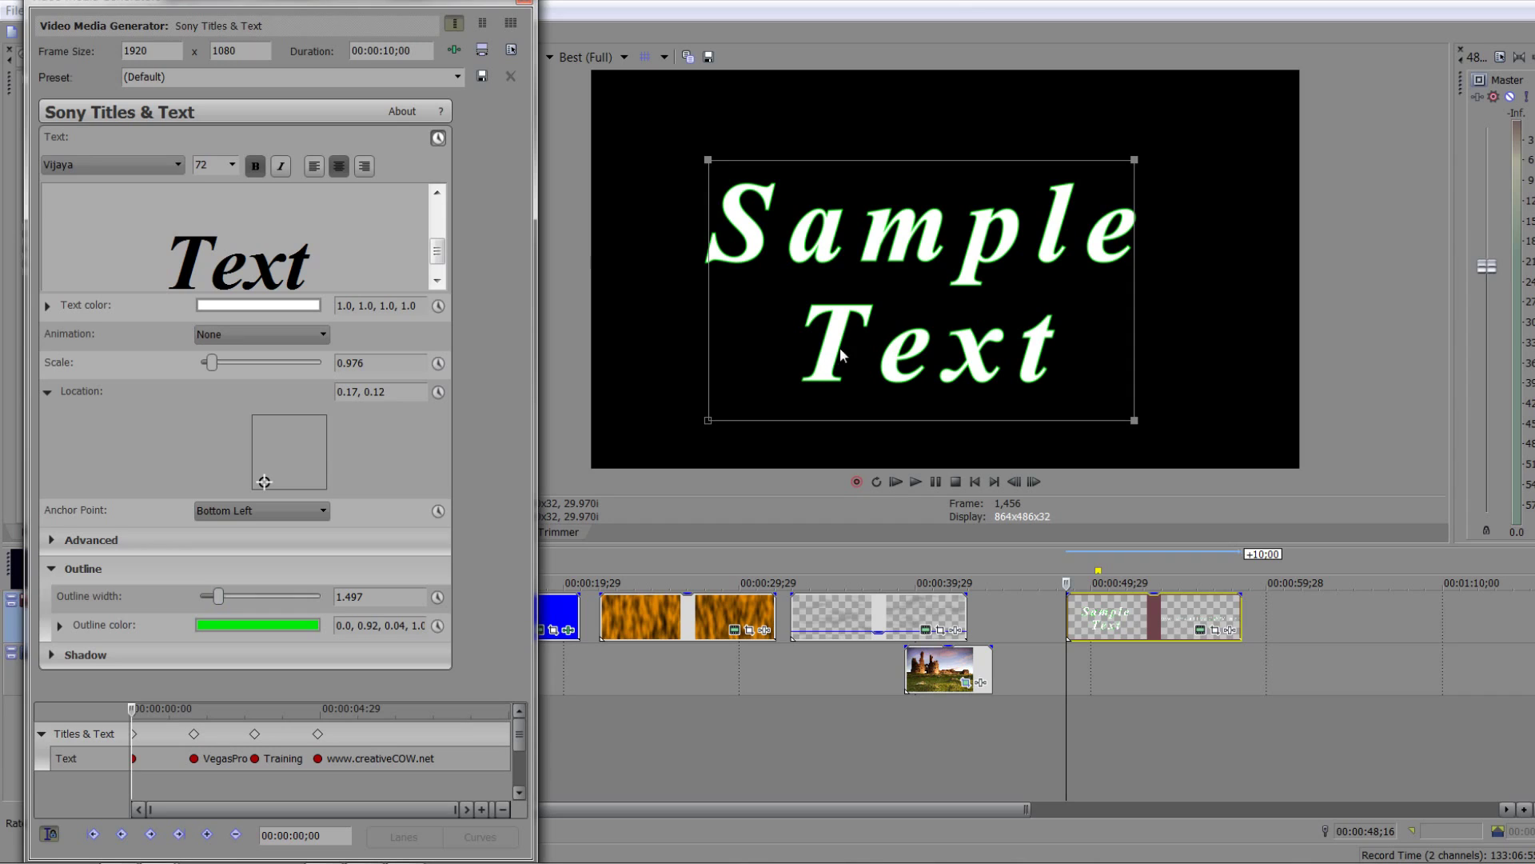
mouse_move(840, 387)
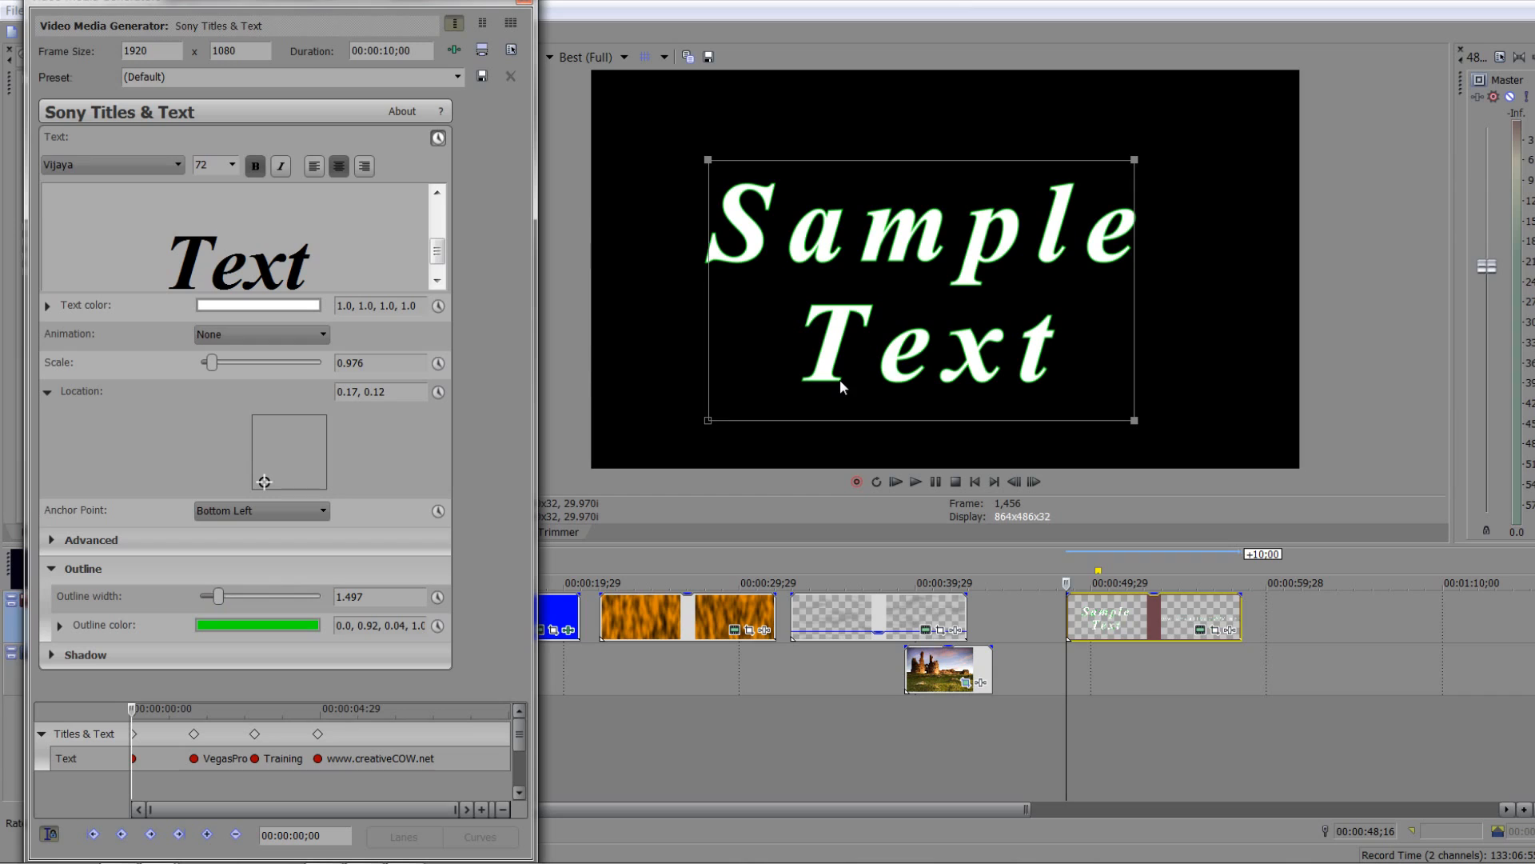
mouse_move(843, 331)
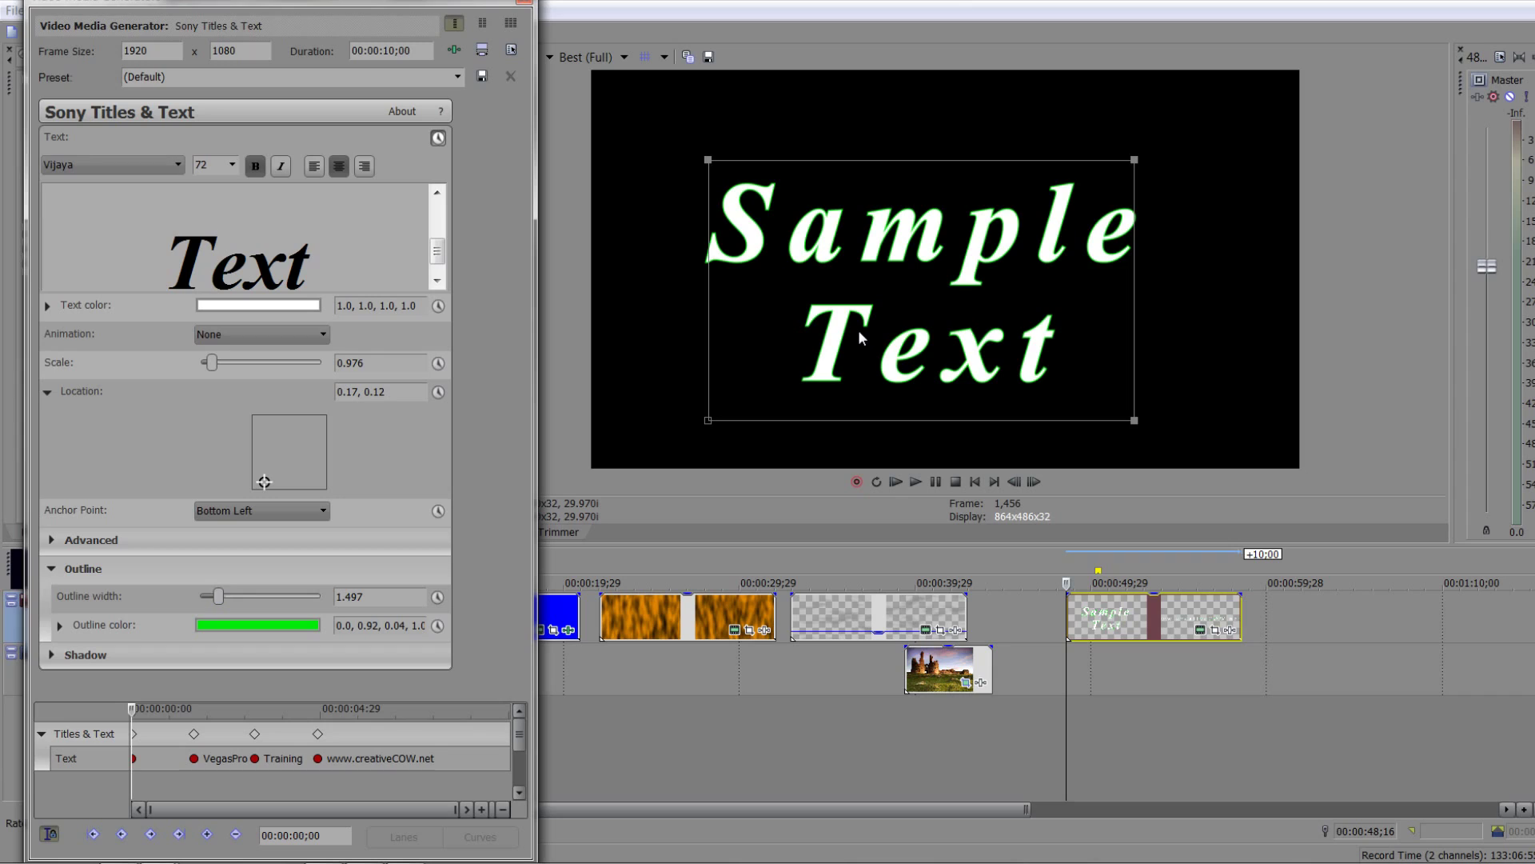
mouse_move(235, 635)
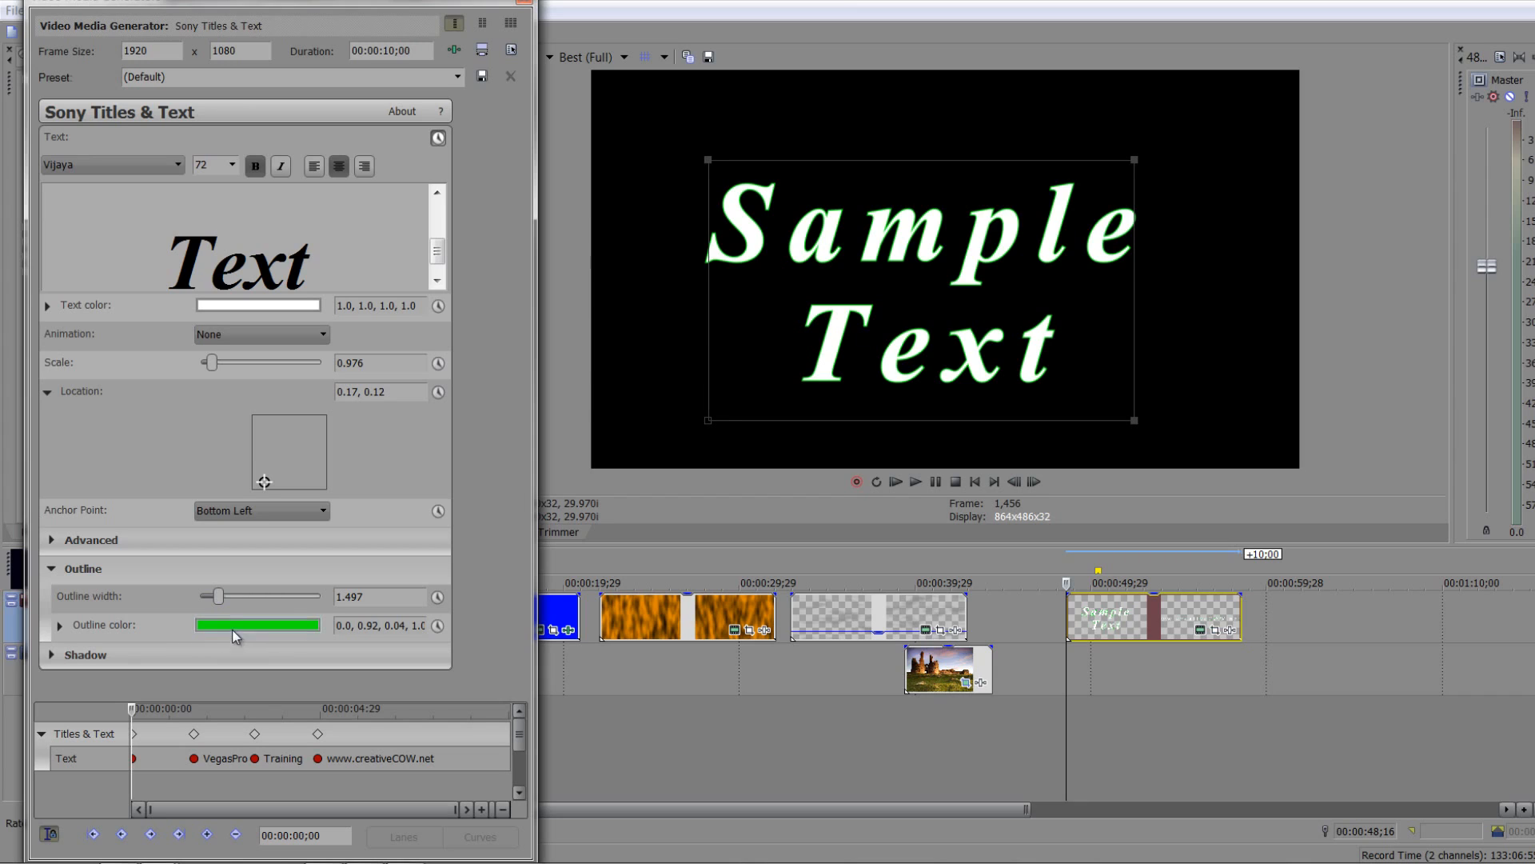
mouse_move(50, 595)
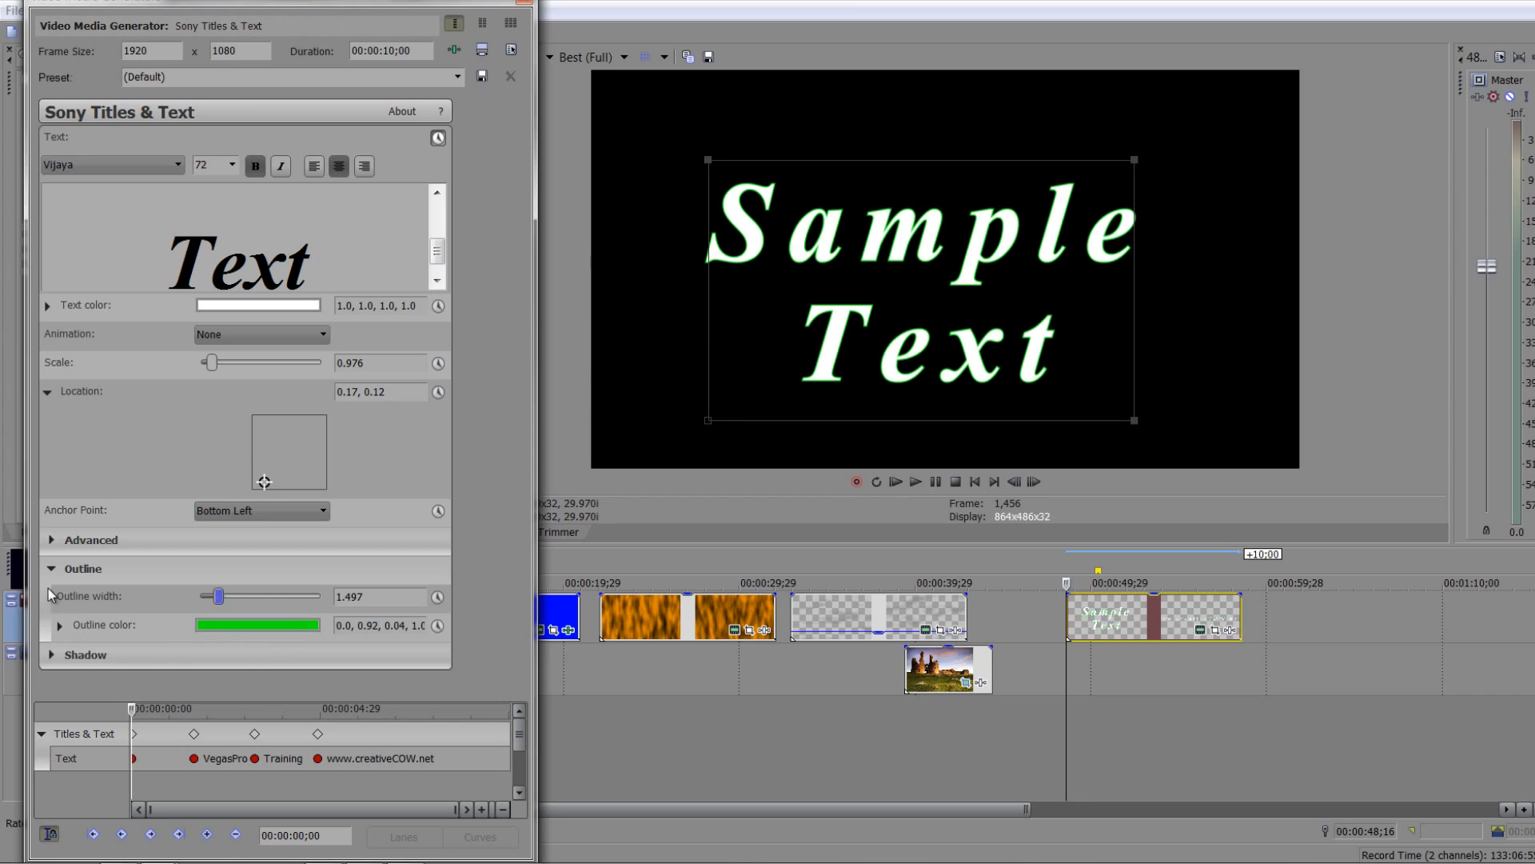
In the Shadow section, set the shadow colour to yellow (0.95, 0.97, 0.17)
click(52, 568)
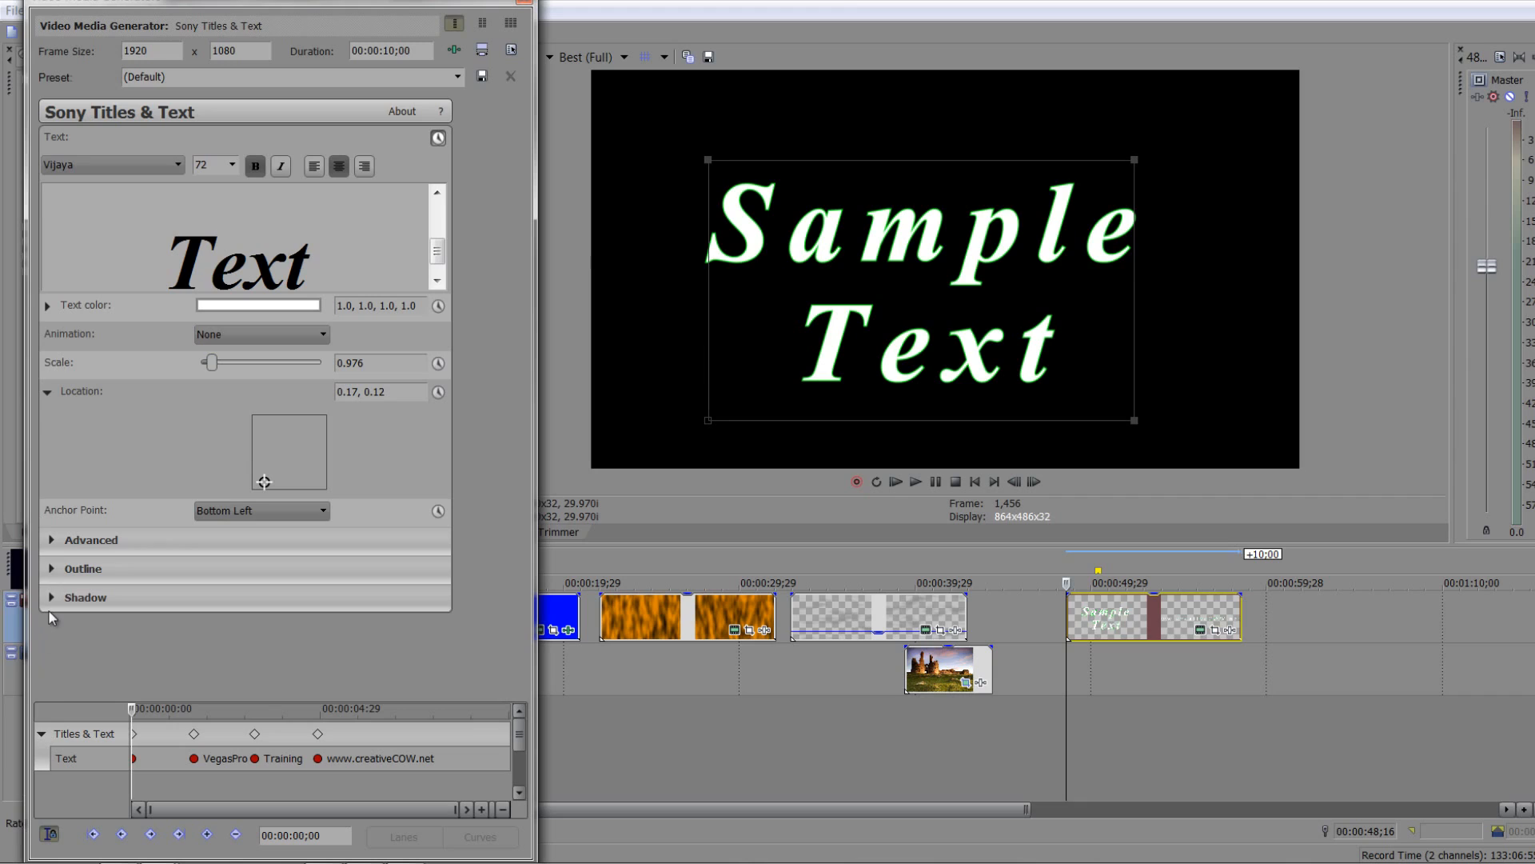
click(85, 597)
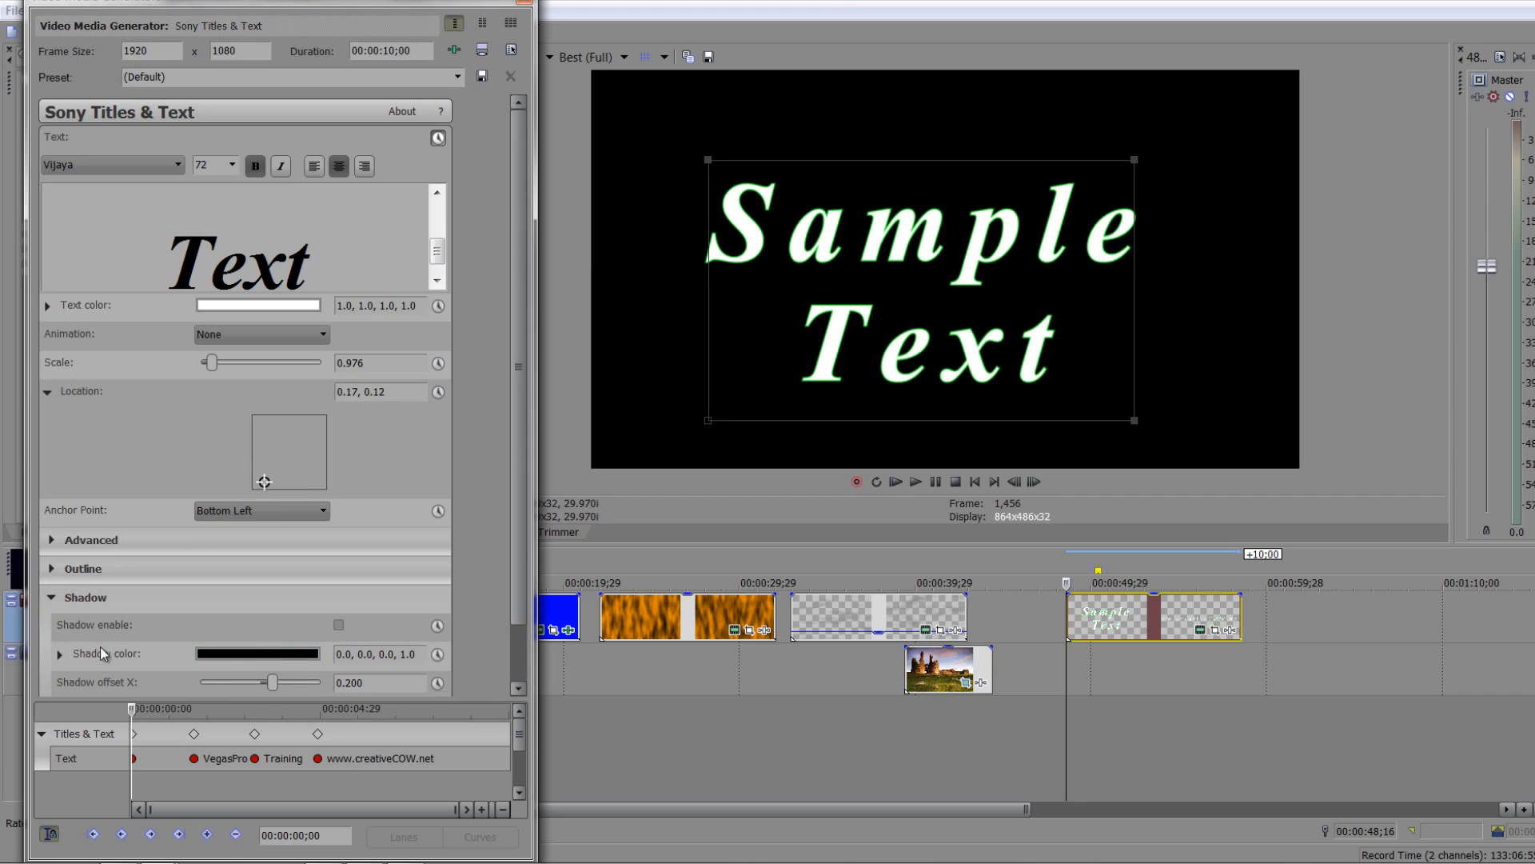
click(241, 652)
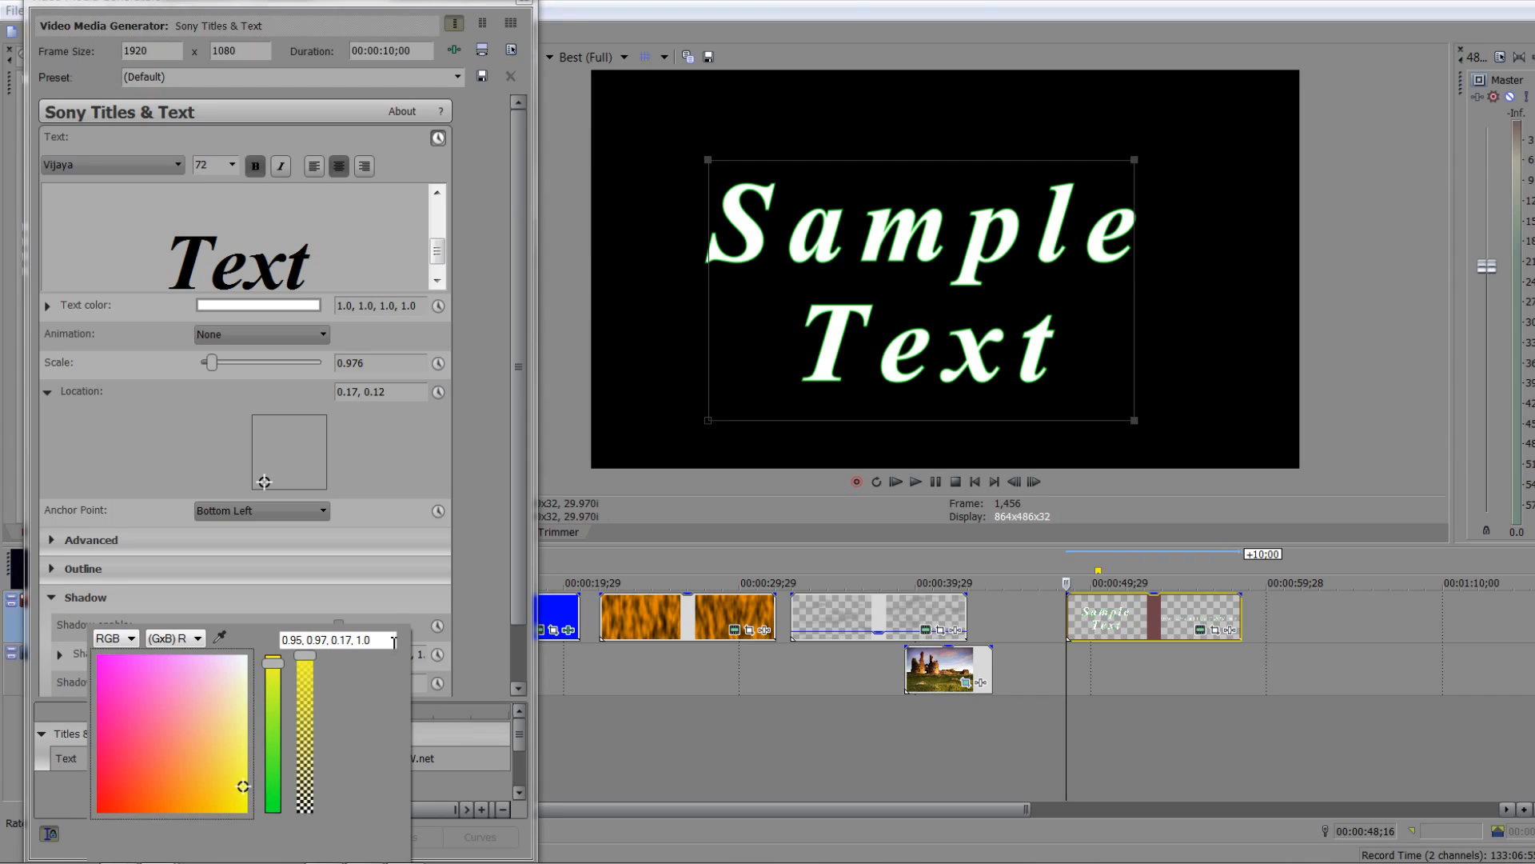
mouse_move(395, 617)
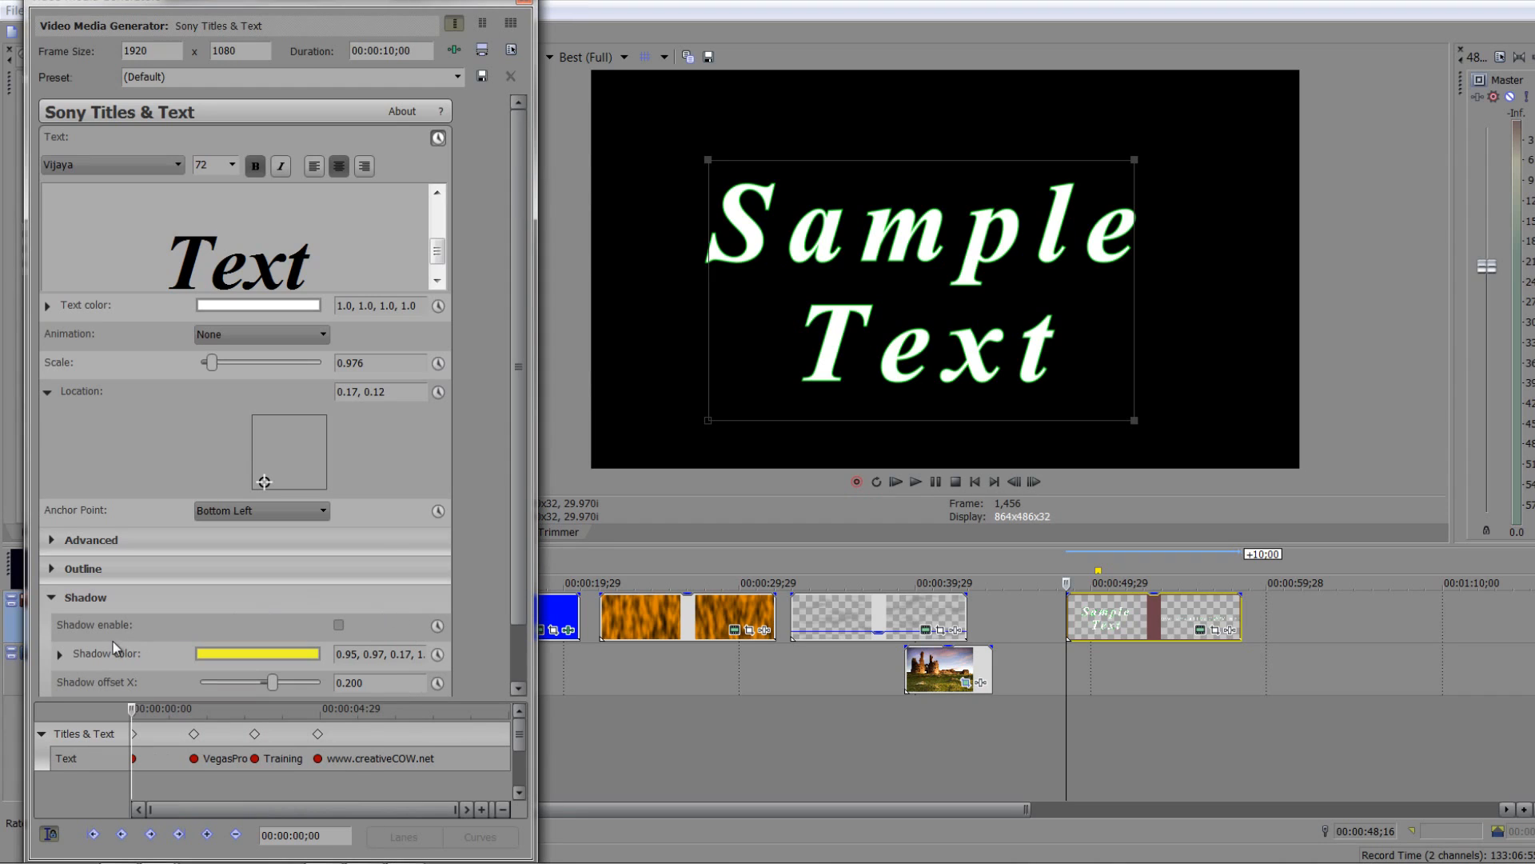
click(339, 626)
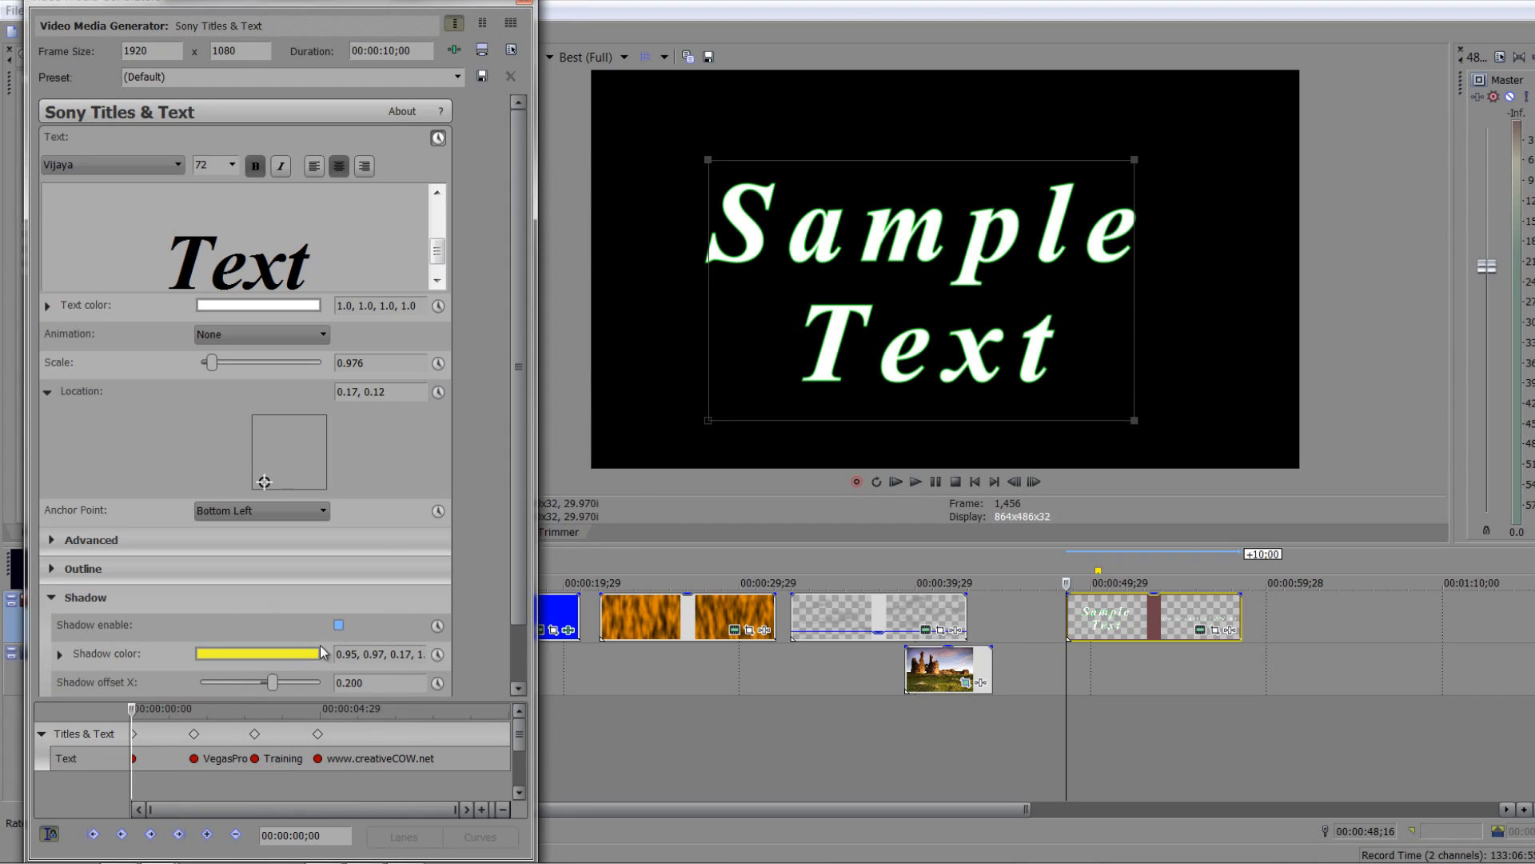
click(338, 625)
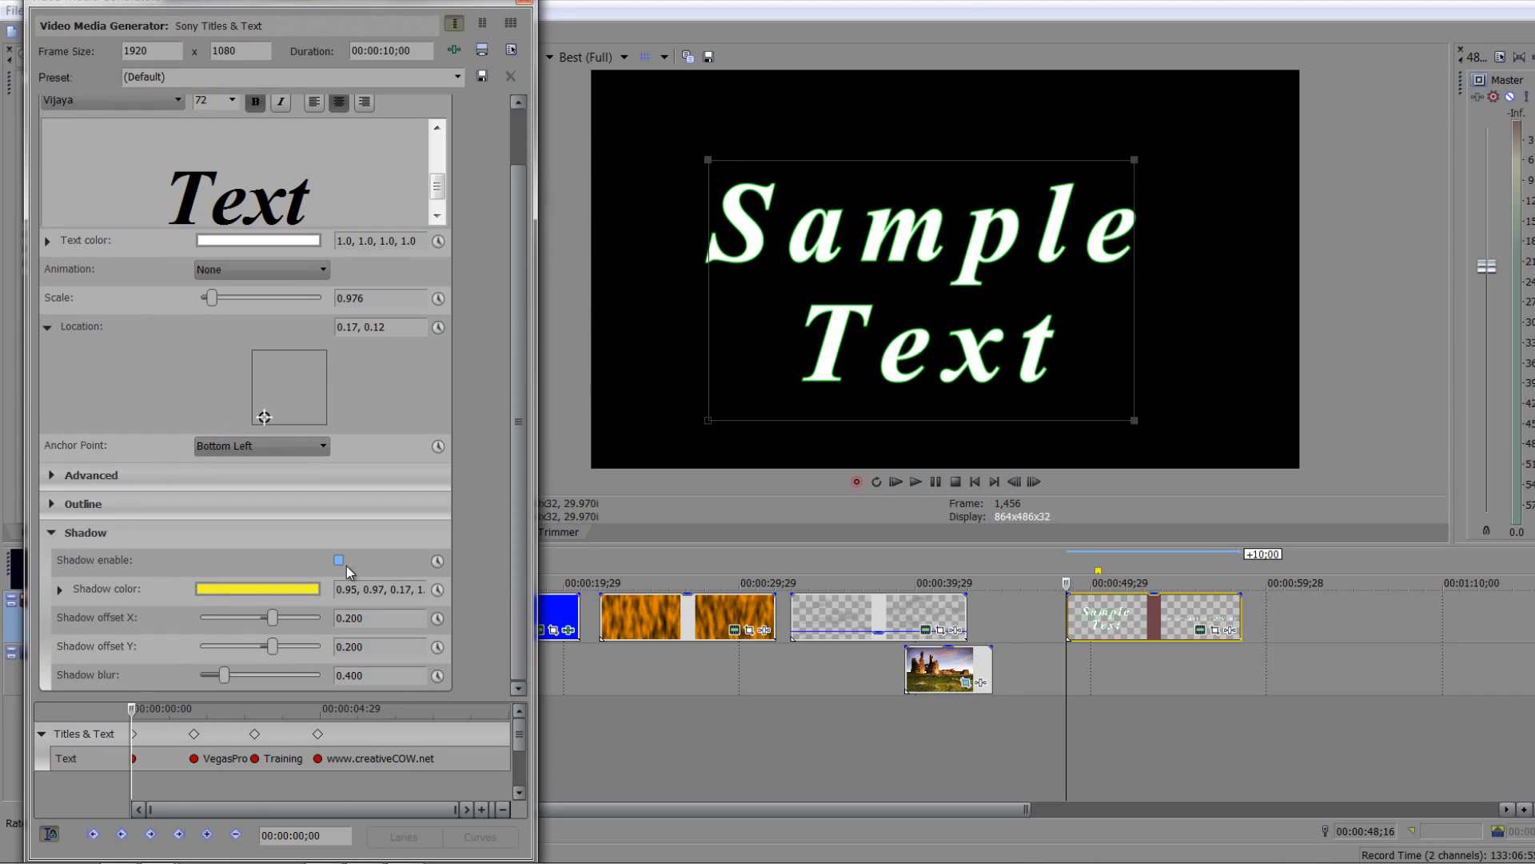
Enable the shadow and raise its blur to about 0.694 for a soft yellow glow
click(339, 559)
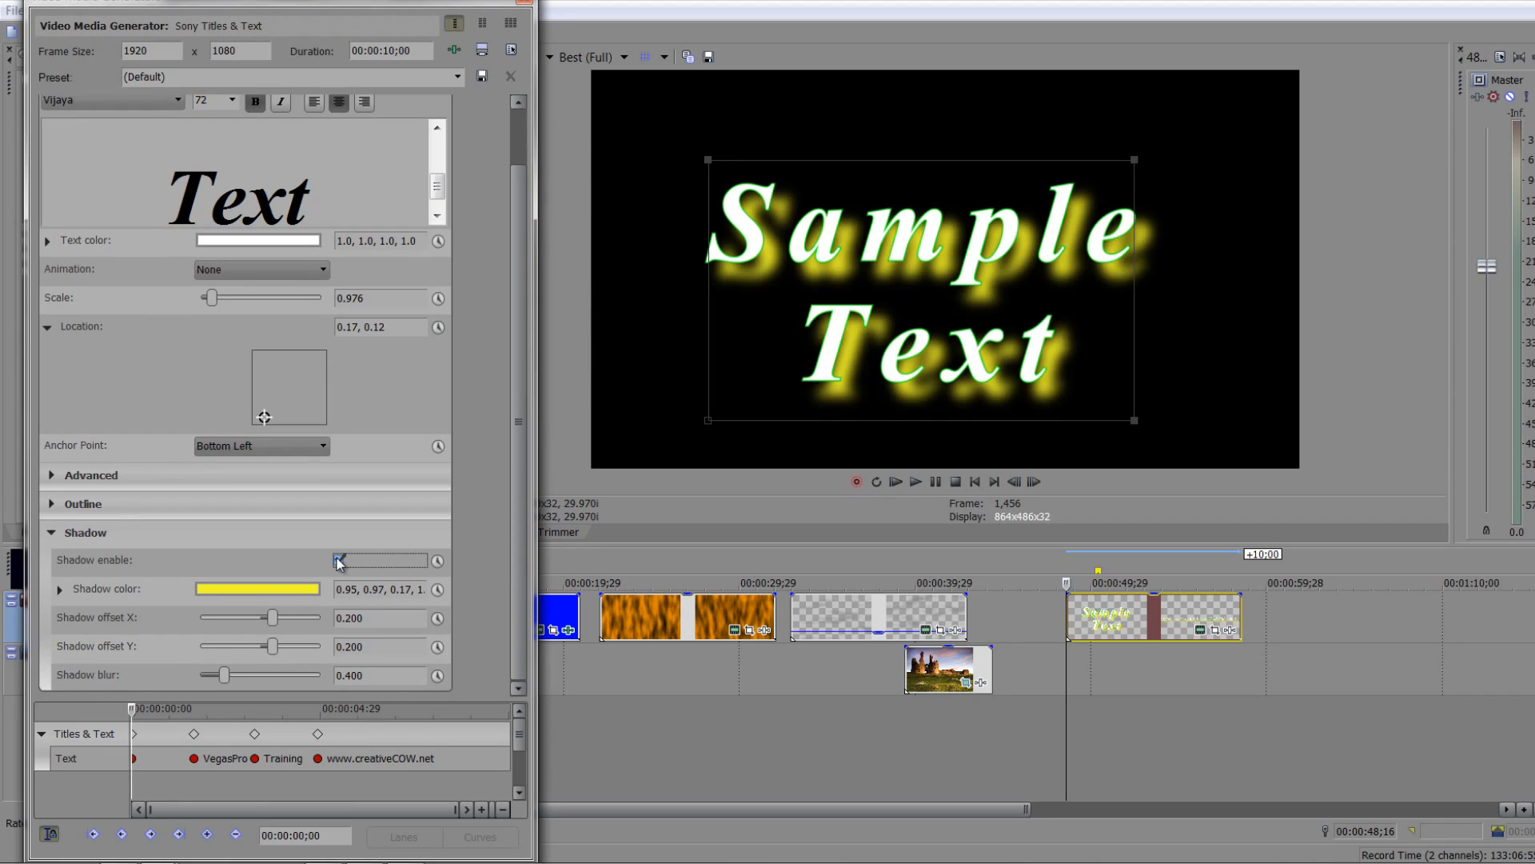
click(339, 560)
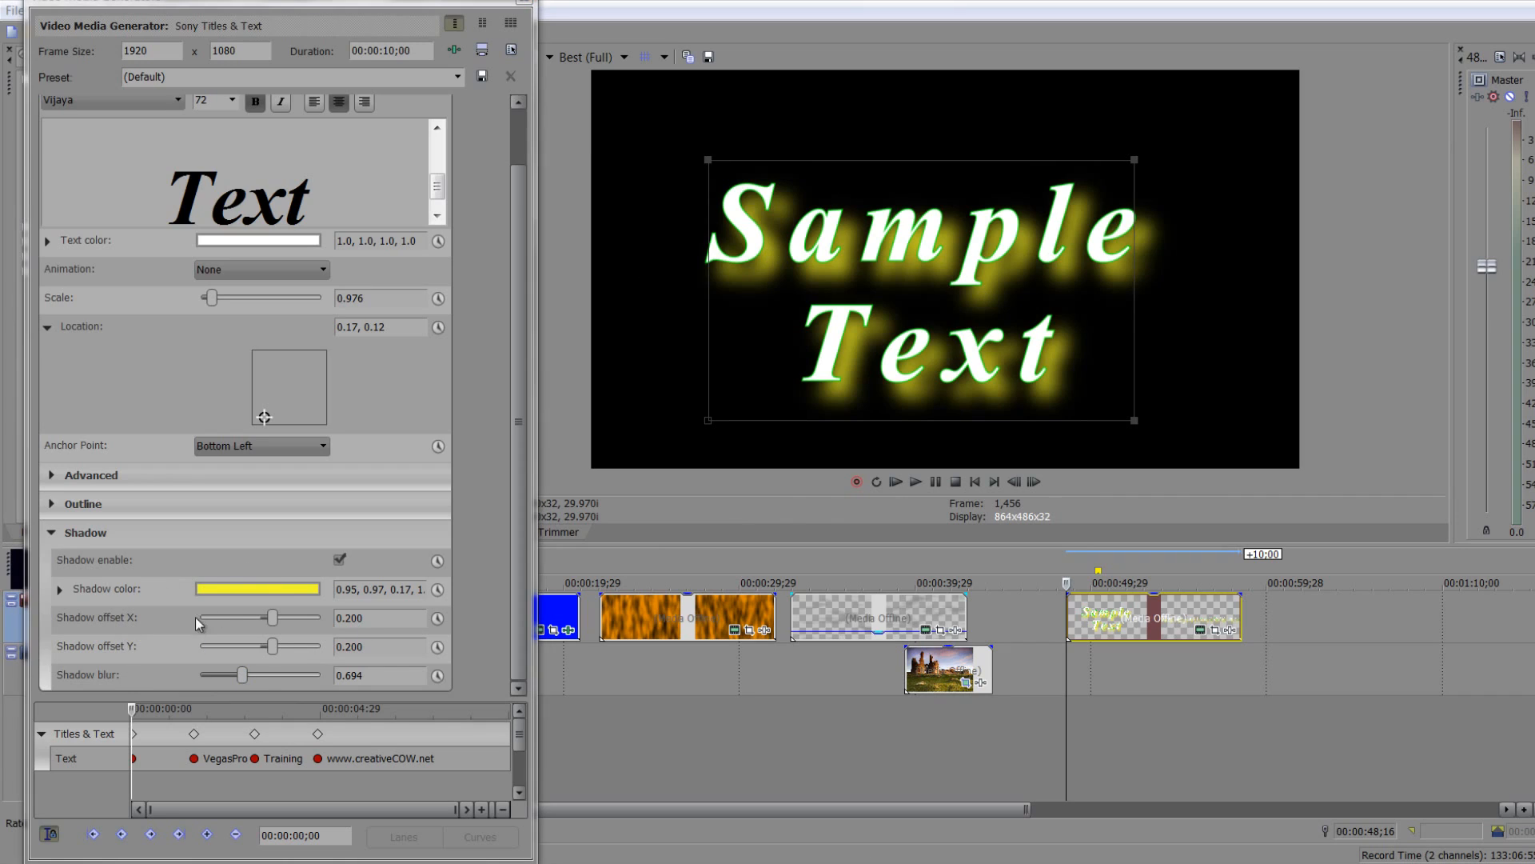
mouse_move(477, 395)
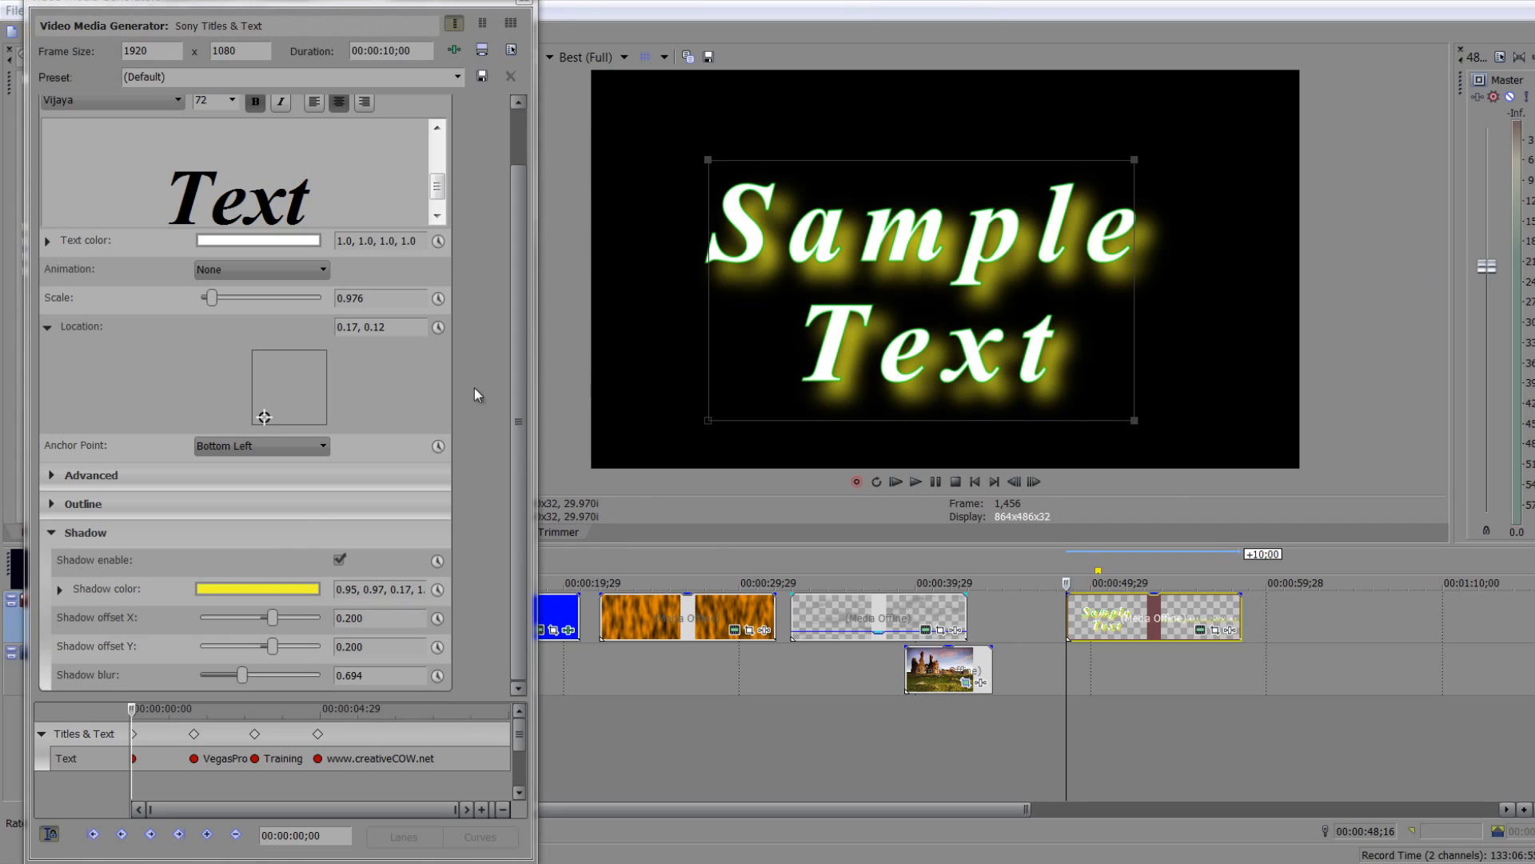
mouse_move(986, 277)
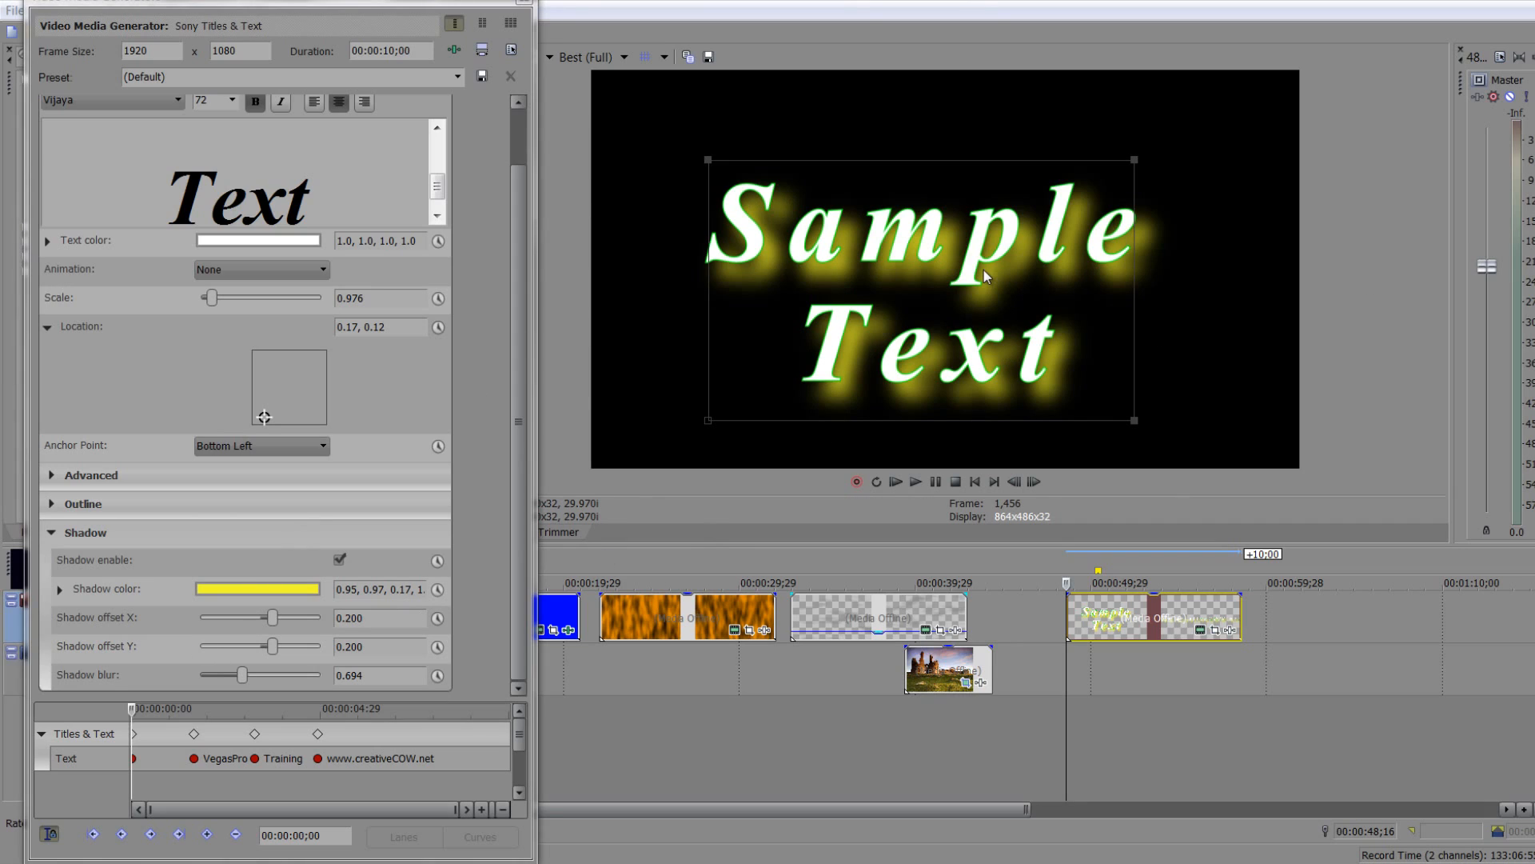
mouse_move(853, 249)
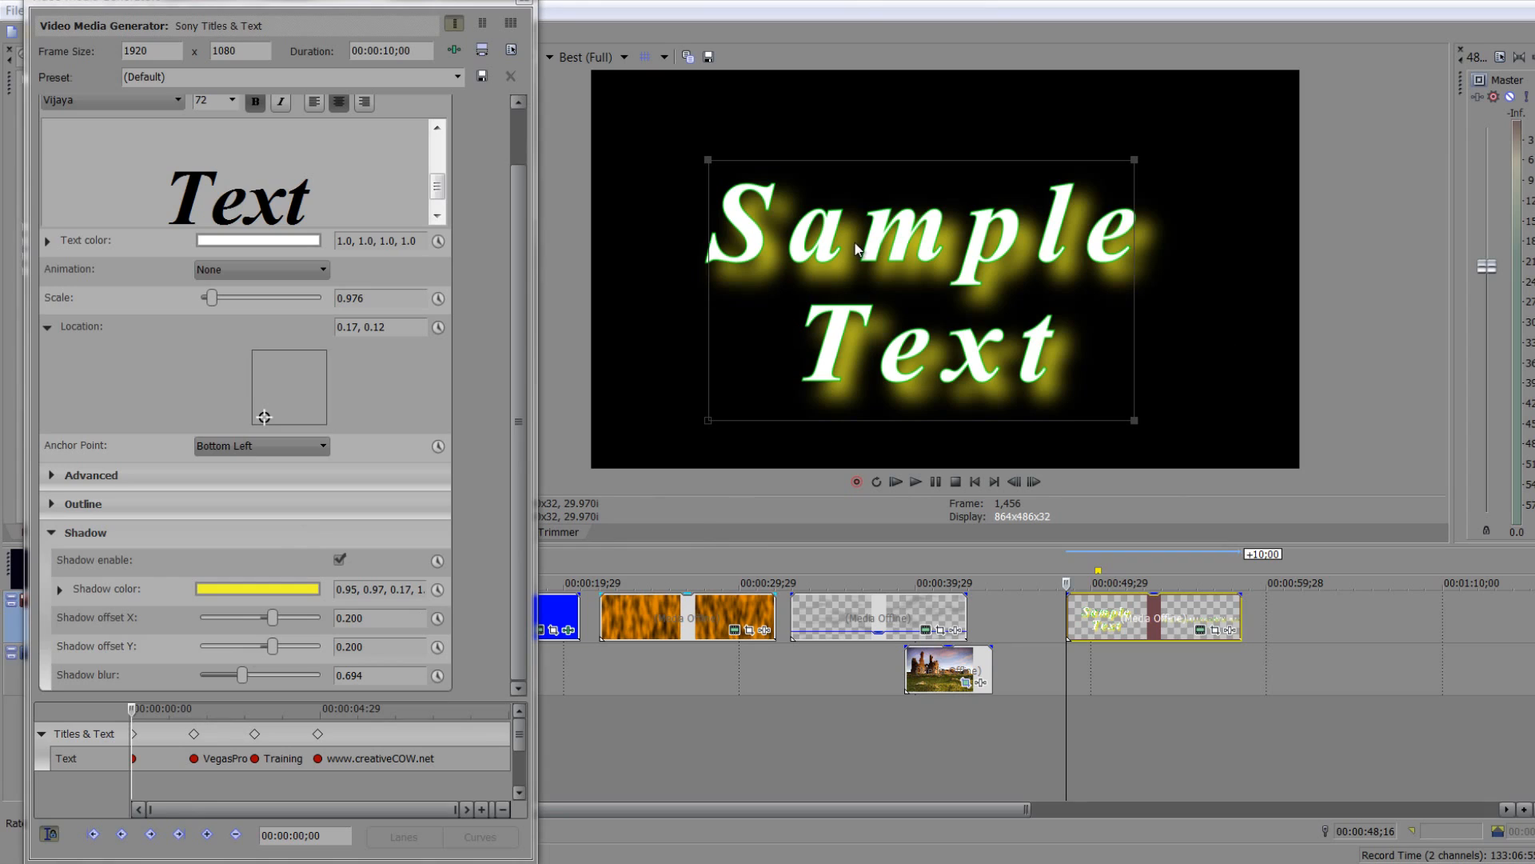
mouse_move(1047, 198)
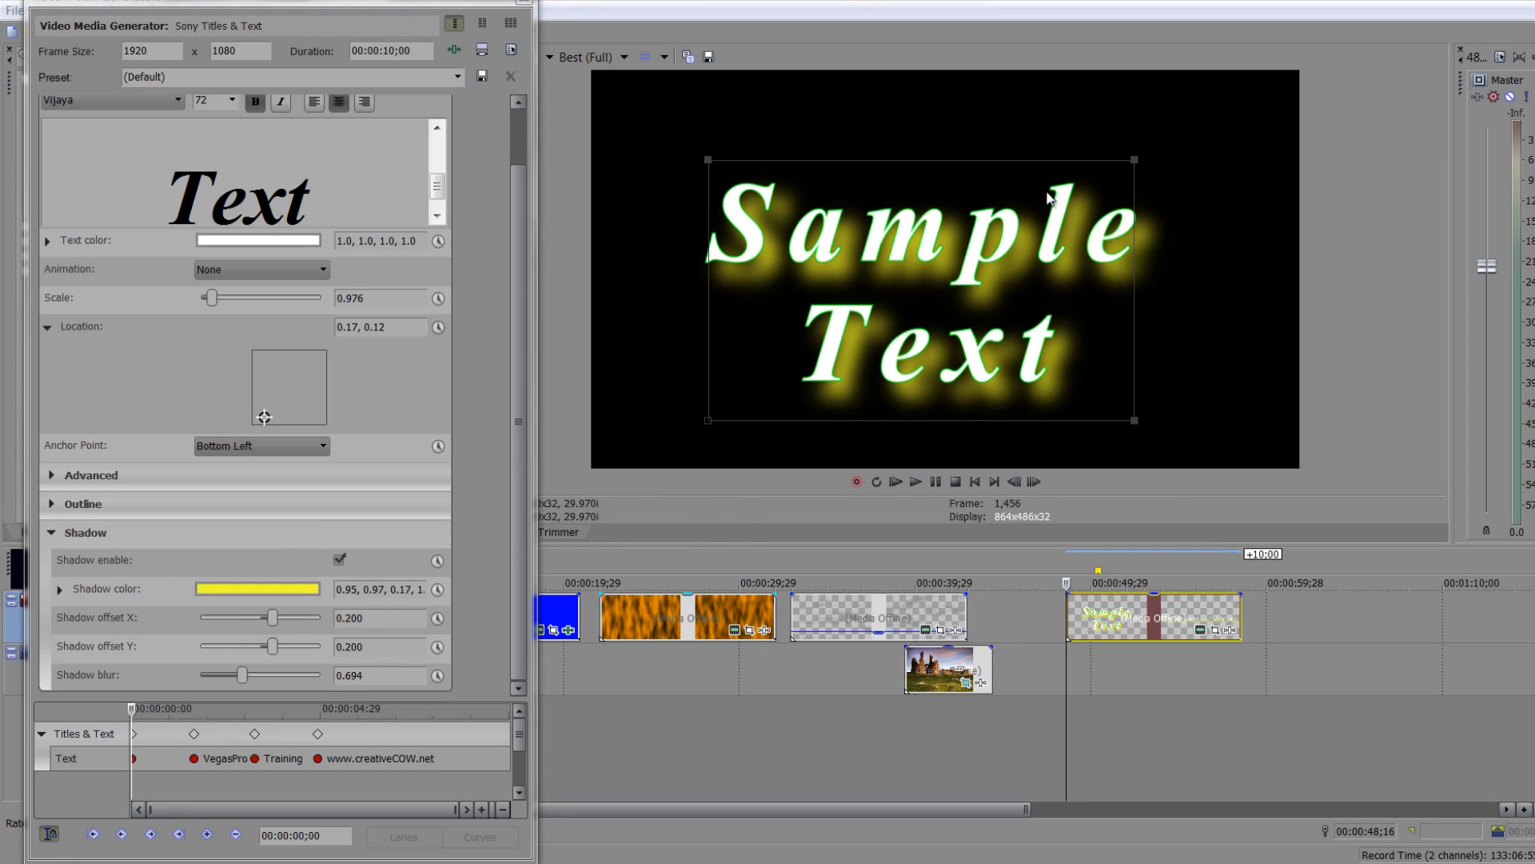
mouse_move(273, 646)
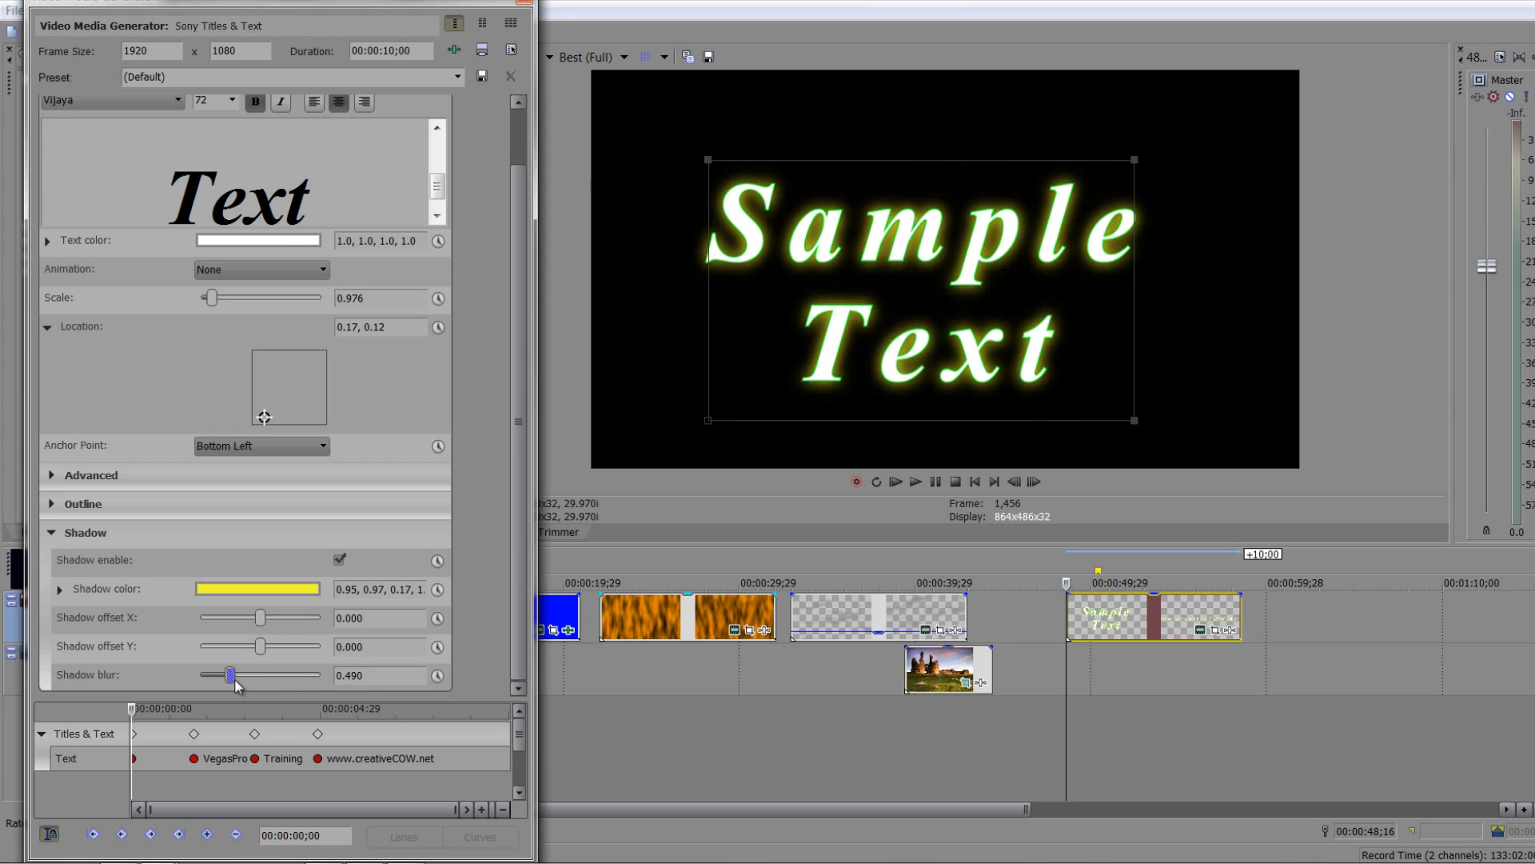
mouse_move(317, 481)
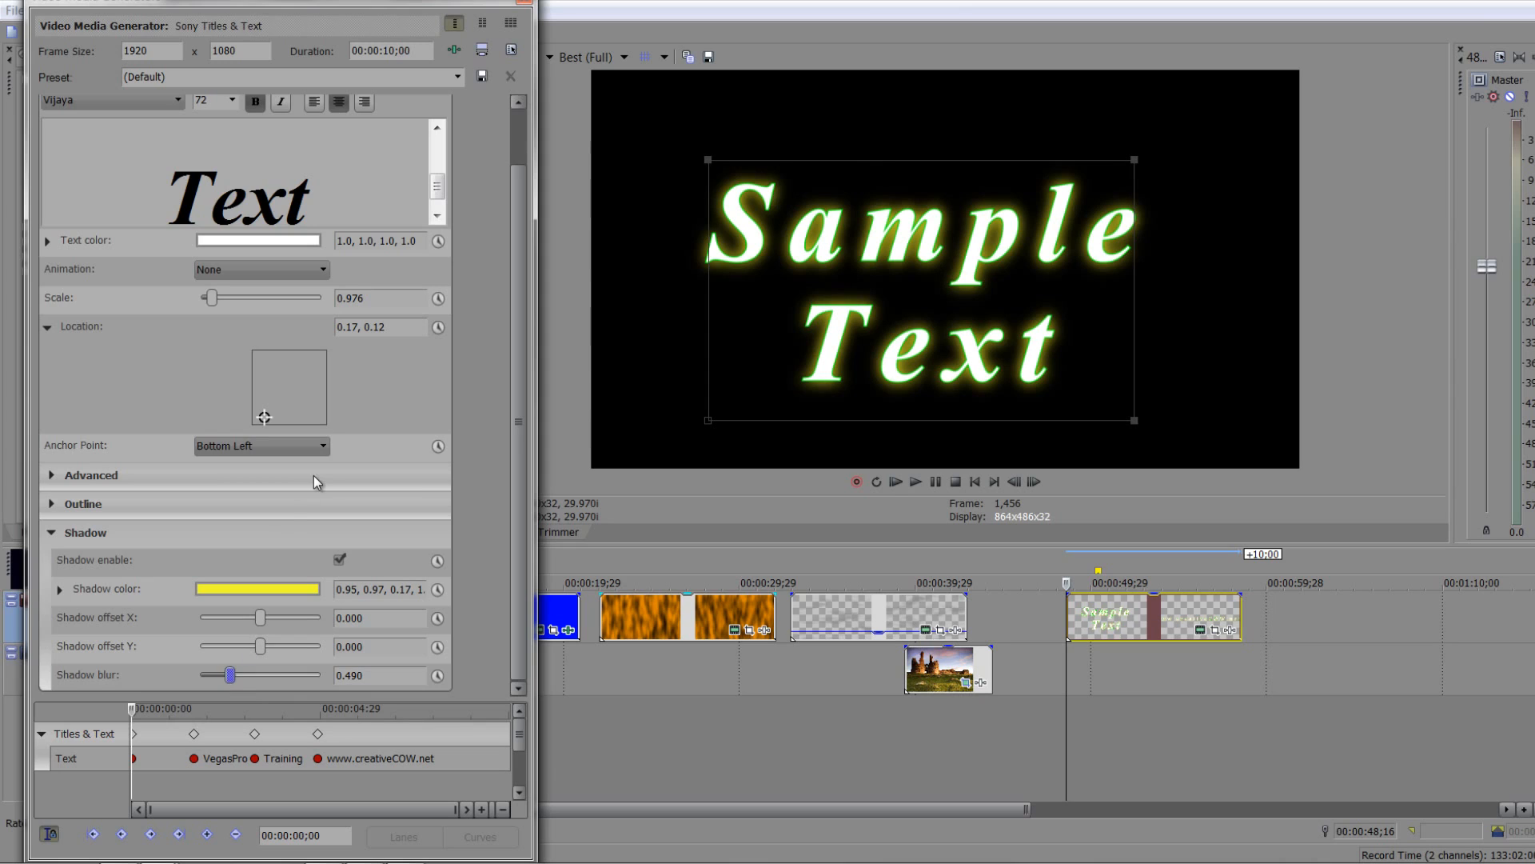
mouse_move(413, 387)
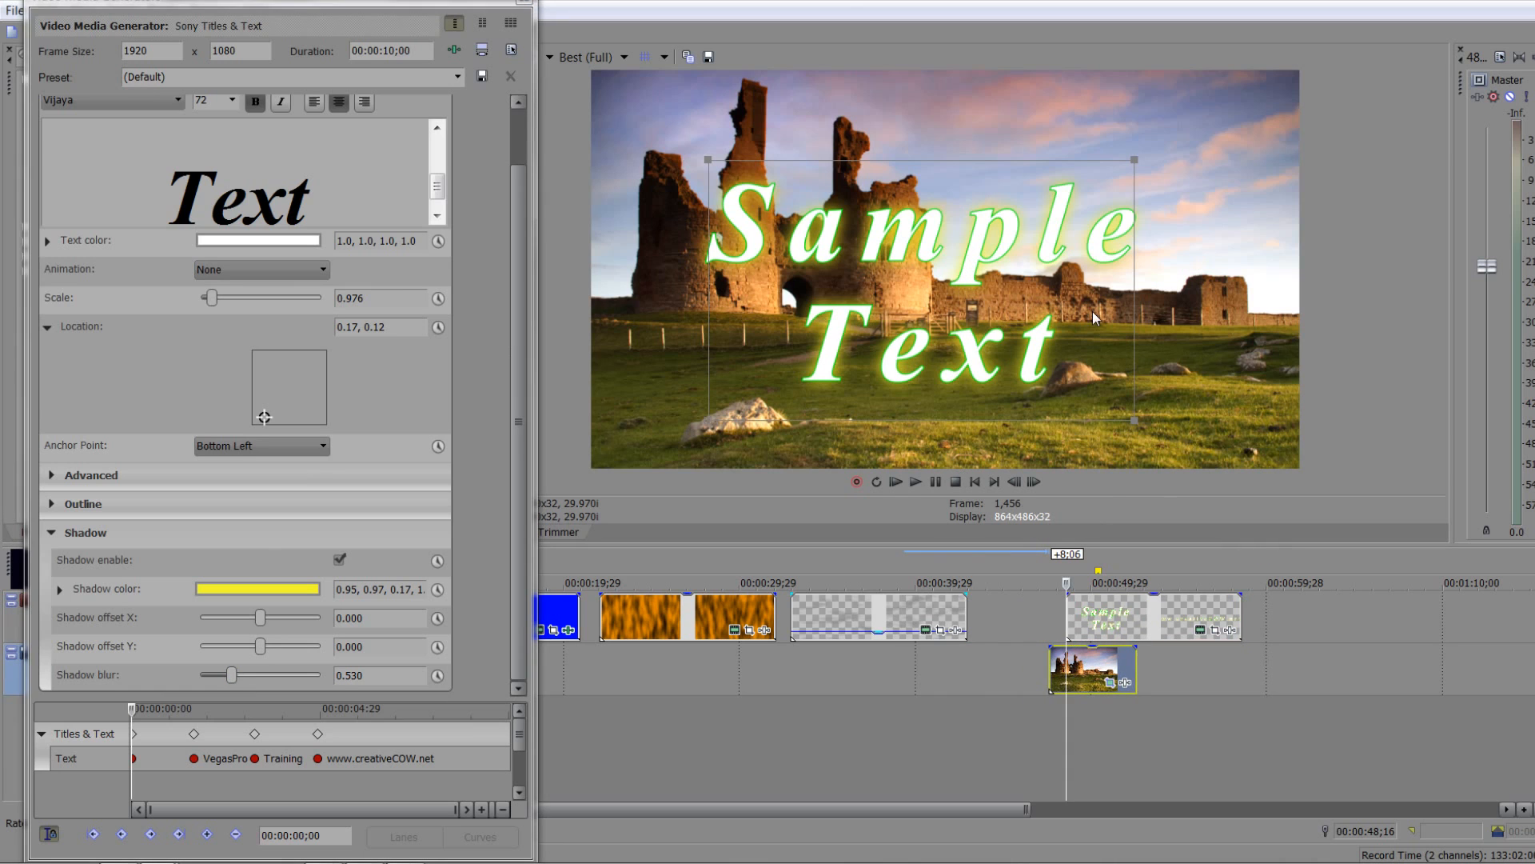
mouse_move(794, 438)
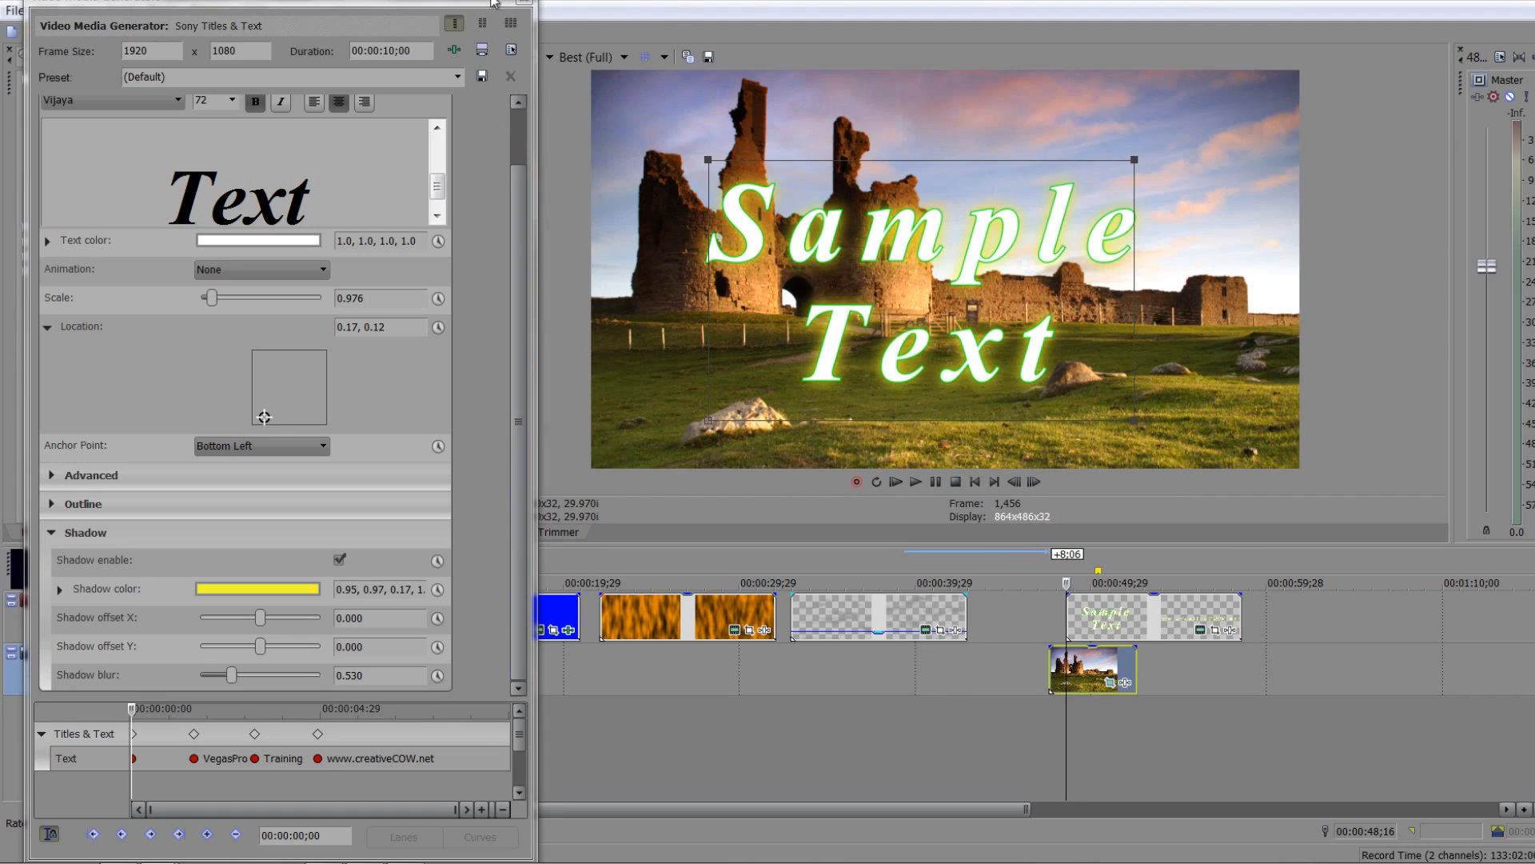
Close the Video Media Generators window, returning to the main editing view
click(508, 75)
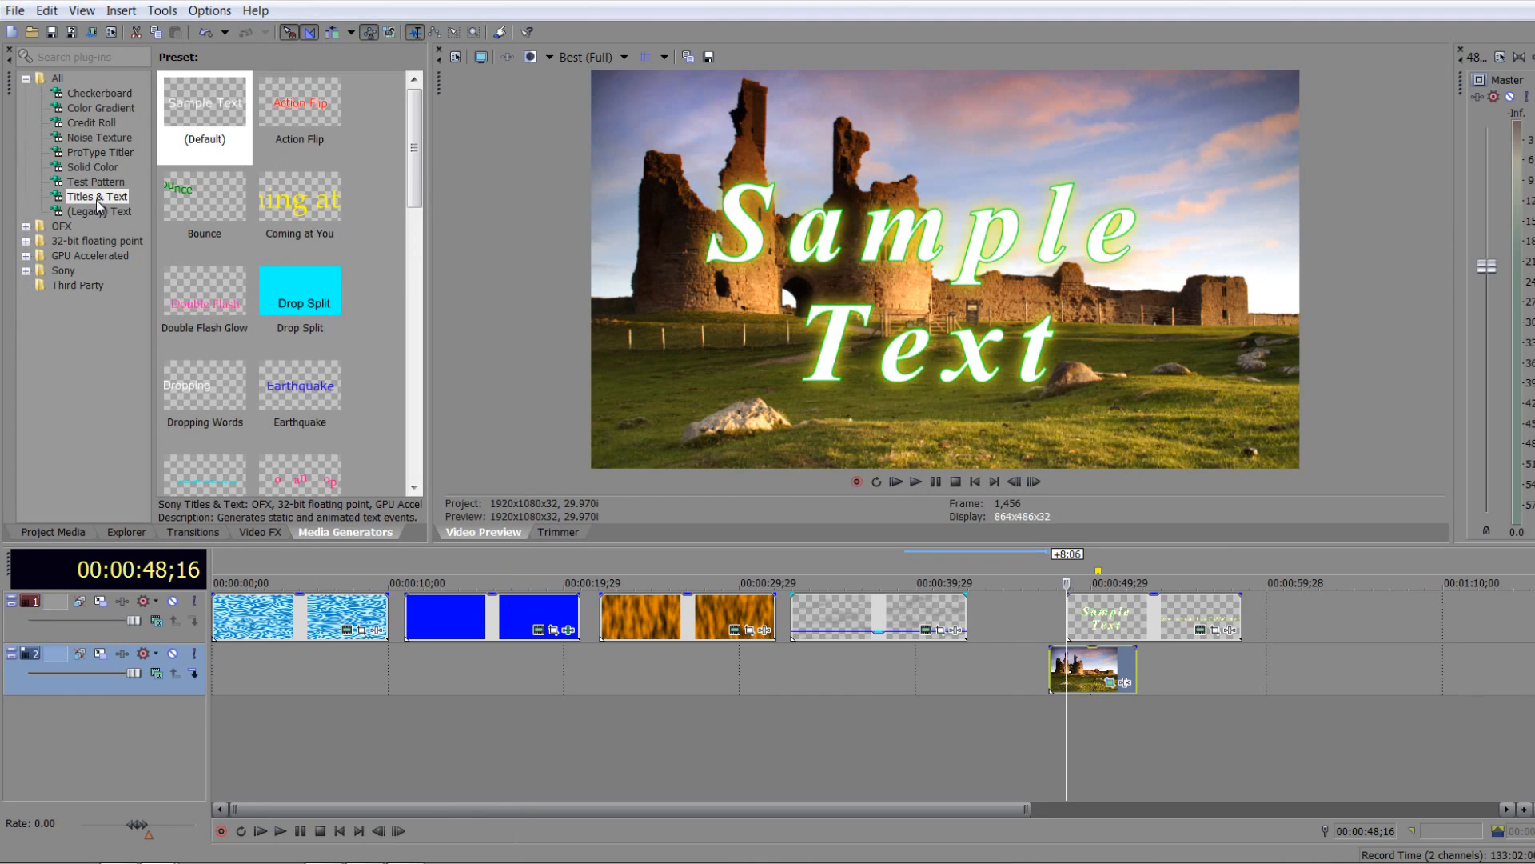
mouse_move(102, 159)
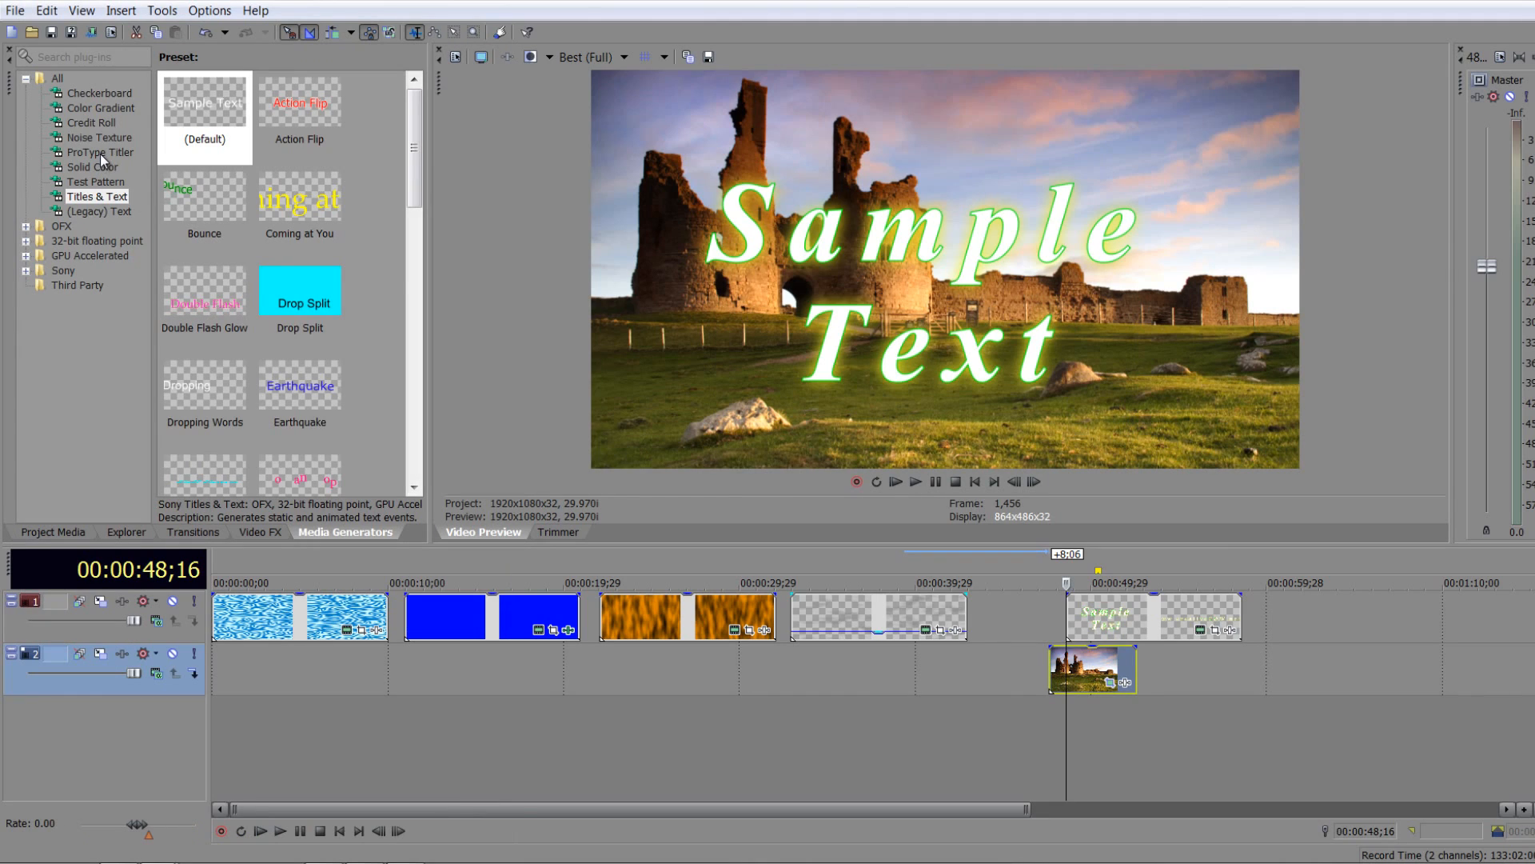